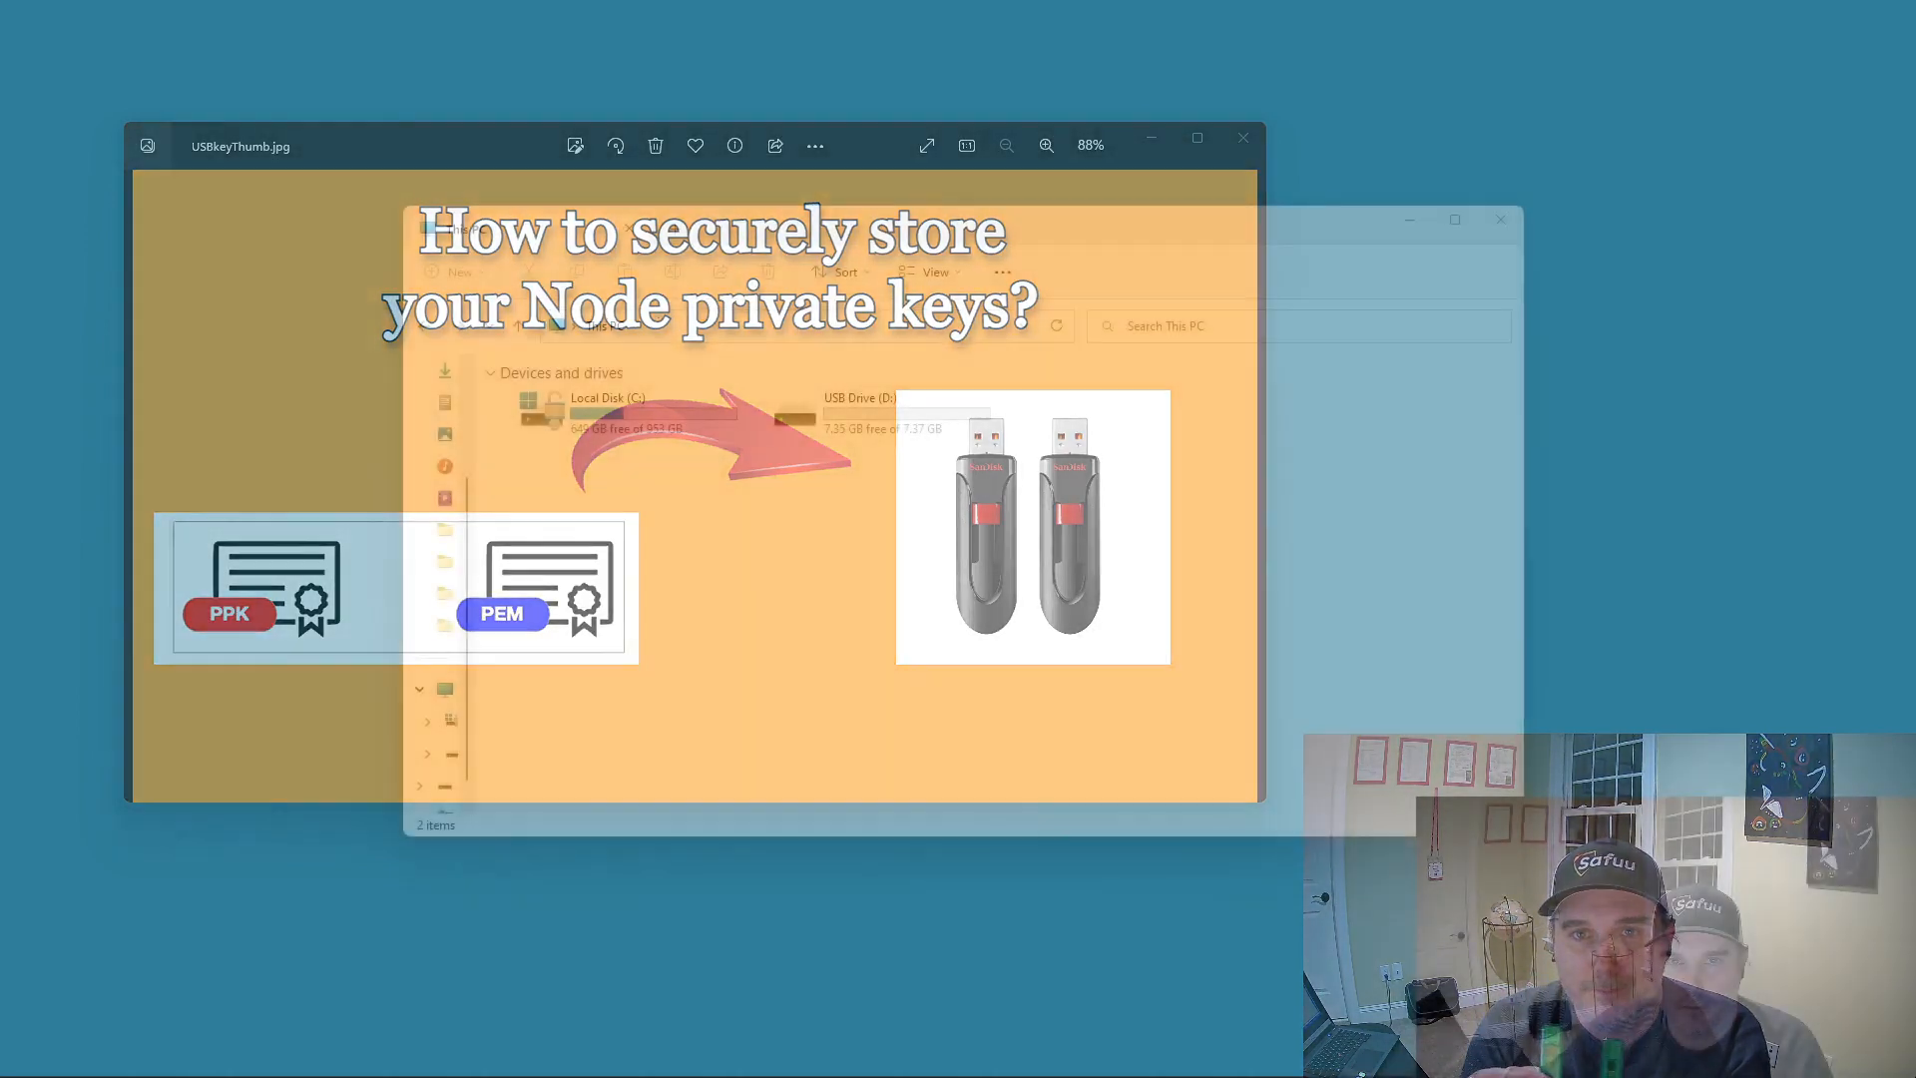
# Bring up Format for USB Drive (D:) and keep NTFS as the file system.
pyautogui.click(1243, 146)
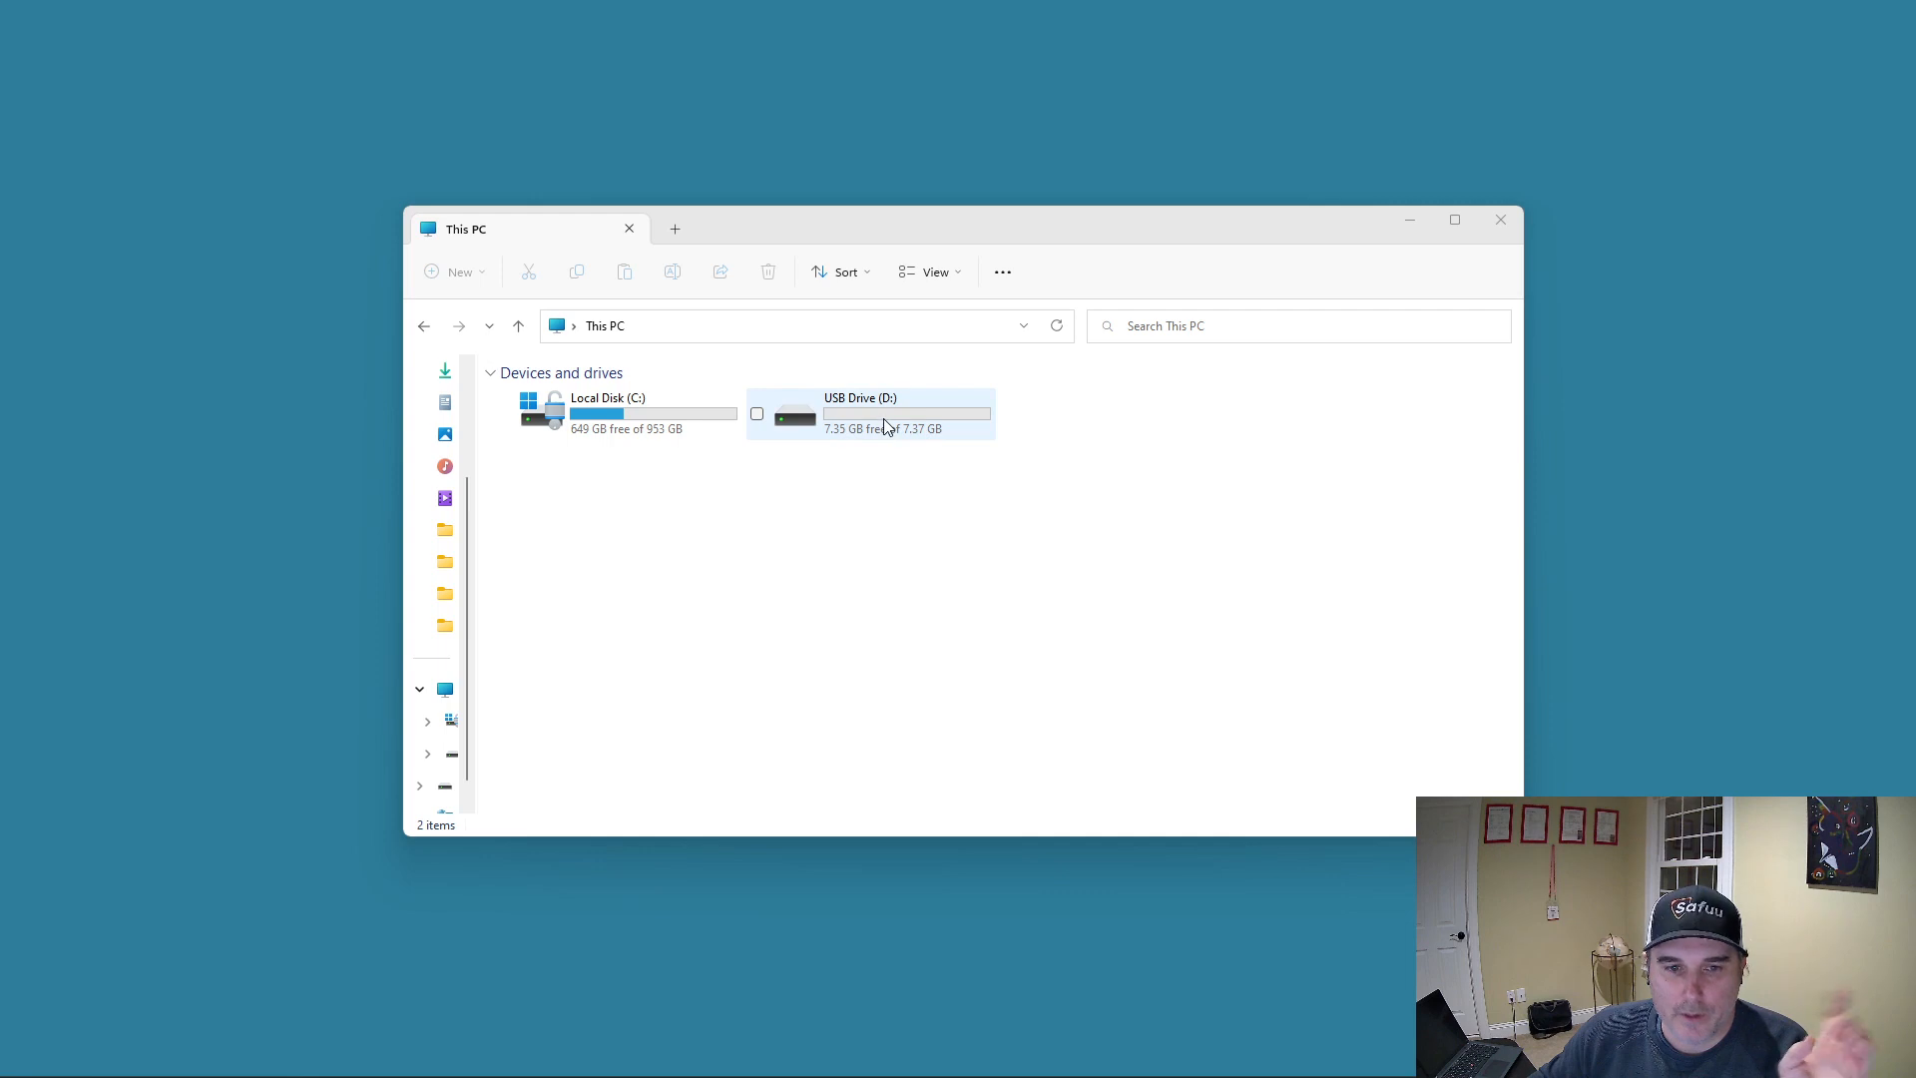
pyautogui.rightClick(868, 414)
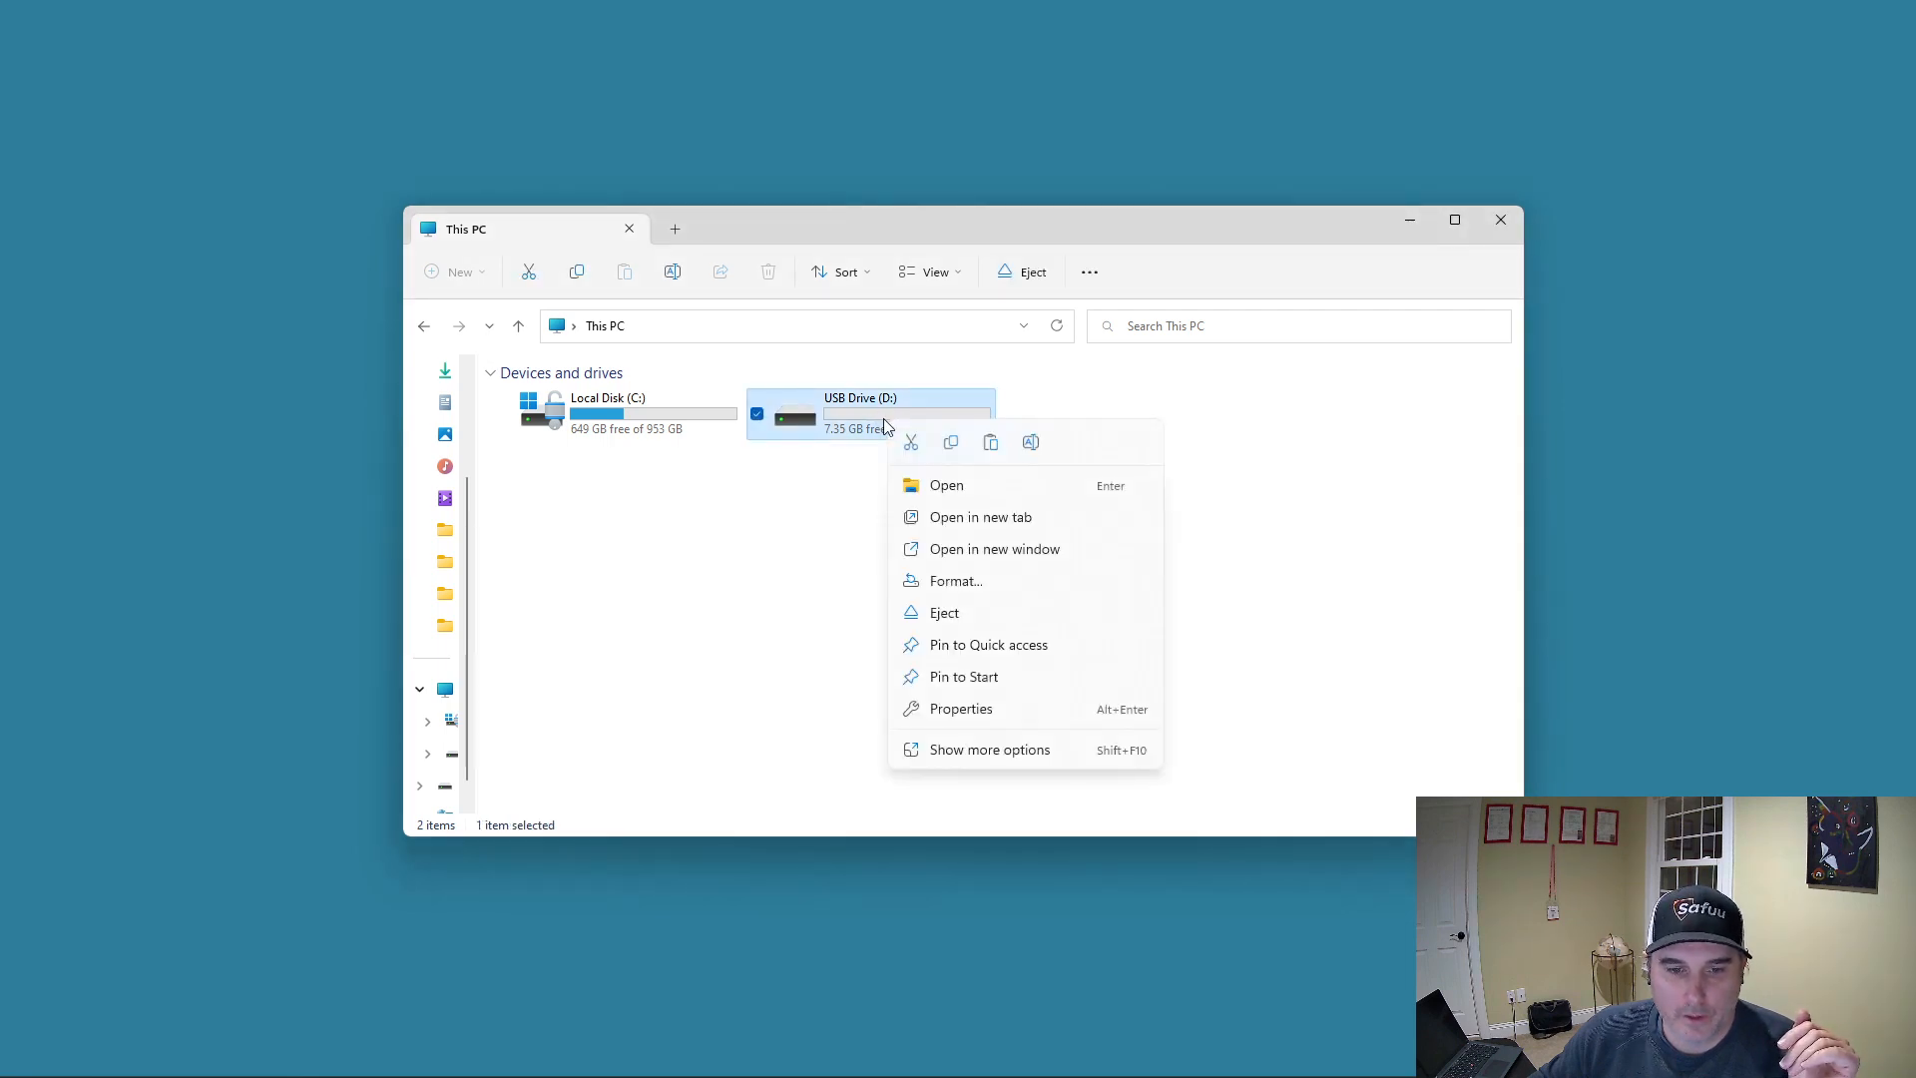
pyautogui.moveTo(956, 581)
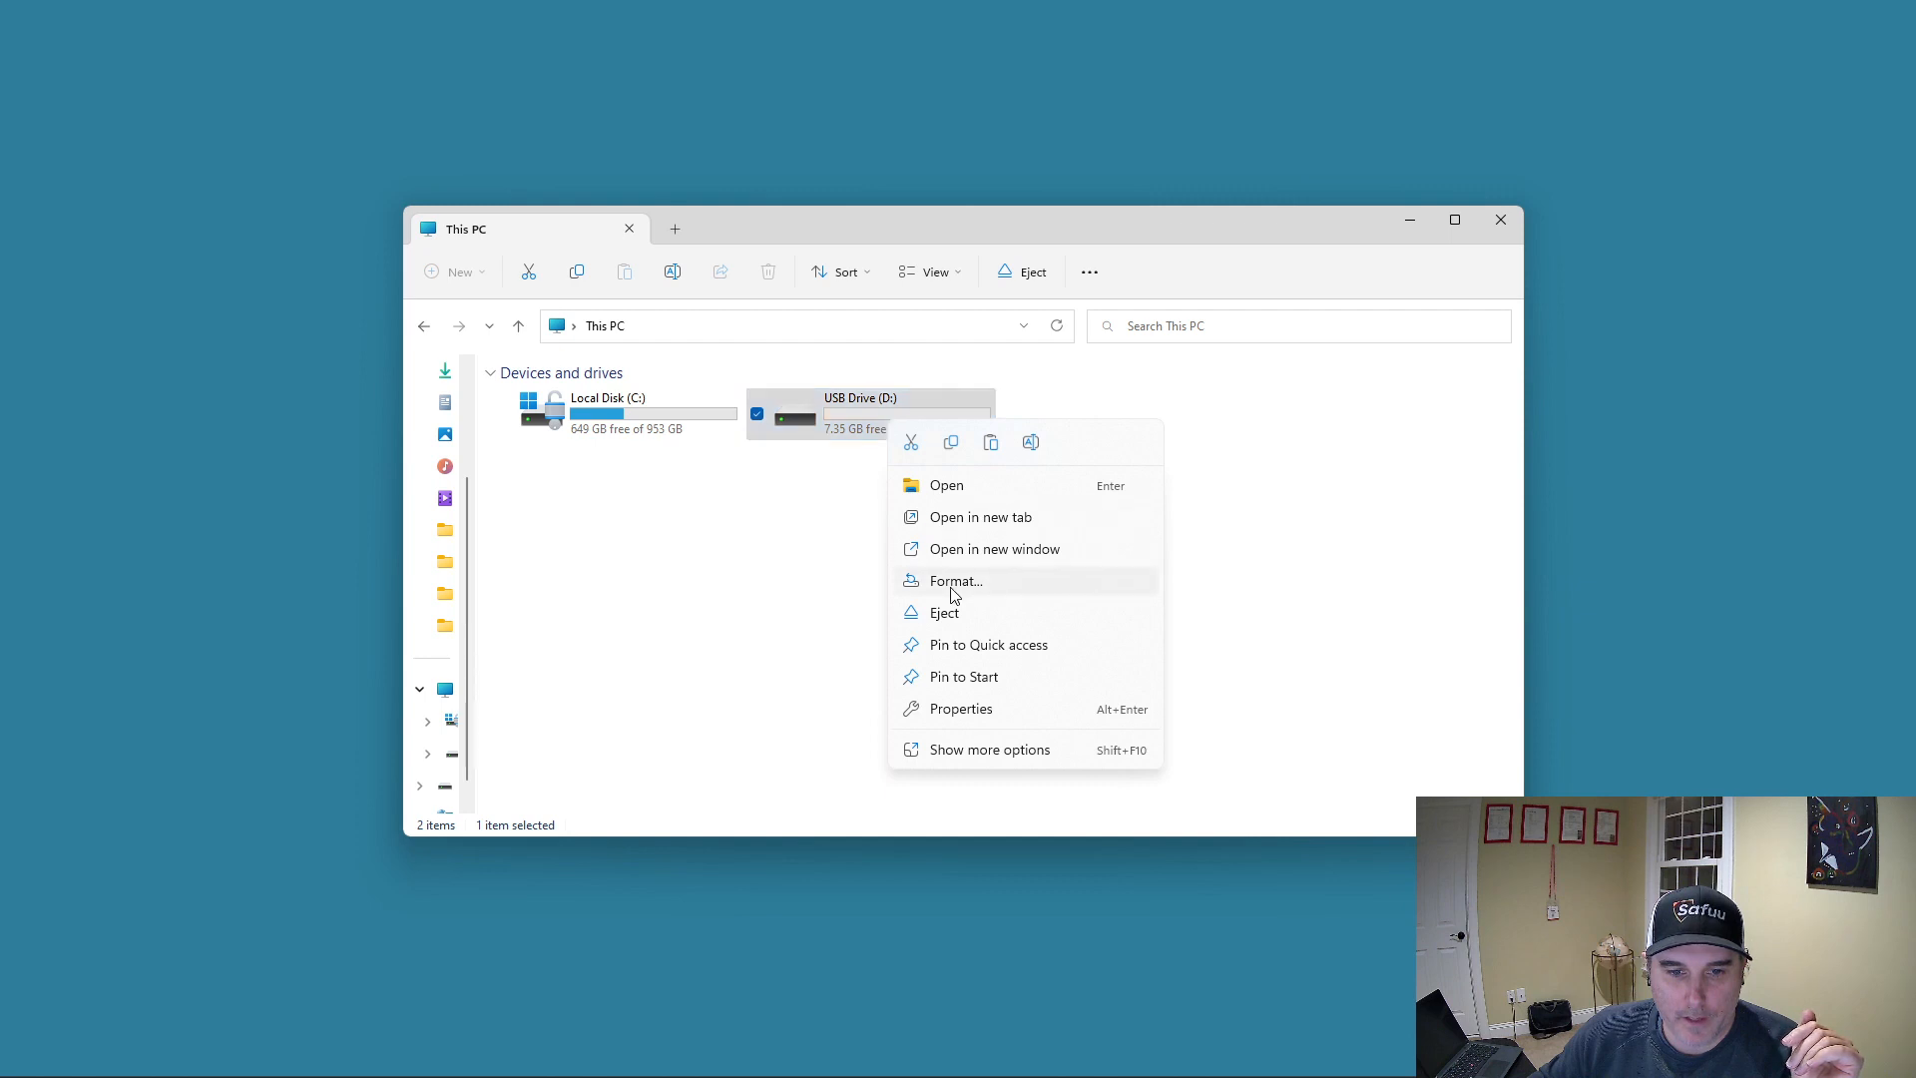
pyautogui.click(955, 581)
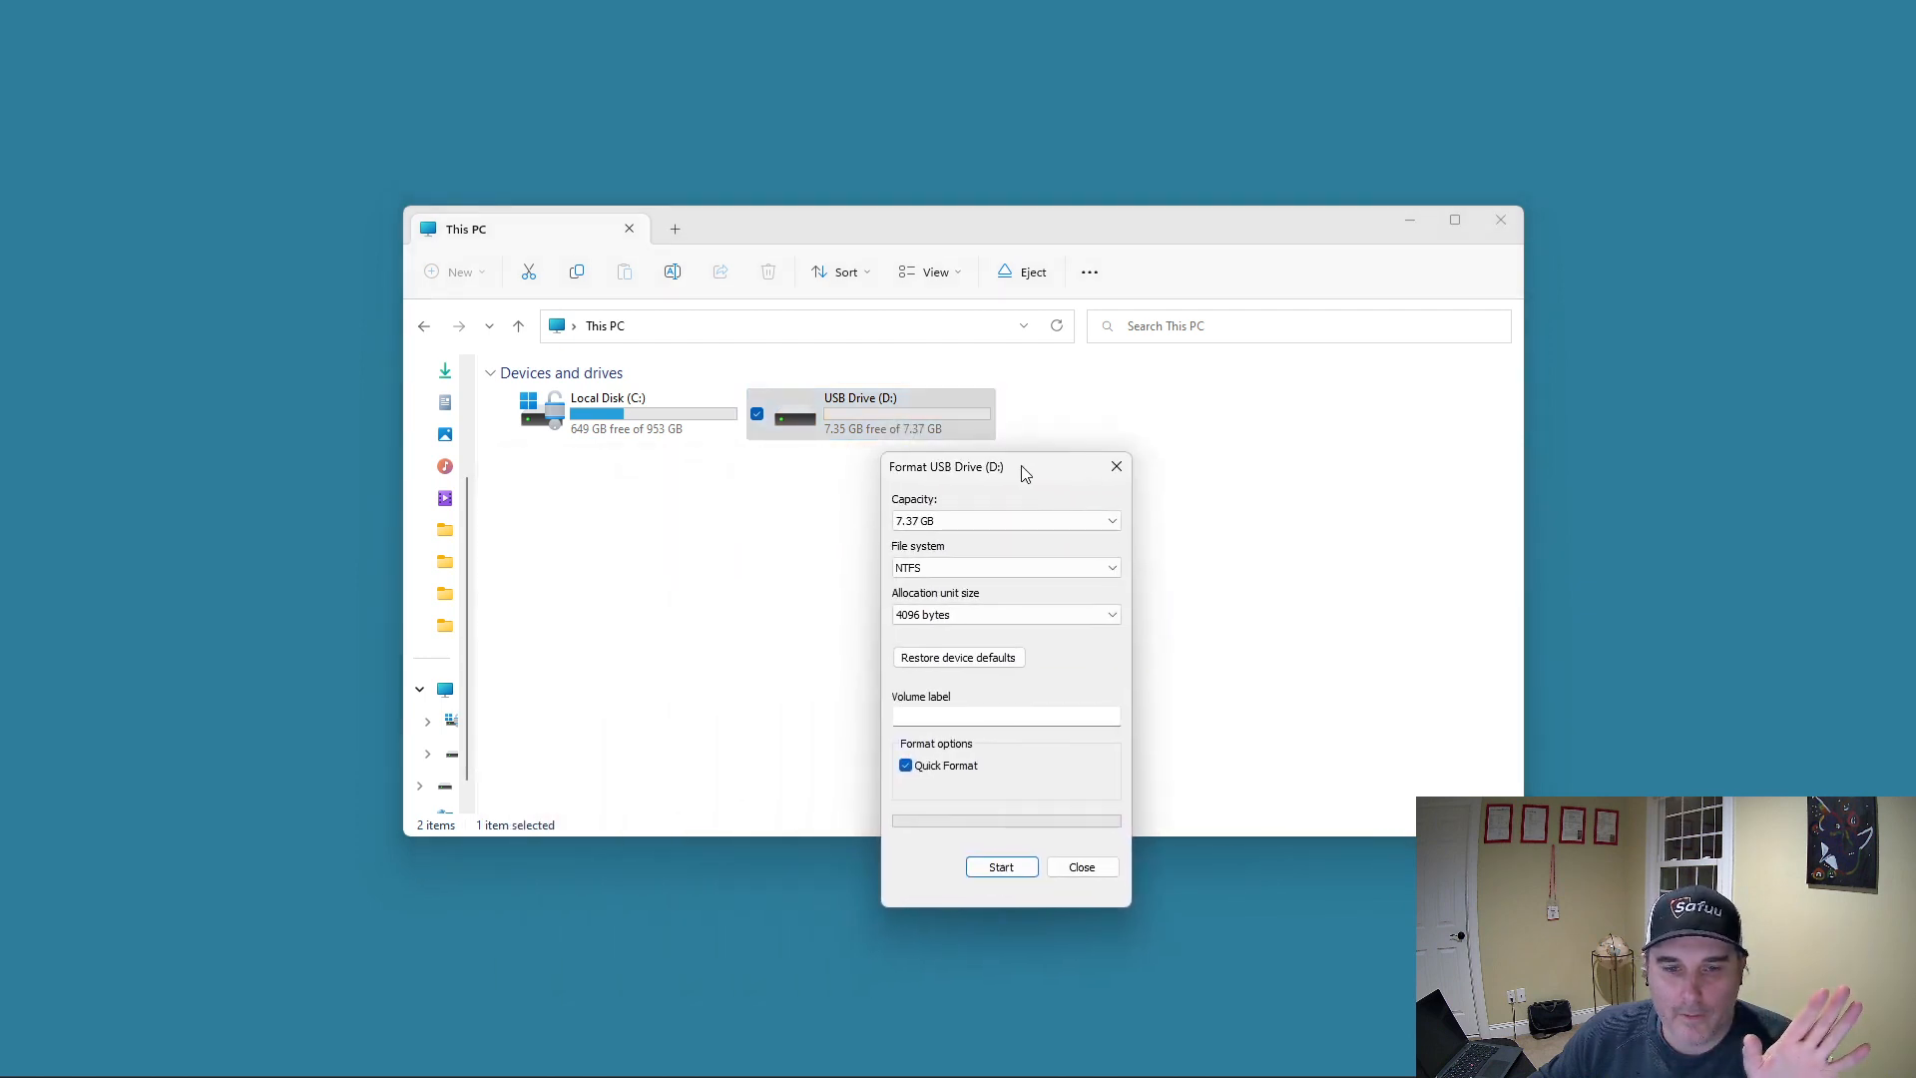
pyautogui.click(1002, 566)
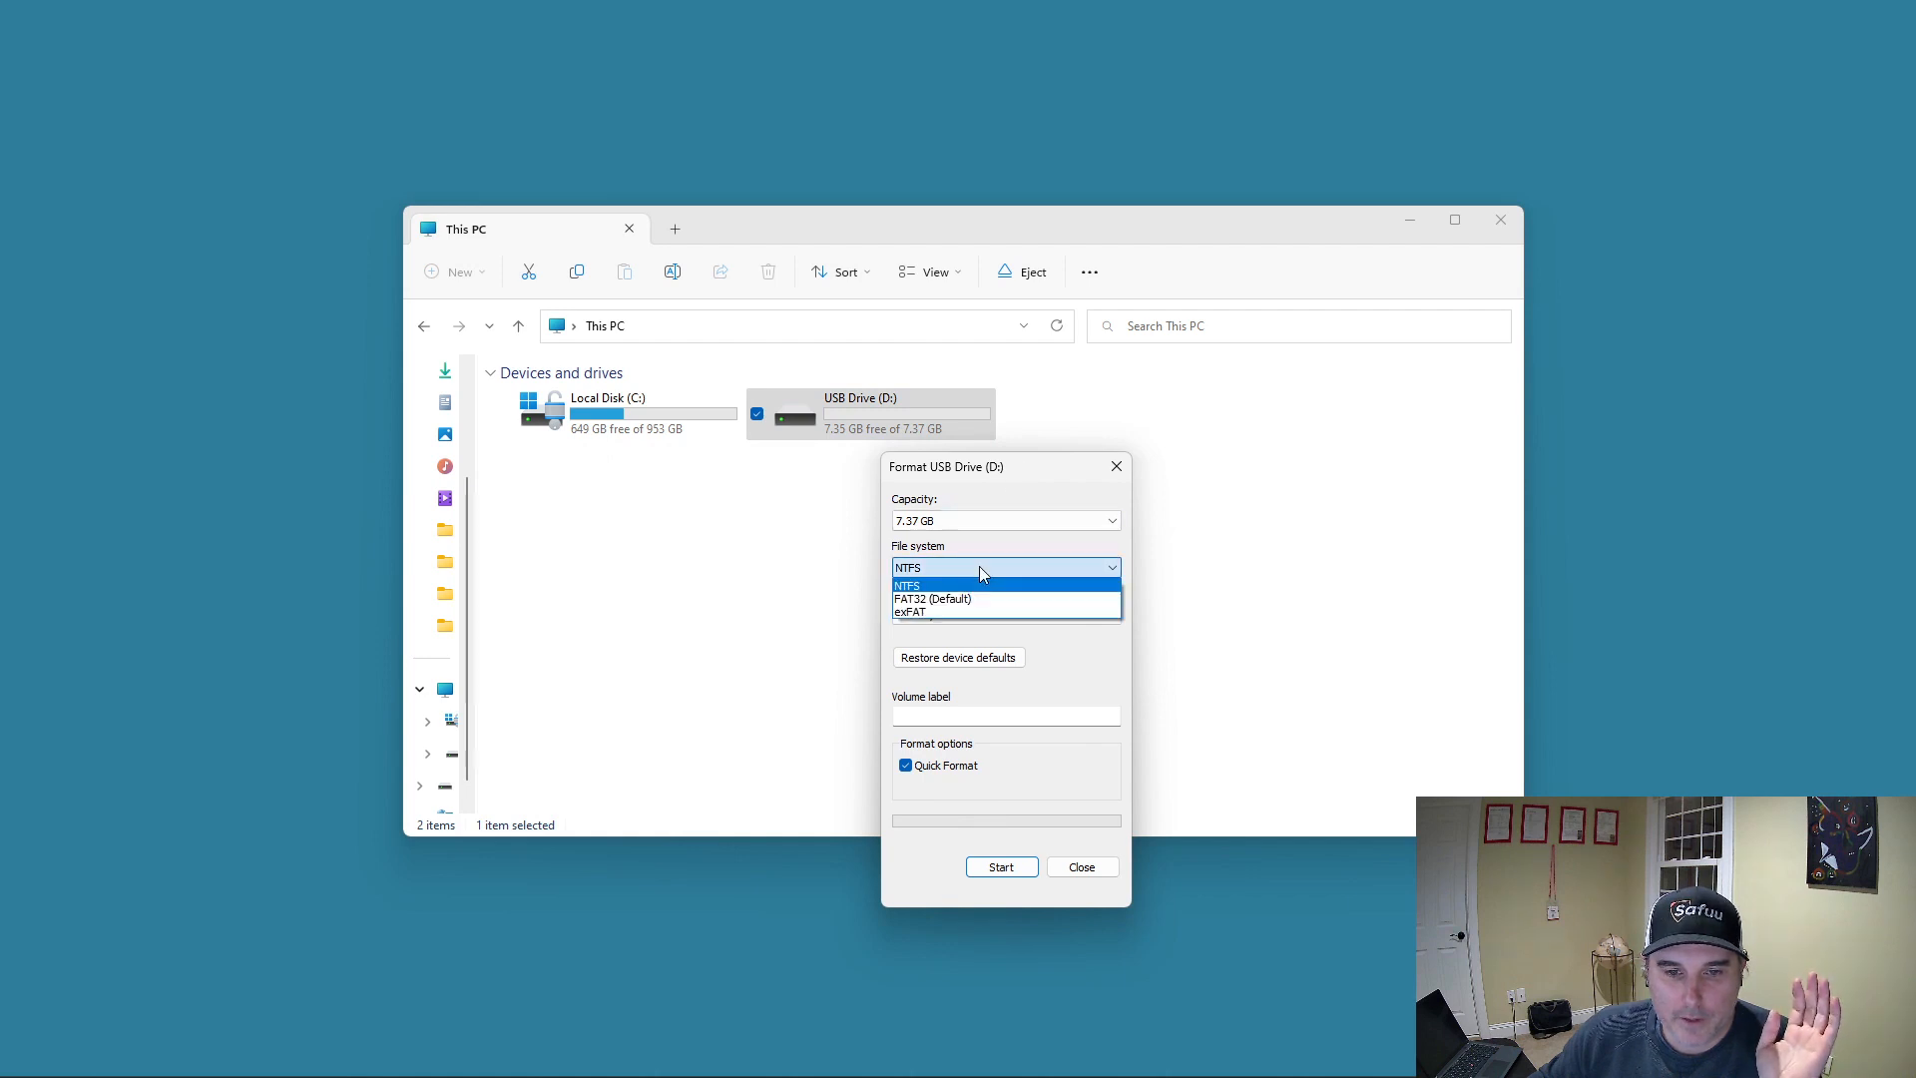
pyautogui.moveTo(914, 599)
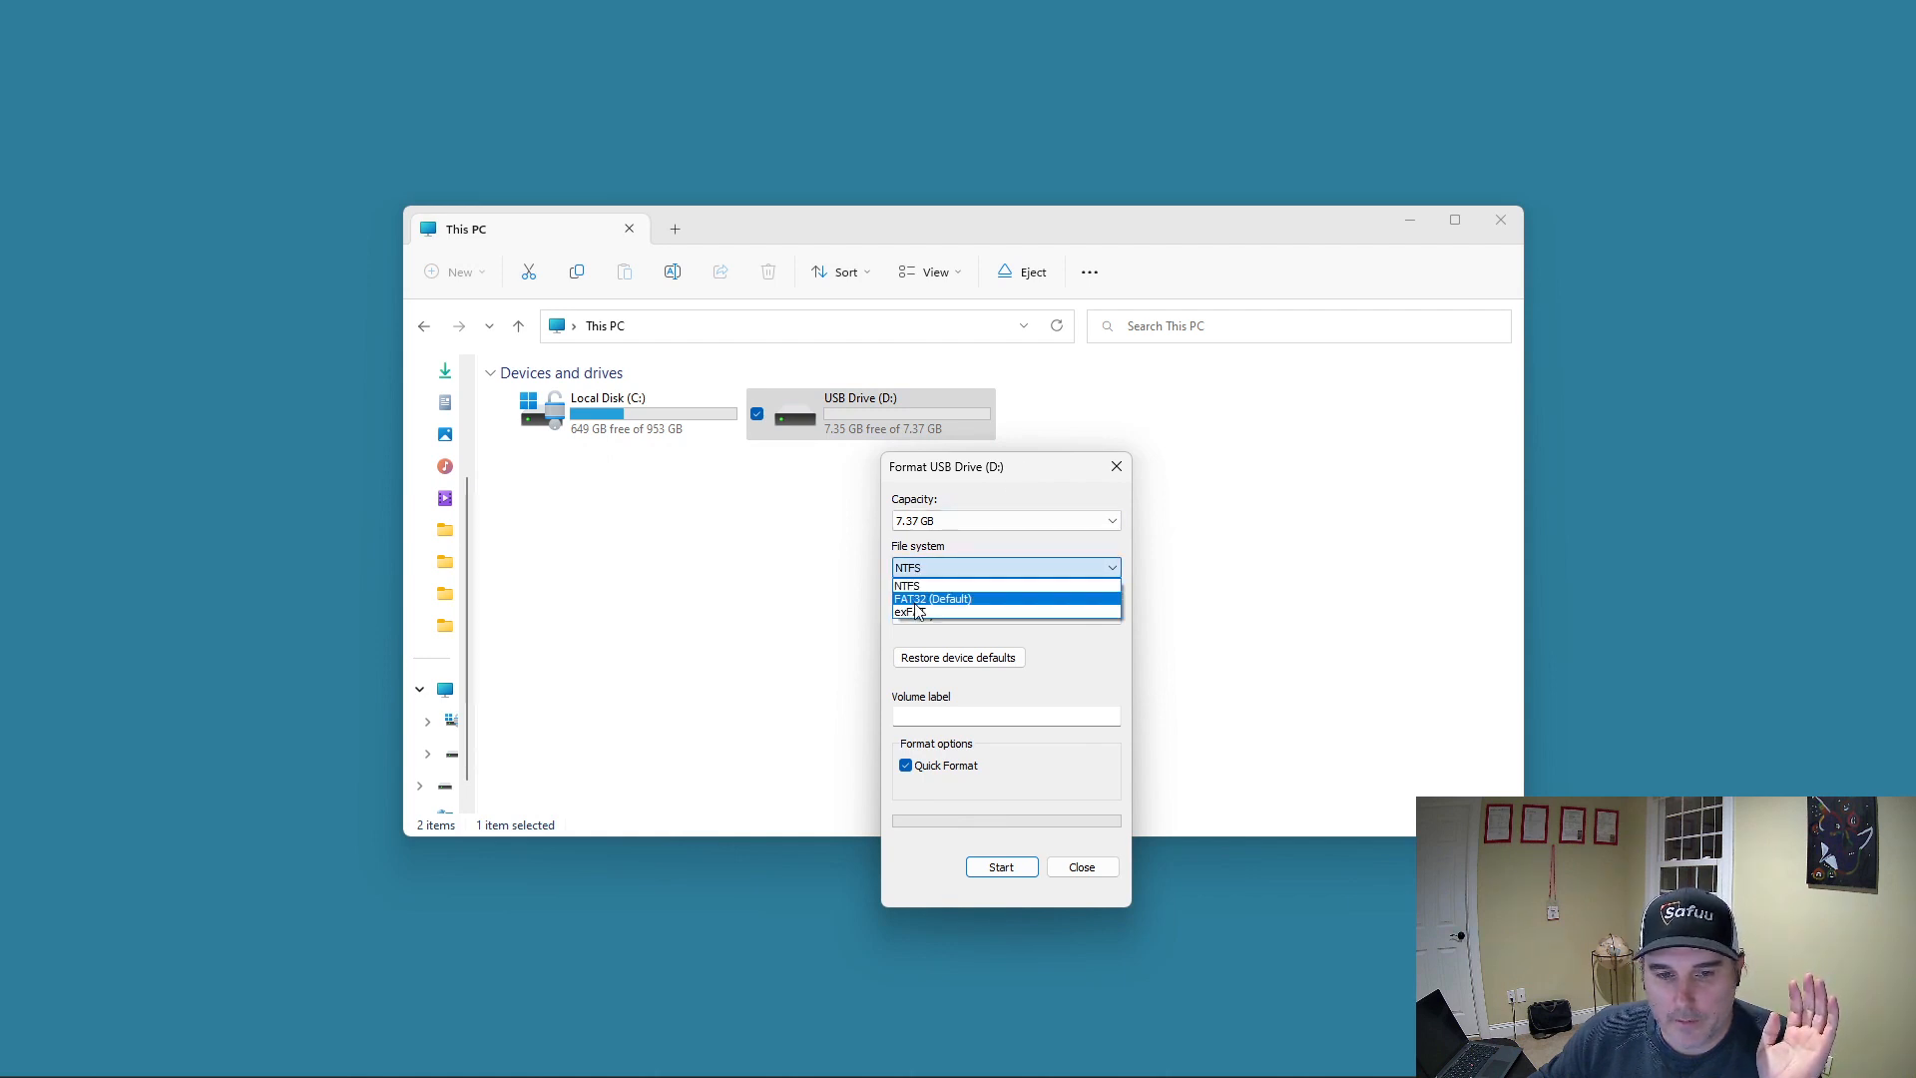
pyautogui.click(908, 585)
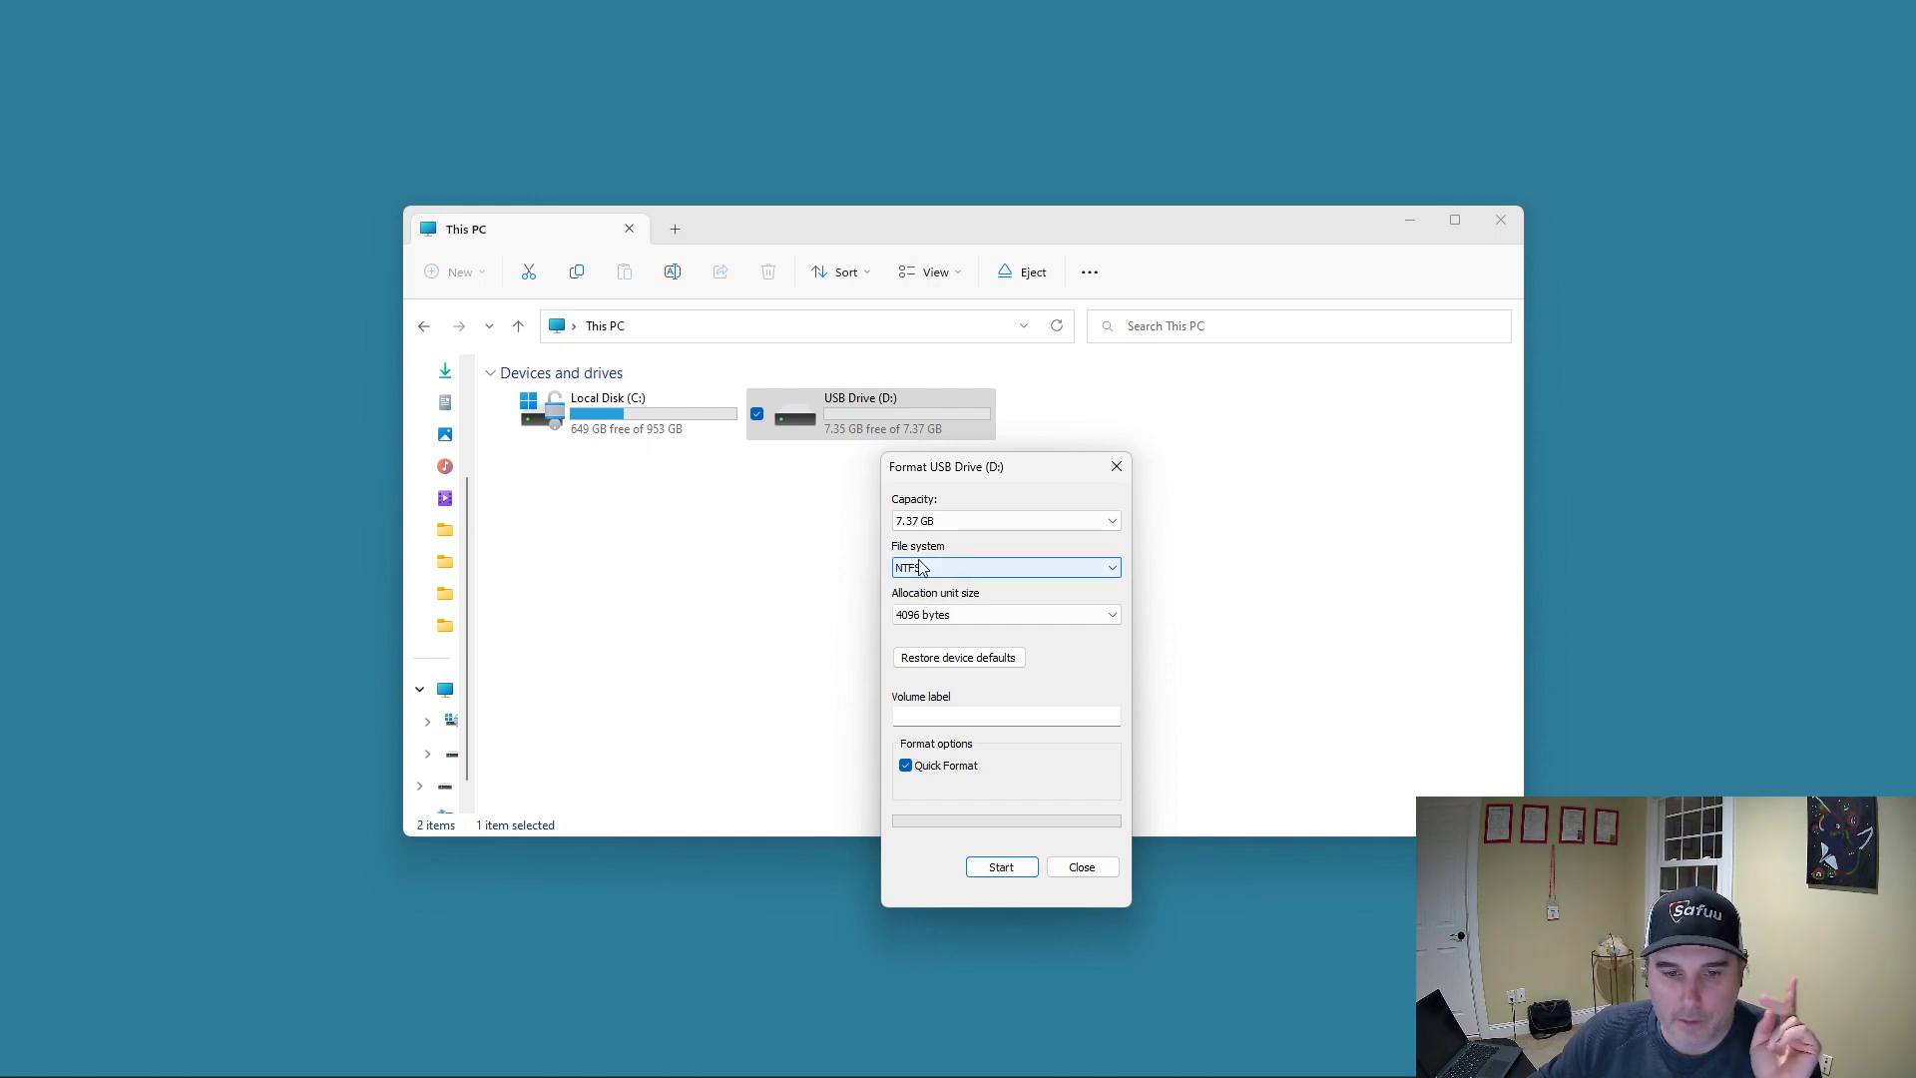
# Label the volume Disk1, run the format and confirm erasing all data.
pyautogui.click(1004, 715)
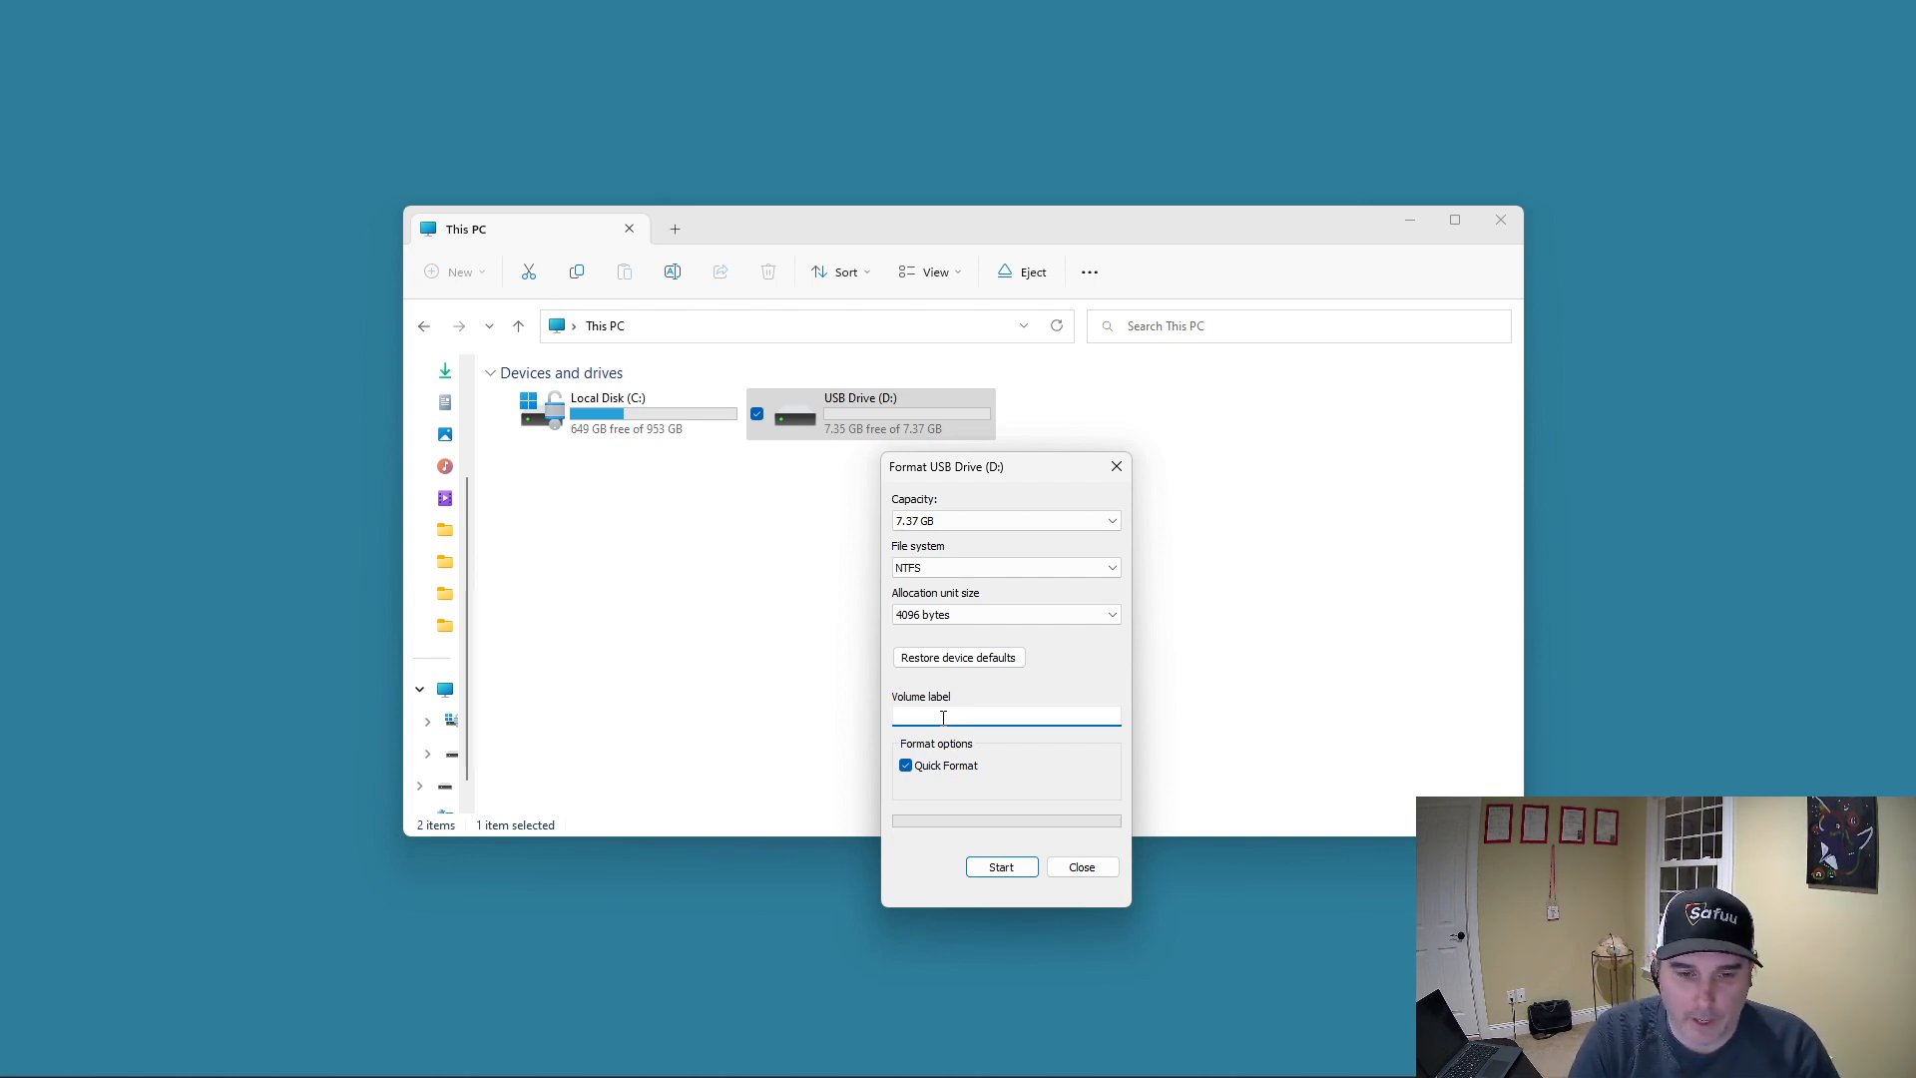
pyautogui.write('Disk')
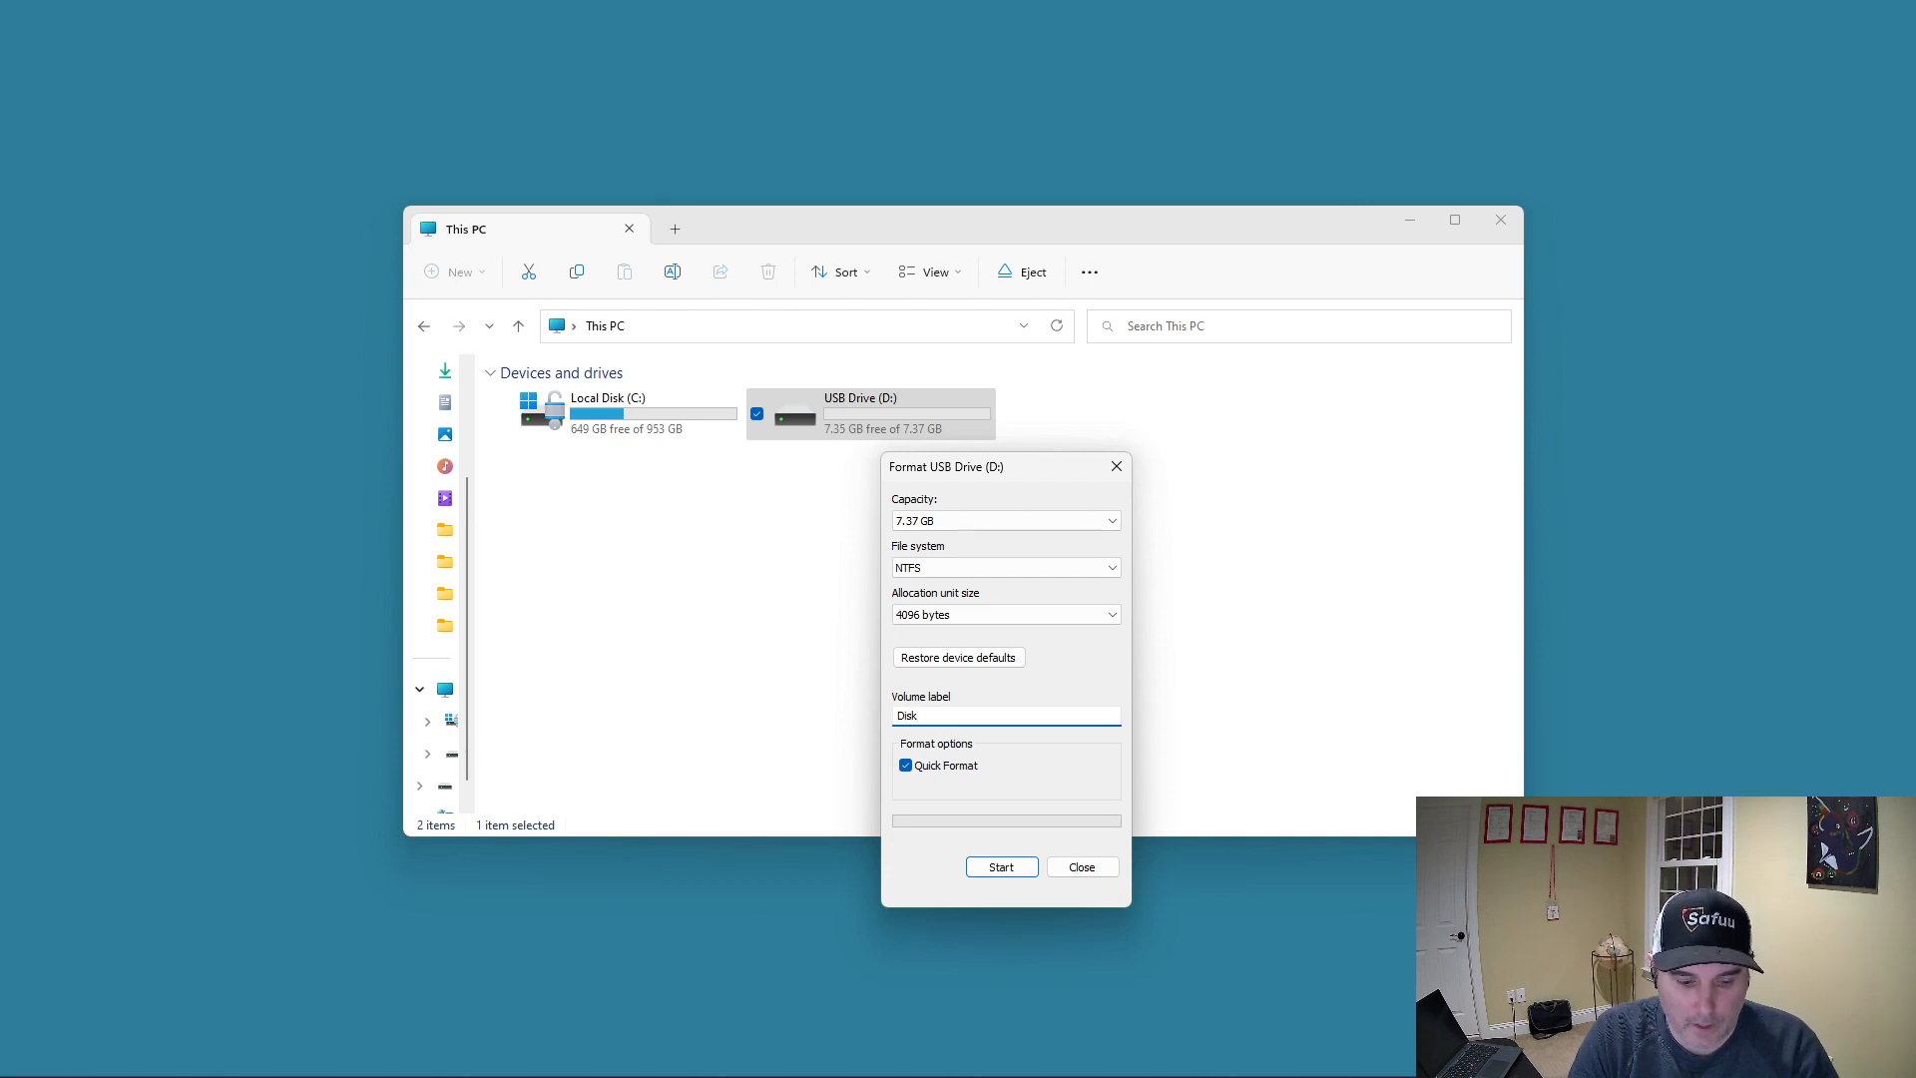
pyautogui.write('1')
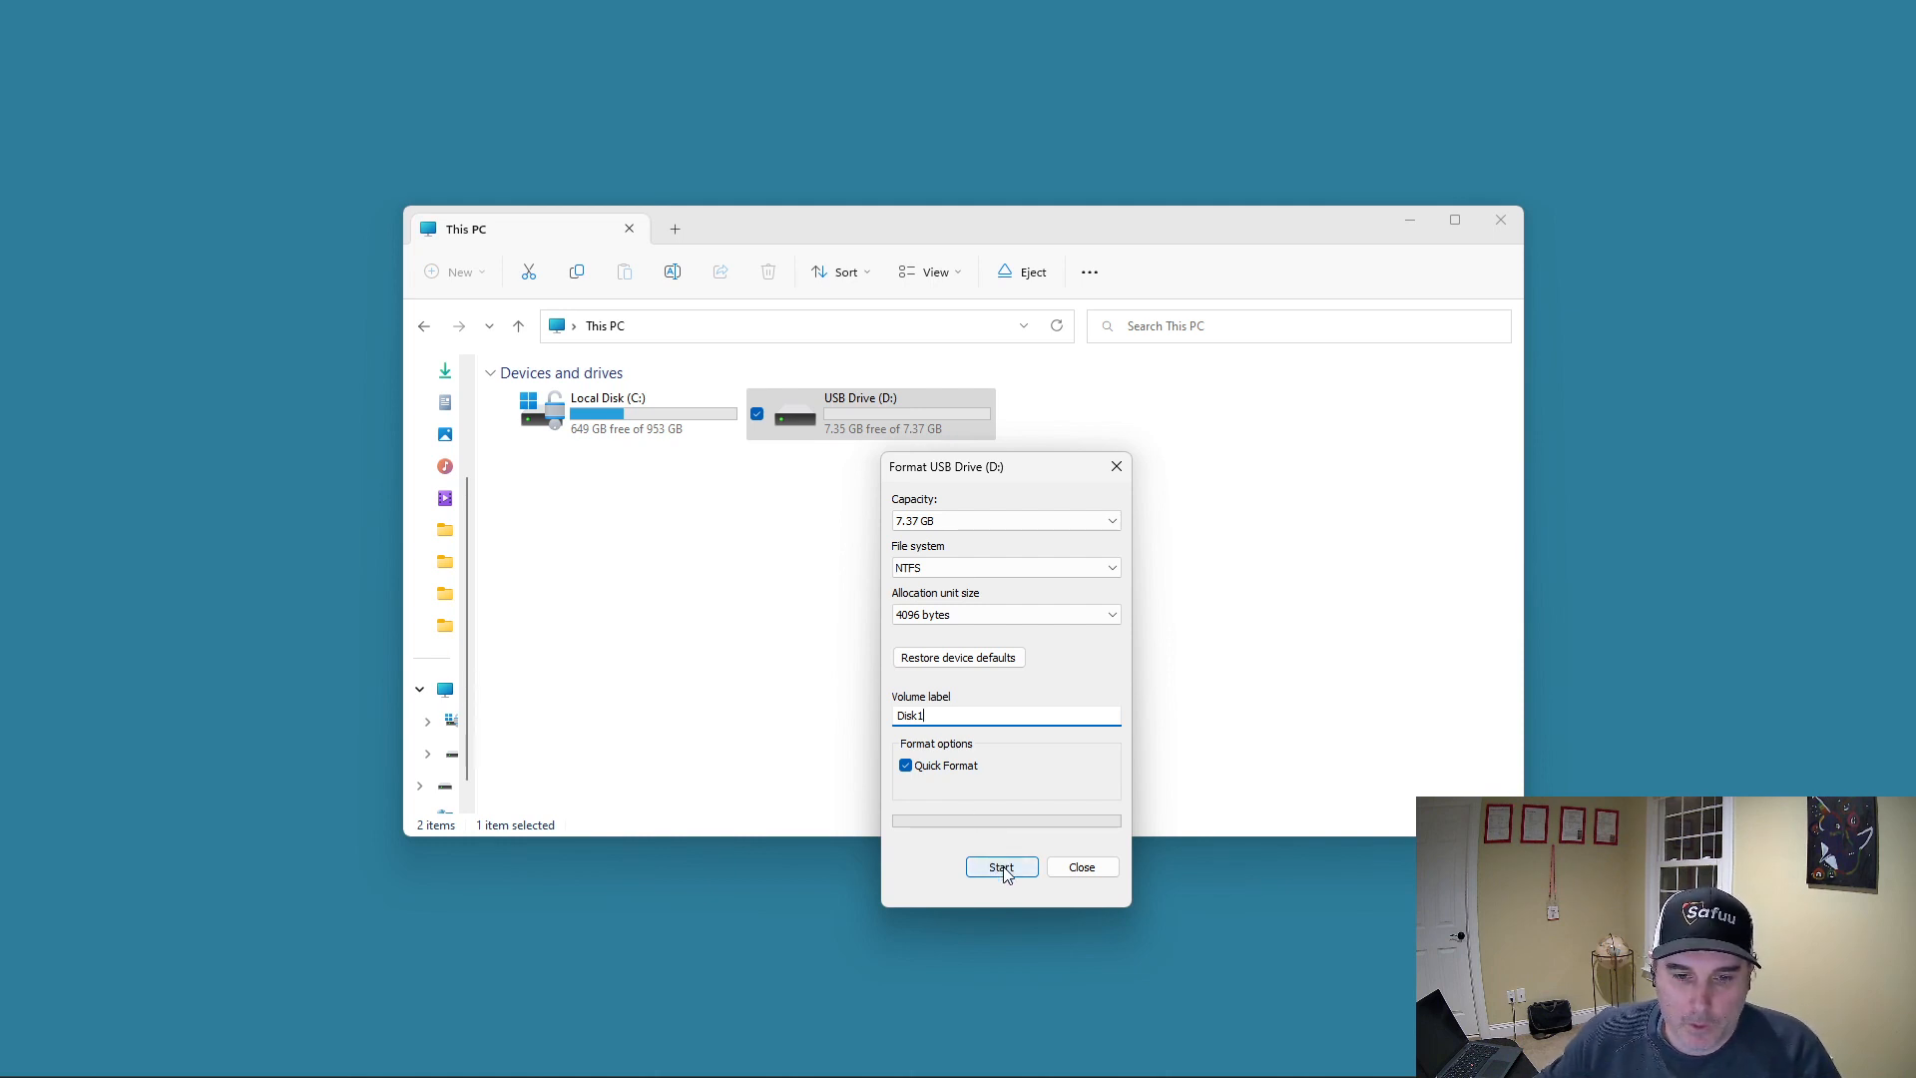
pyautogui.click(1000, 866)
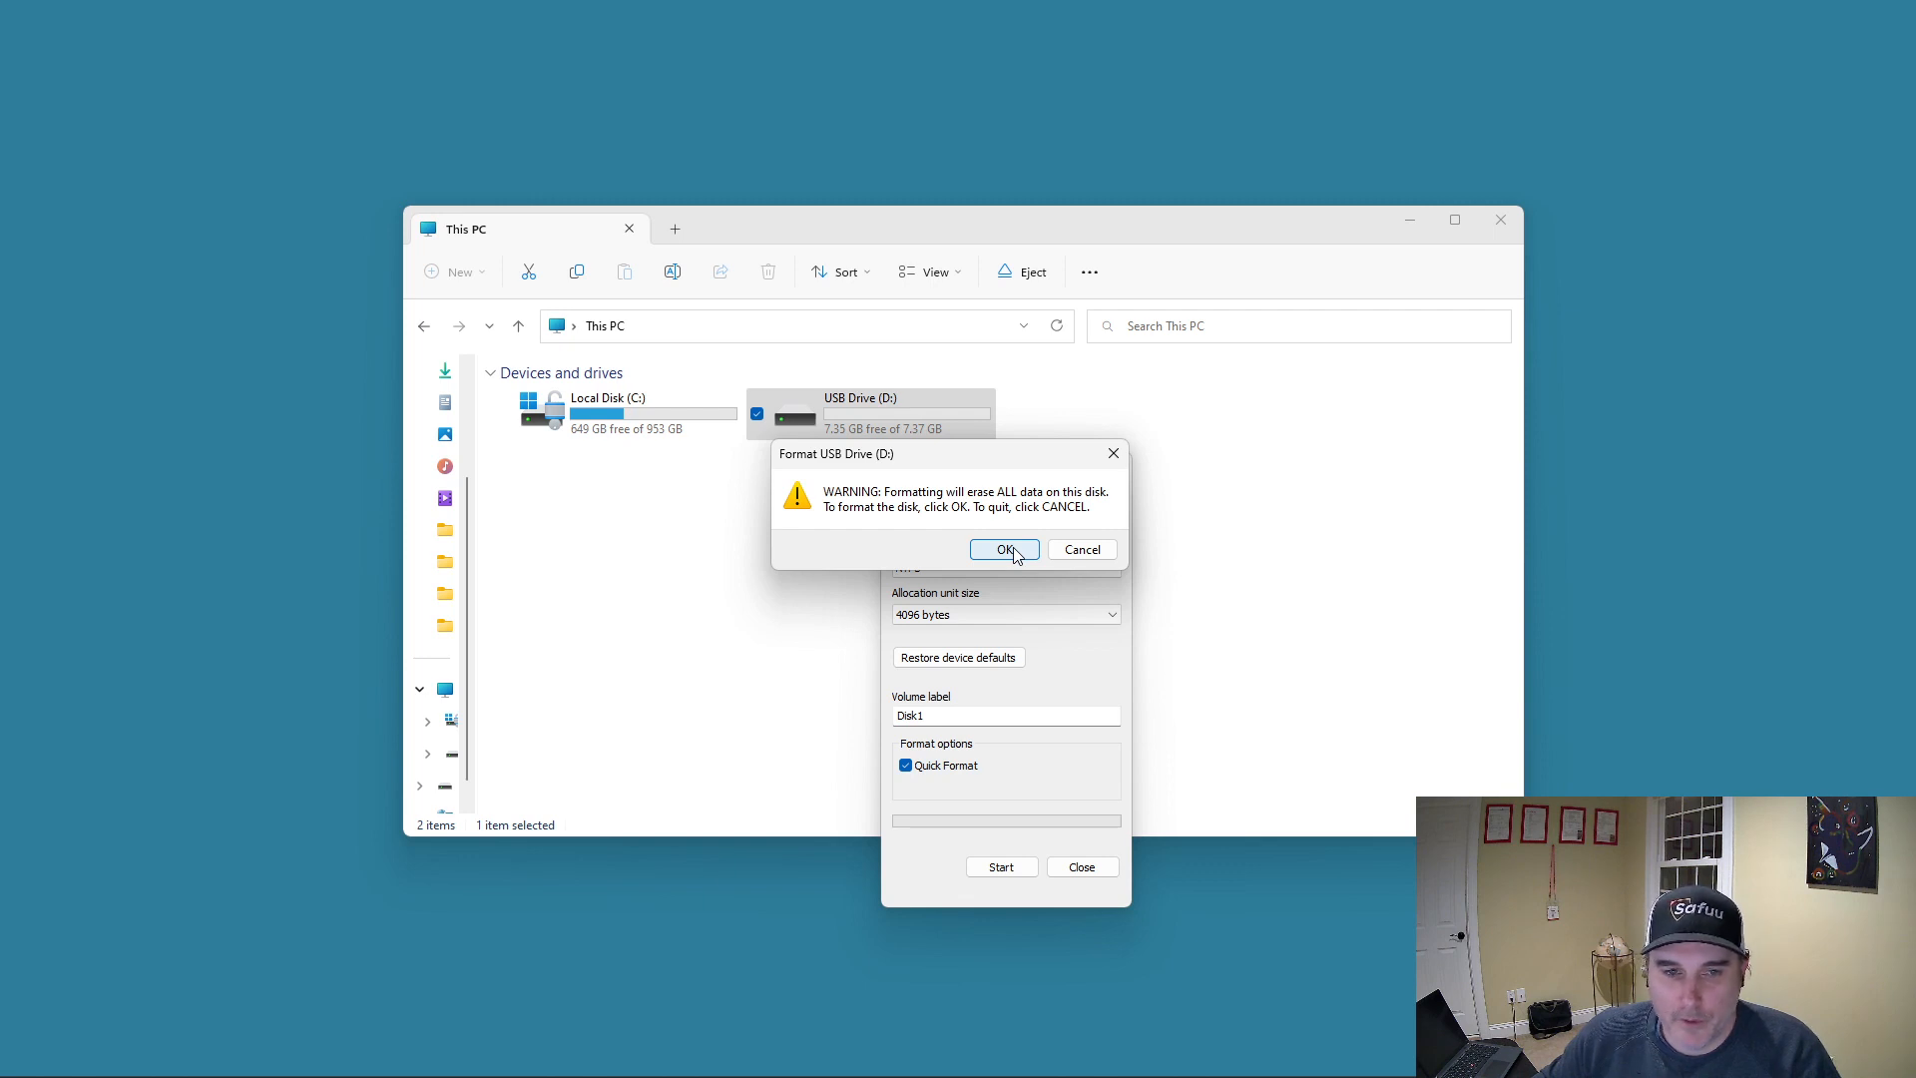
pyautogui.click(998, 551)
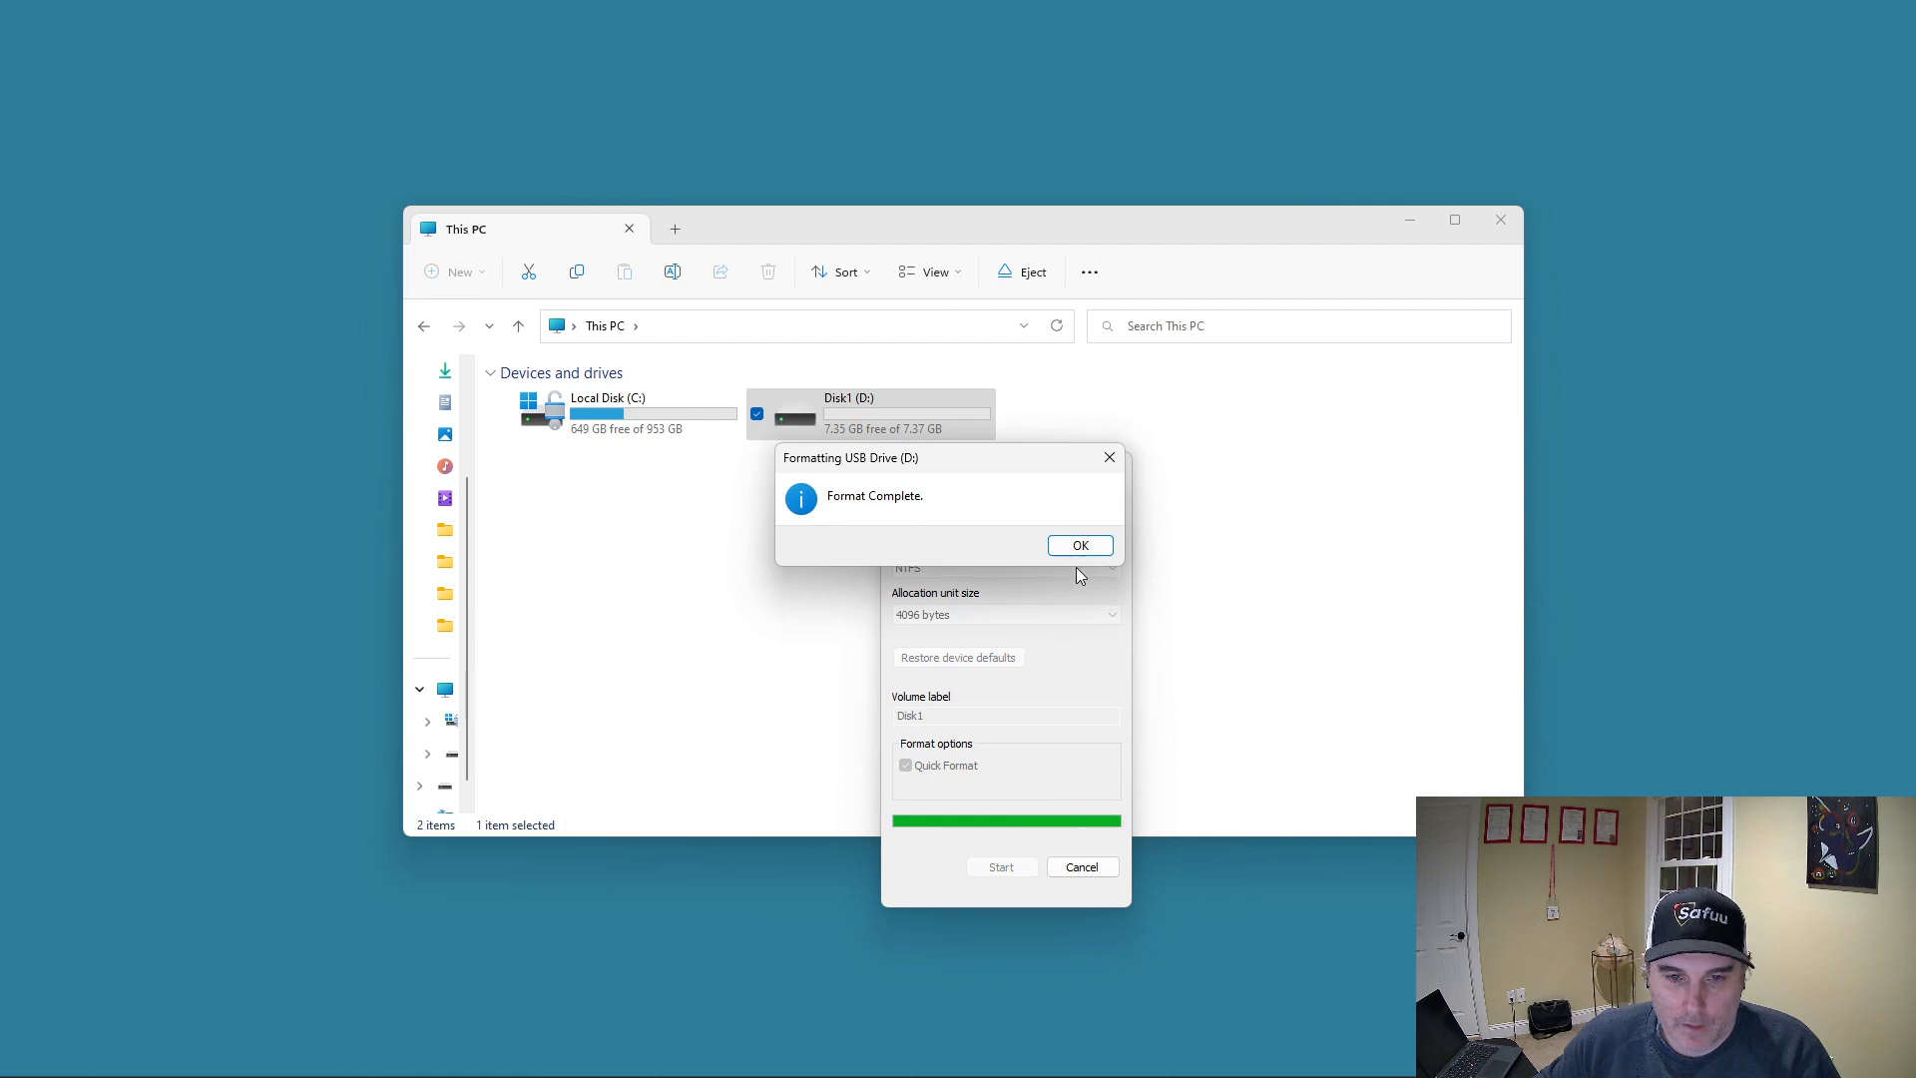
pyautogui.click(1080, 545)
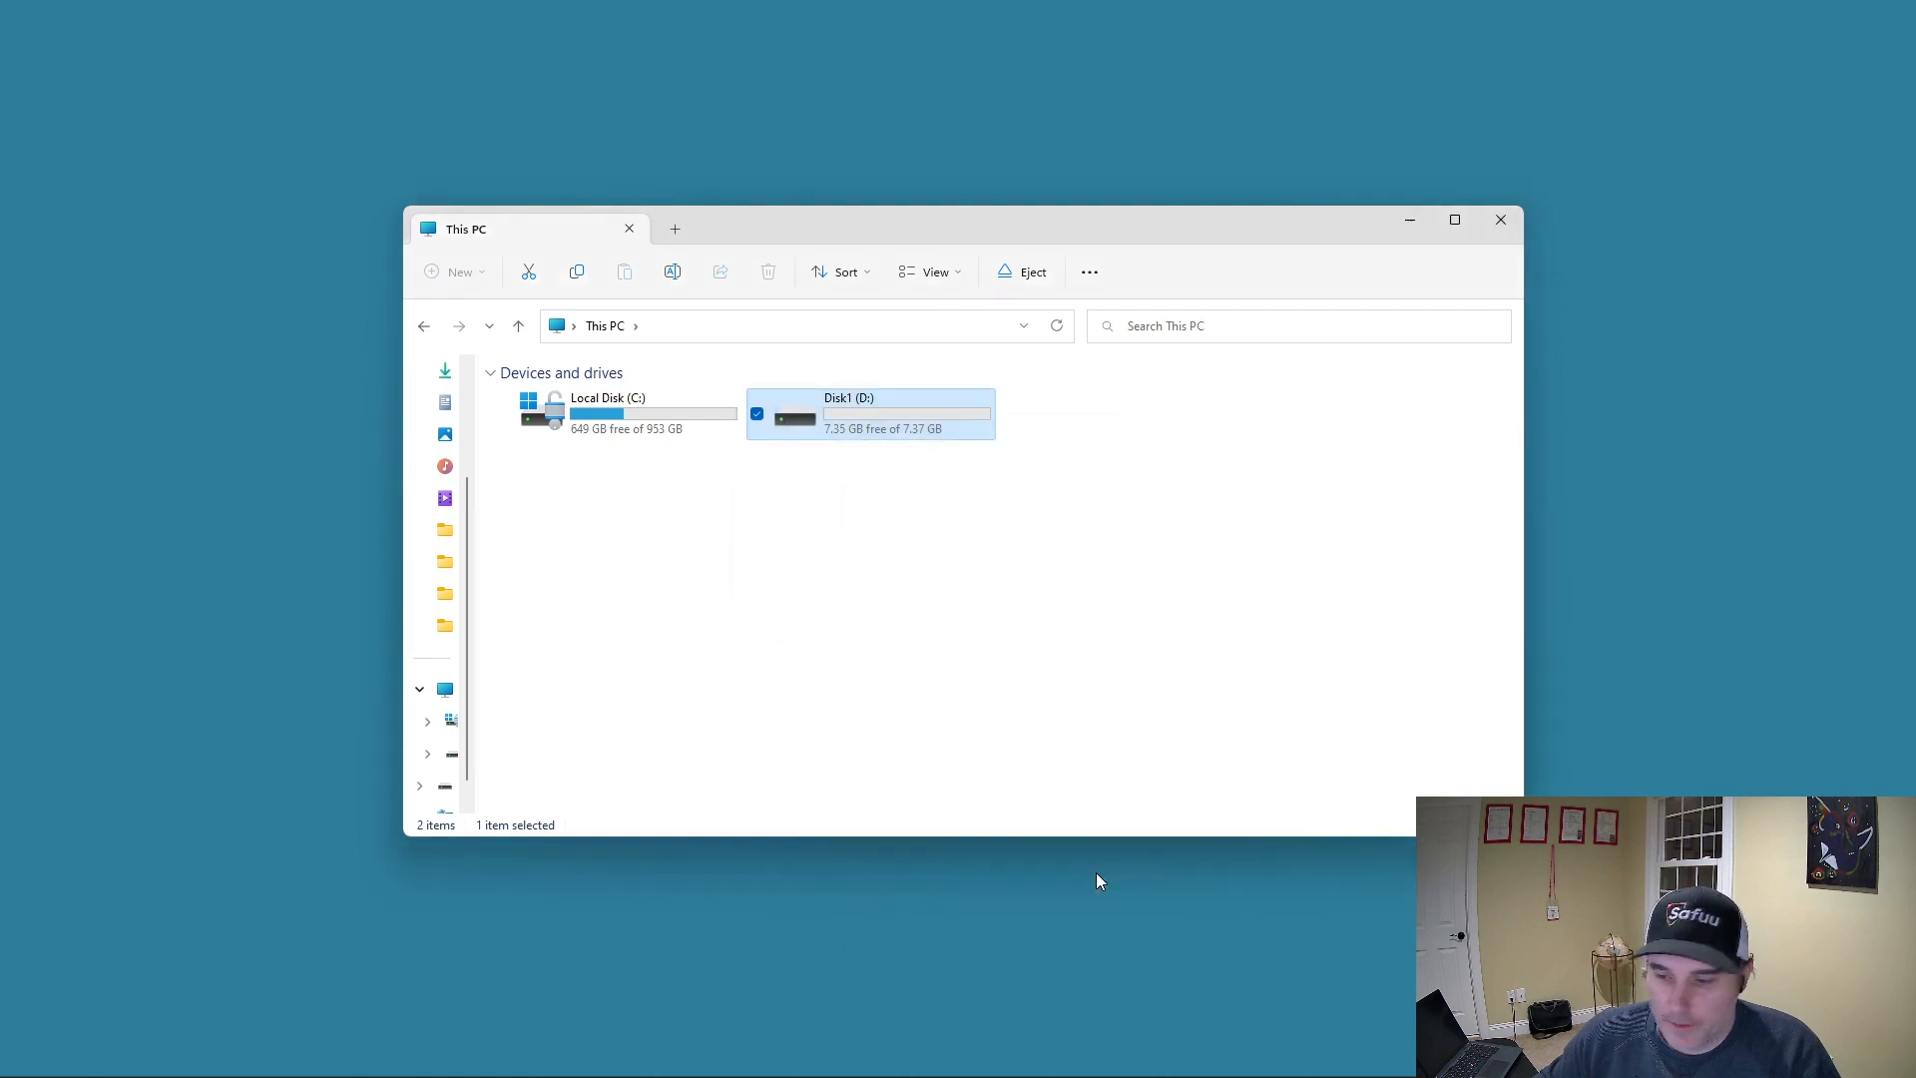
pyautogui.moveTo(962, 491)
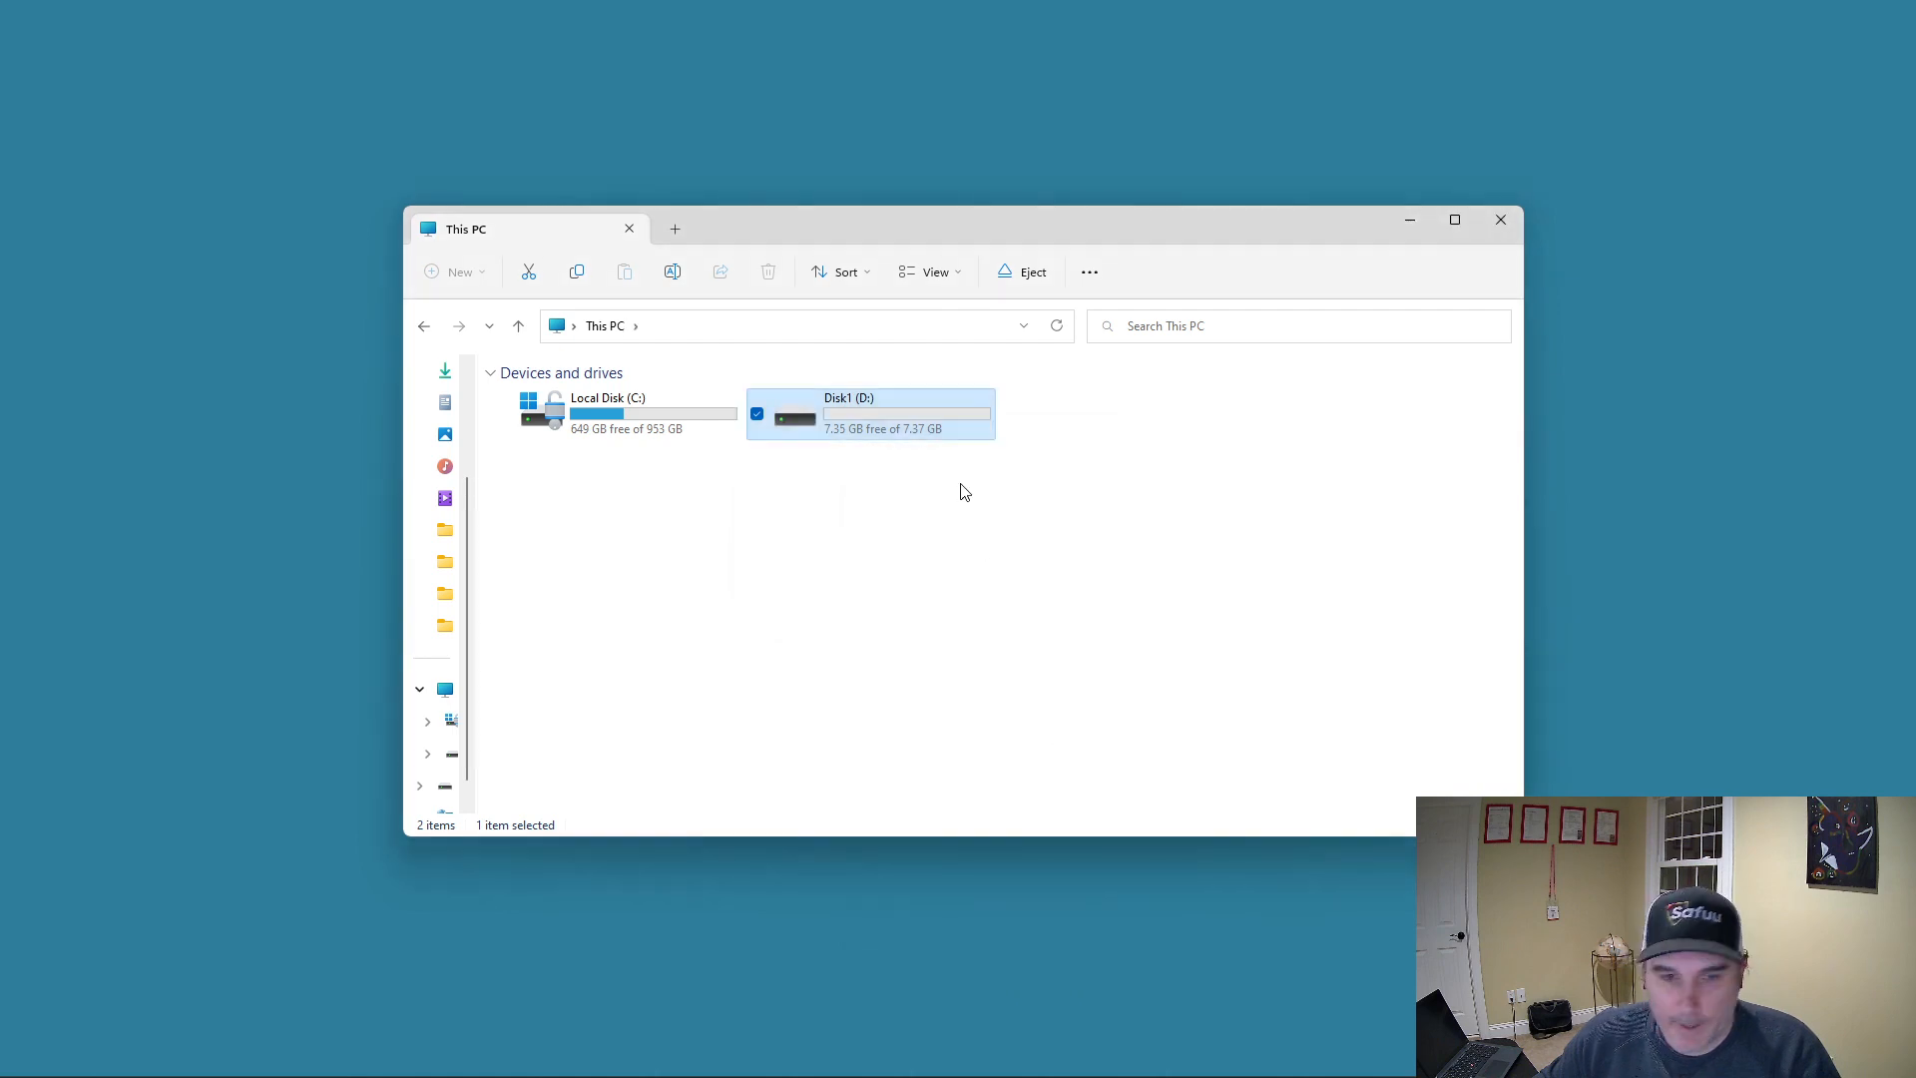
pyautogui.moveTo(916, 421)
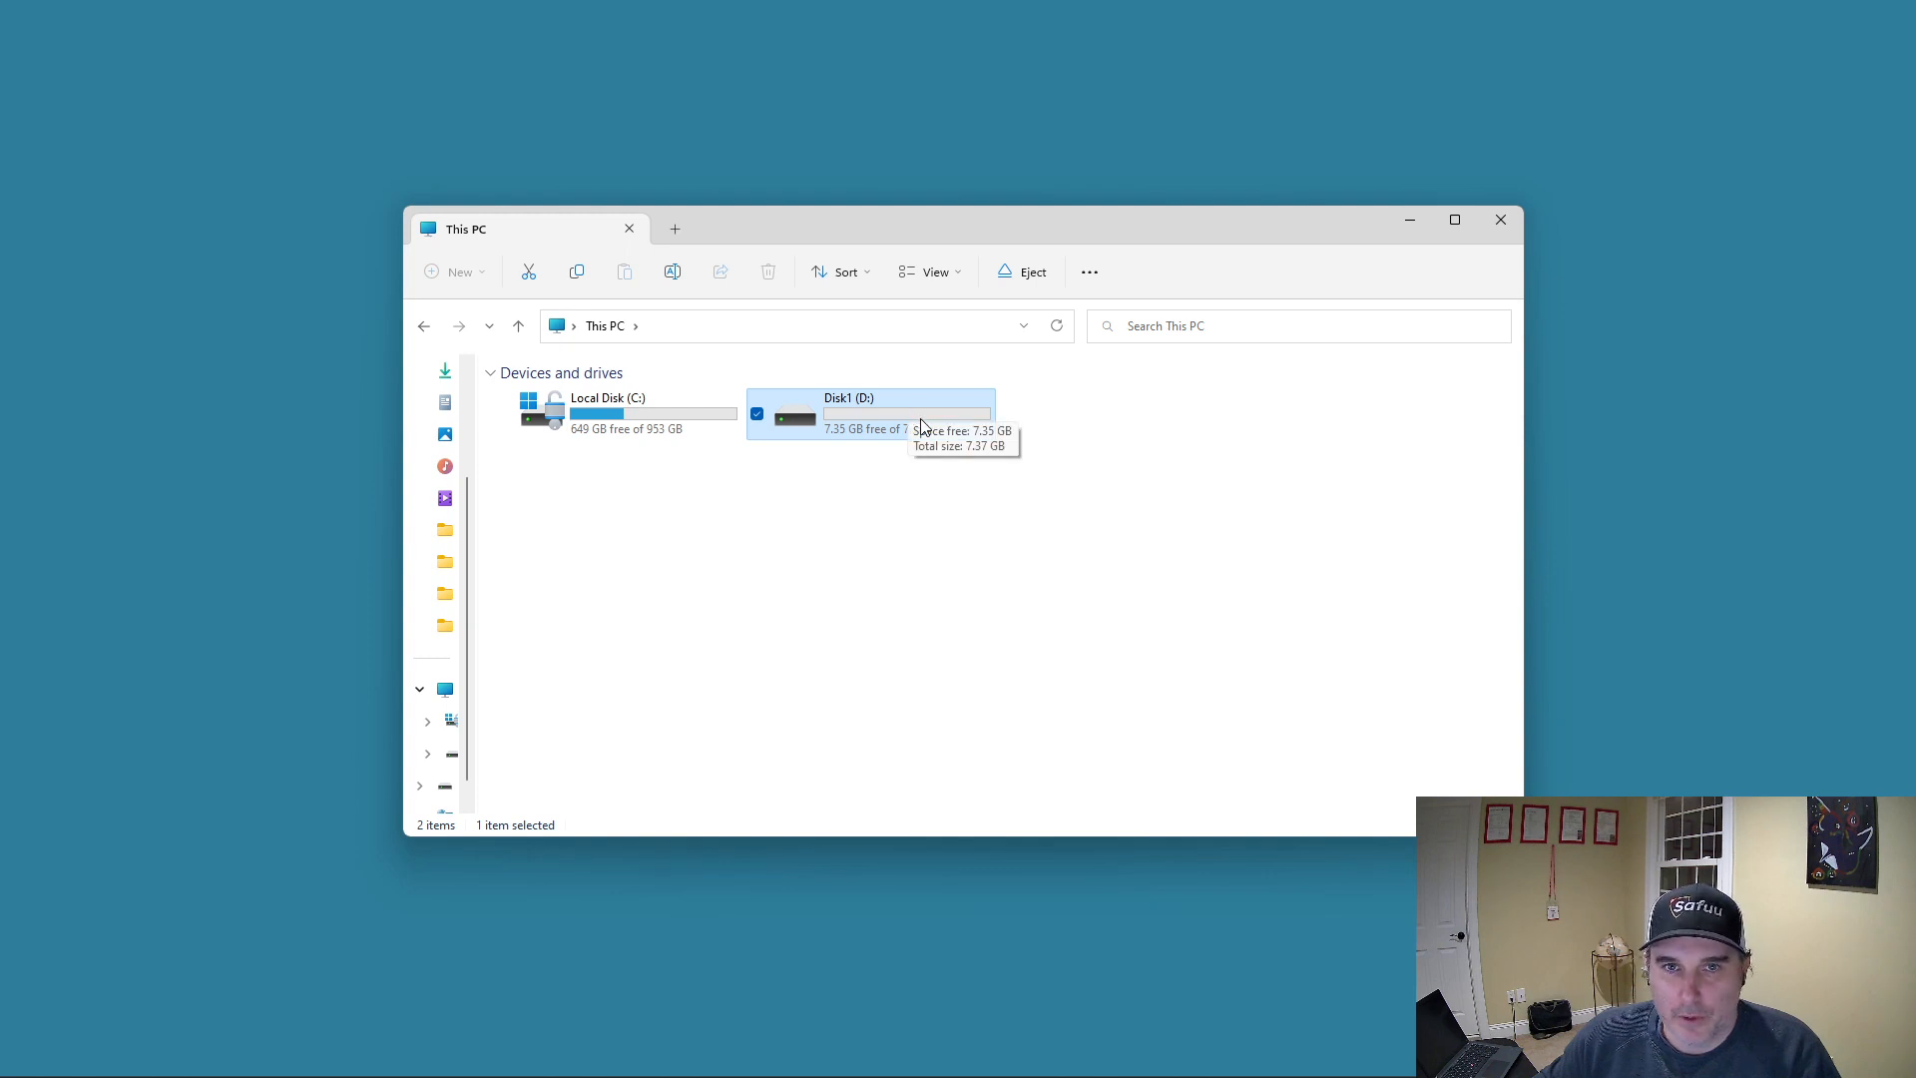
# Turn on BitLocker for Disk1 (D:) via Show more options in its context menu.
pyautogui.rightClick(922, 421)
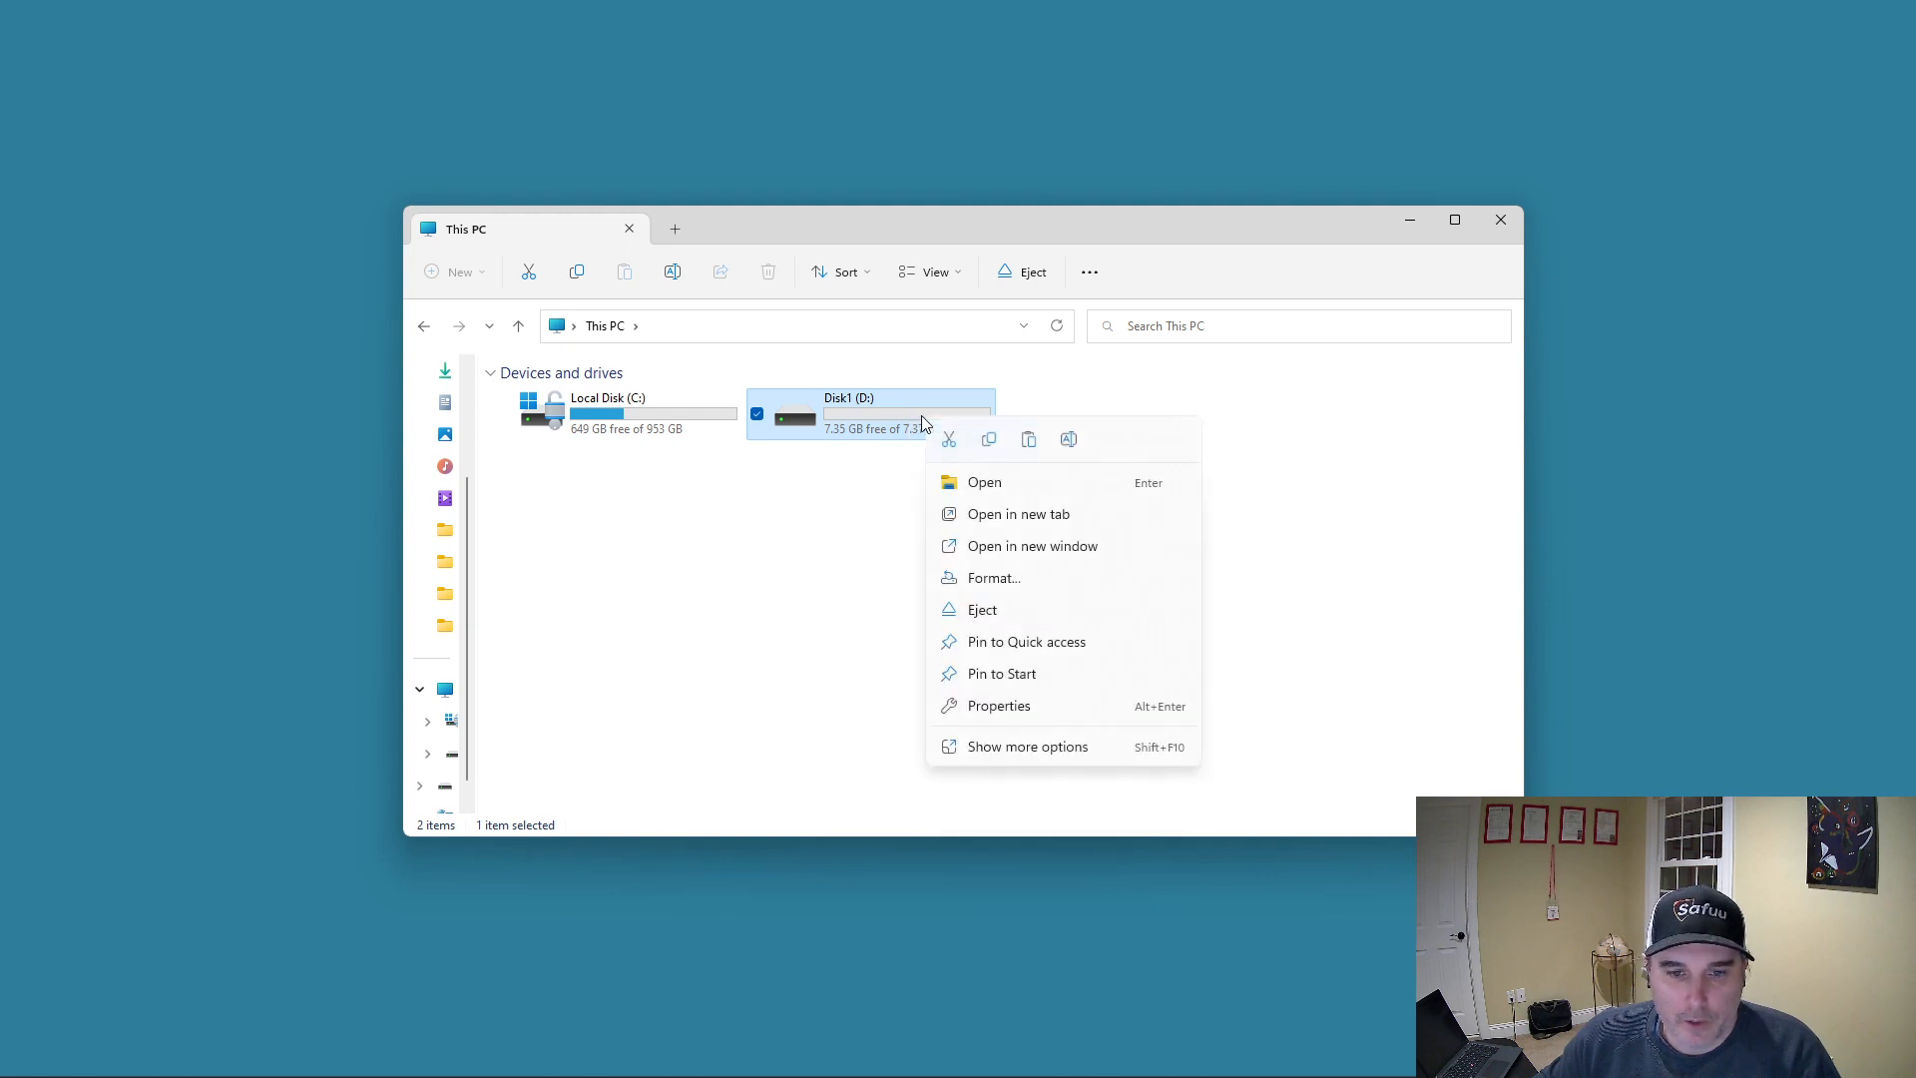
pyautogui.moveTo(998, 705)
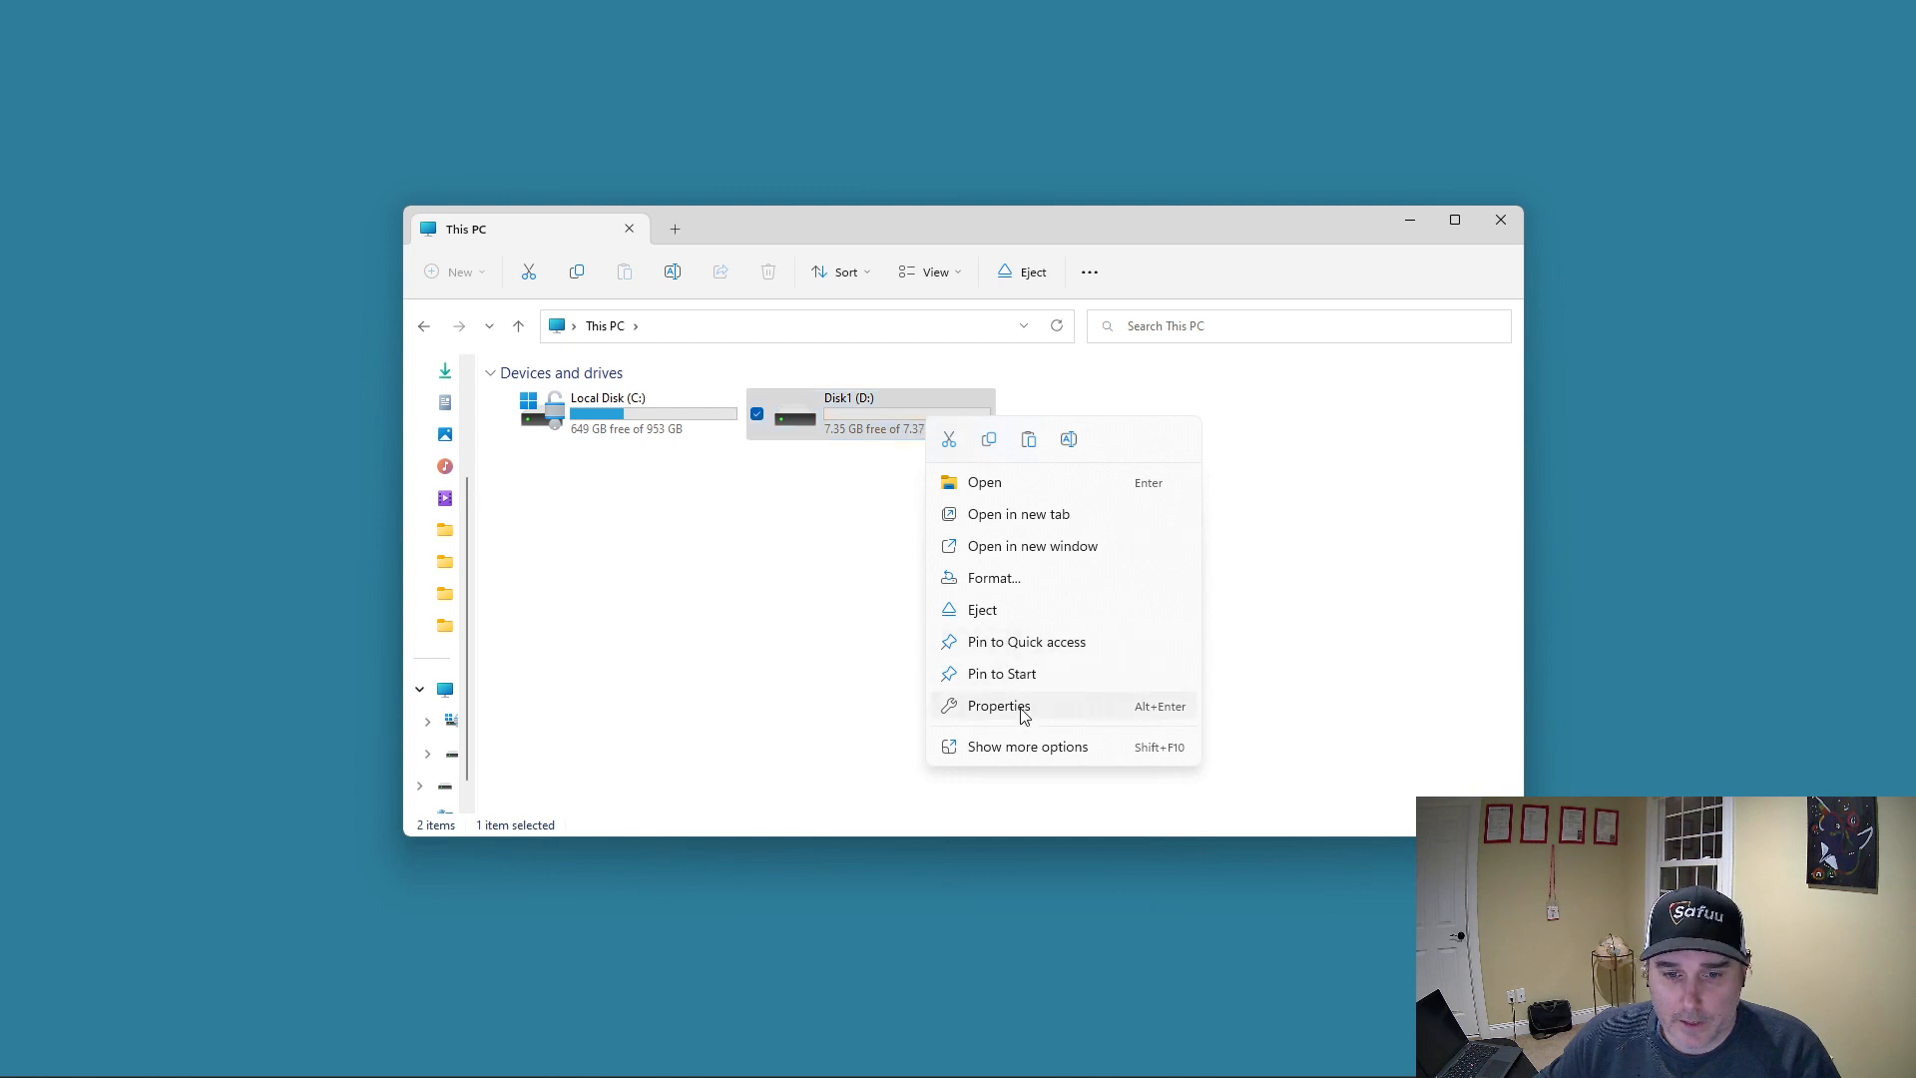
pyautogui.click(998, 704)
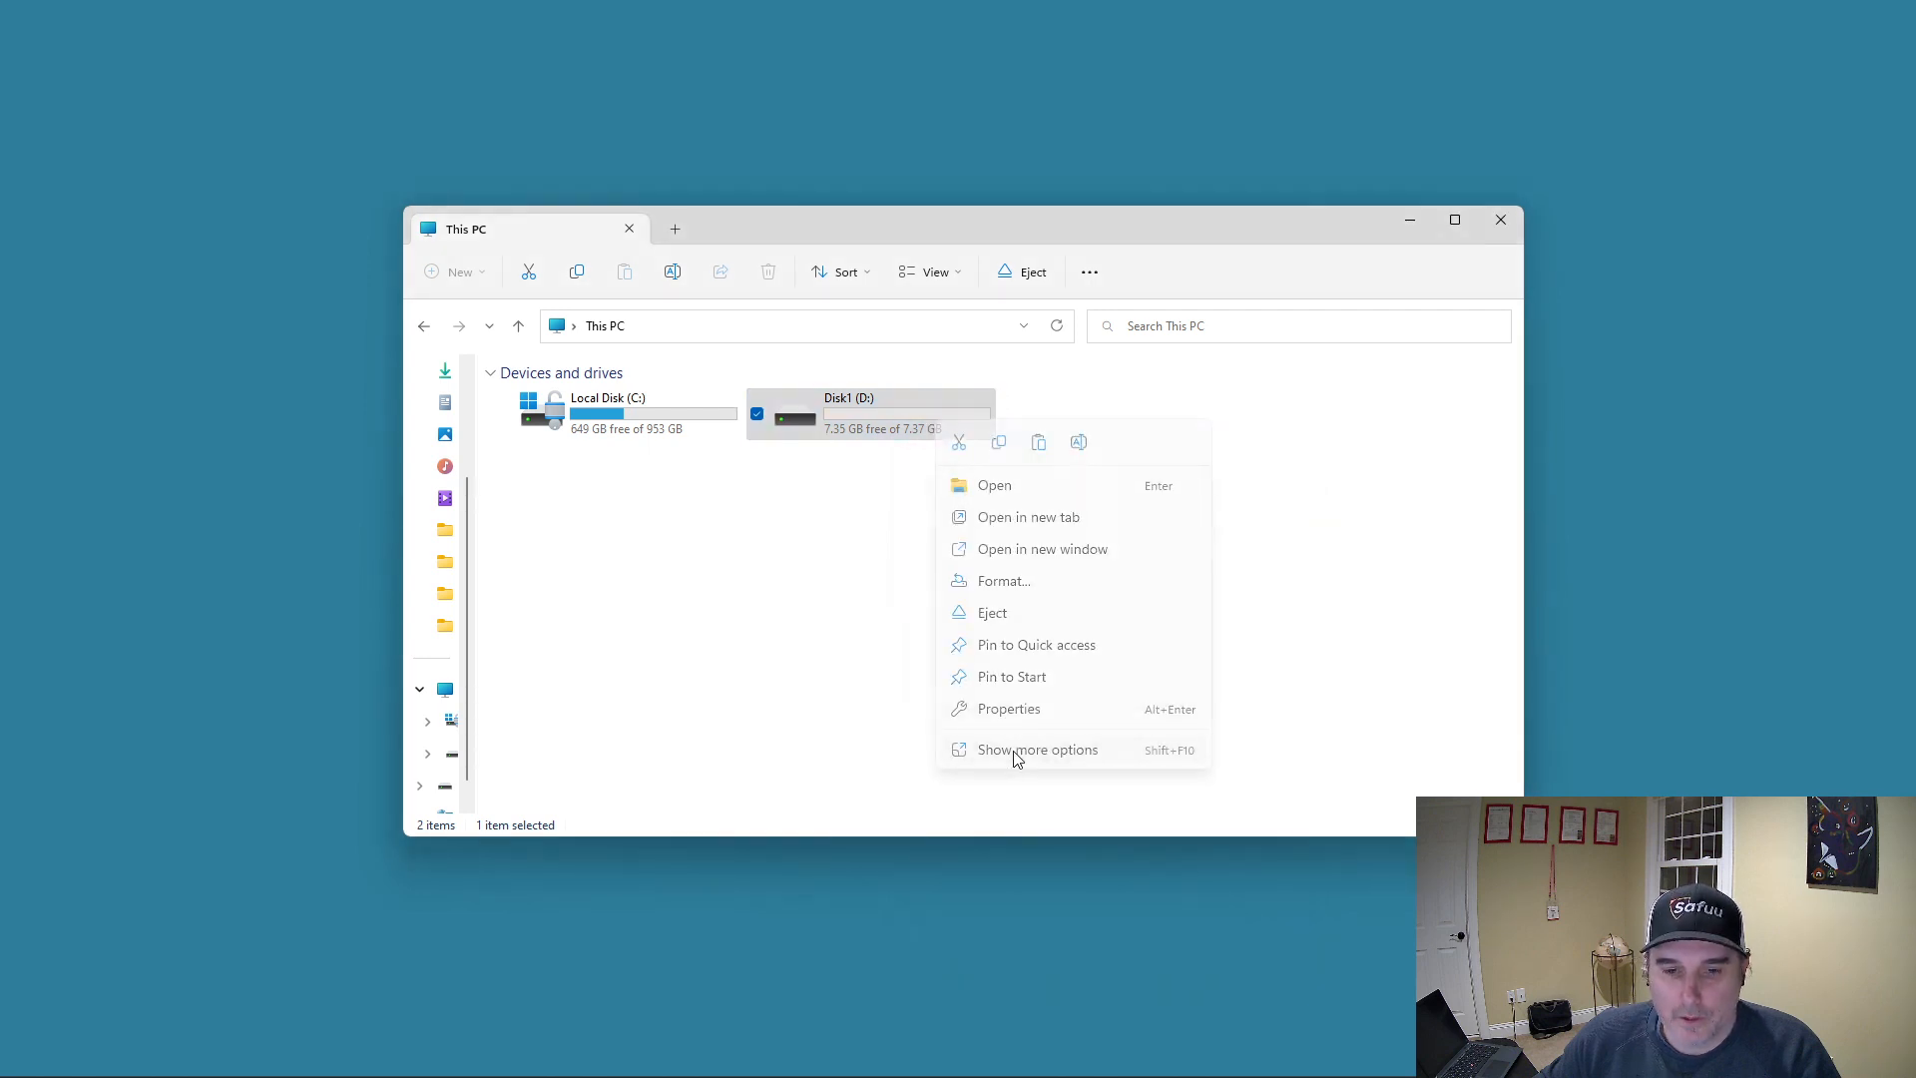
pyautogui.click(1036, 748)
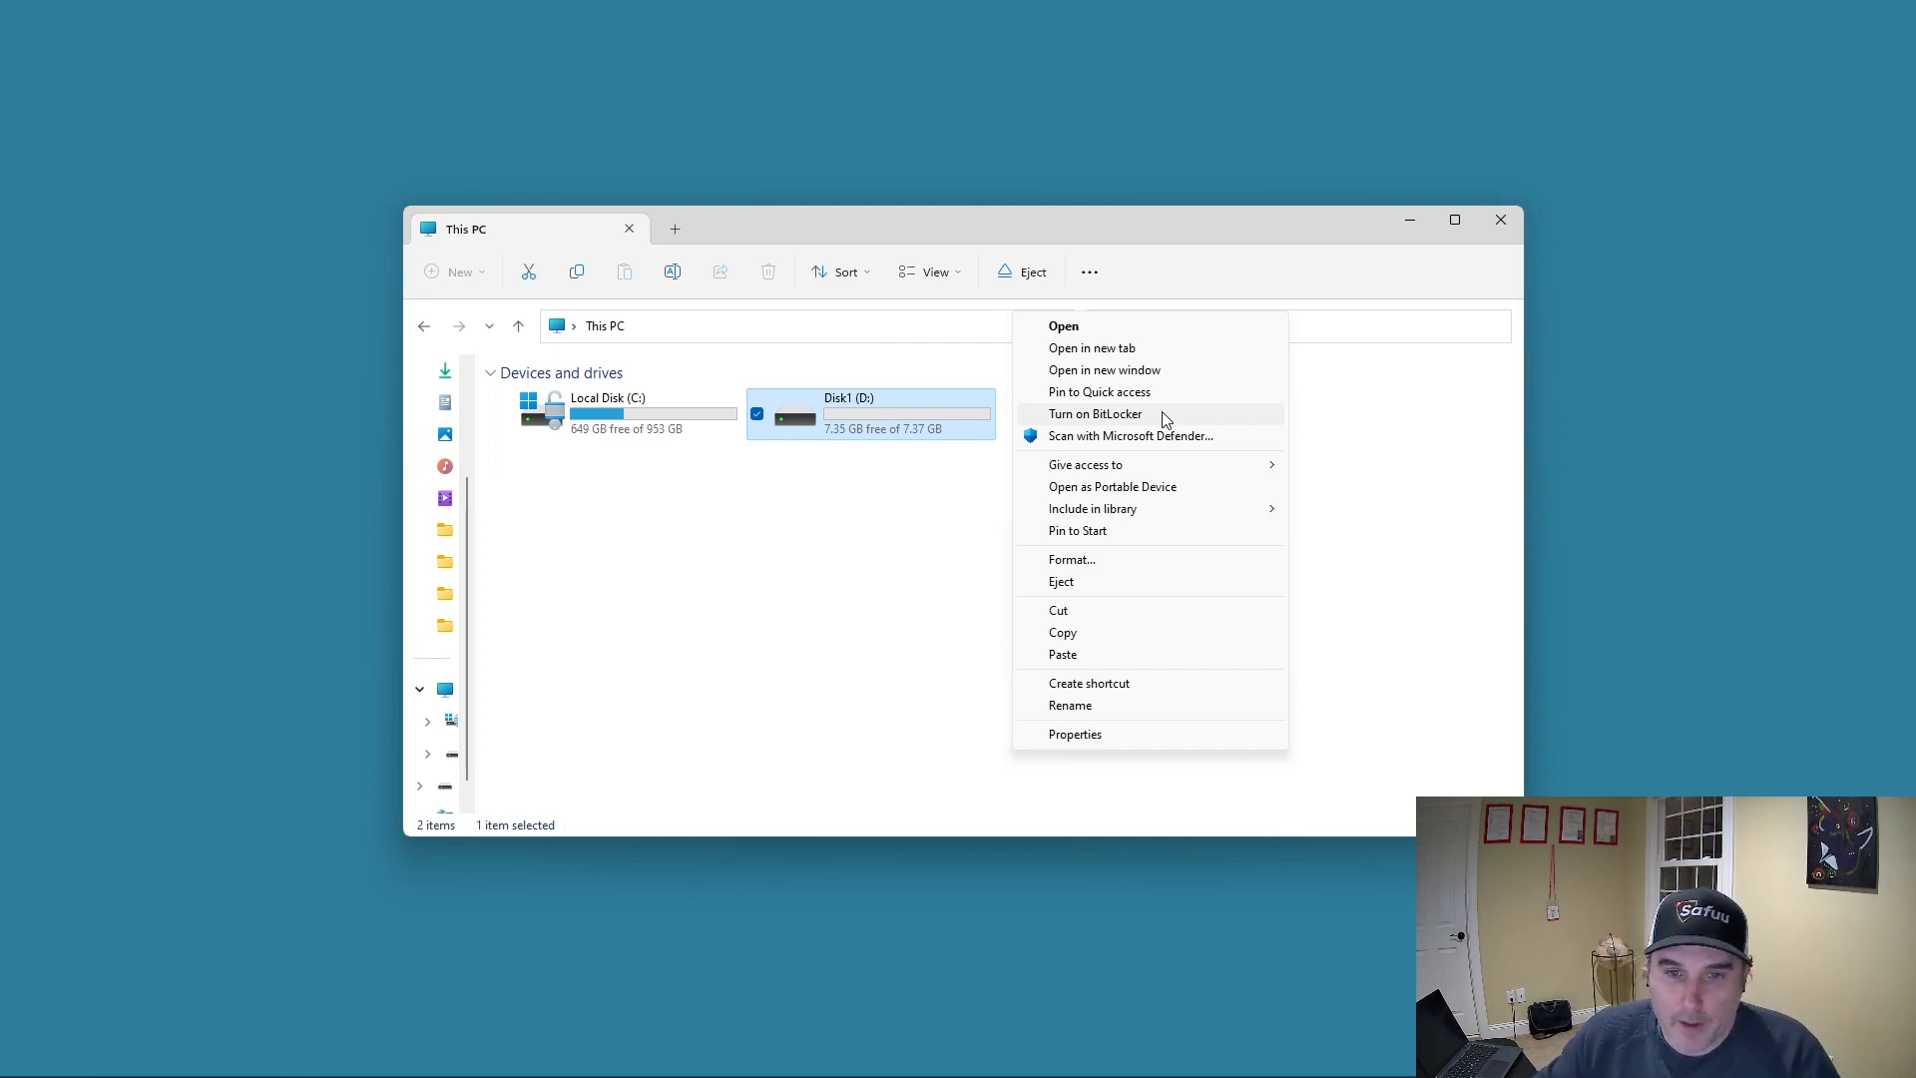
pyautogui.click(1096, 413)
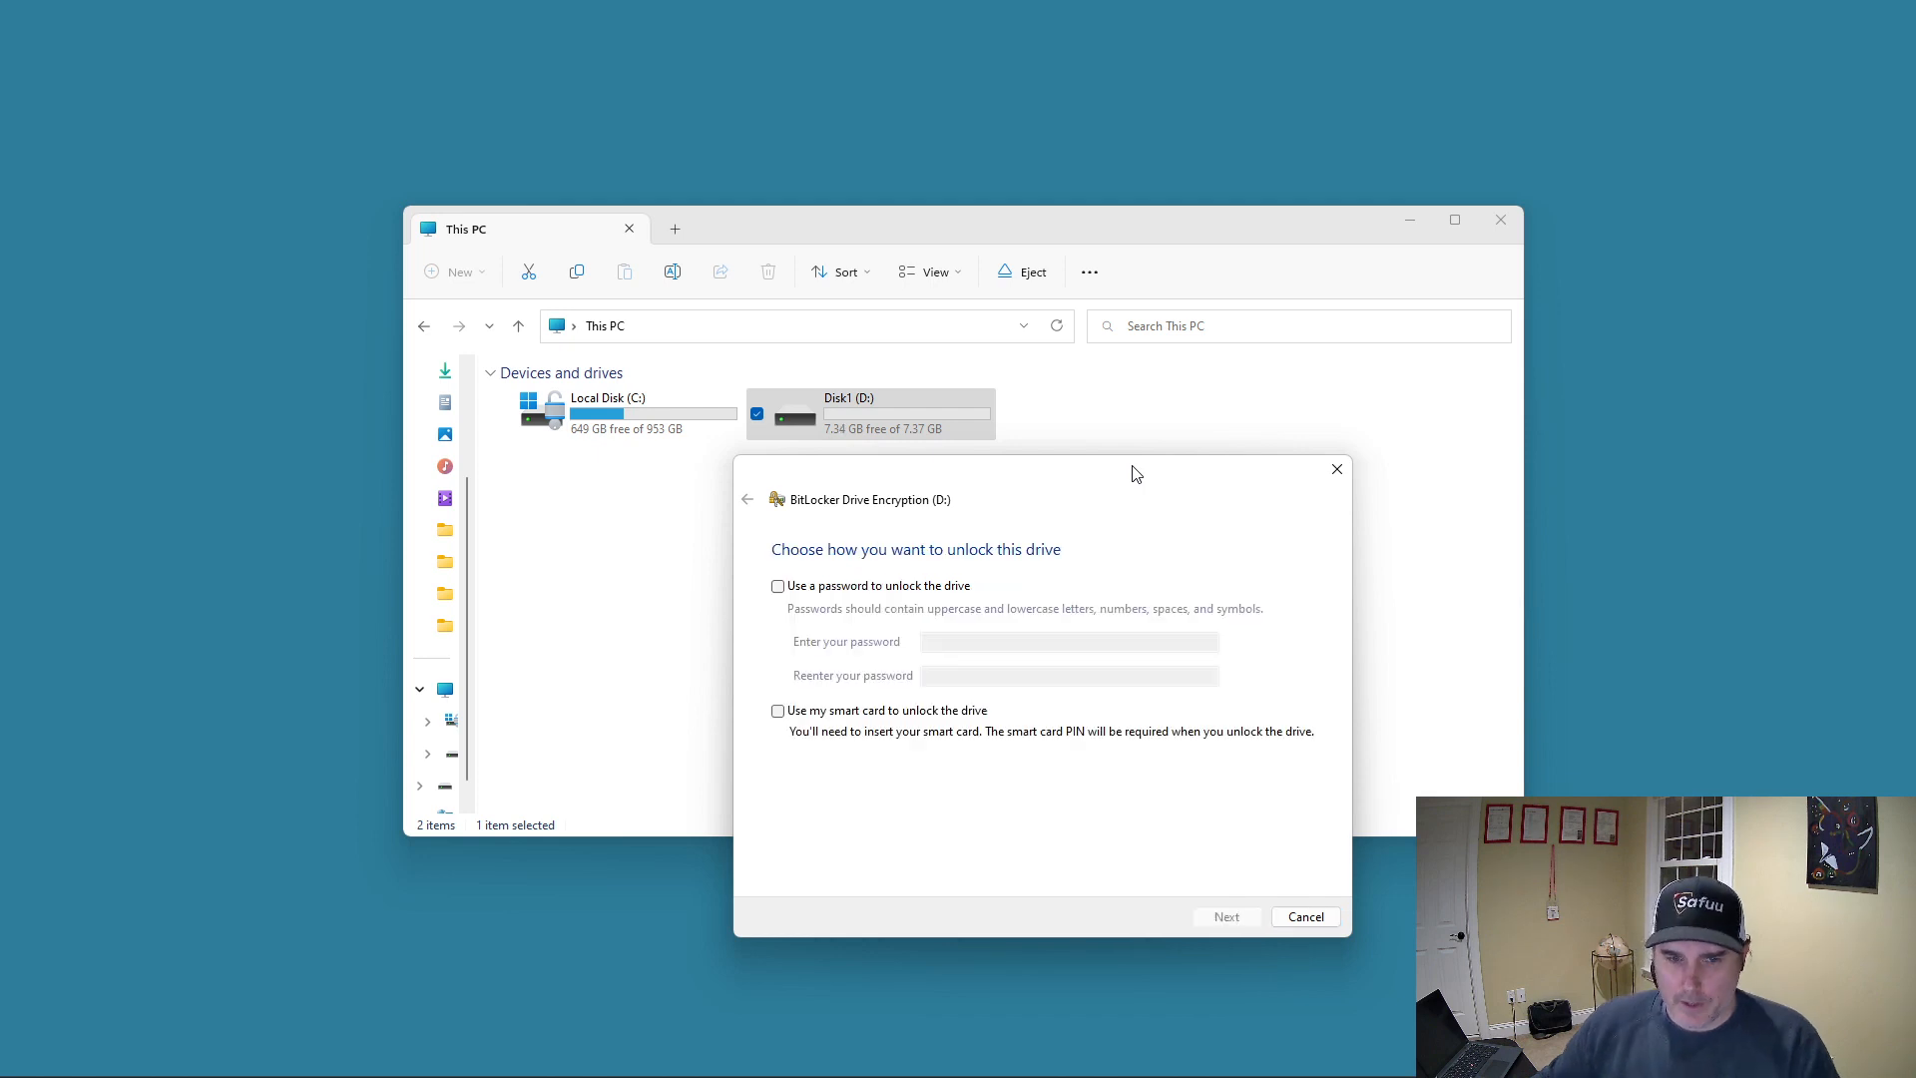
# Choose password unlock for Disk1, enter the password twice and continue.
pyautogui.click(777, 585)
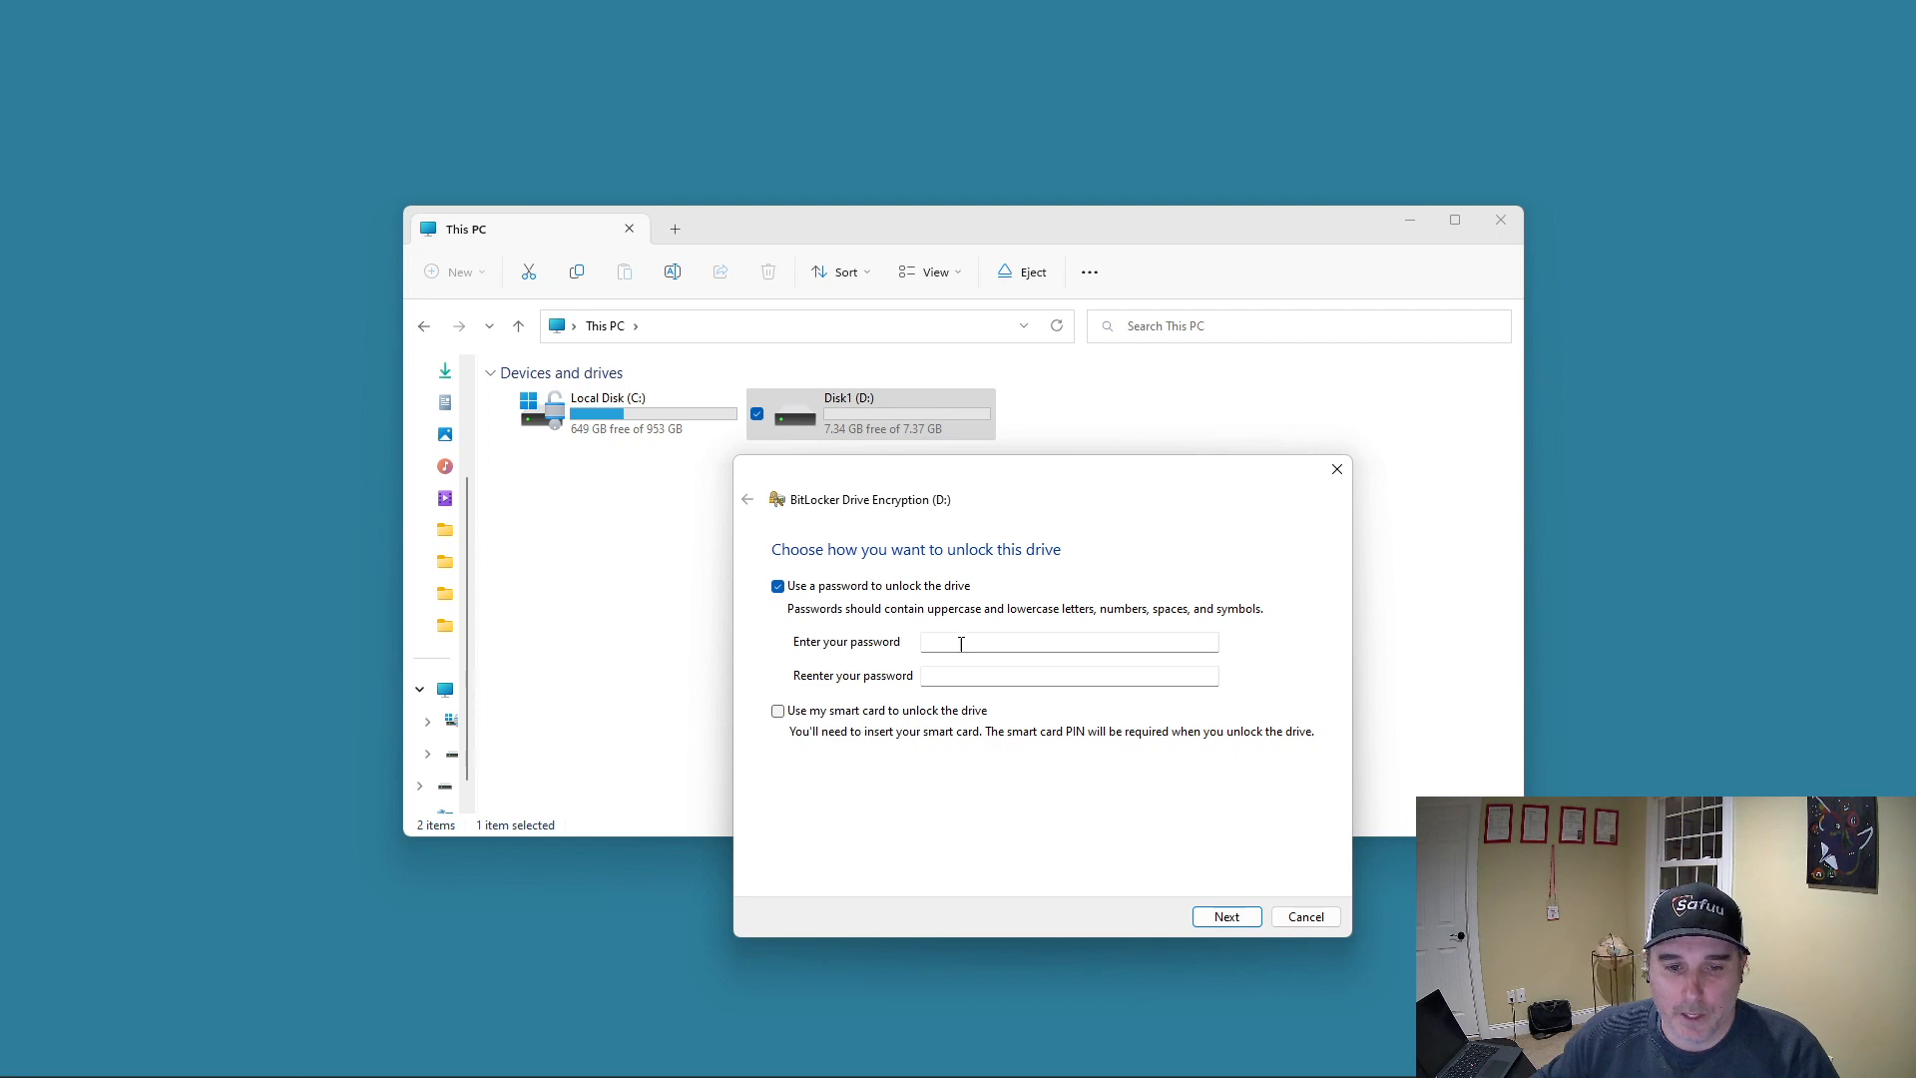
pyautogui.write('••')
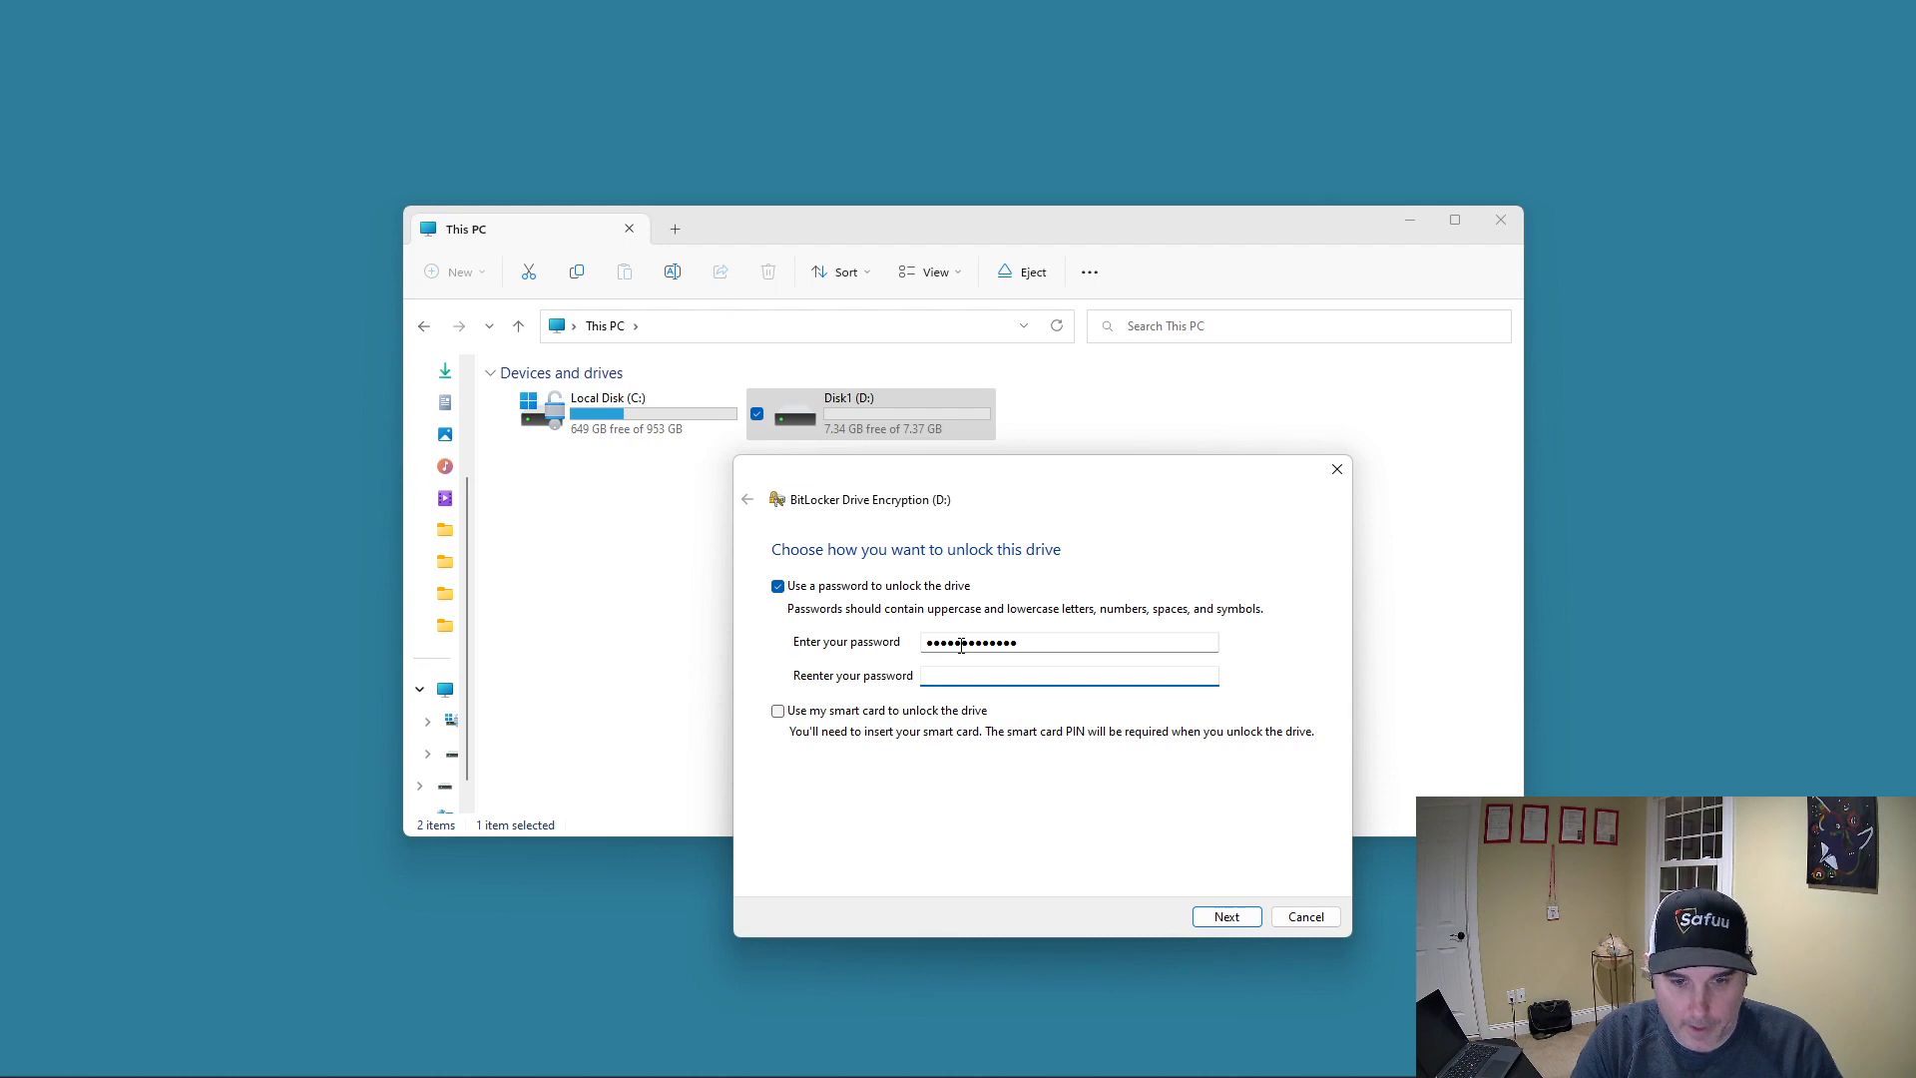
pyautogui.write('•••••')
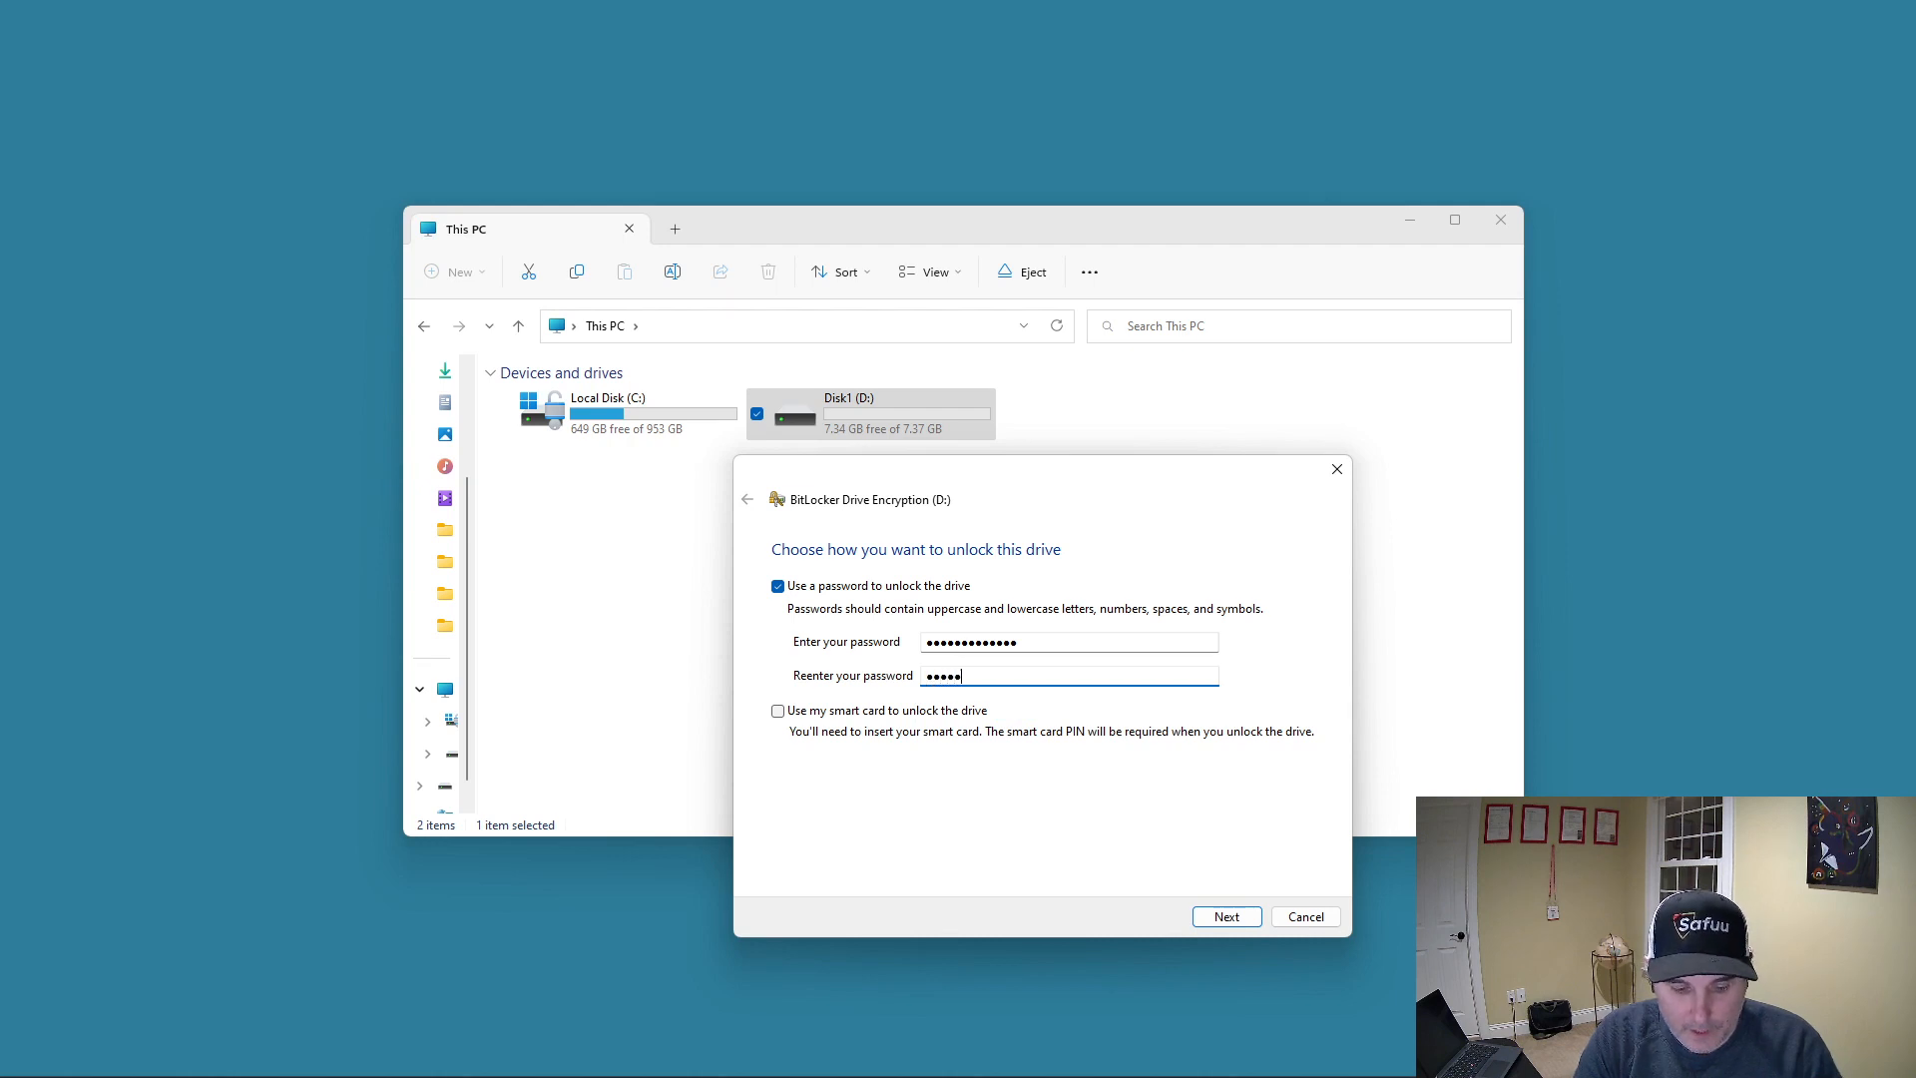
pyautogui.write('••••••')
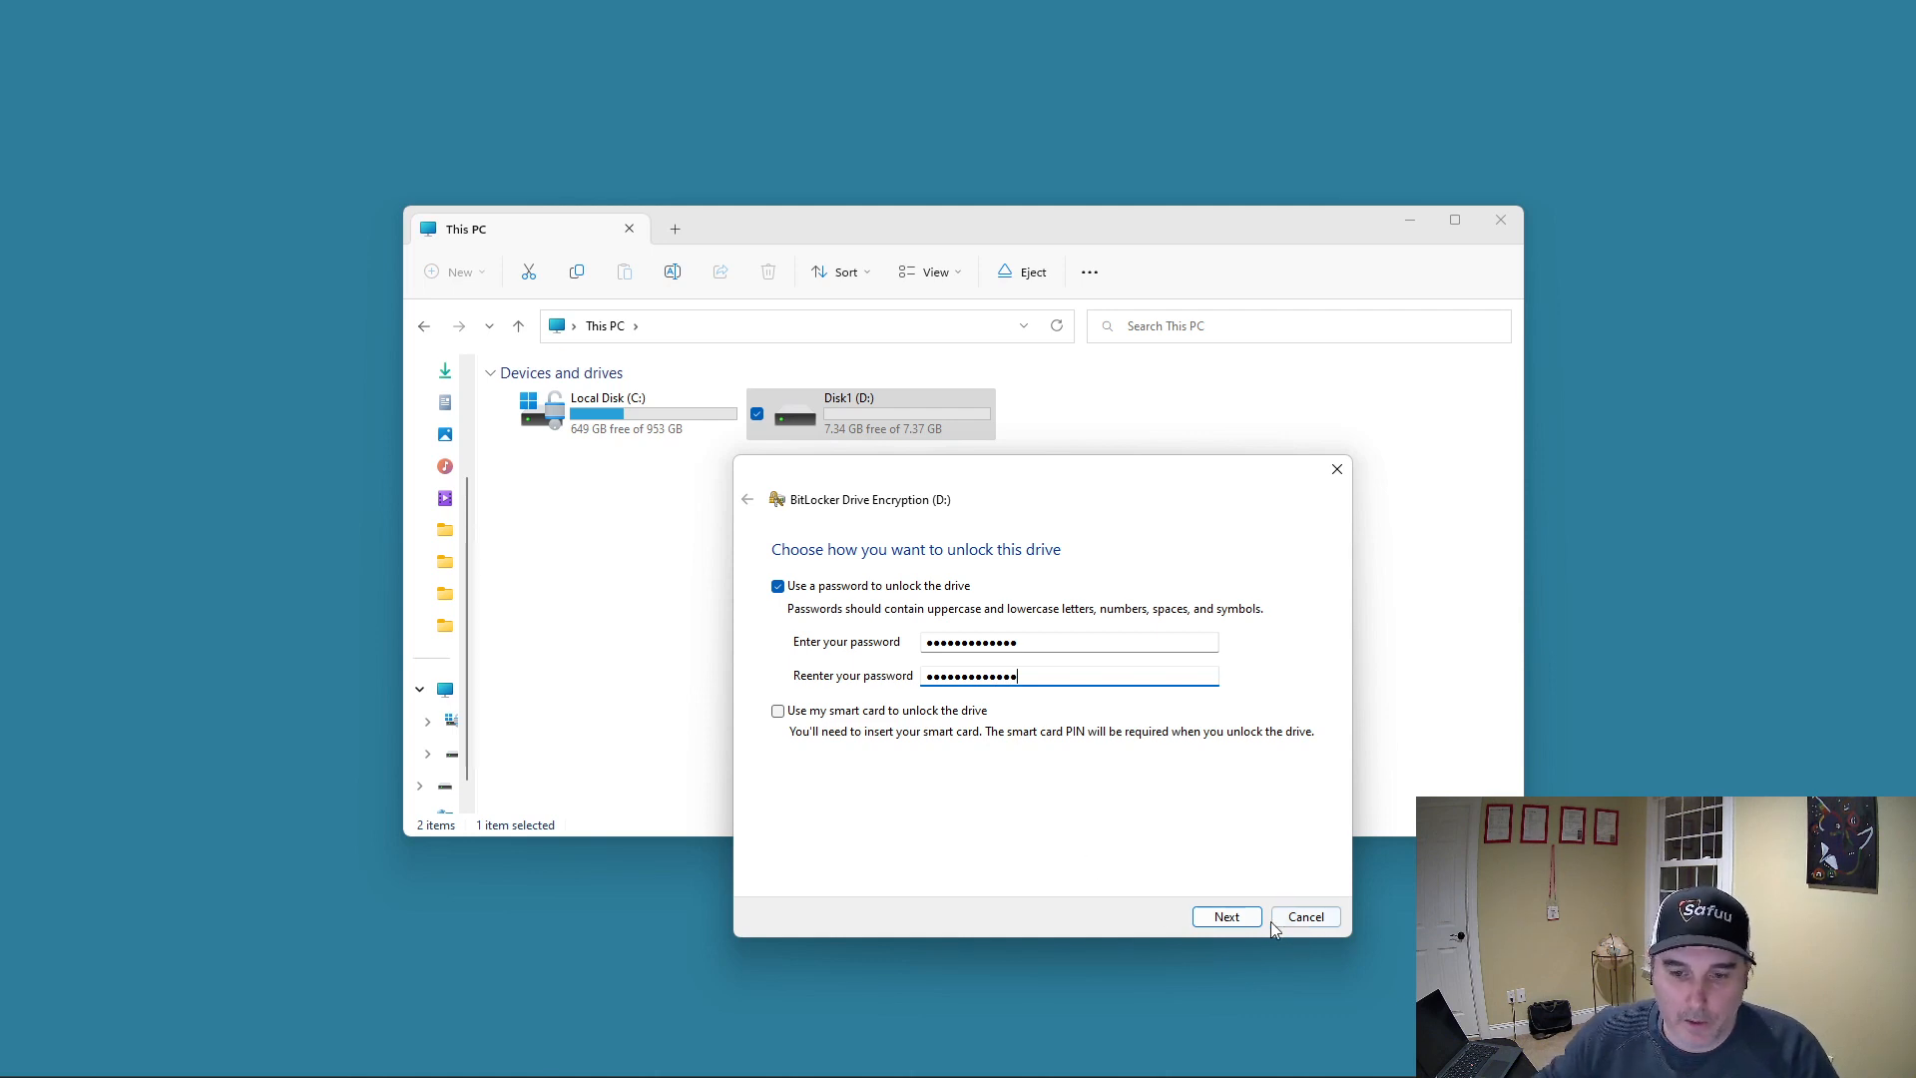
pyautogui.click(1225, 916)
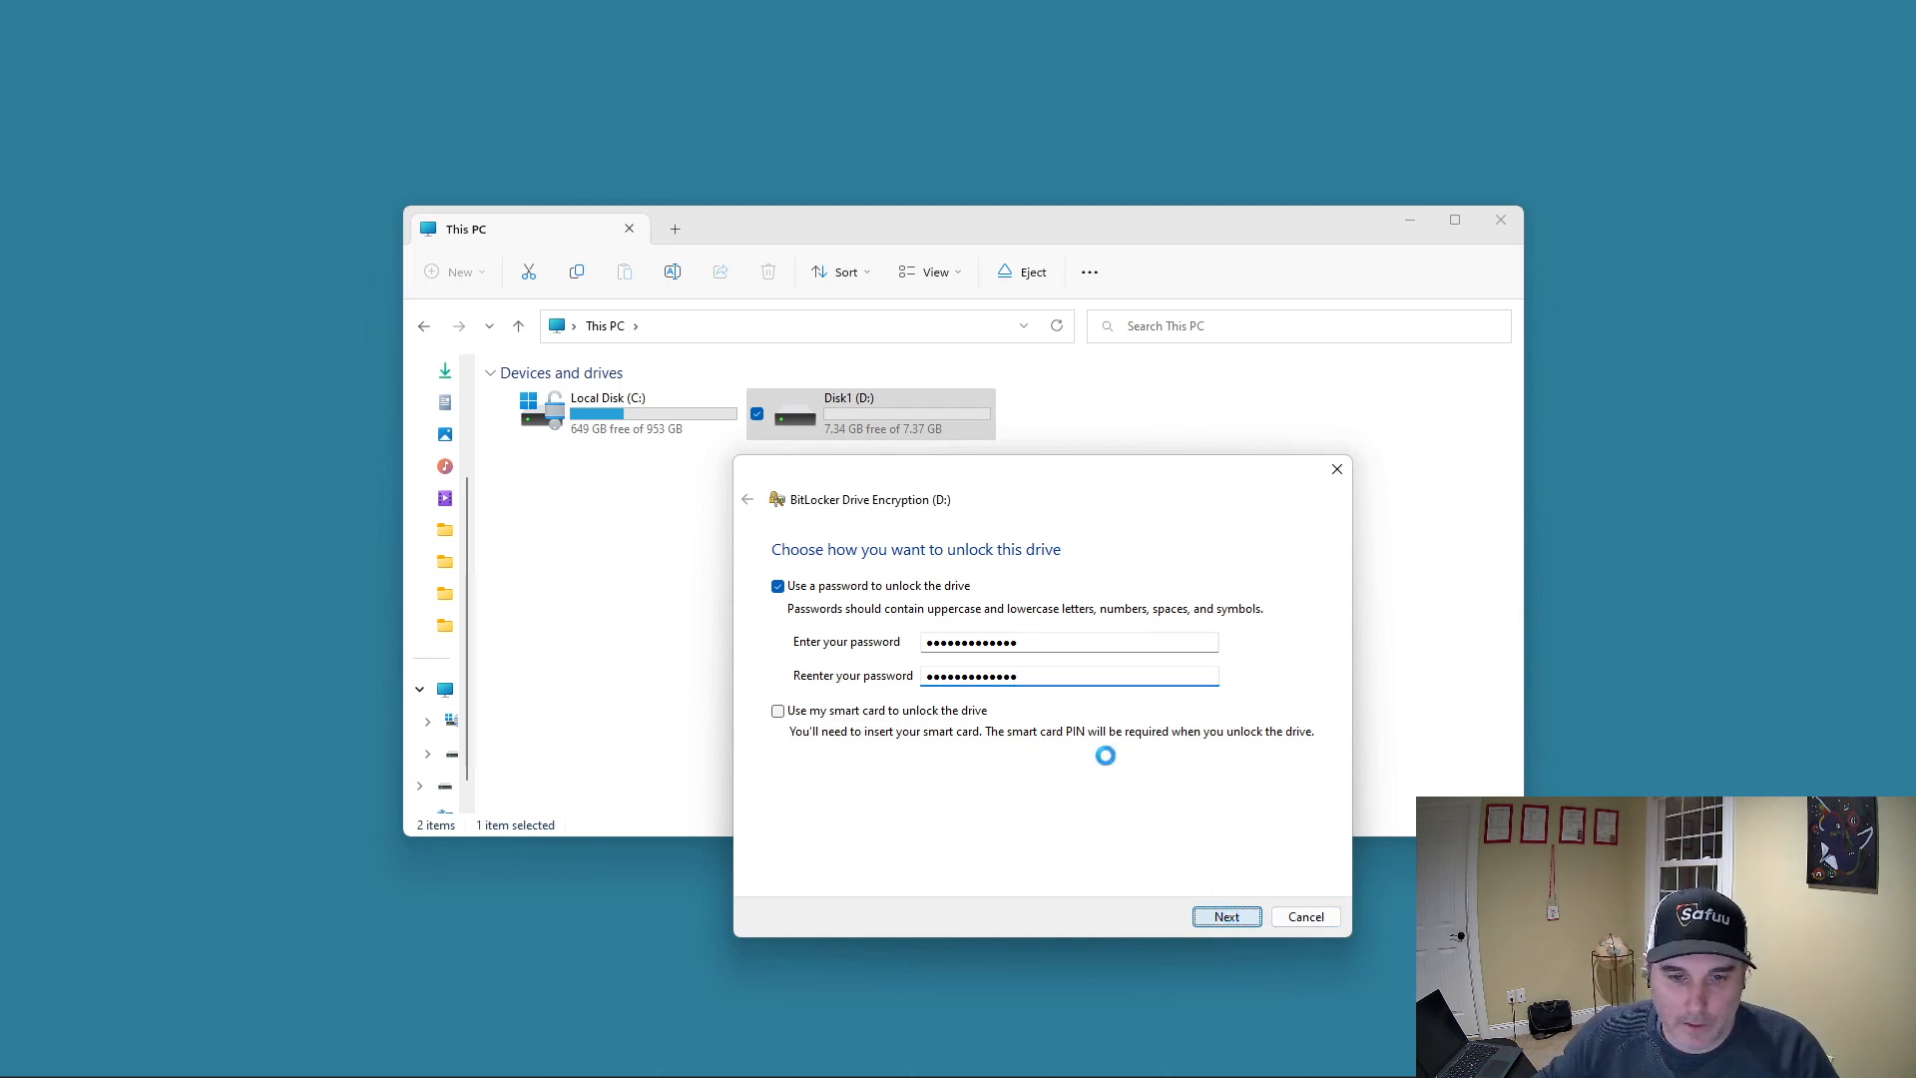
pyautogui.click(1225, 916)
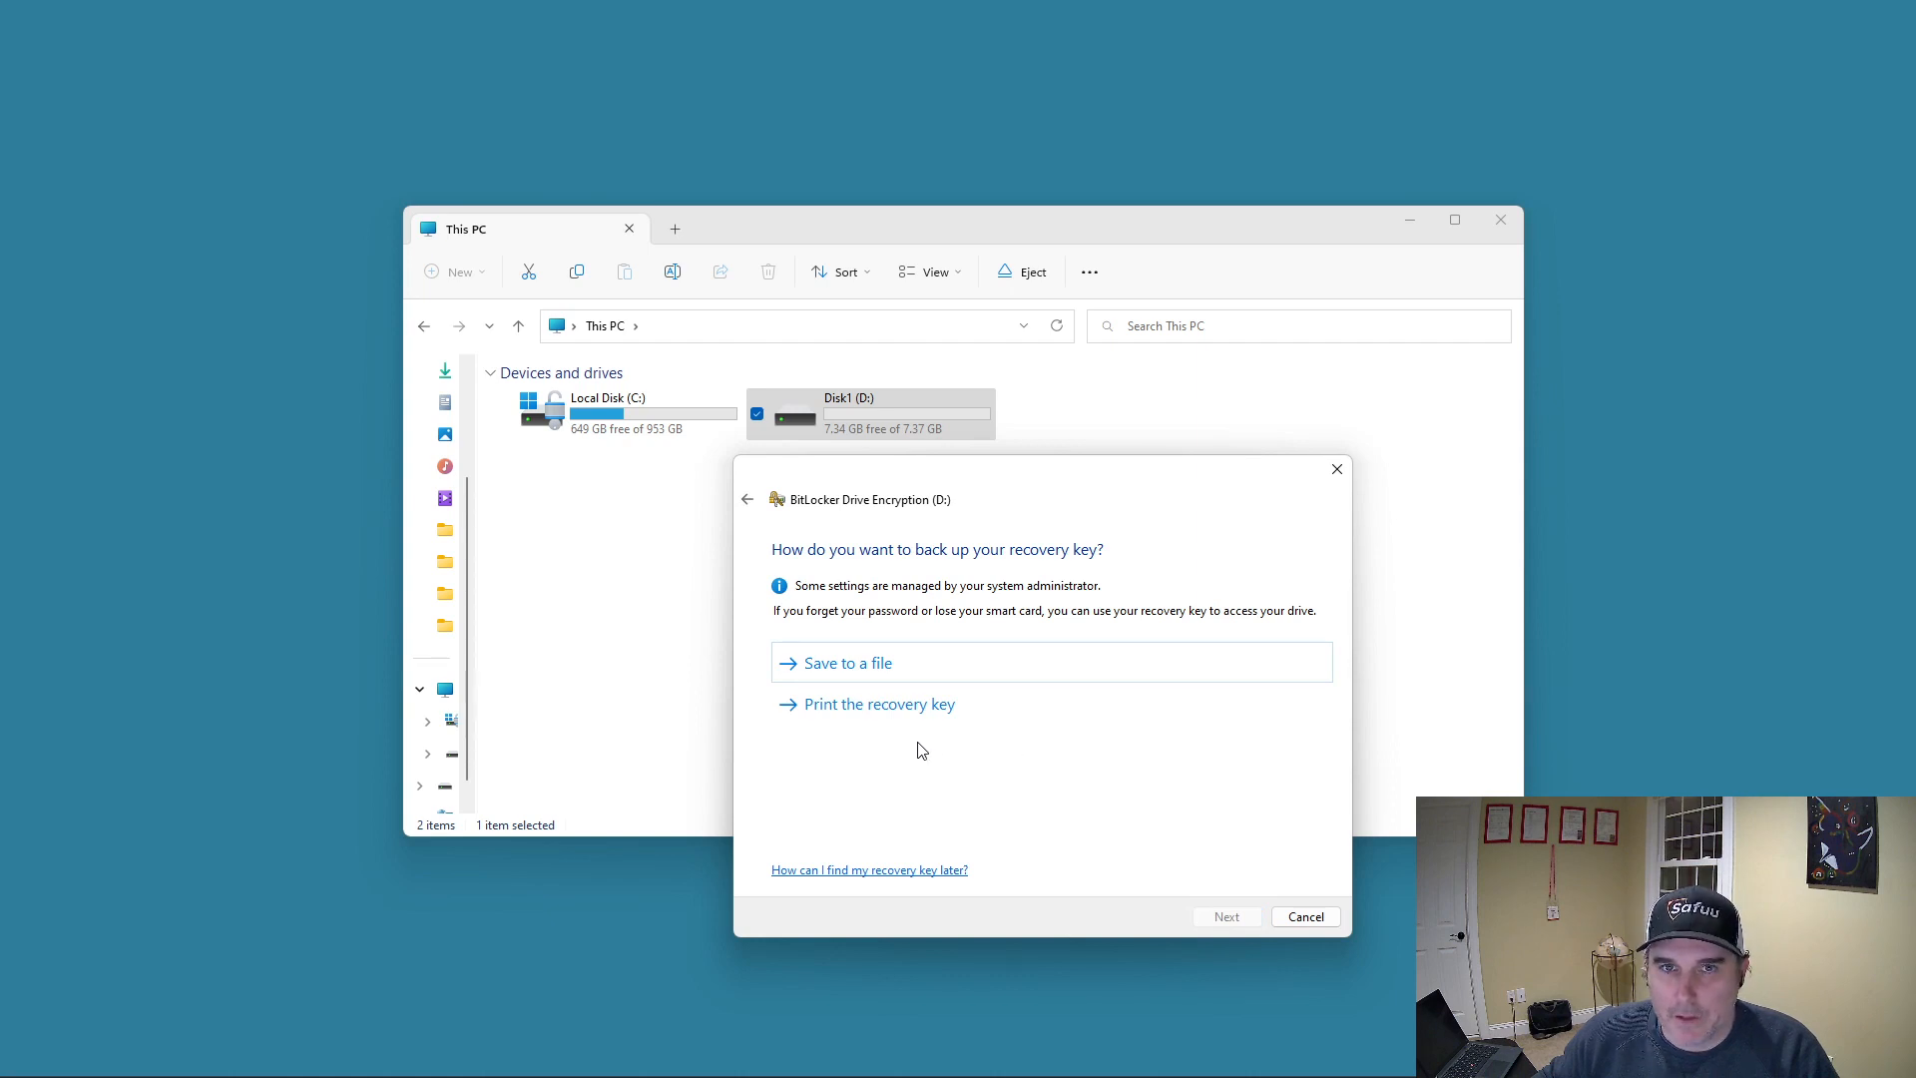
pyautogui.moveTo(898, 754)
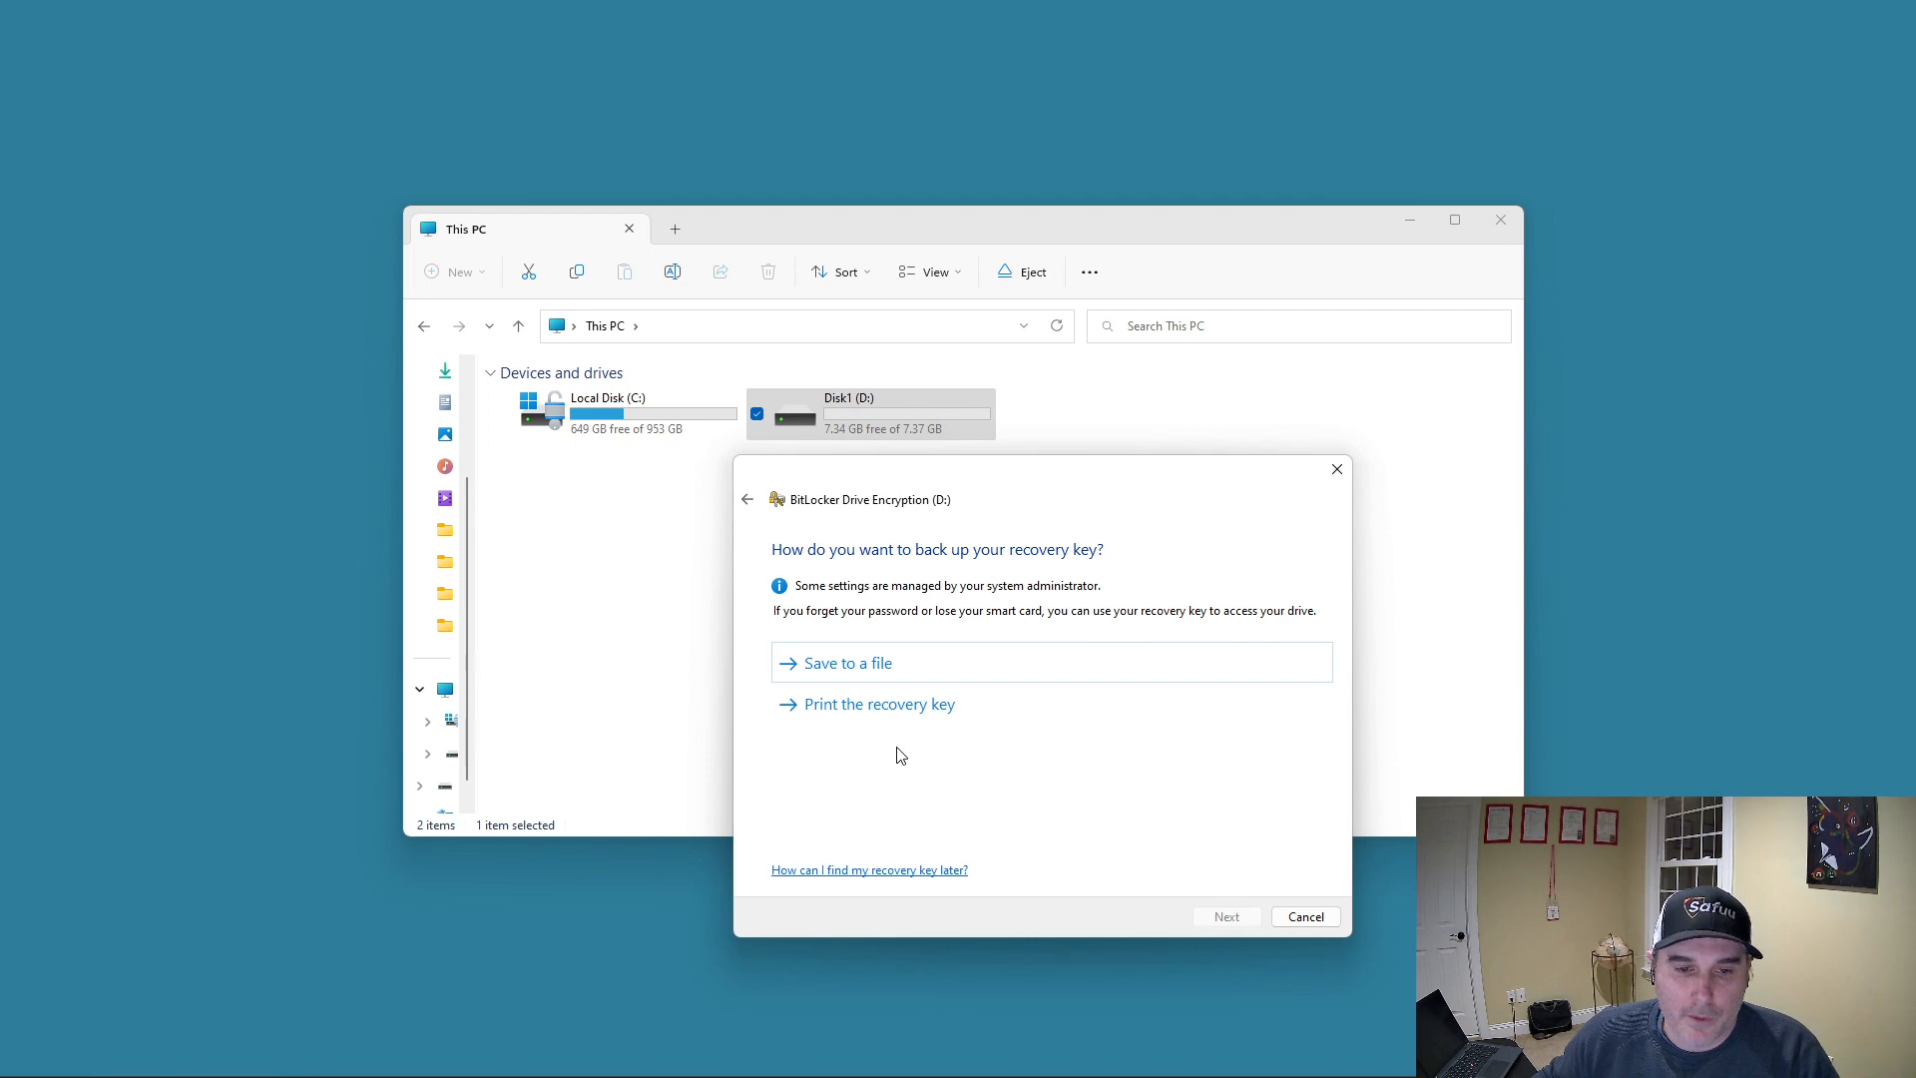
pyautogui.moveTo(875, 730)
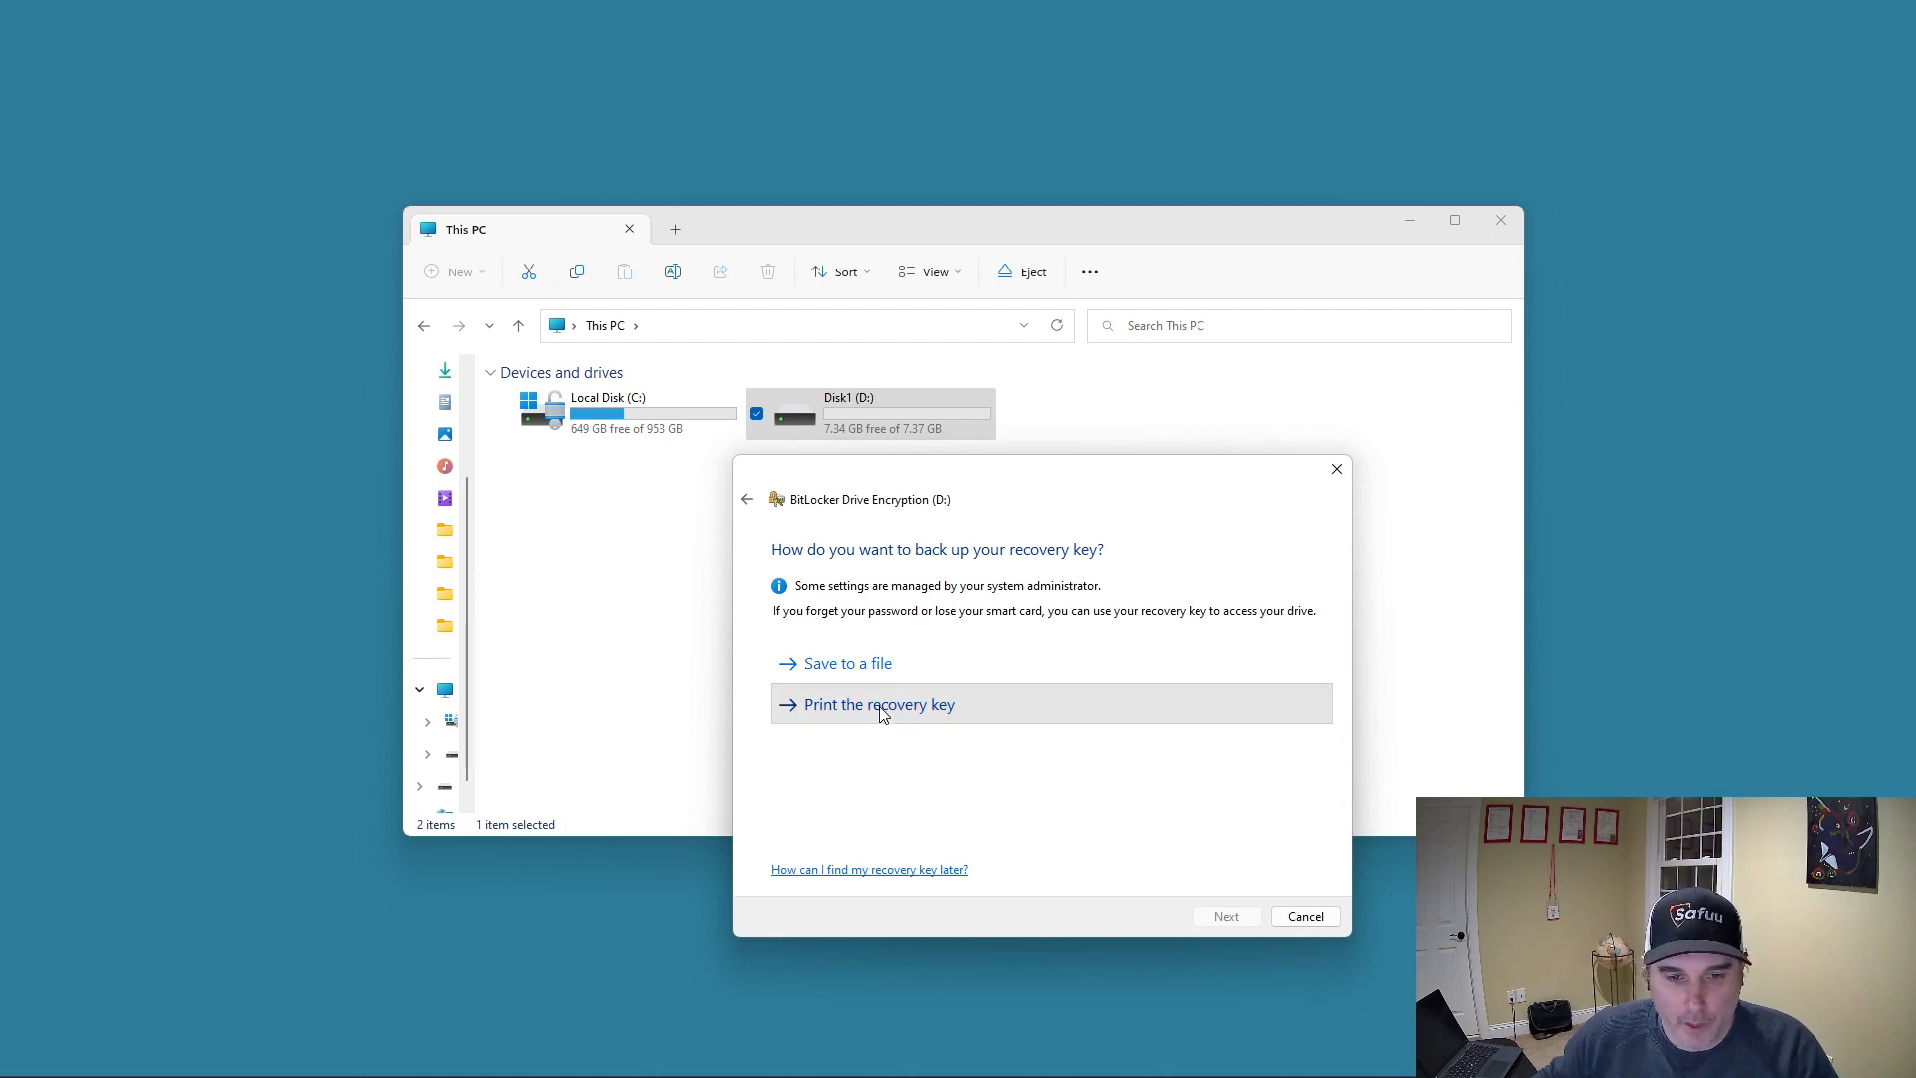
# Print the recovery key to PDF as disk1.pdf on the desktop.
pyautogui.click(878, 702)
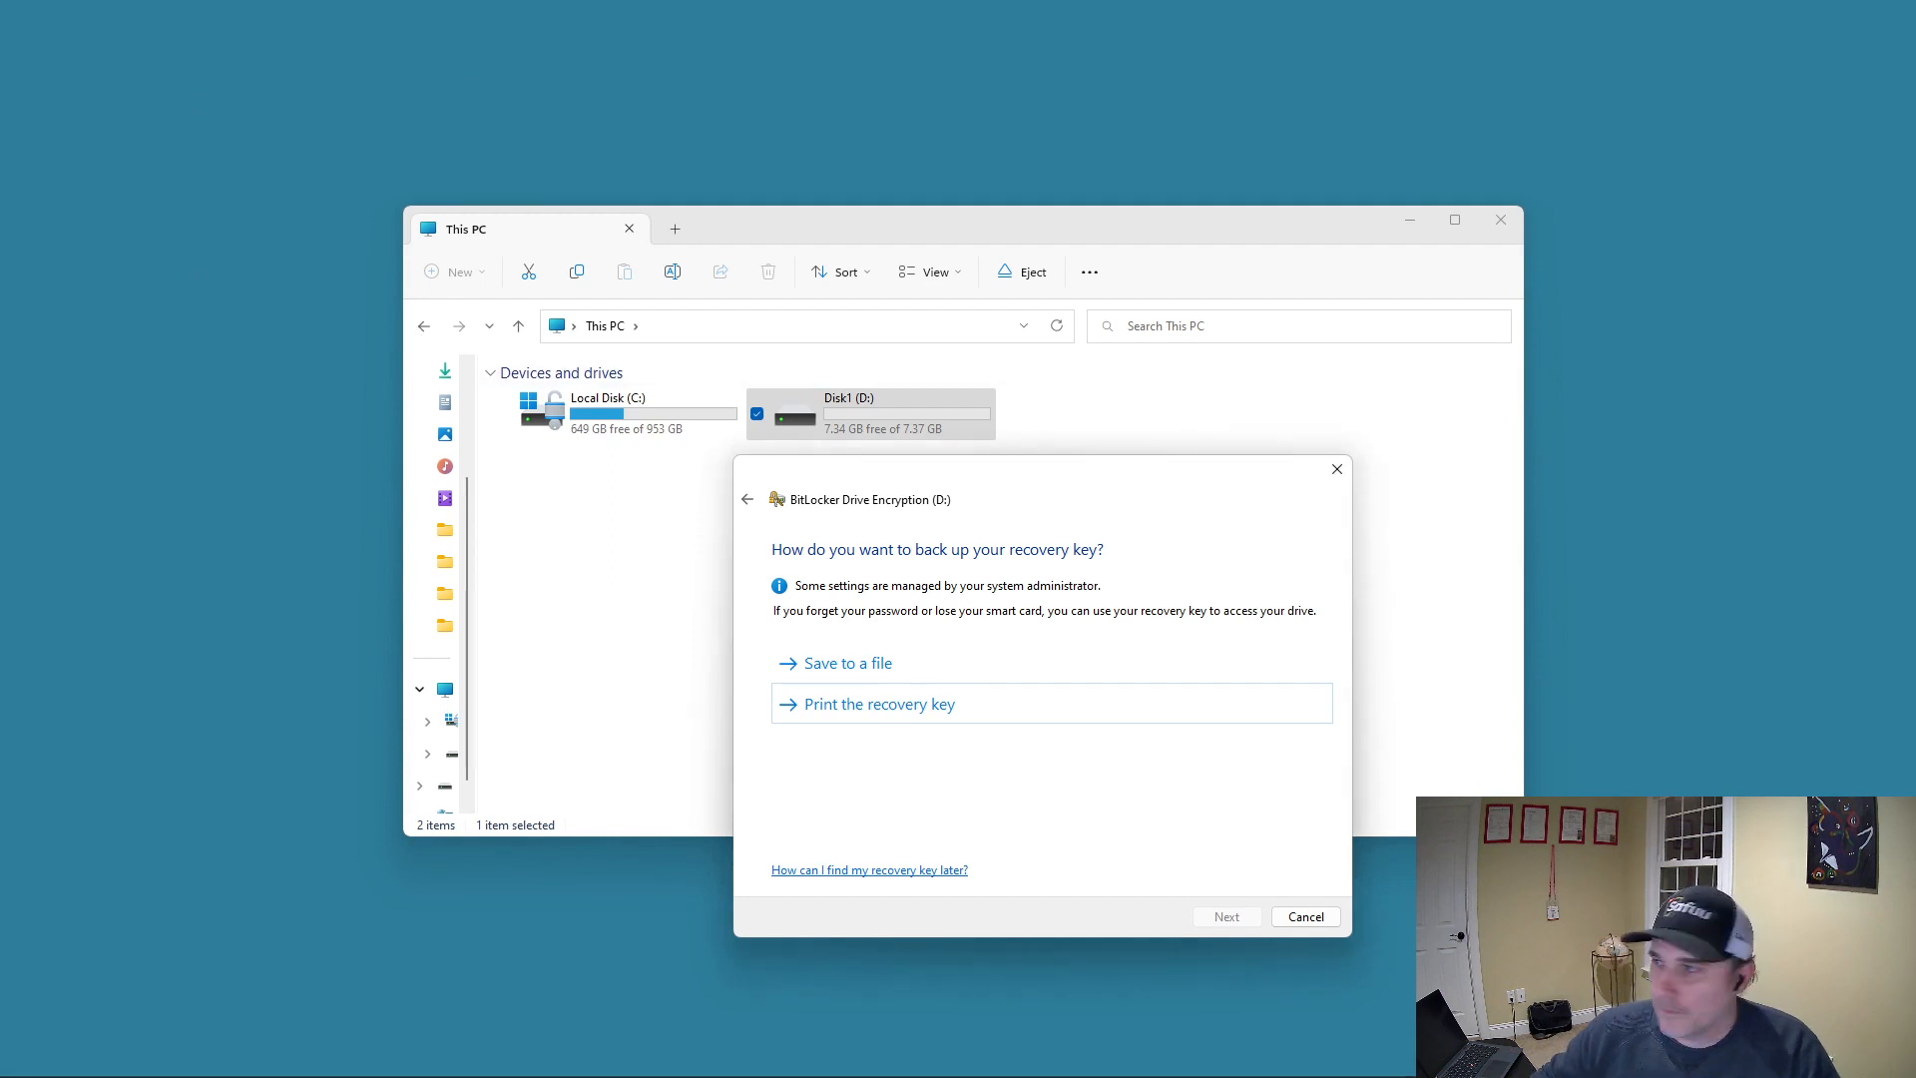
pyautogui.click(876, 703)
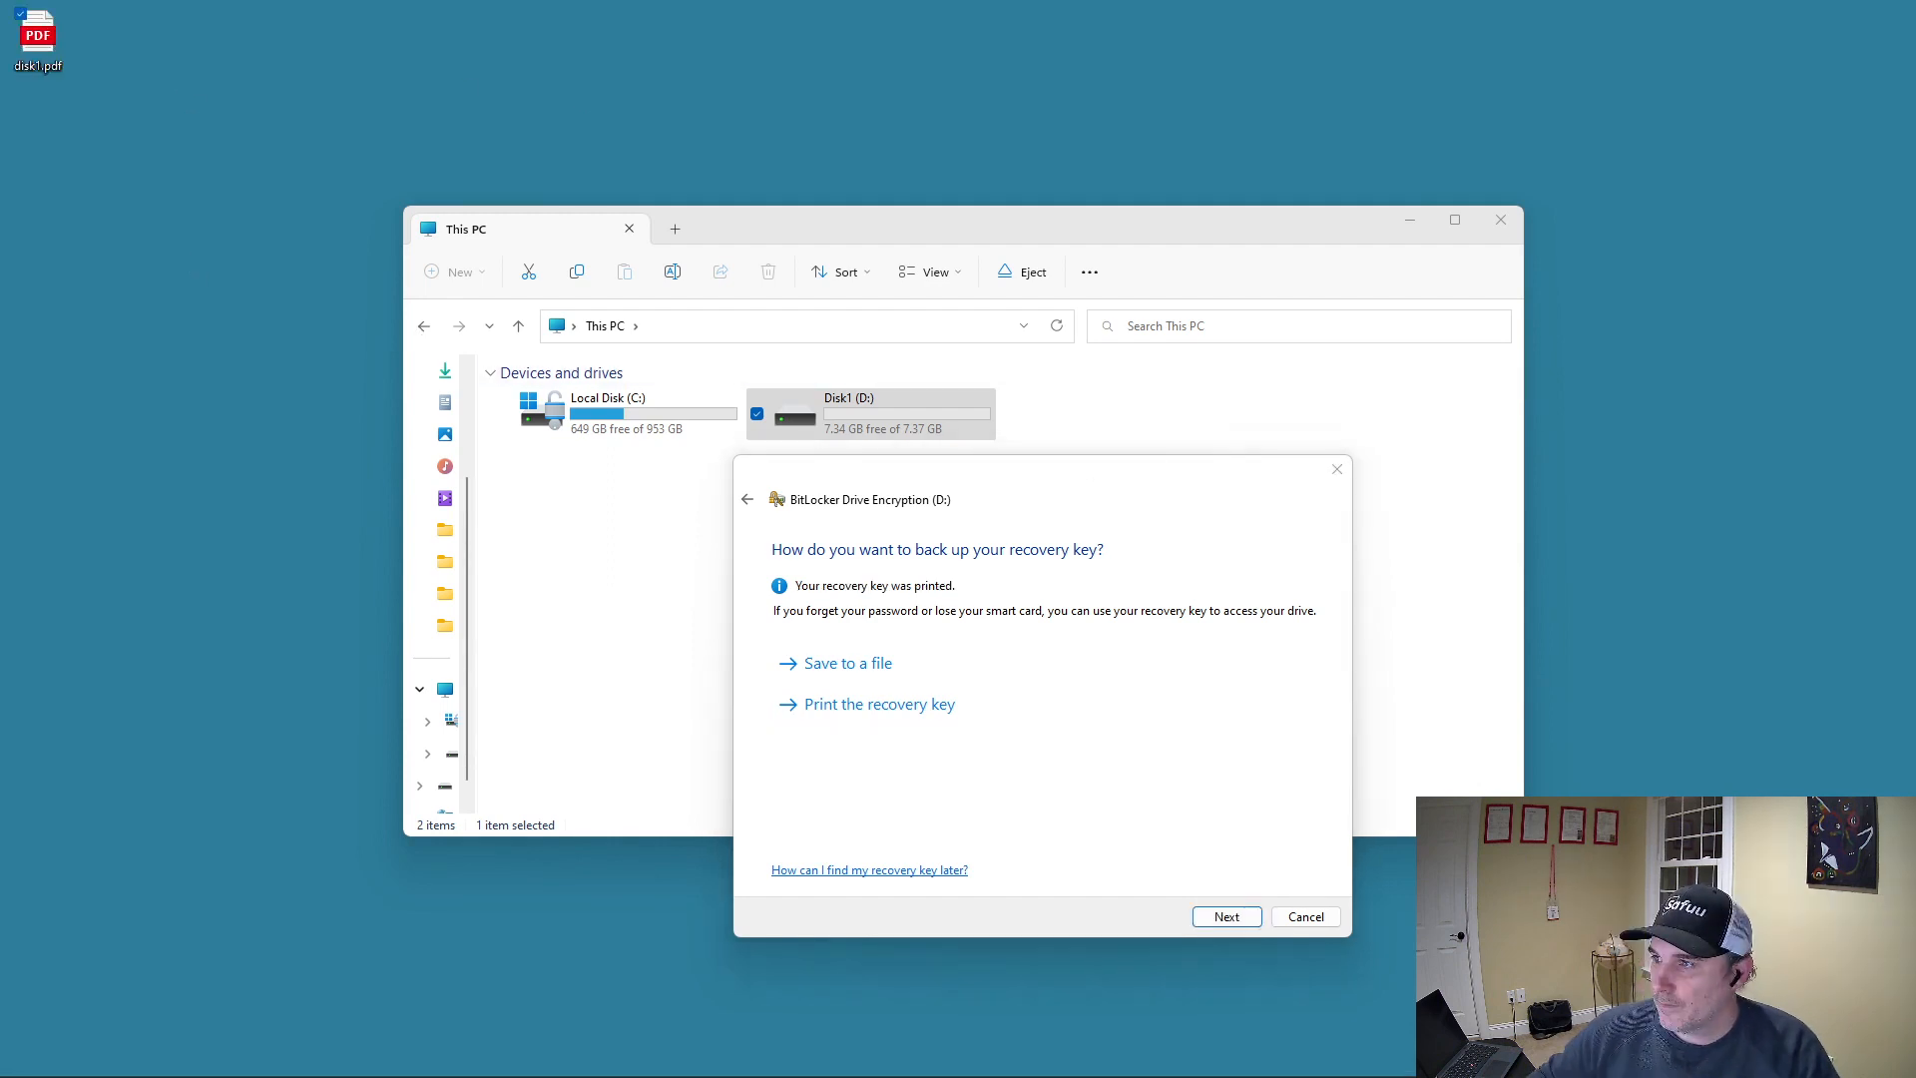
pyautogui.moveTo(906, 593)
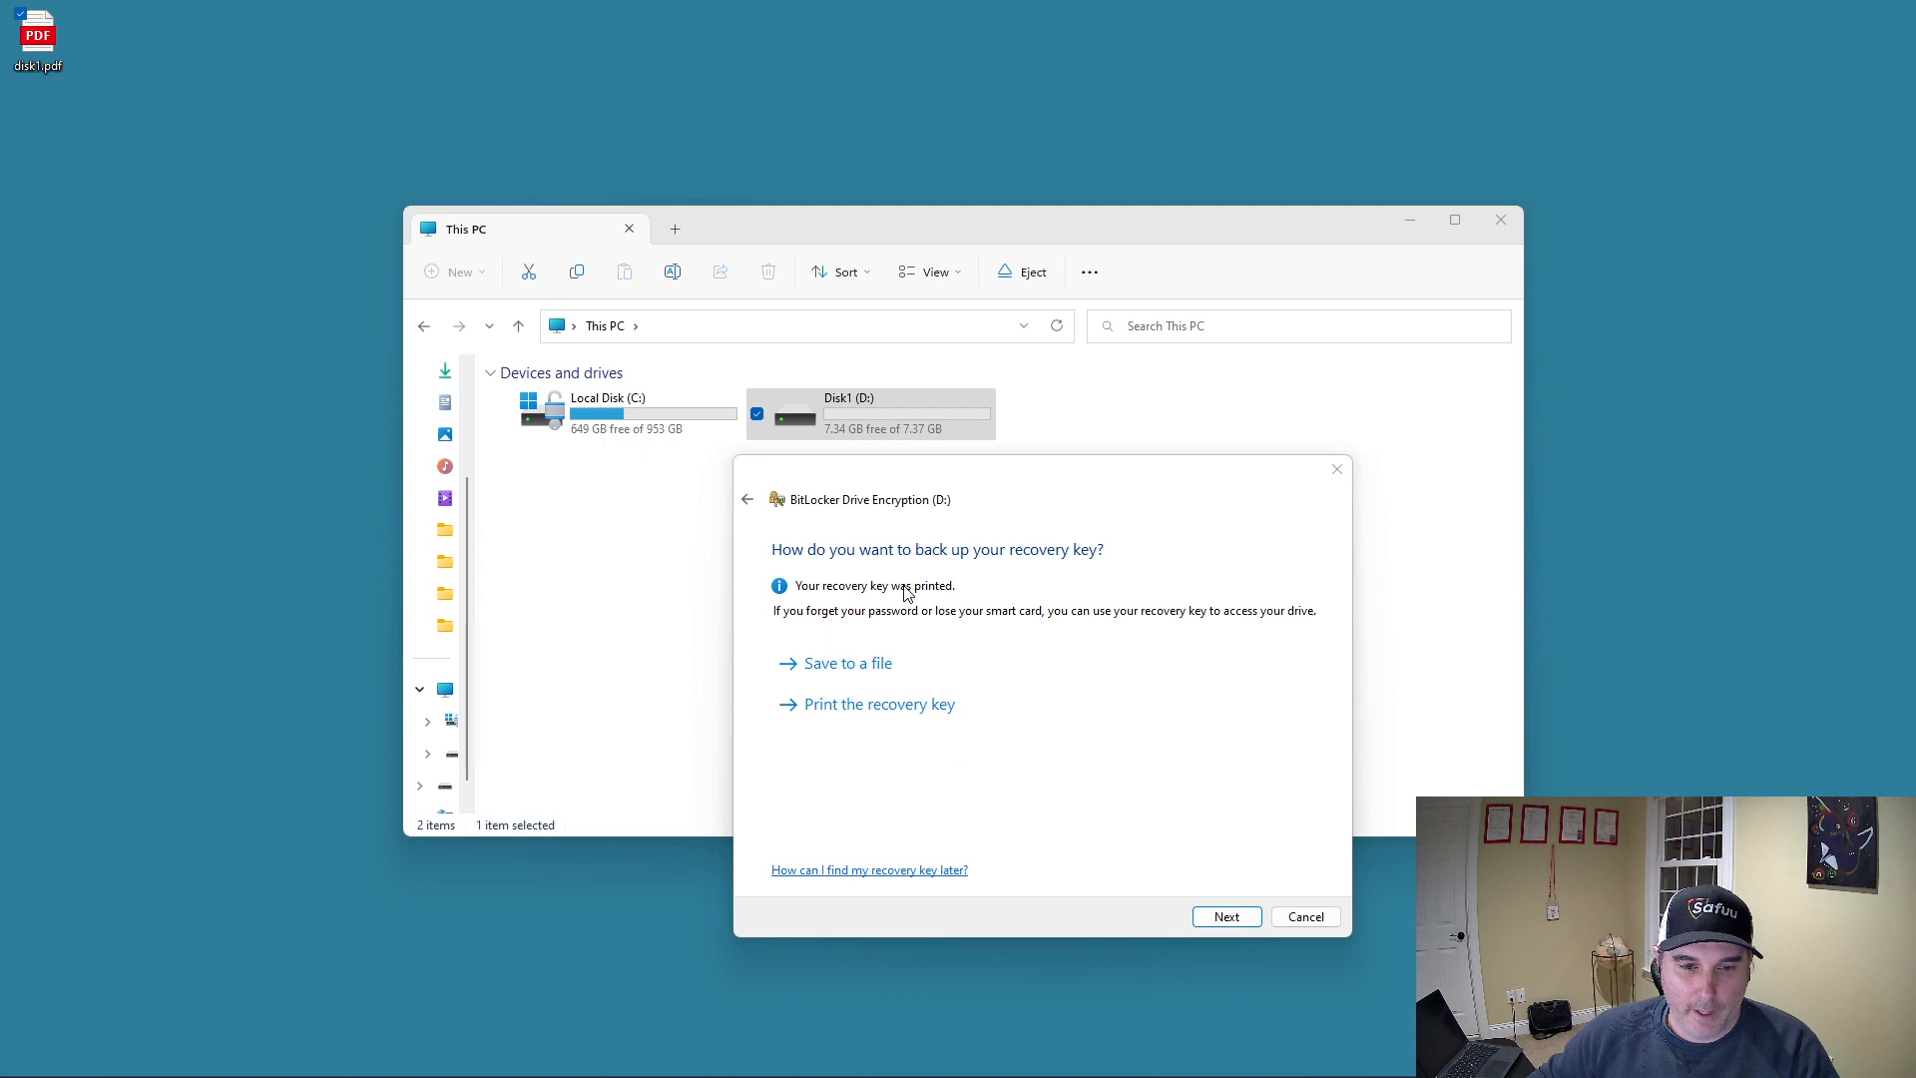
# Start encrypting D:, wait for completion and close the notice.
pyautogui.click(1224, 916)
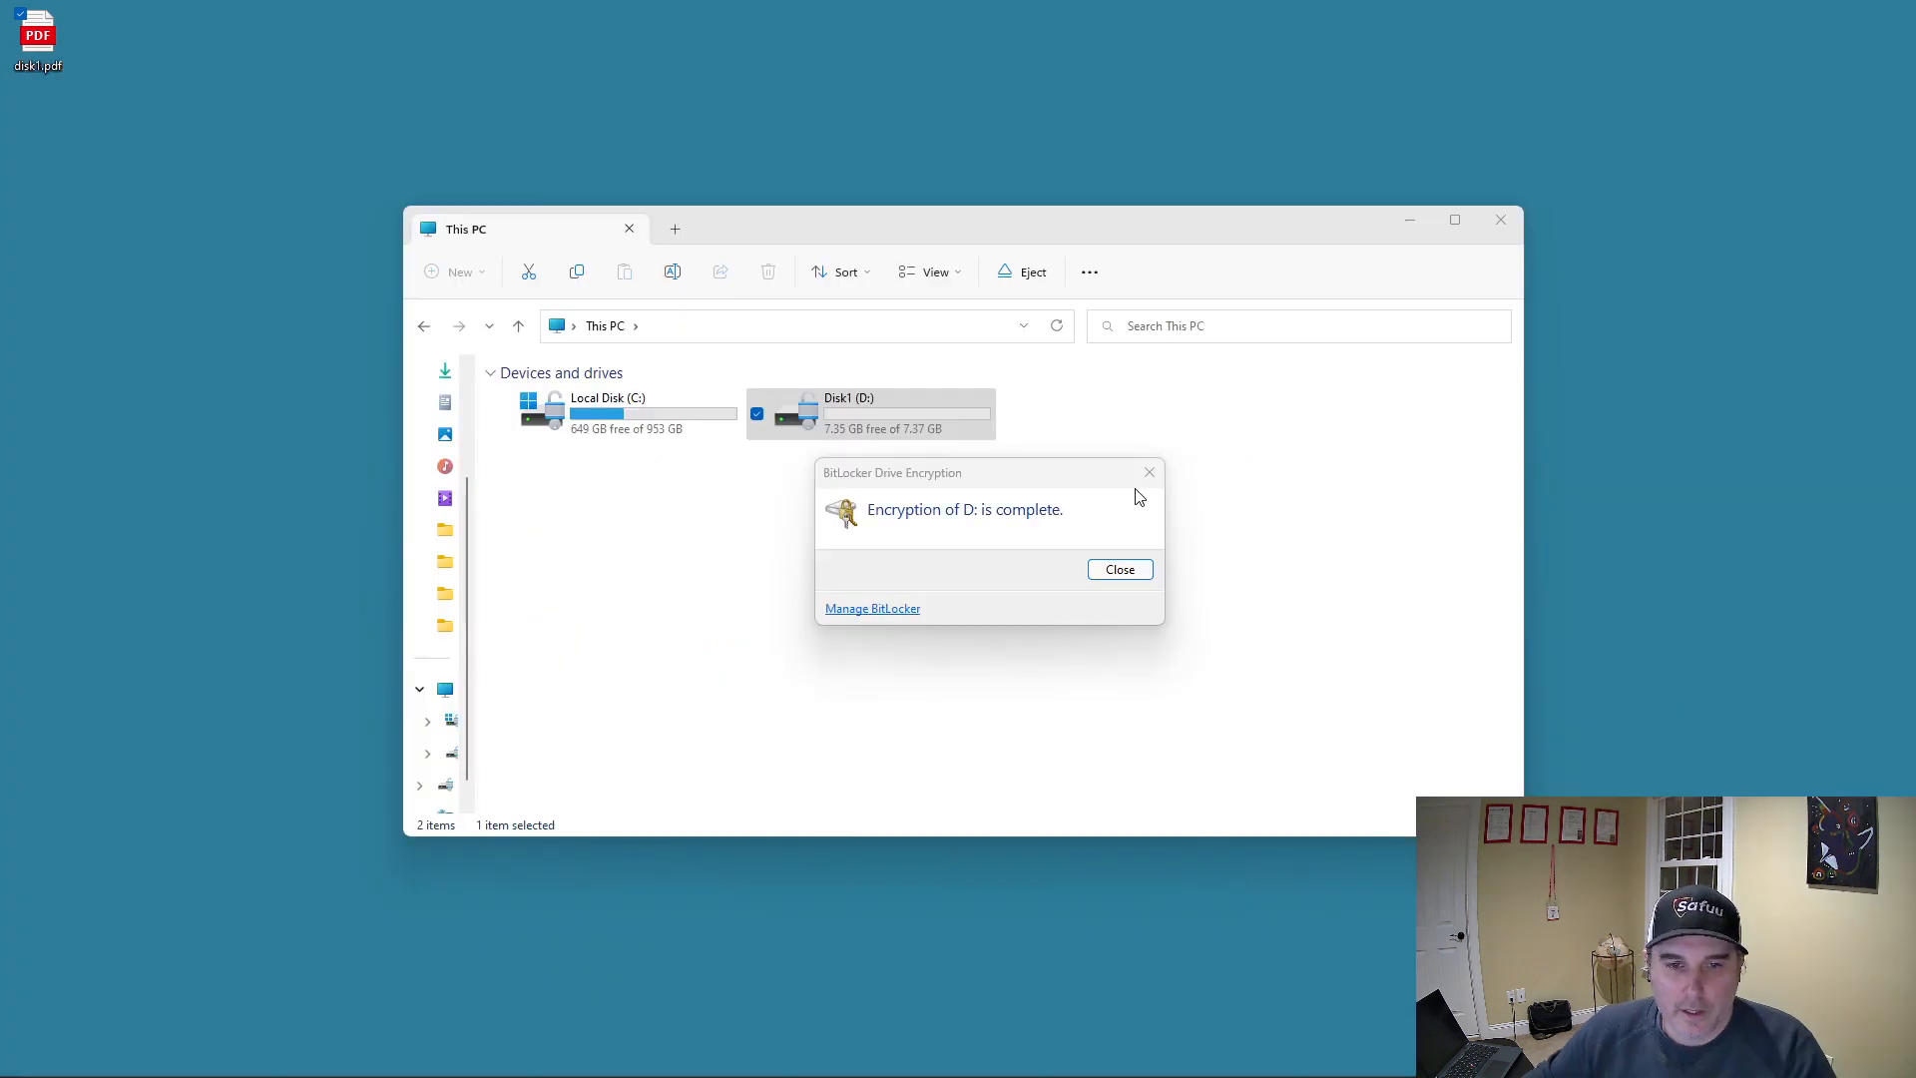
pyautogui.moveTo(992, 477)
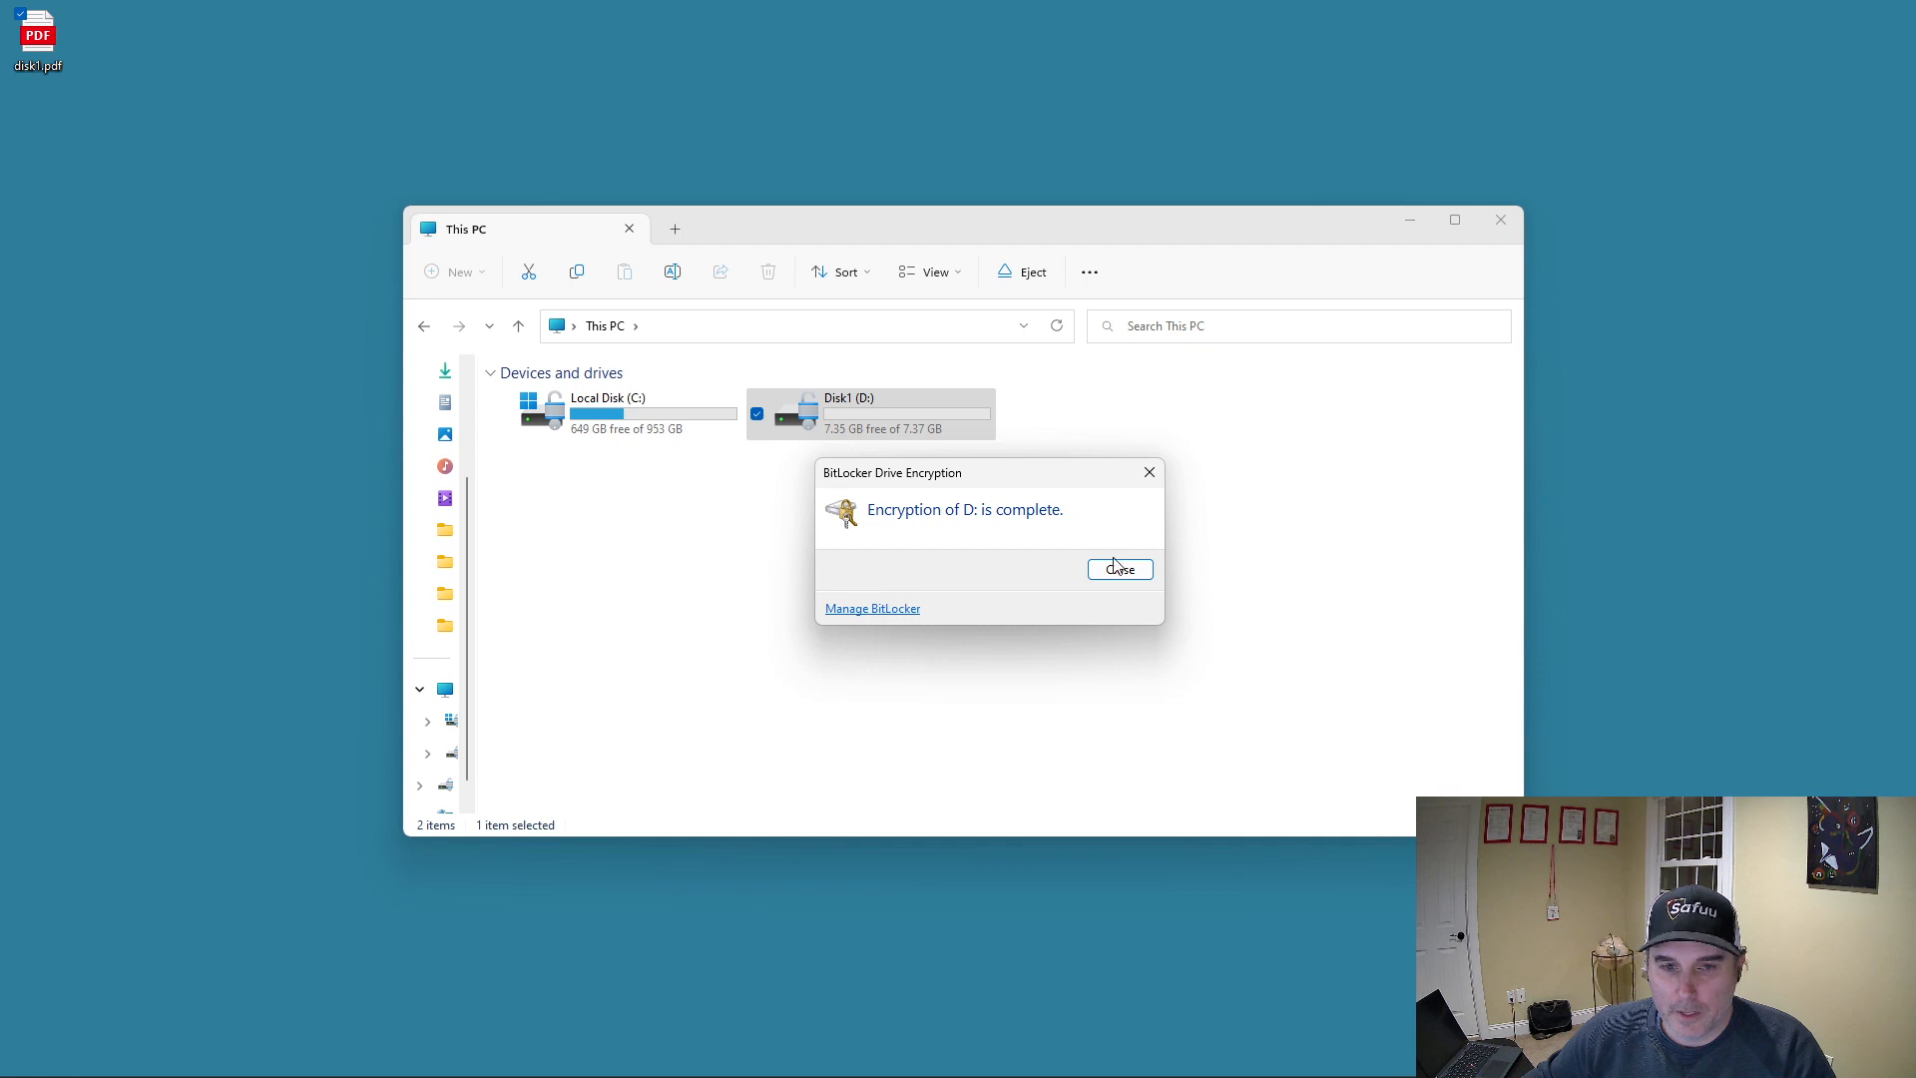
pyautogui.click(1117, 569)
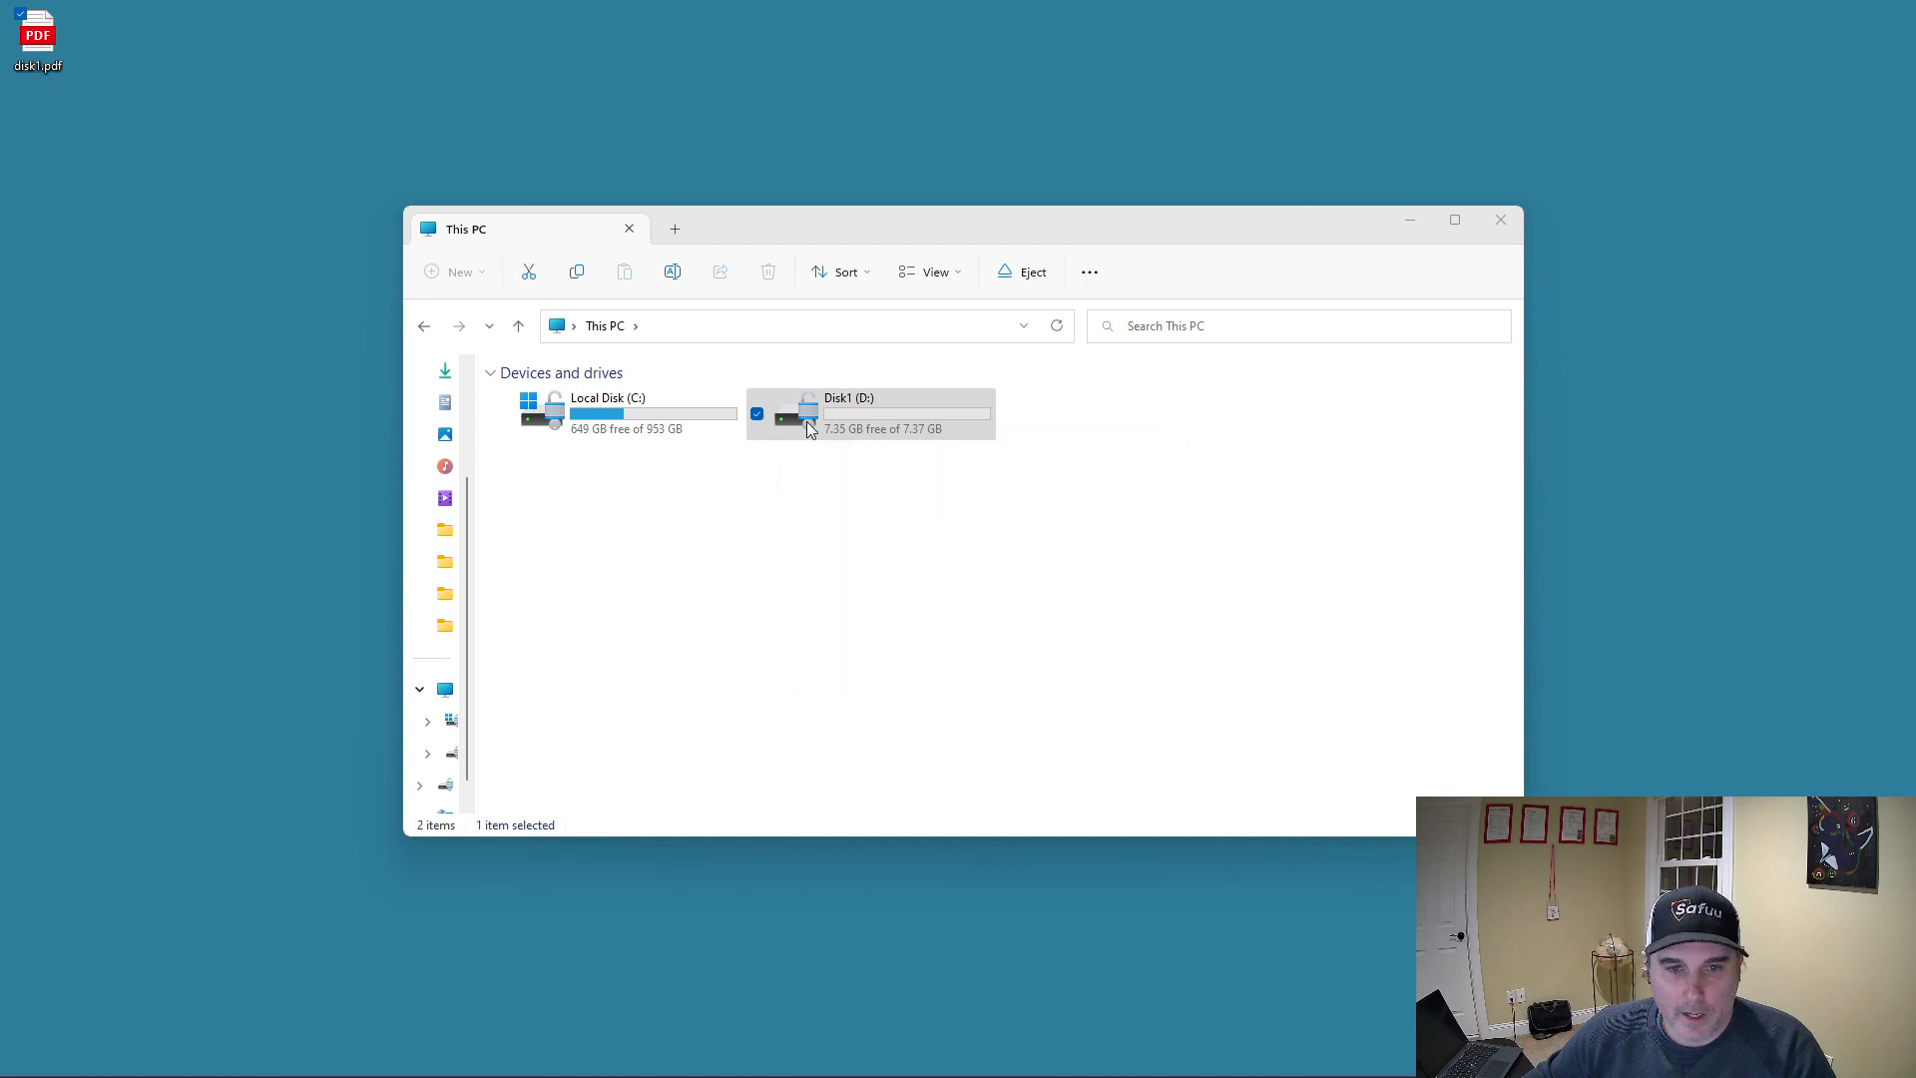
# Go to Downloads and bring up the context menu for vulcan_key.pem to copy it.
pyautogui.click(870, 413)
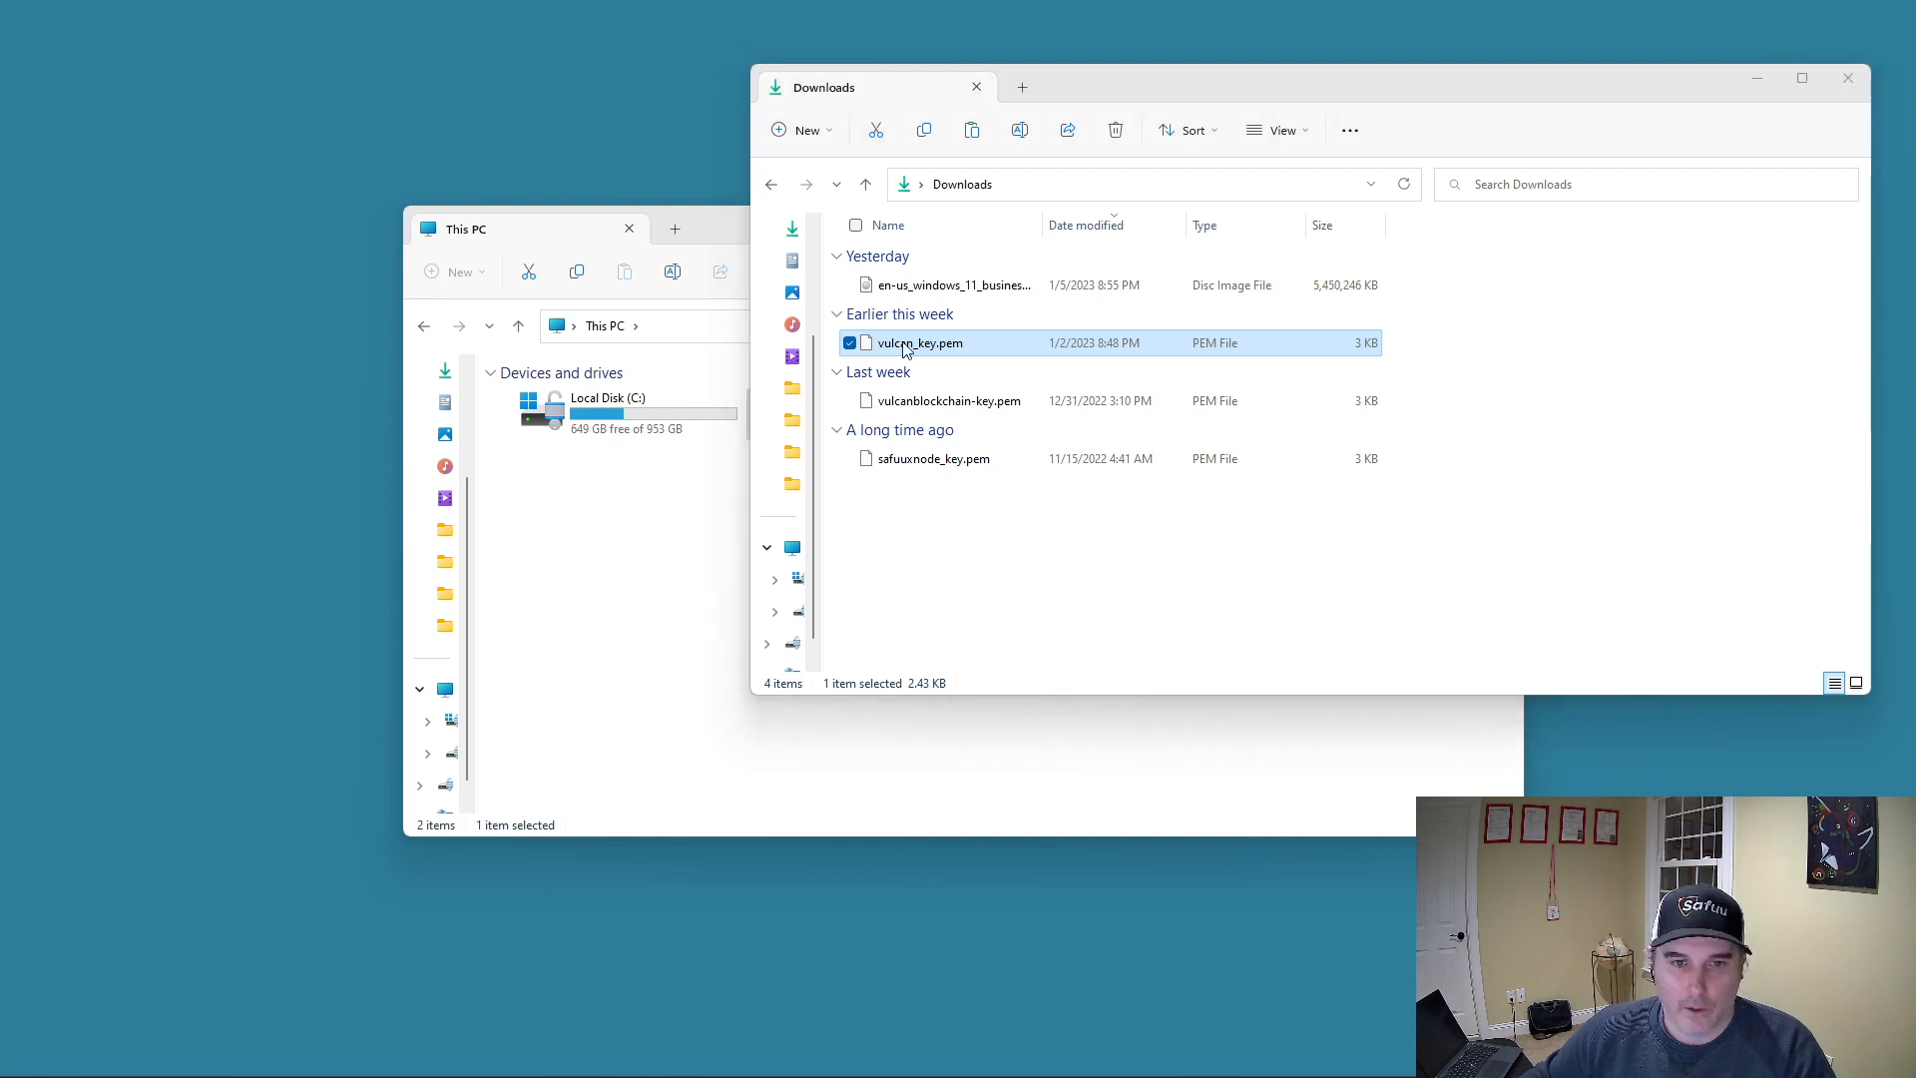
pyautogui.rightClick(916, 341)
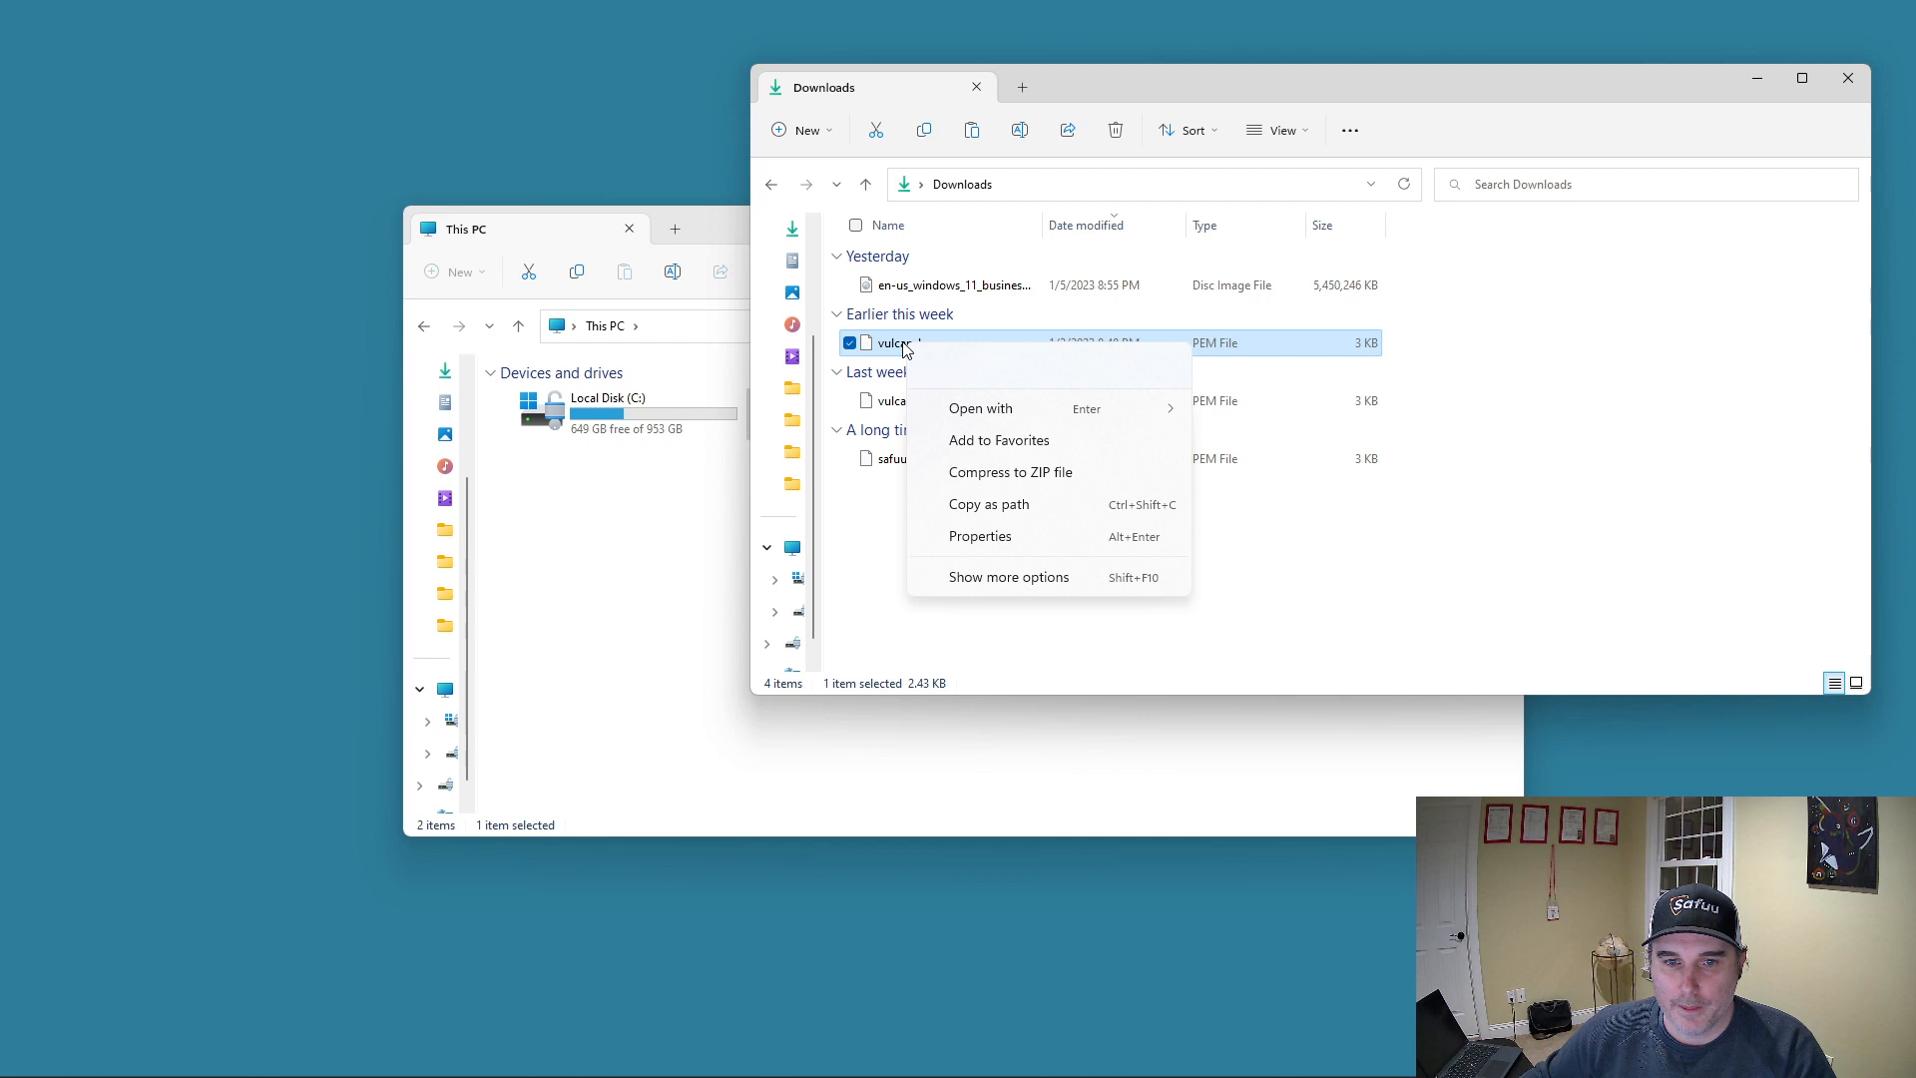
pyautogui.moveTo(970, 367)
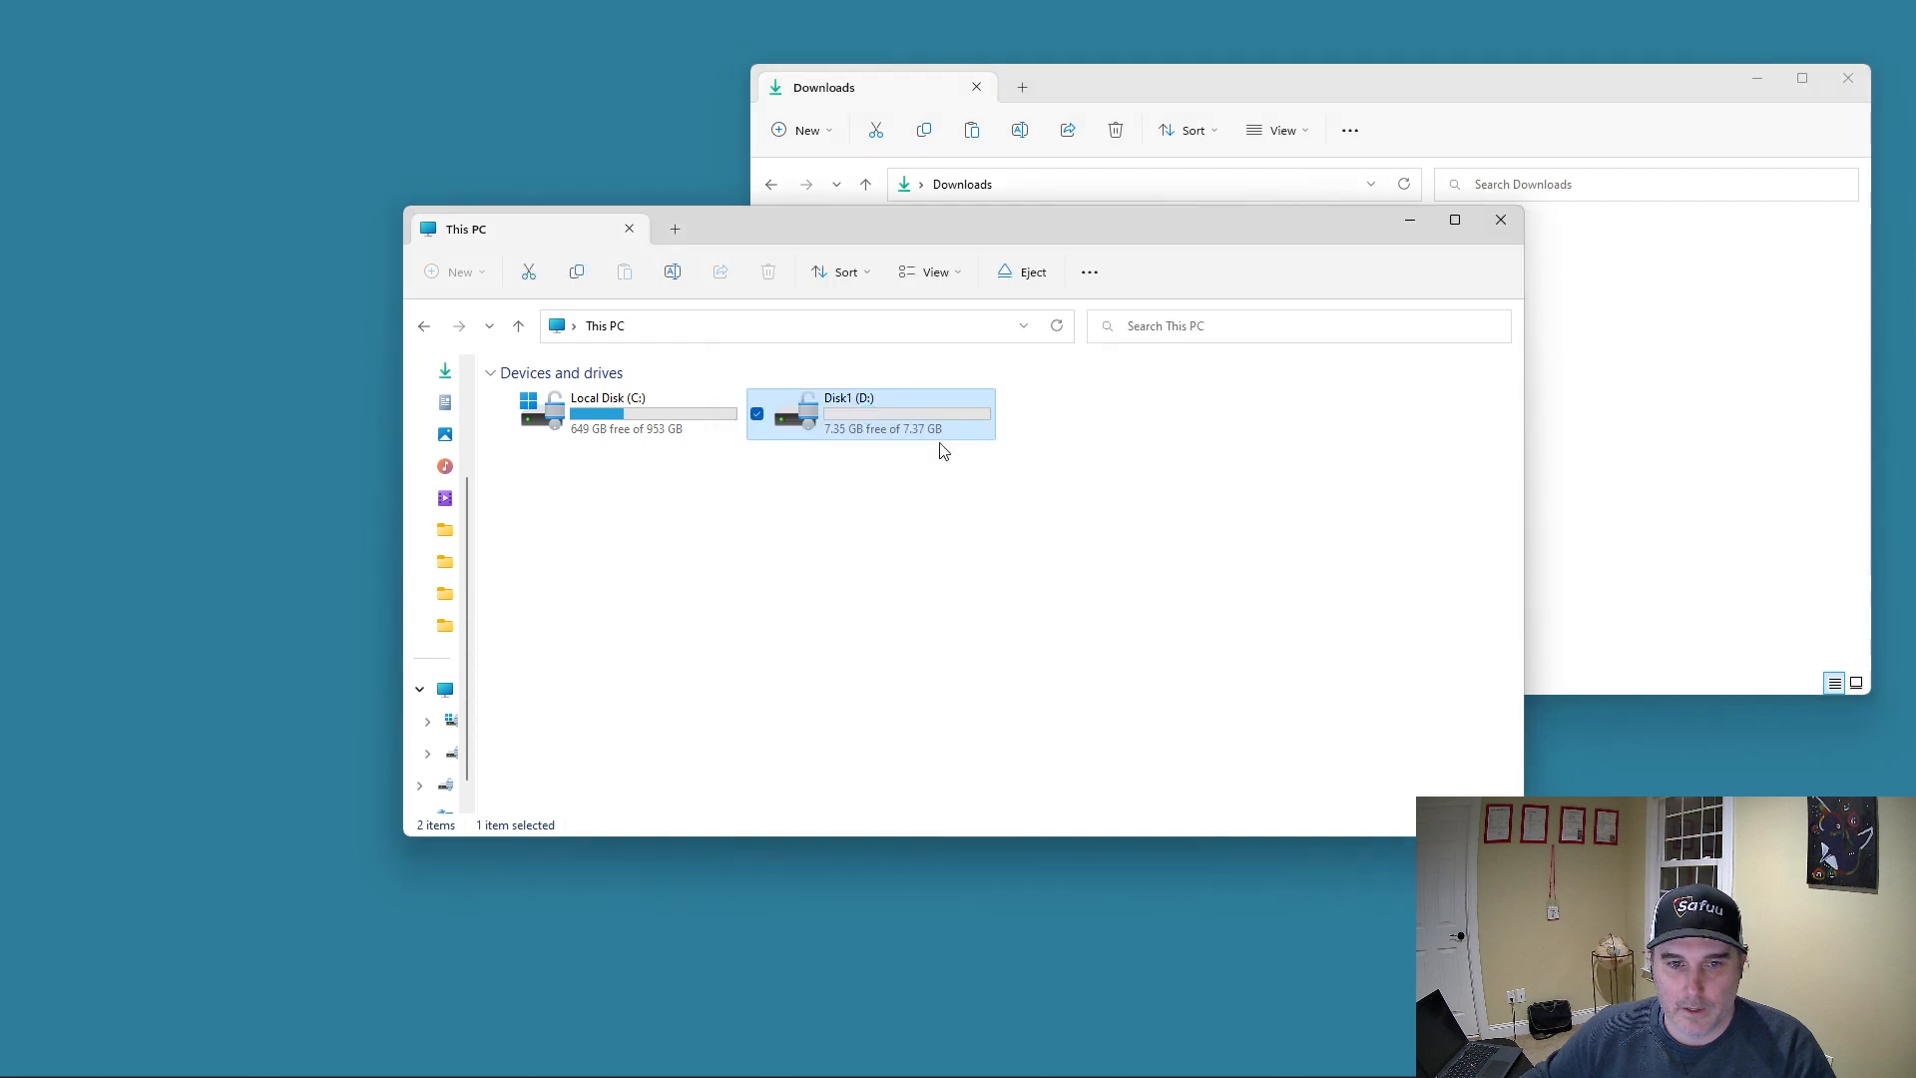
# Enter Disk1 (D:) and paste the copied key into the empty drive.
pyautogui.doubleClick(870, 413)
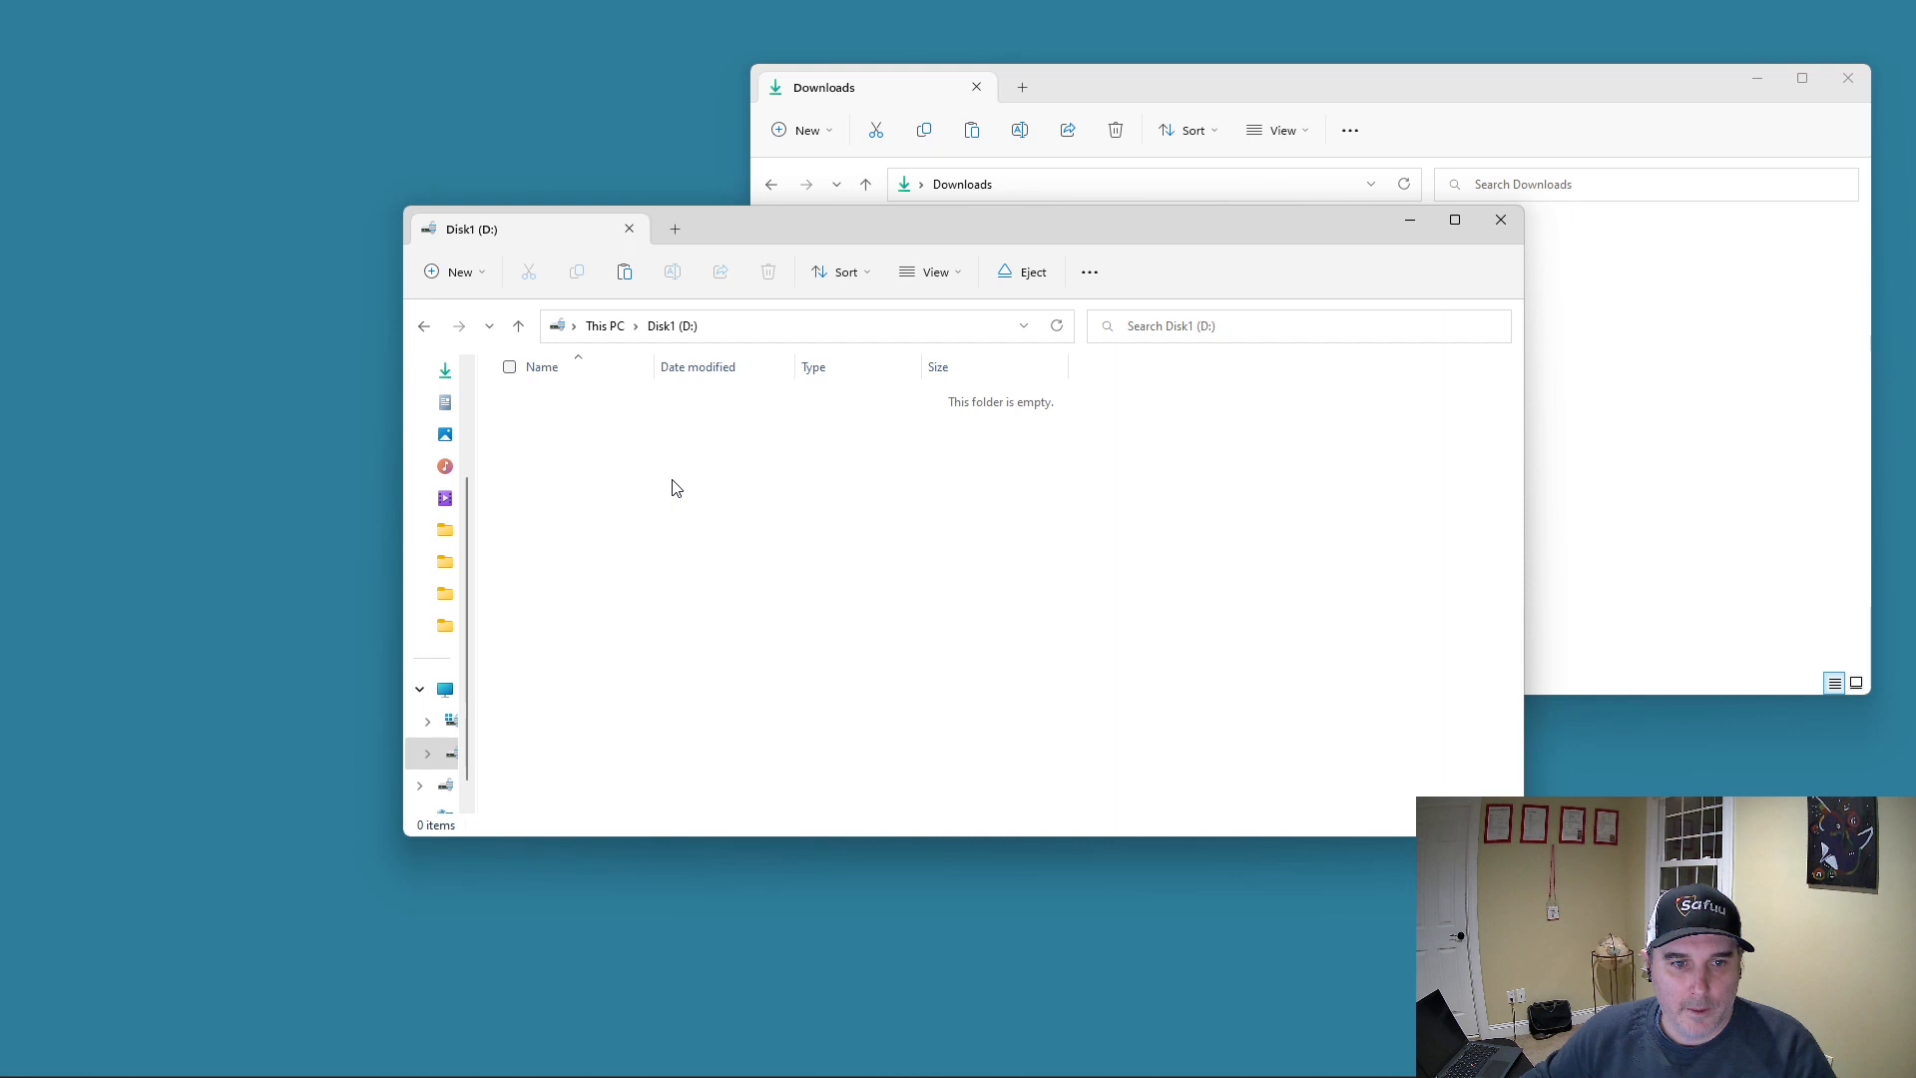
pyautogui.rightClick(671, 471)
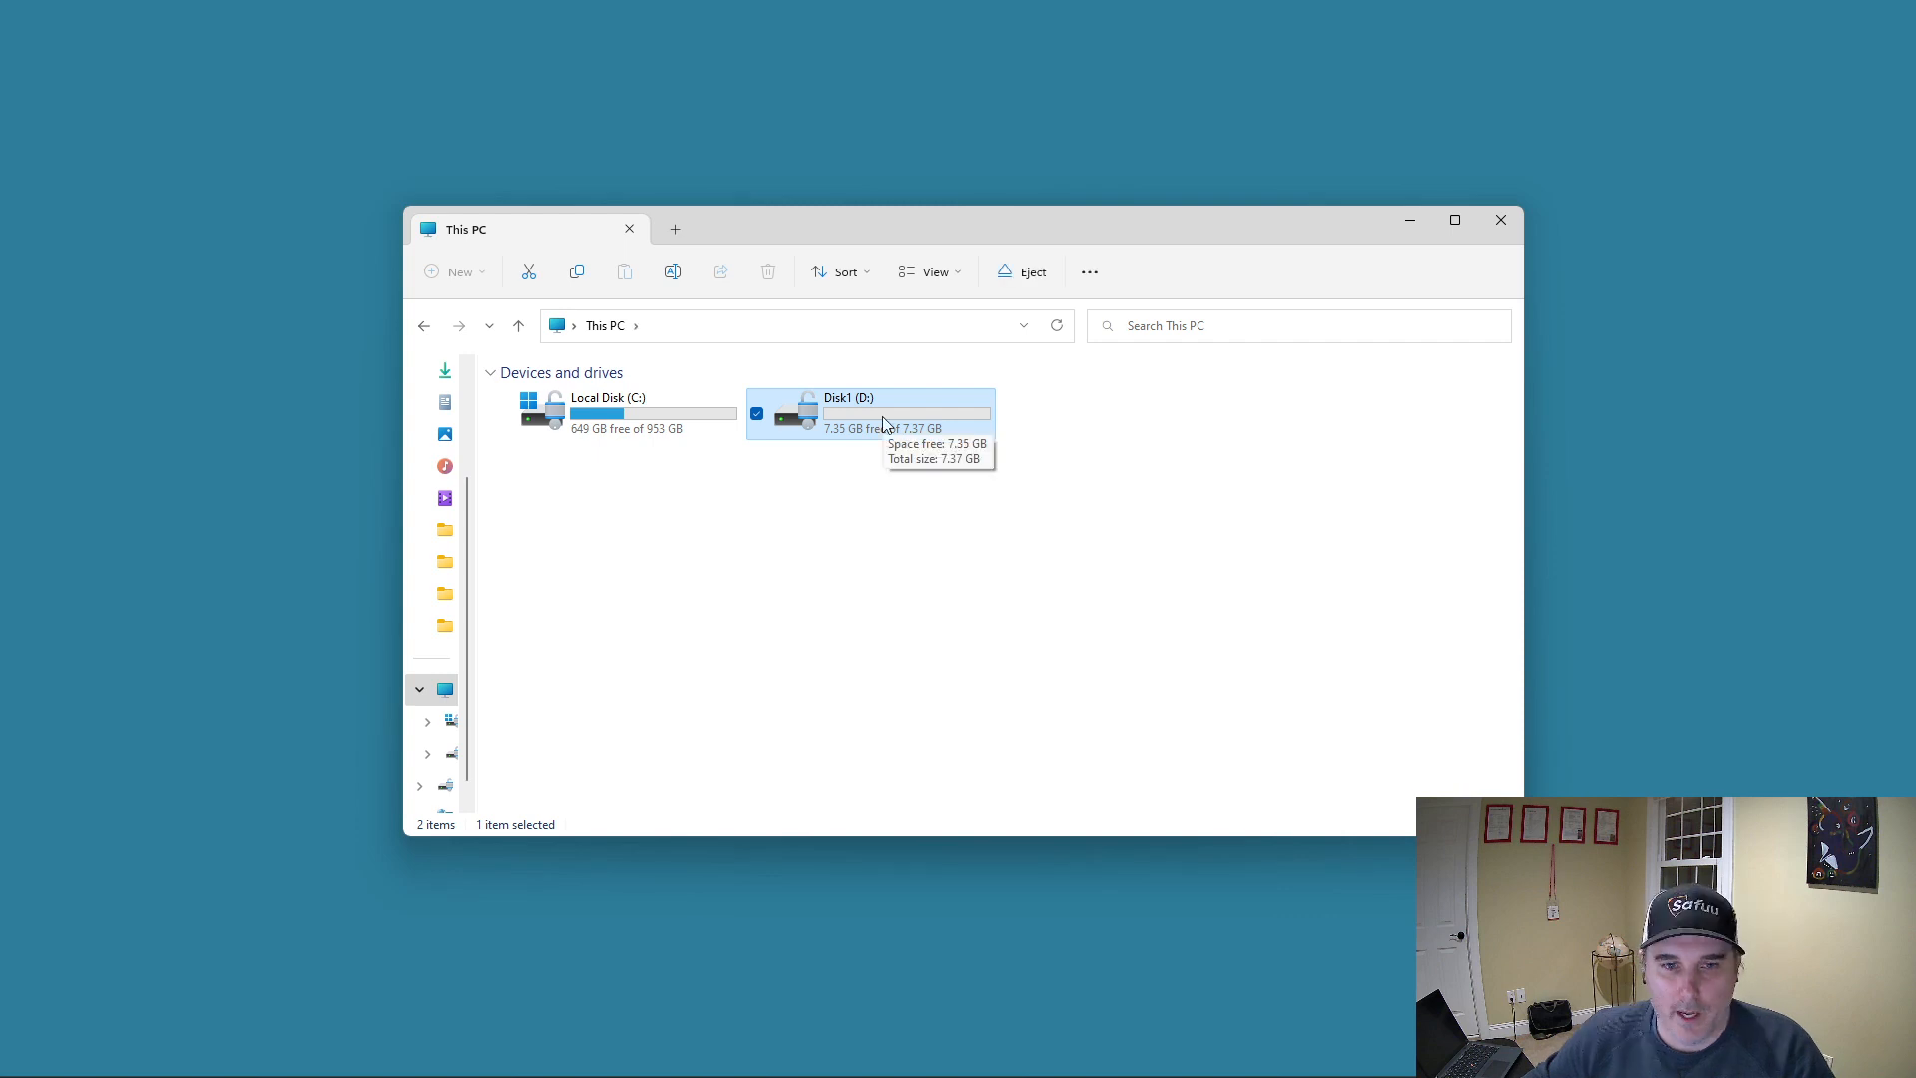
pyautogui.moveTo(904, 477)
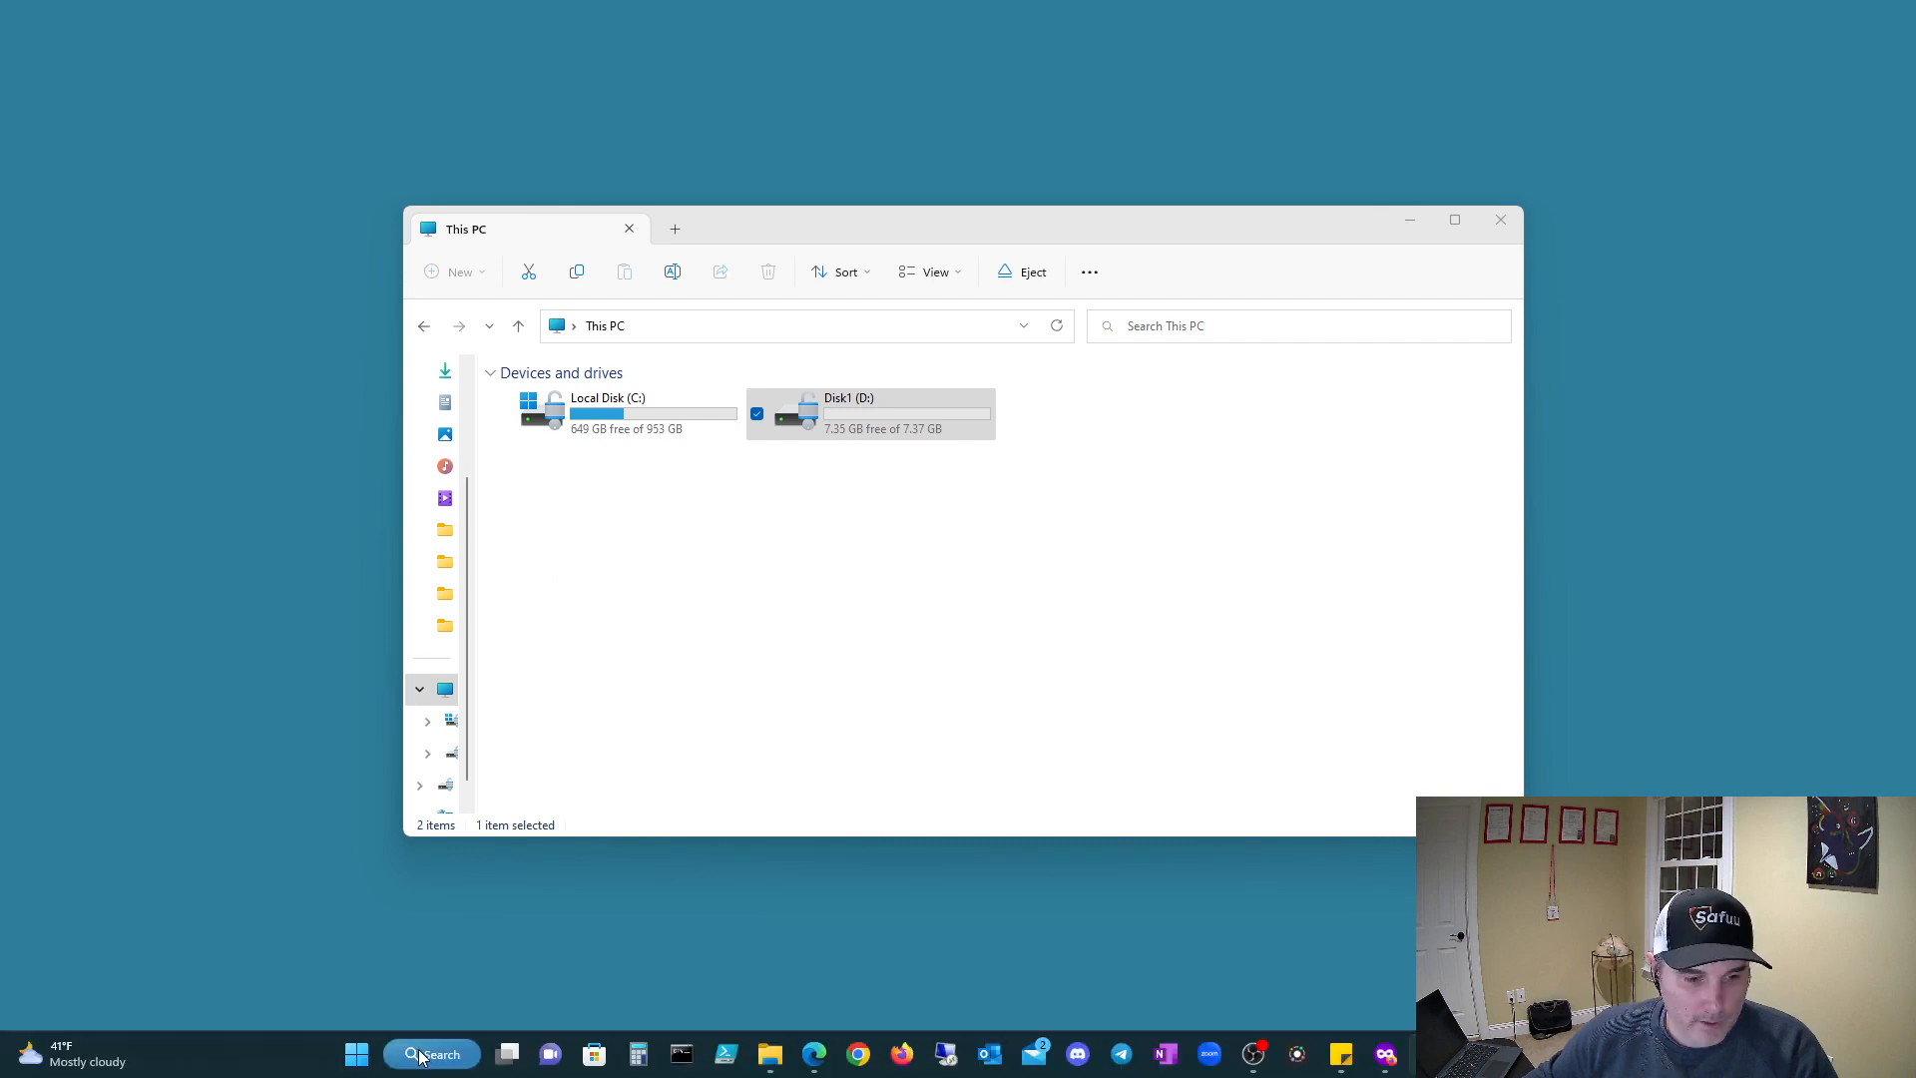
# Search for cmd and launch Command Prompt from the taskbar.
pyautogui.click(431, 1053)
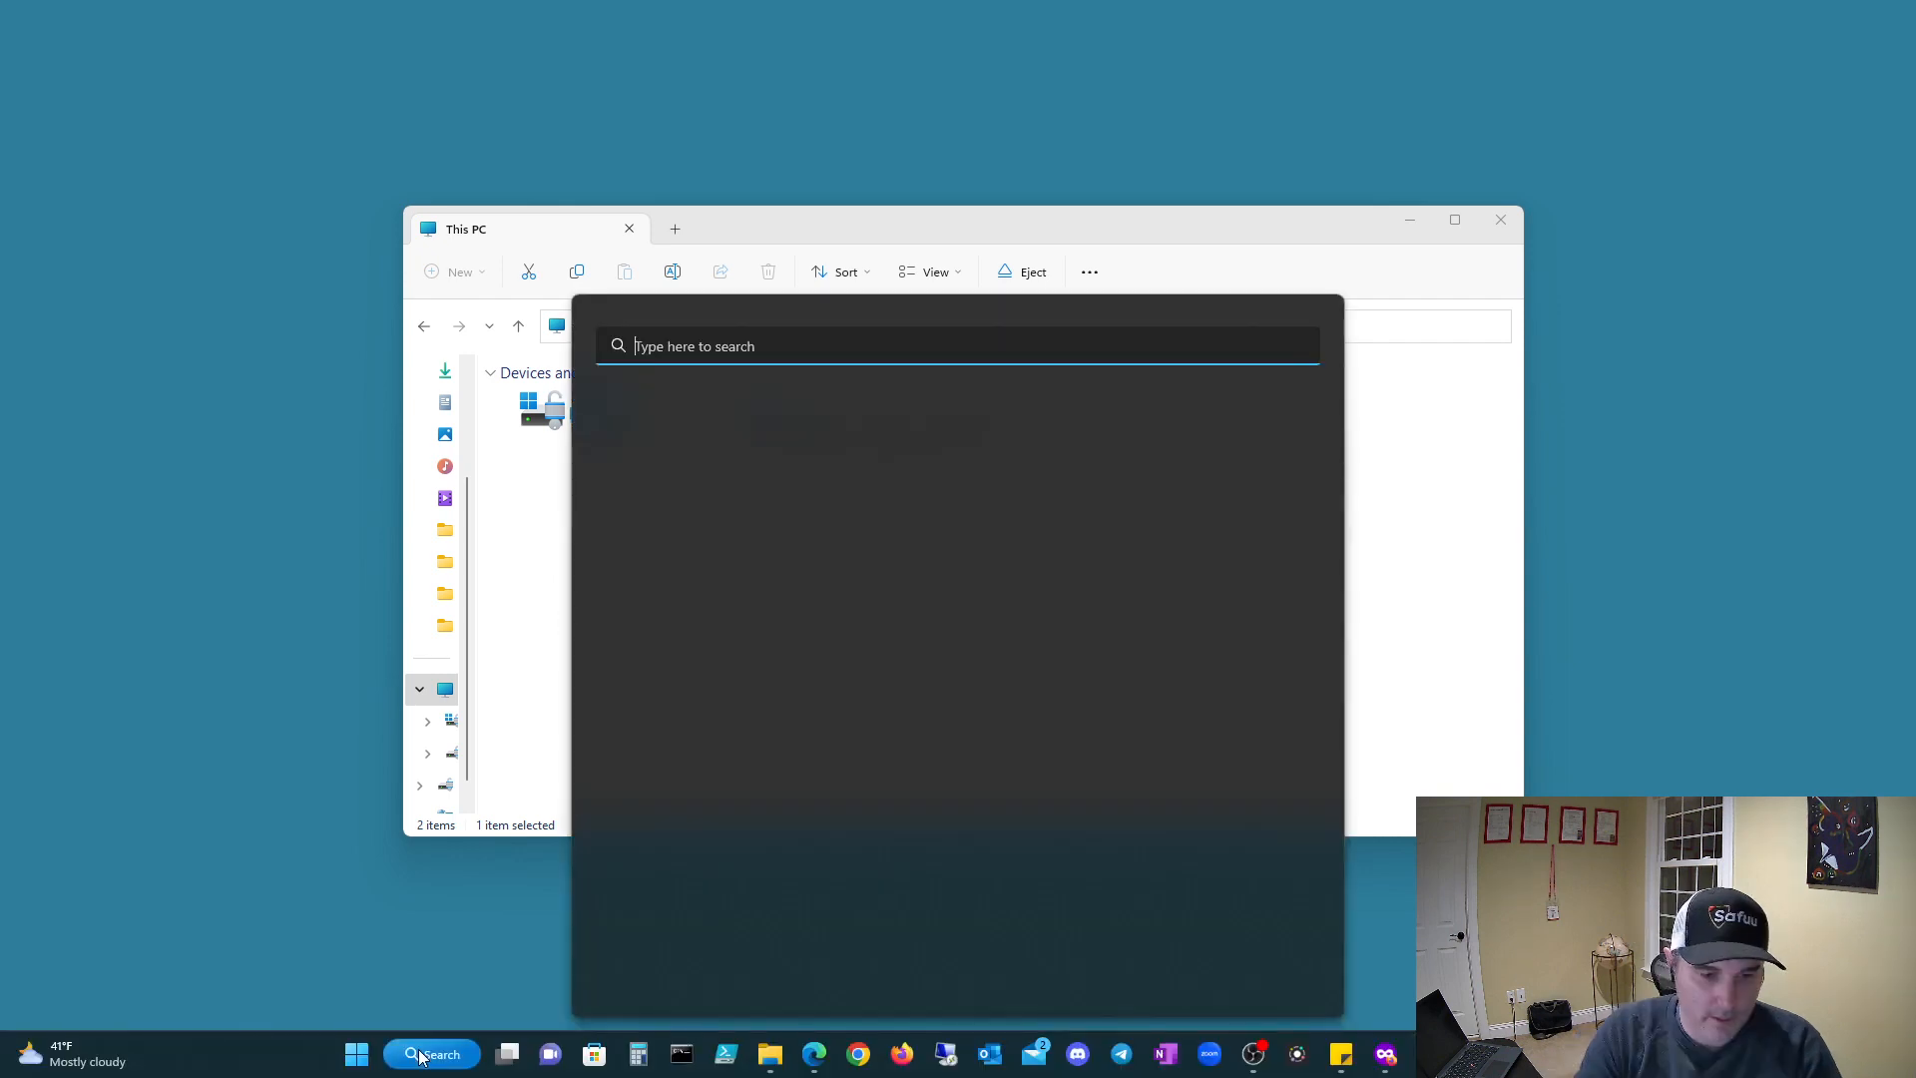
pyautogui.write('cmd')
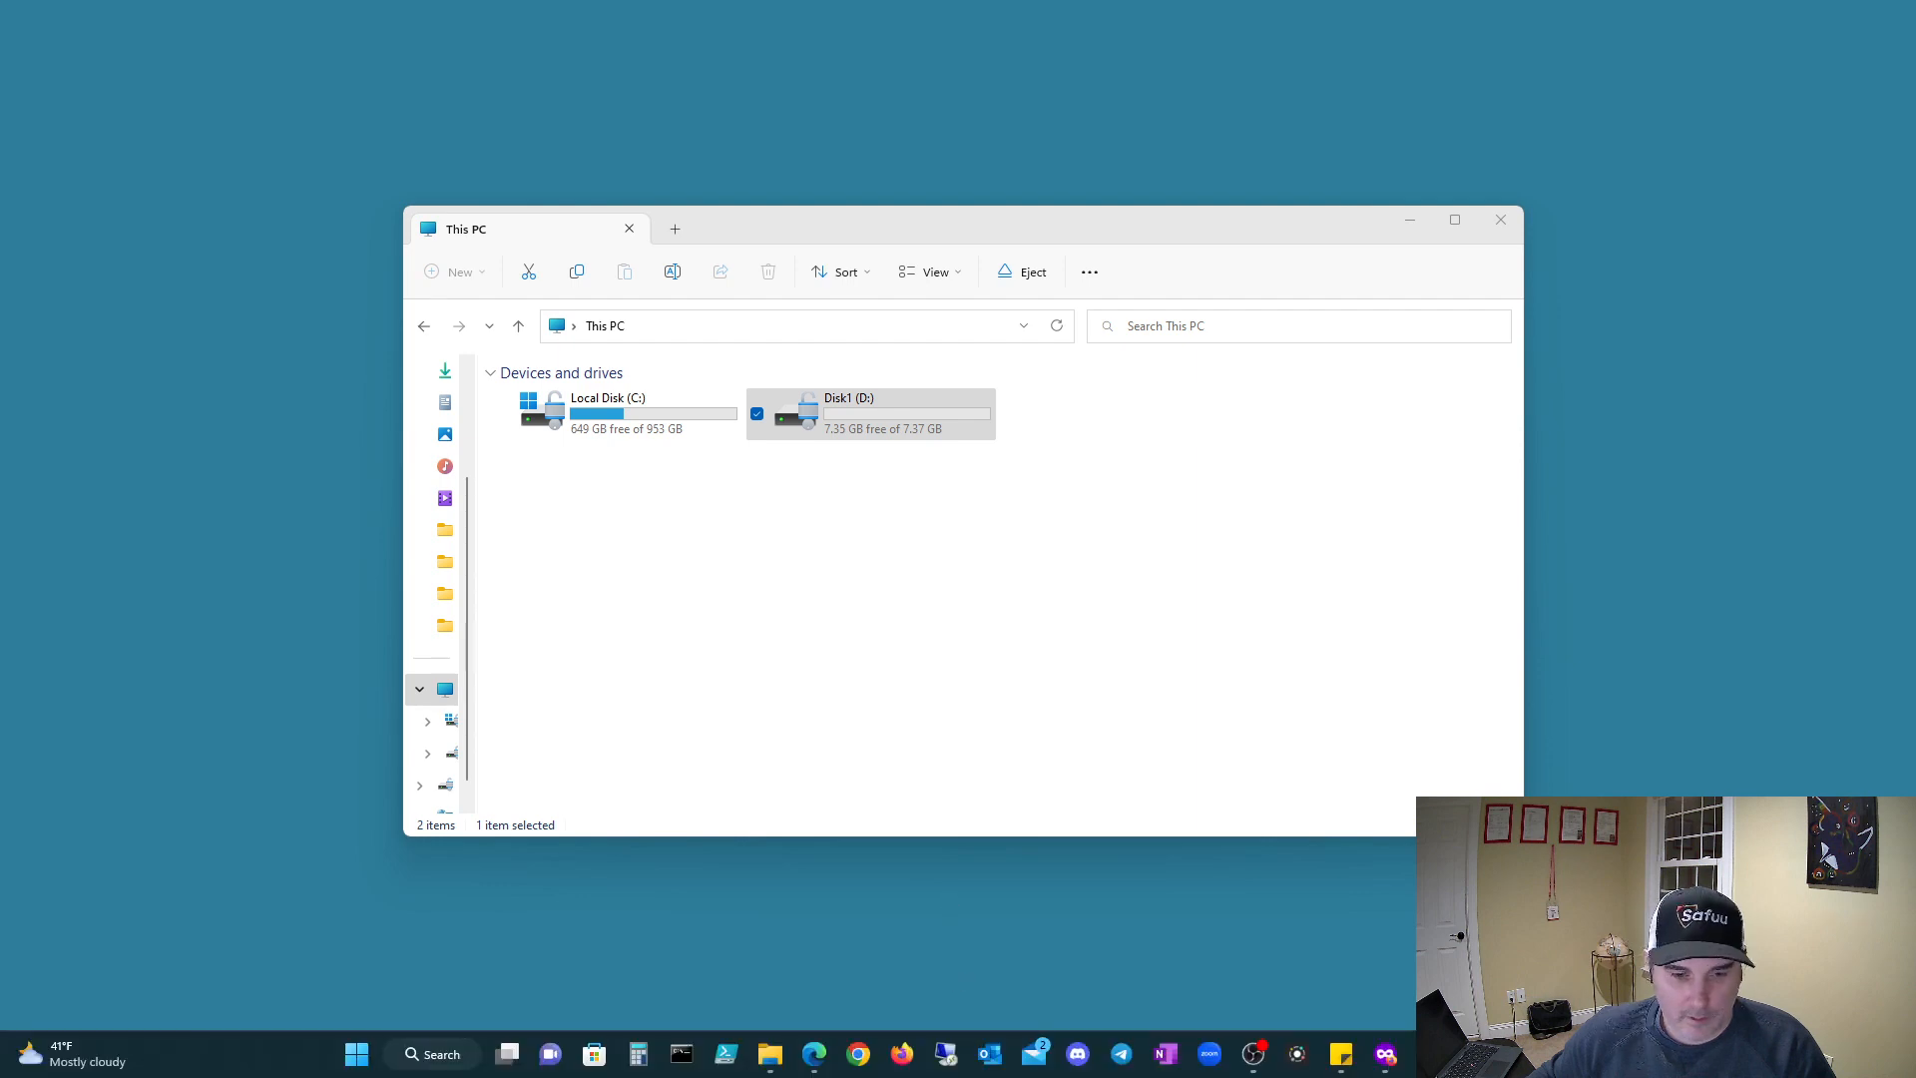
pyautogui.moveTo(681, 1054)
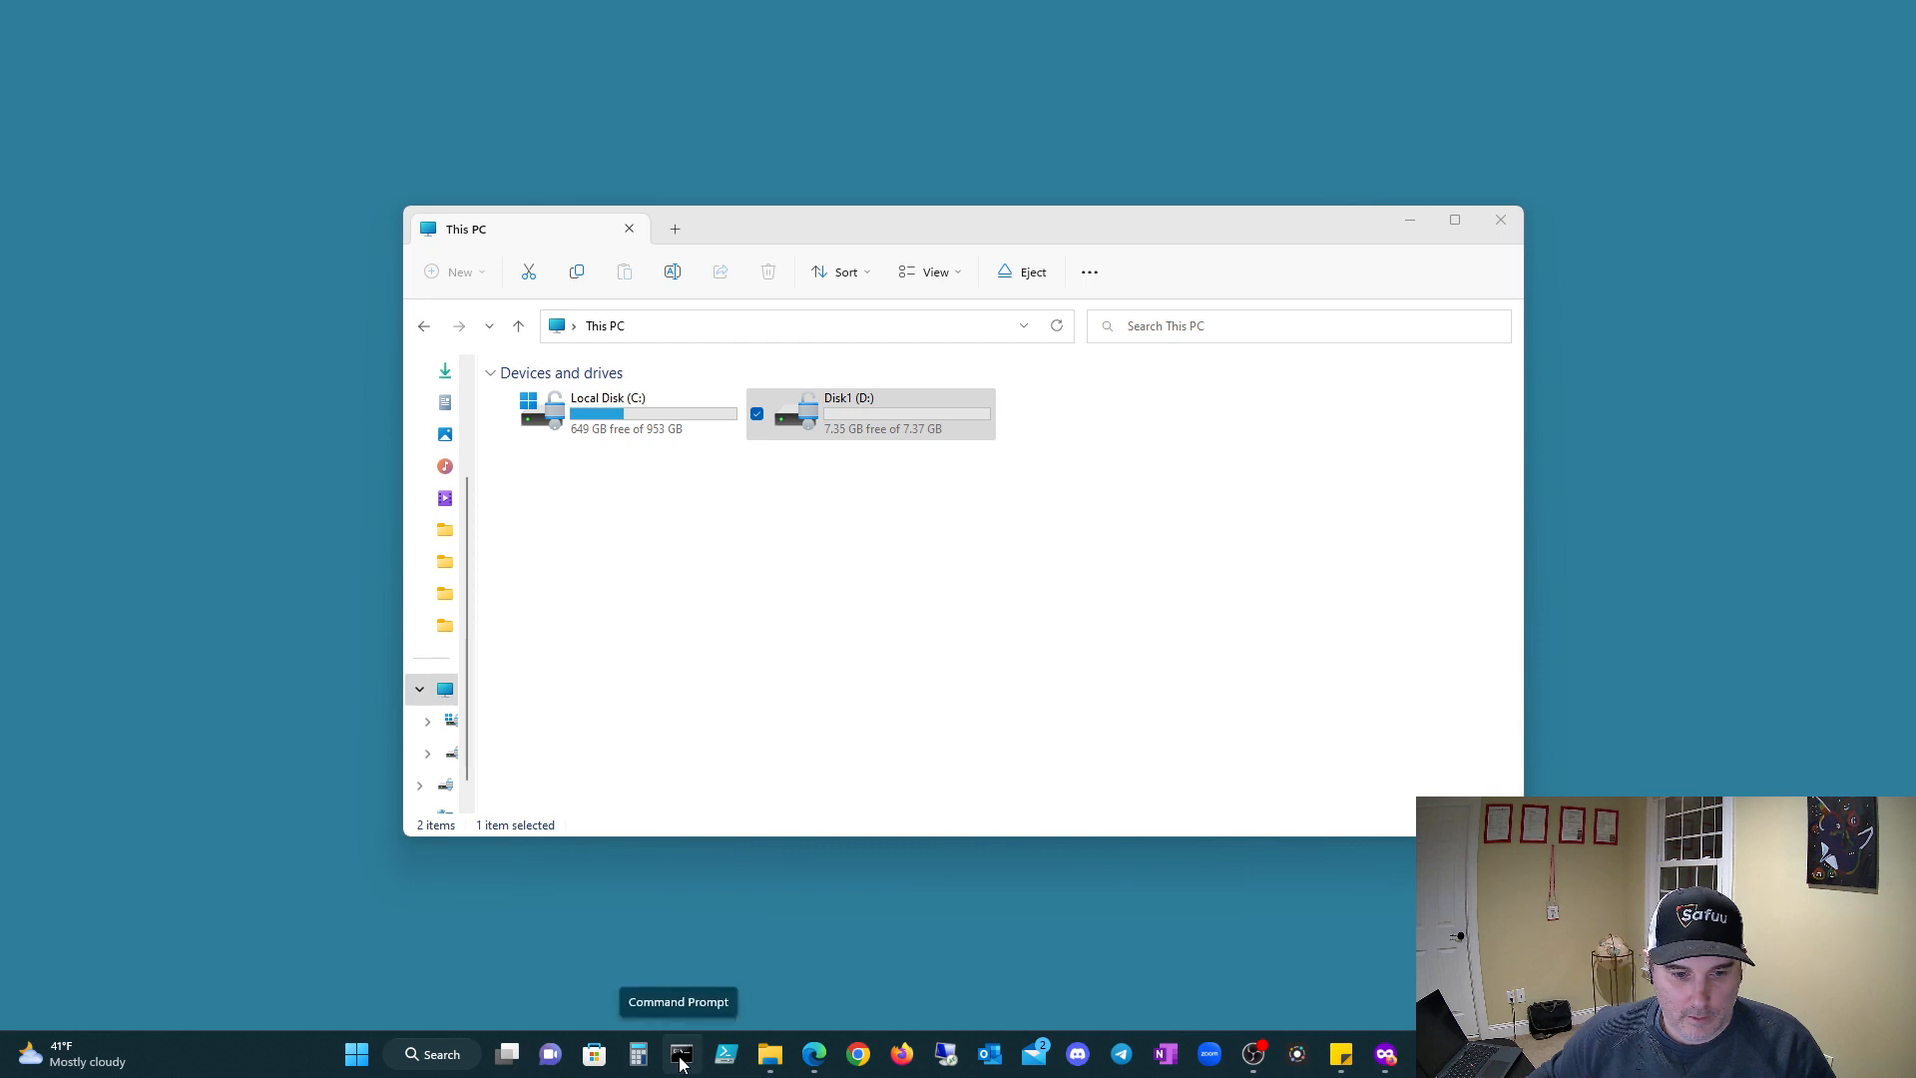
pyautogui.click(681, 1052)
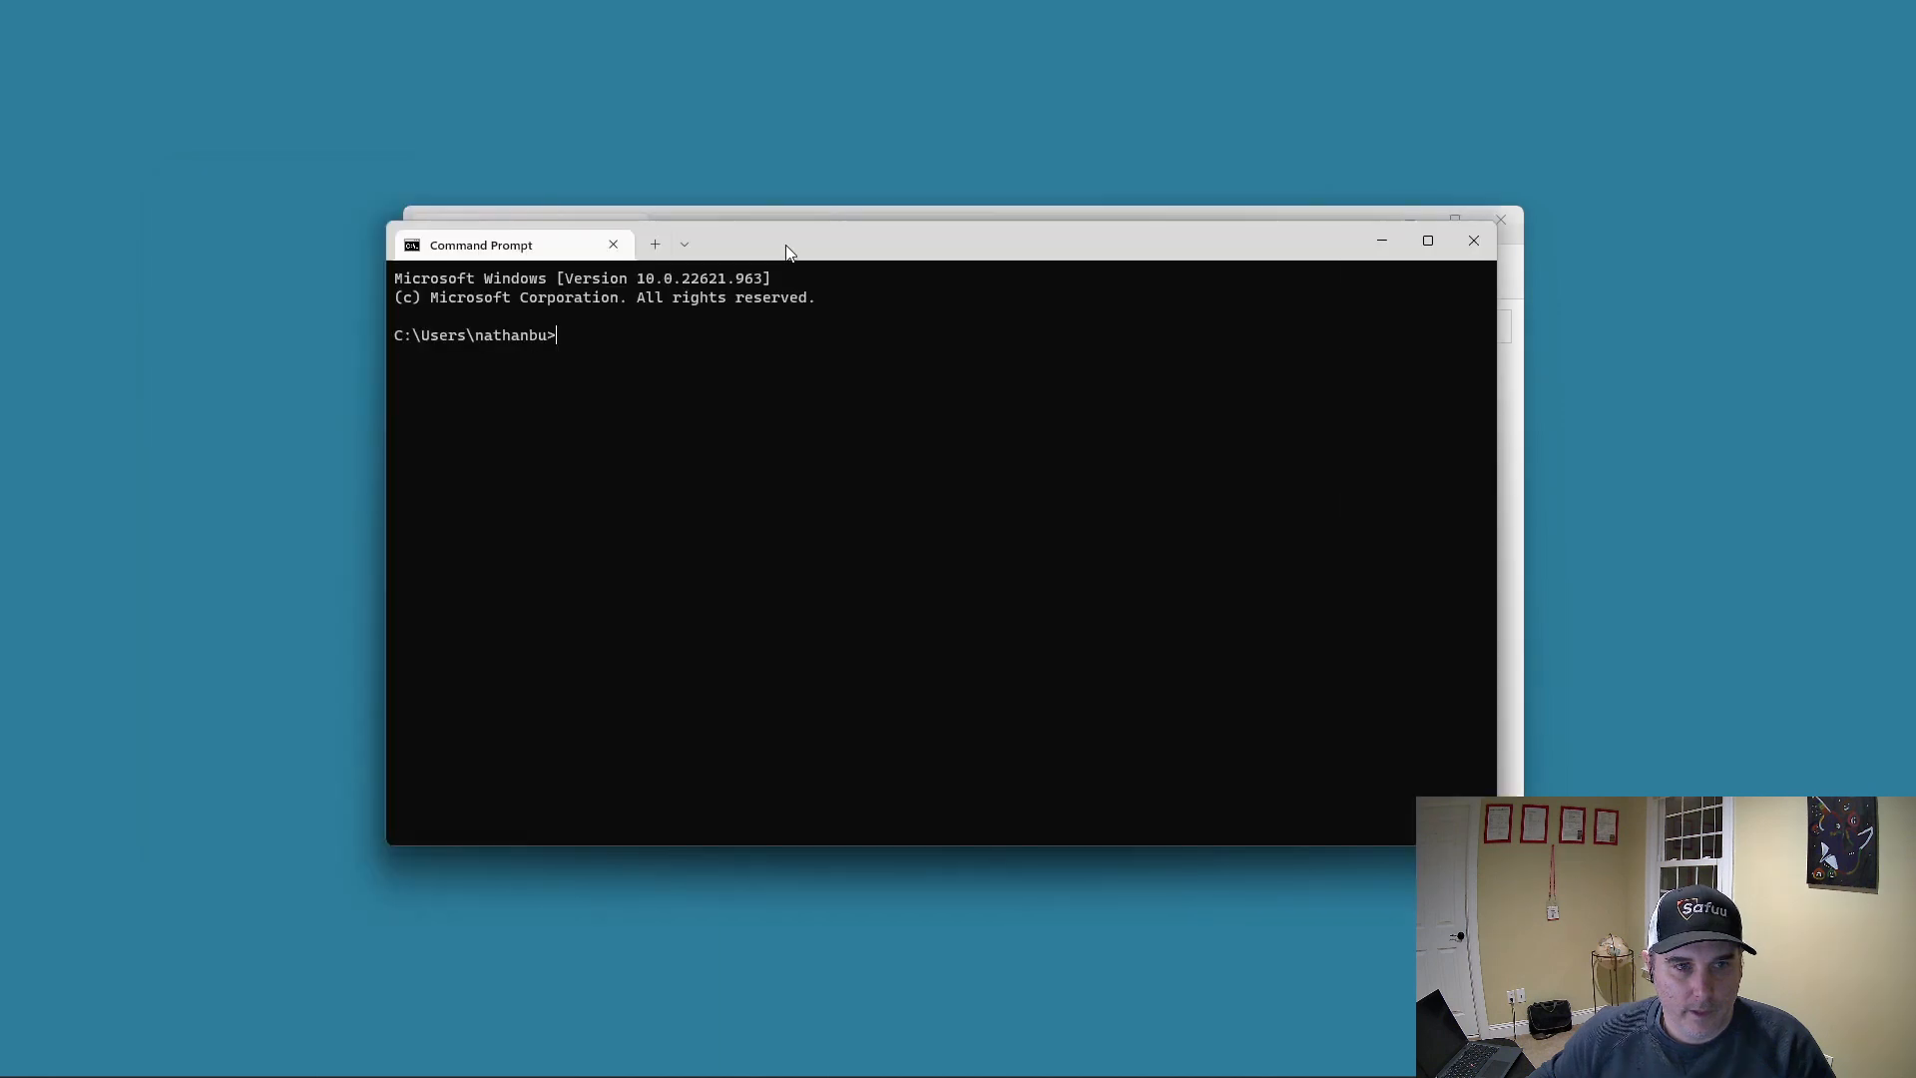
pyautogui.write('cd')
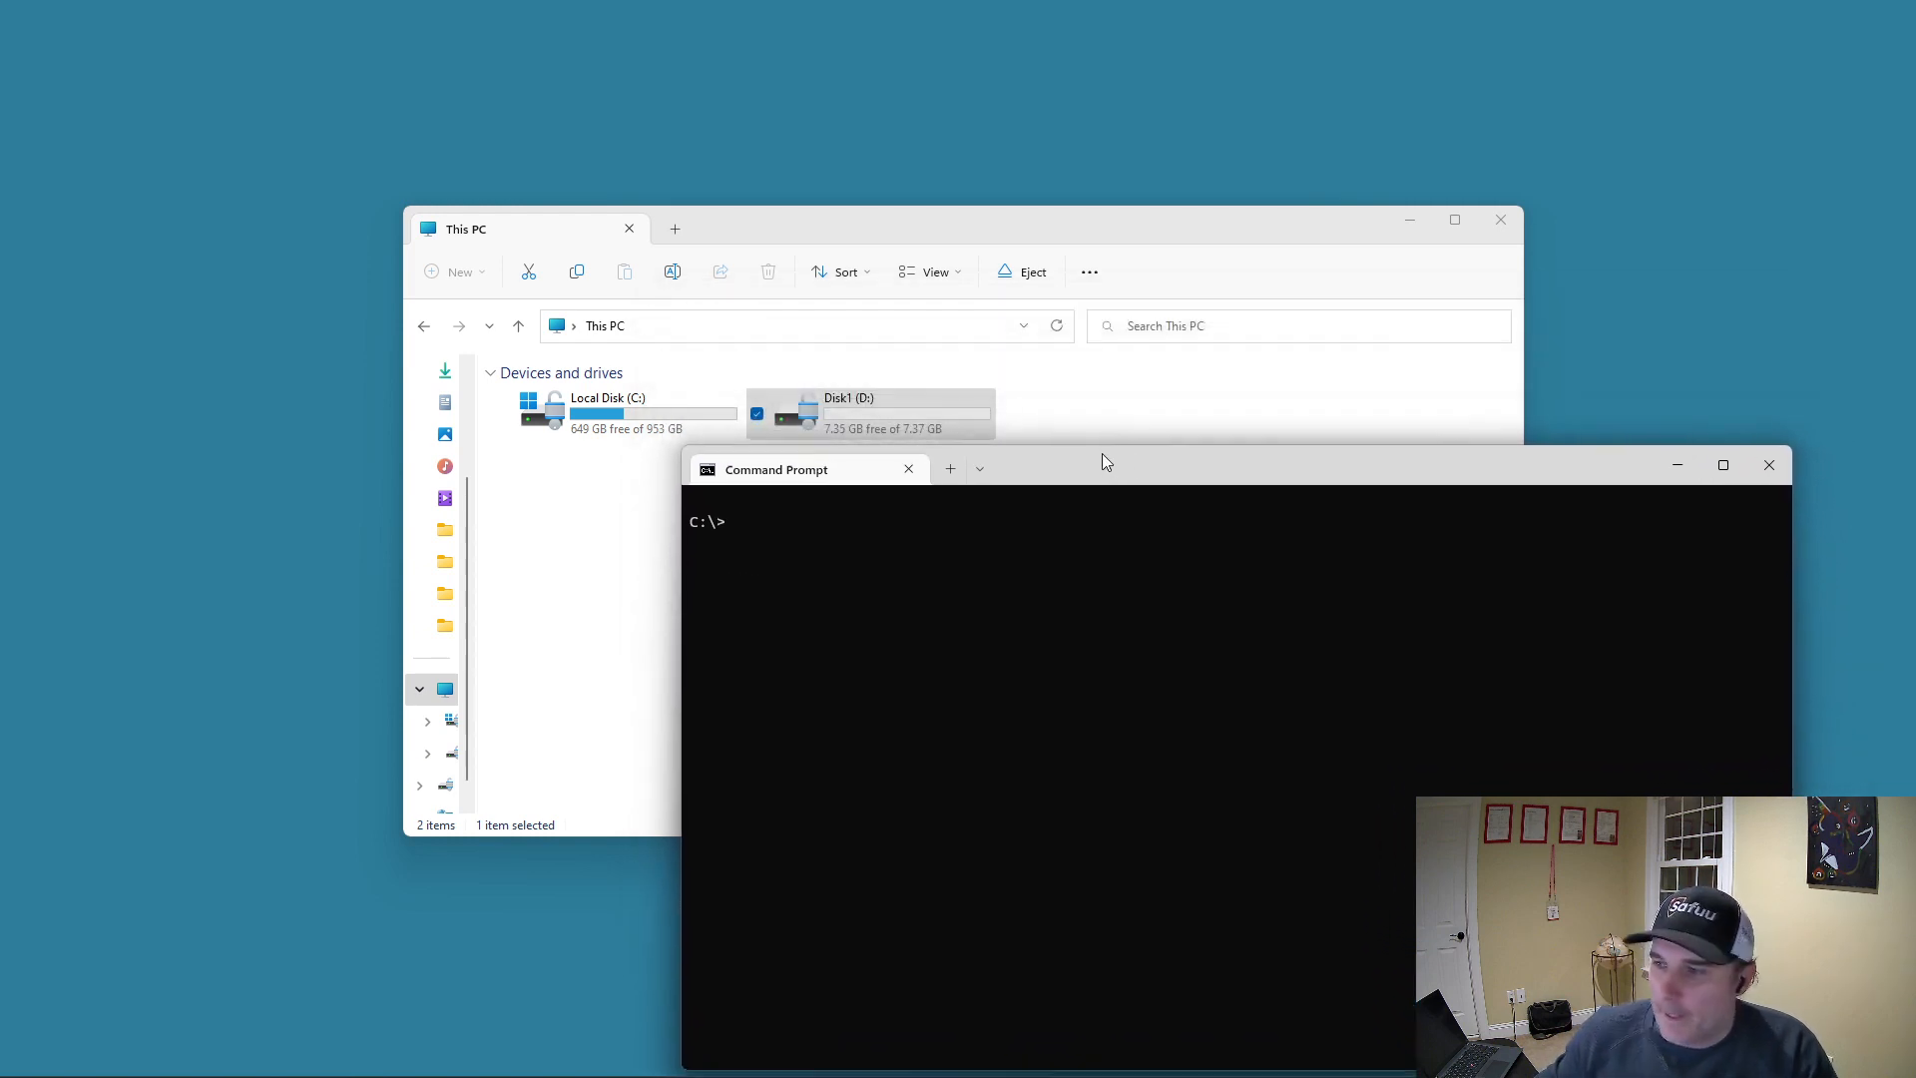
pyautogui.moveTo(1104, 467); pyautogui.dragTo(1037, 491)
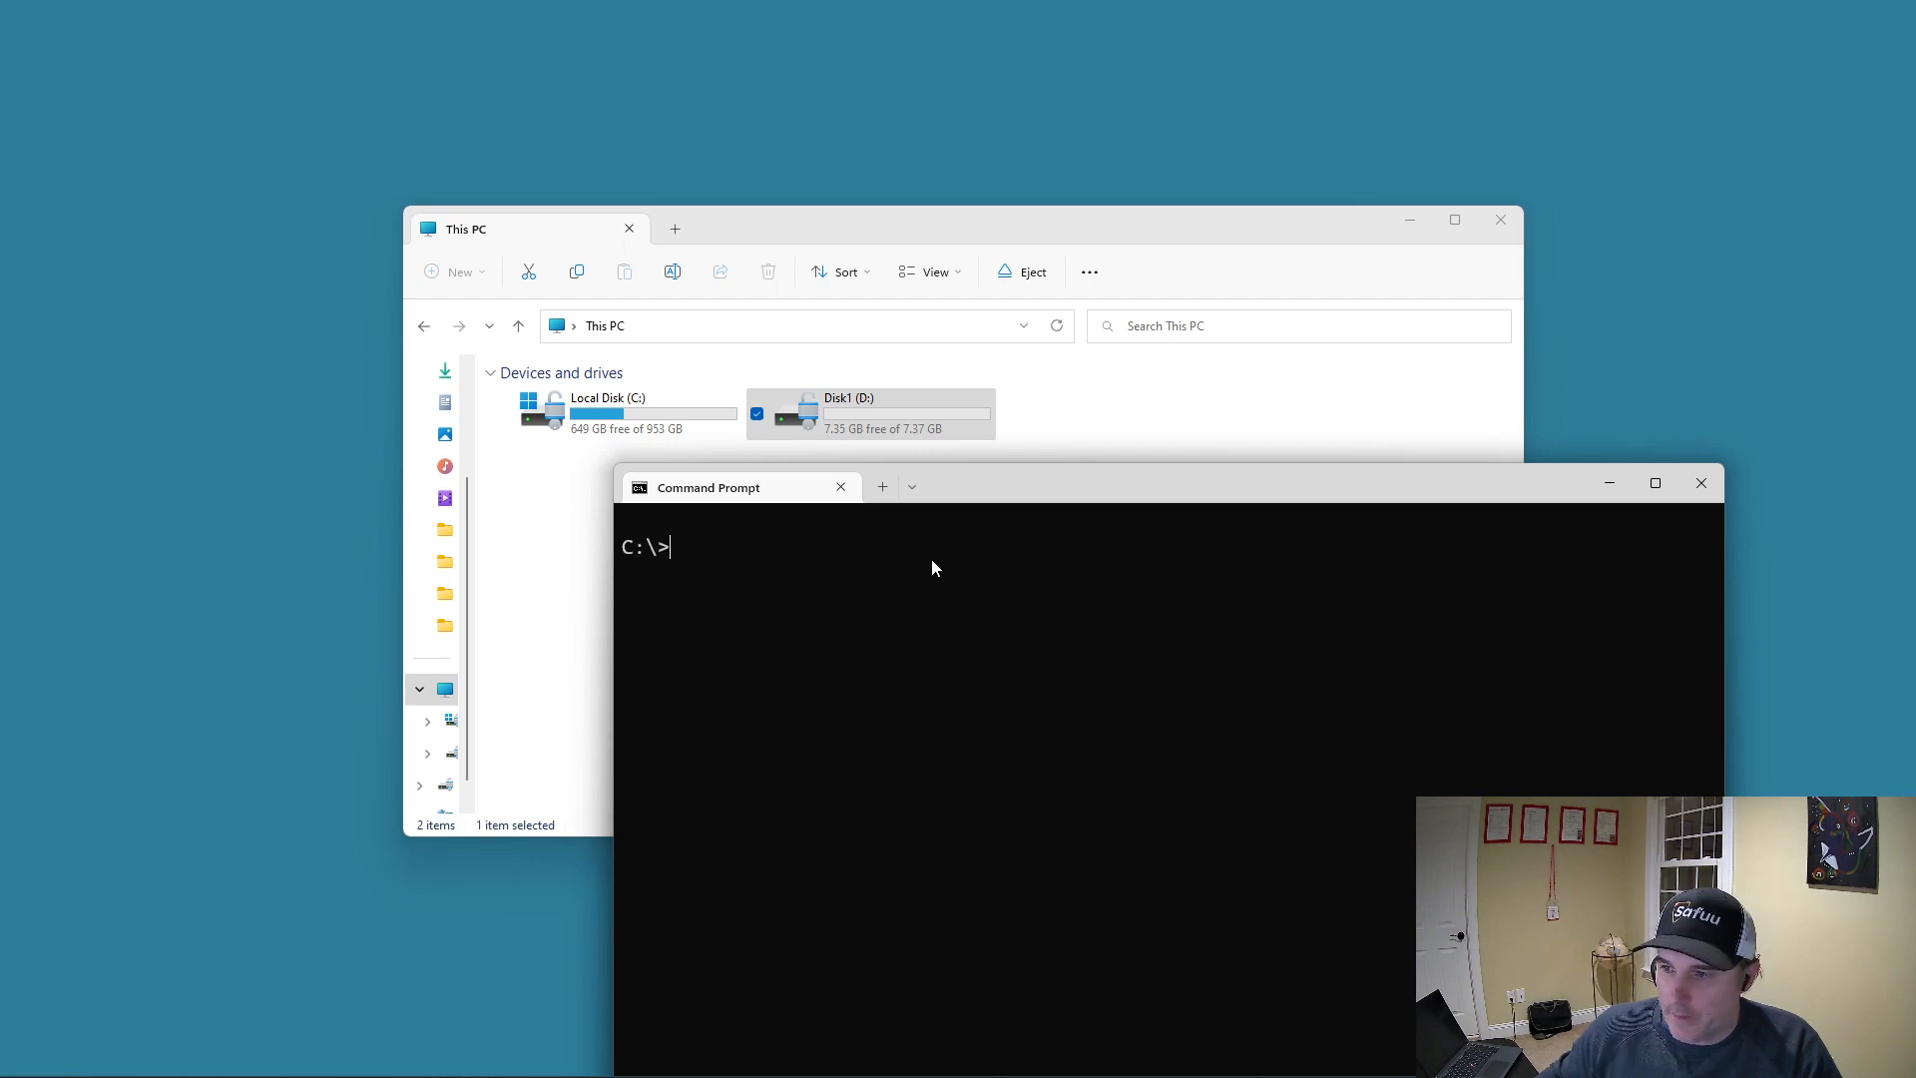
pyautogui.moveTo(911, 557)
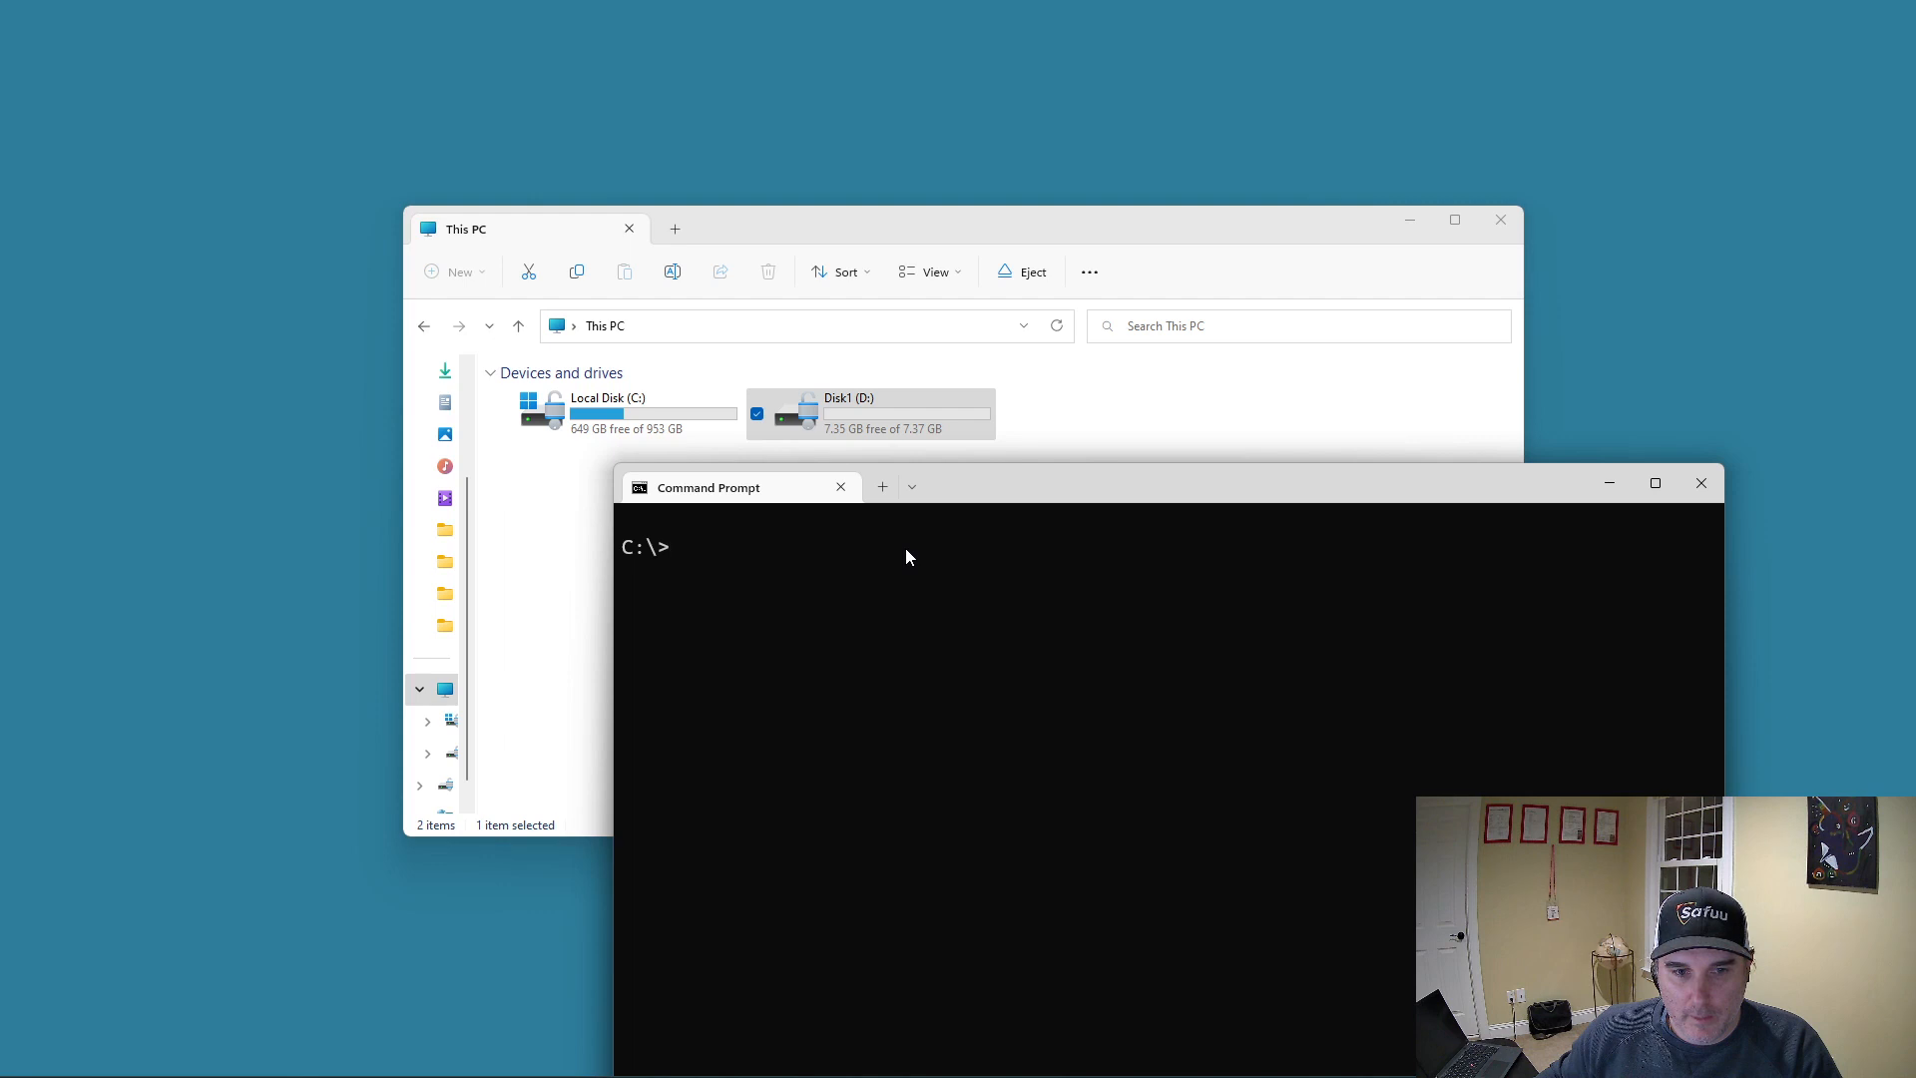
pyautogui.write('ssh -i D:\\vulcan_key.pem azureuser@4.246.175.111')
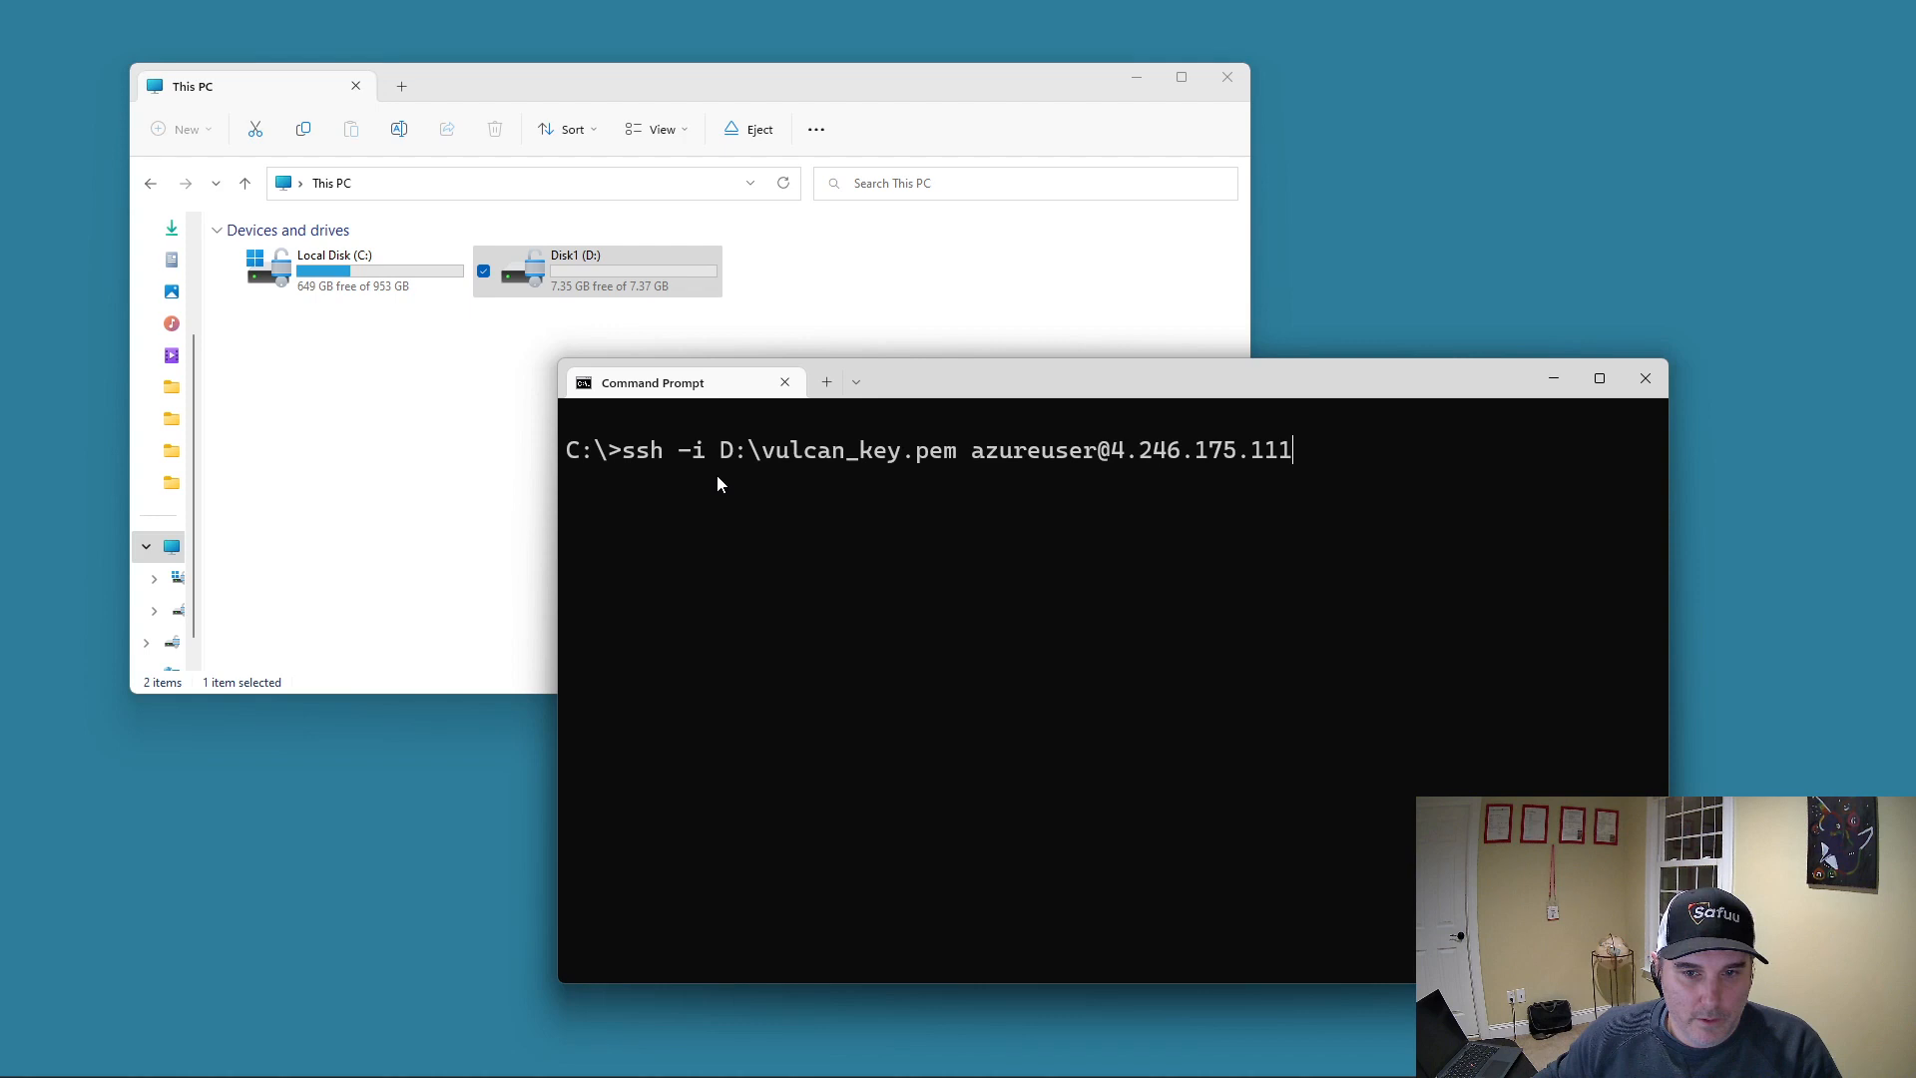
# Highlight ssh, -i, the D: drive letter and vulcan_key.pem to explain each part.
pyautogui.doubleClick(635, 449)
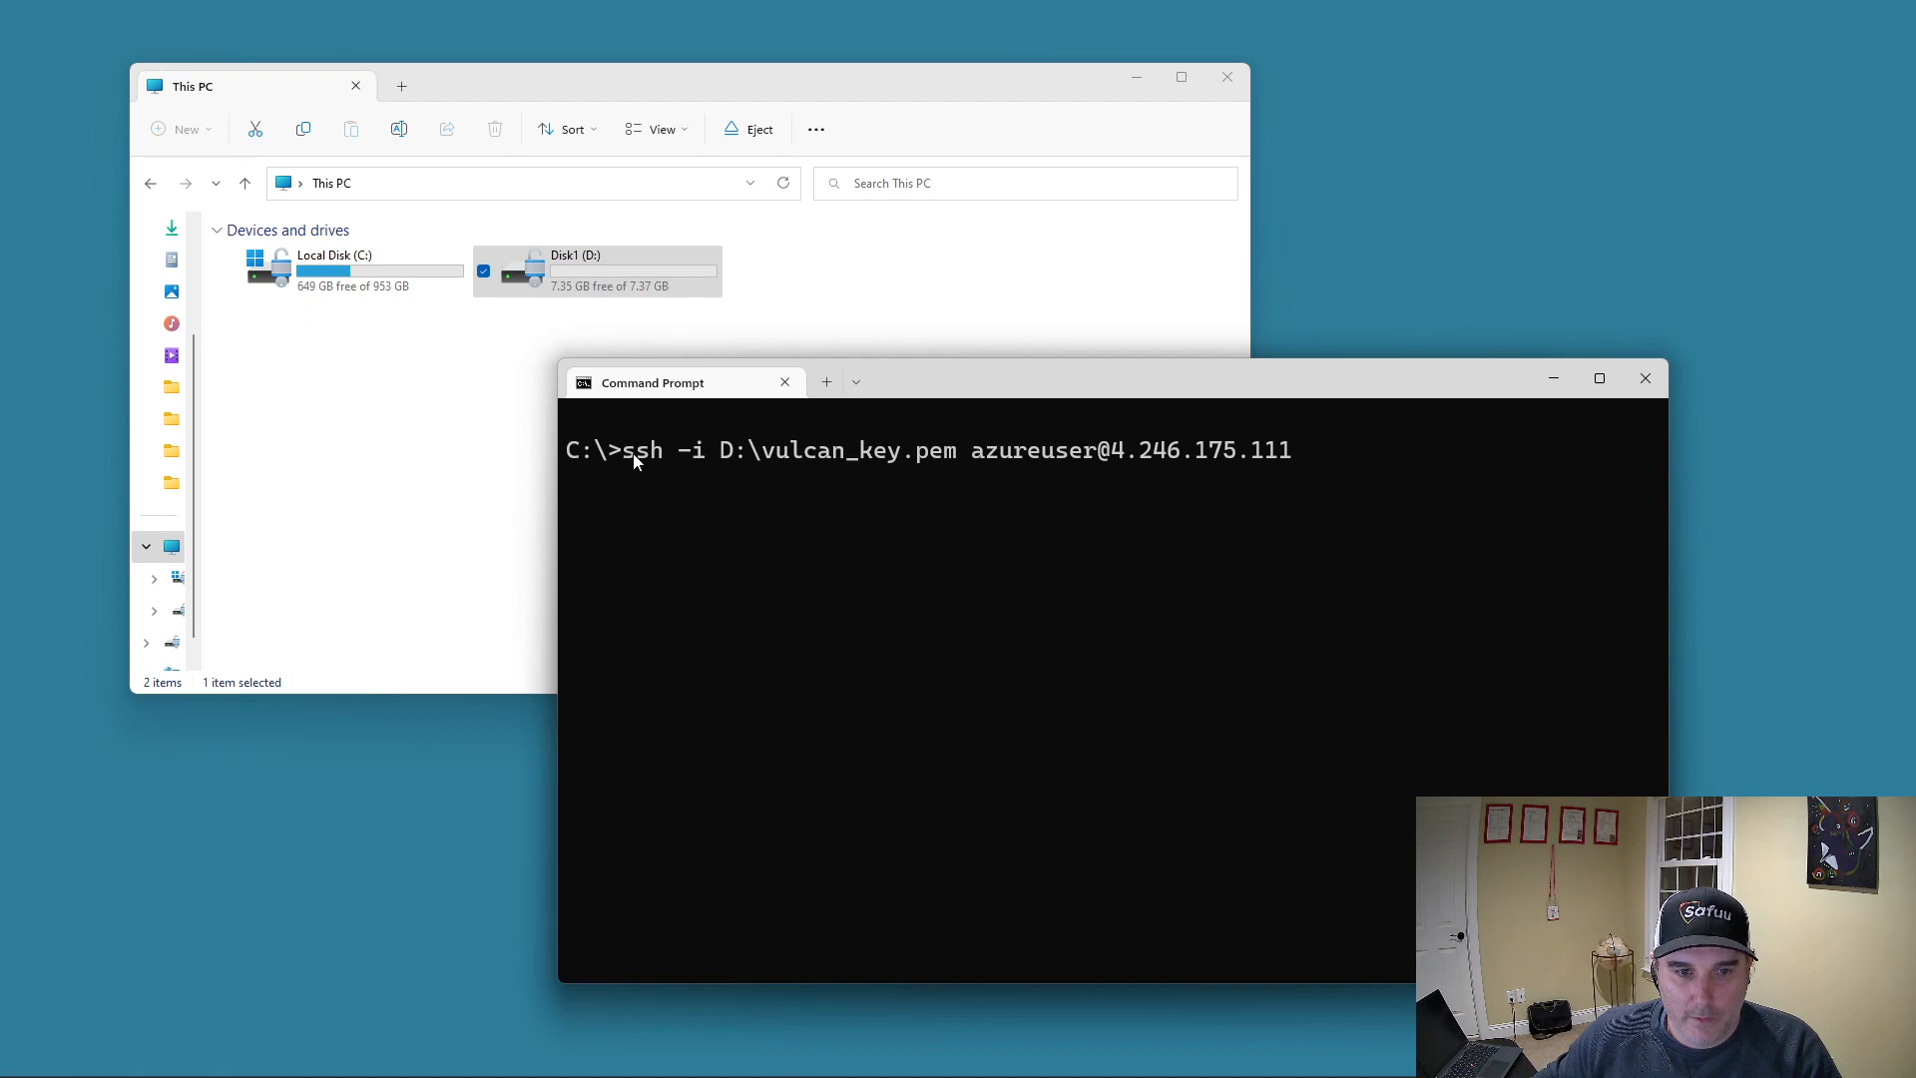
pyautogui.moveTo(682, 457)
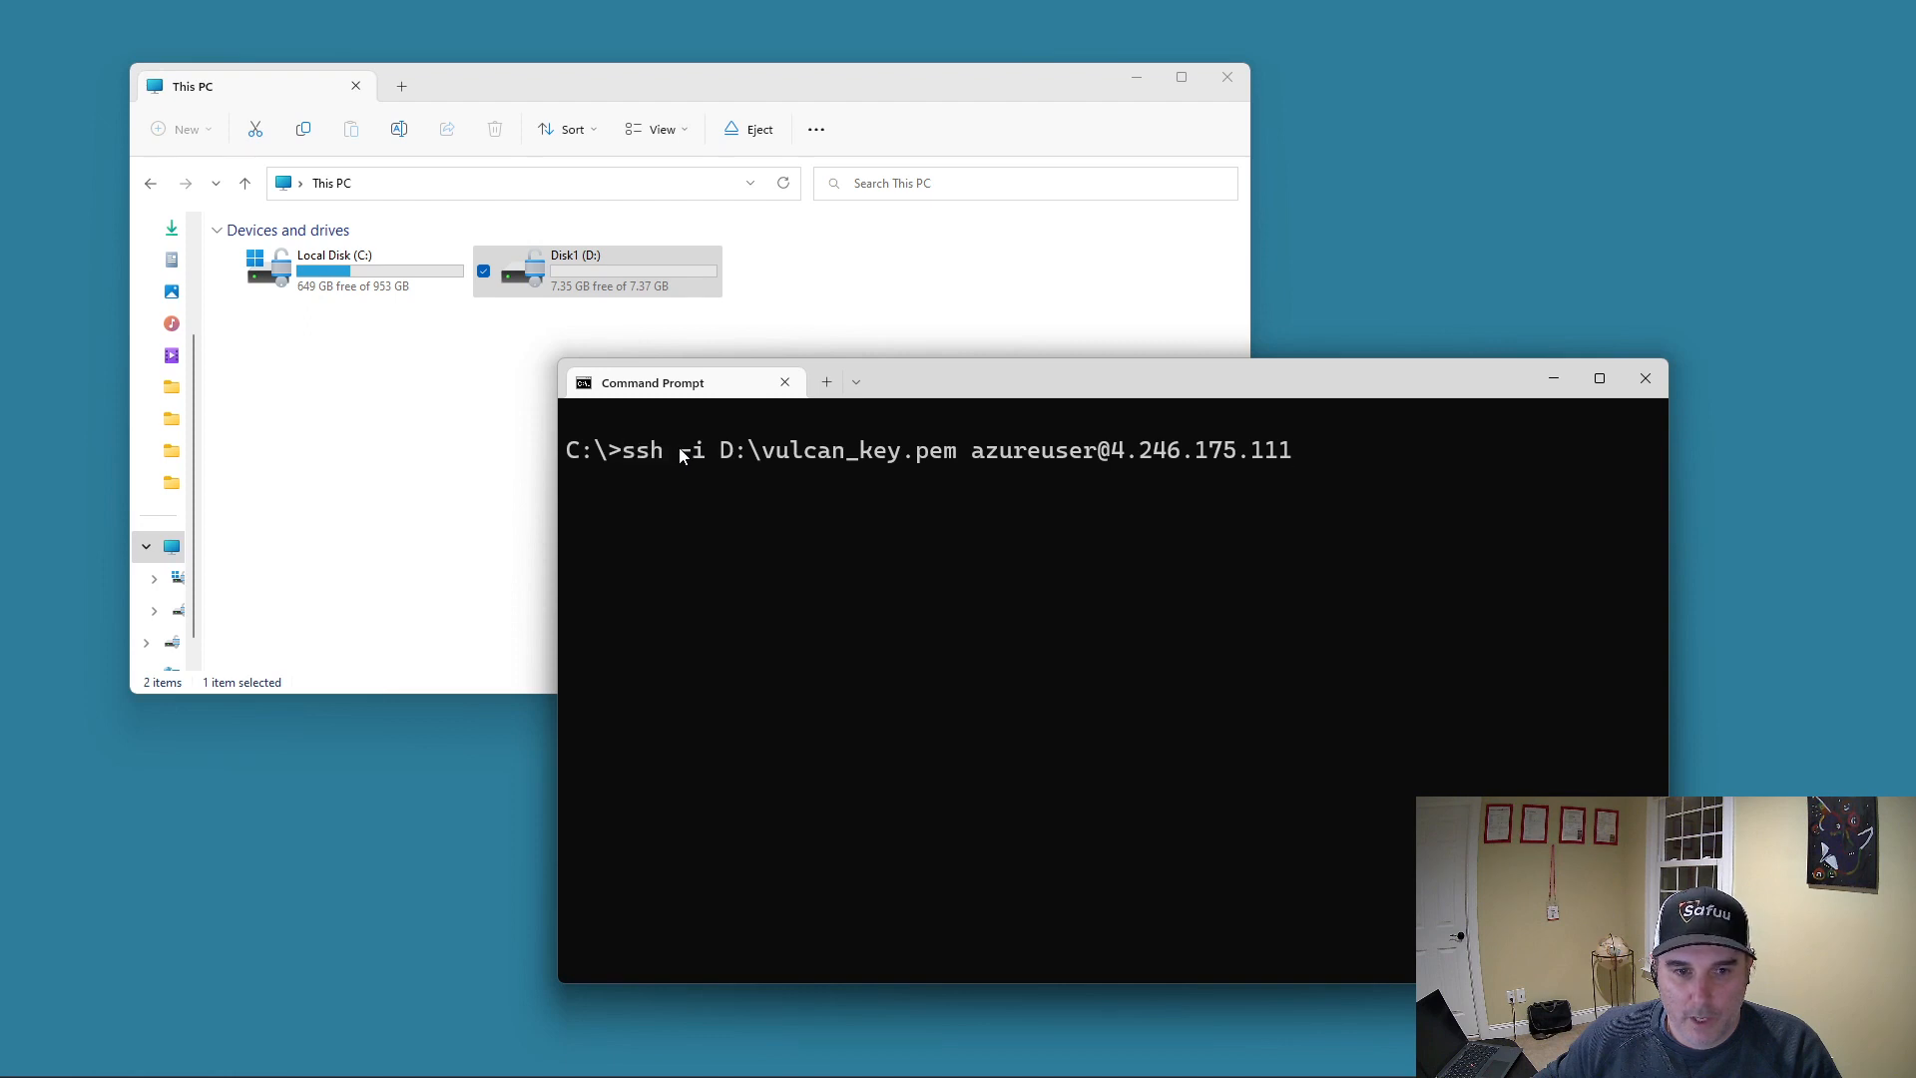
pyautogui.doubleClick(686, 449)
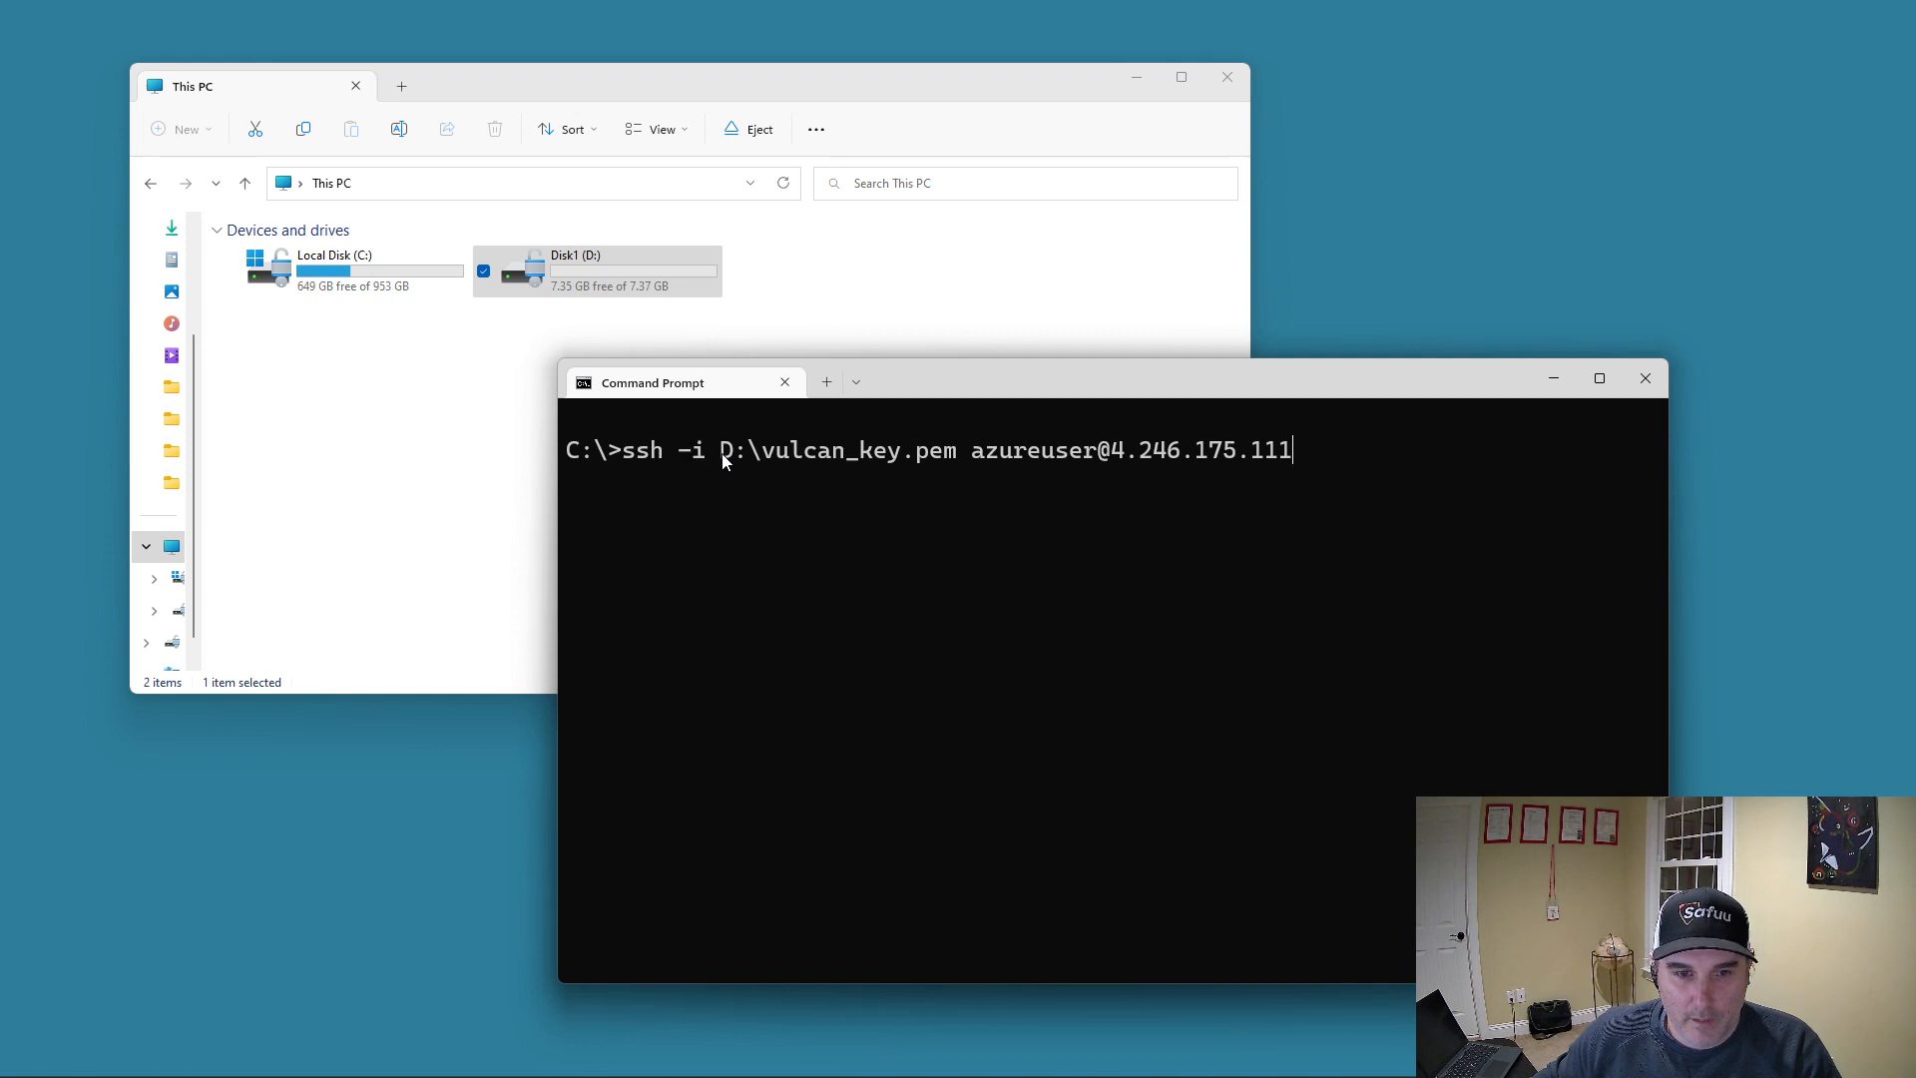
pyautogui.doubleClick(730, 449)
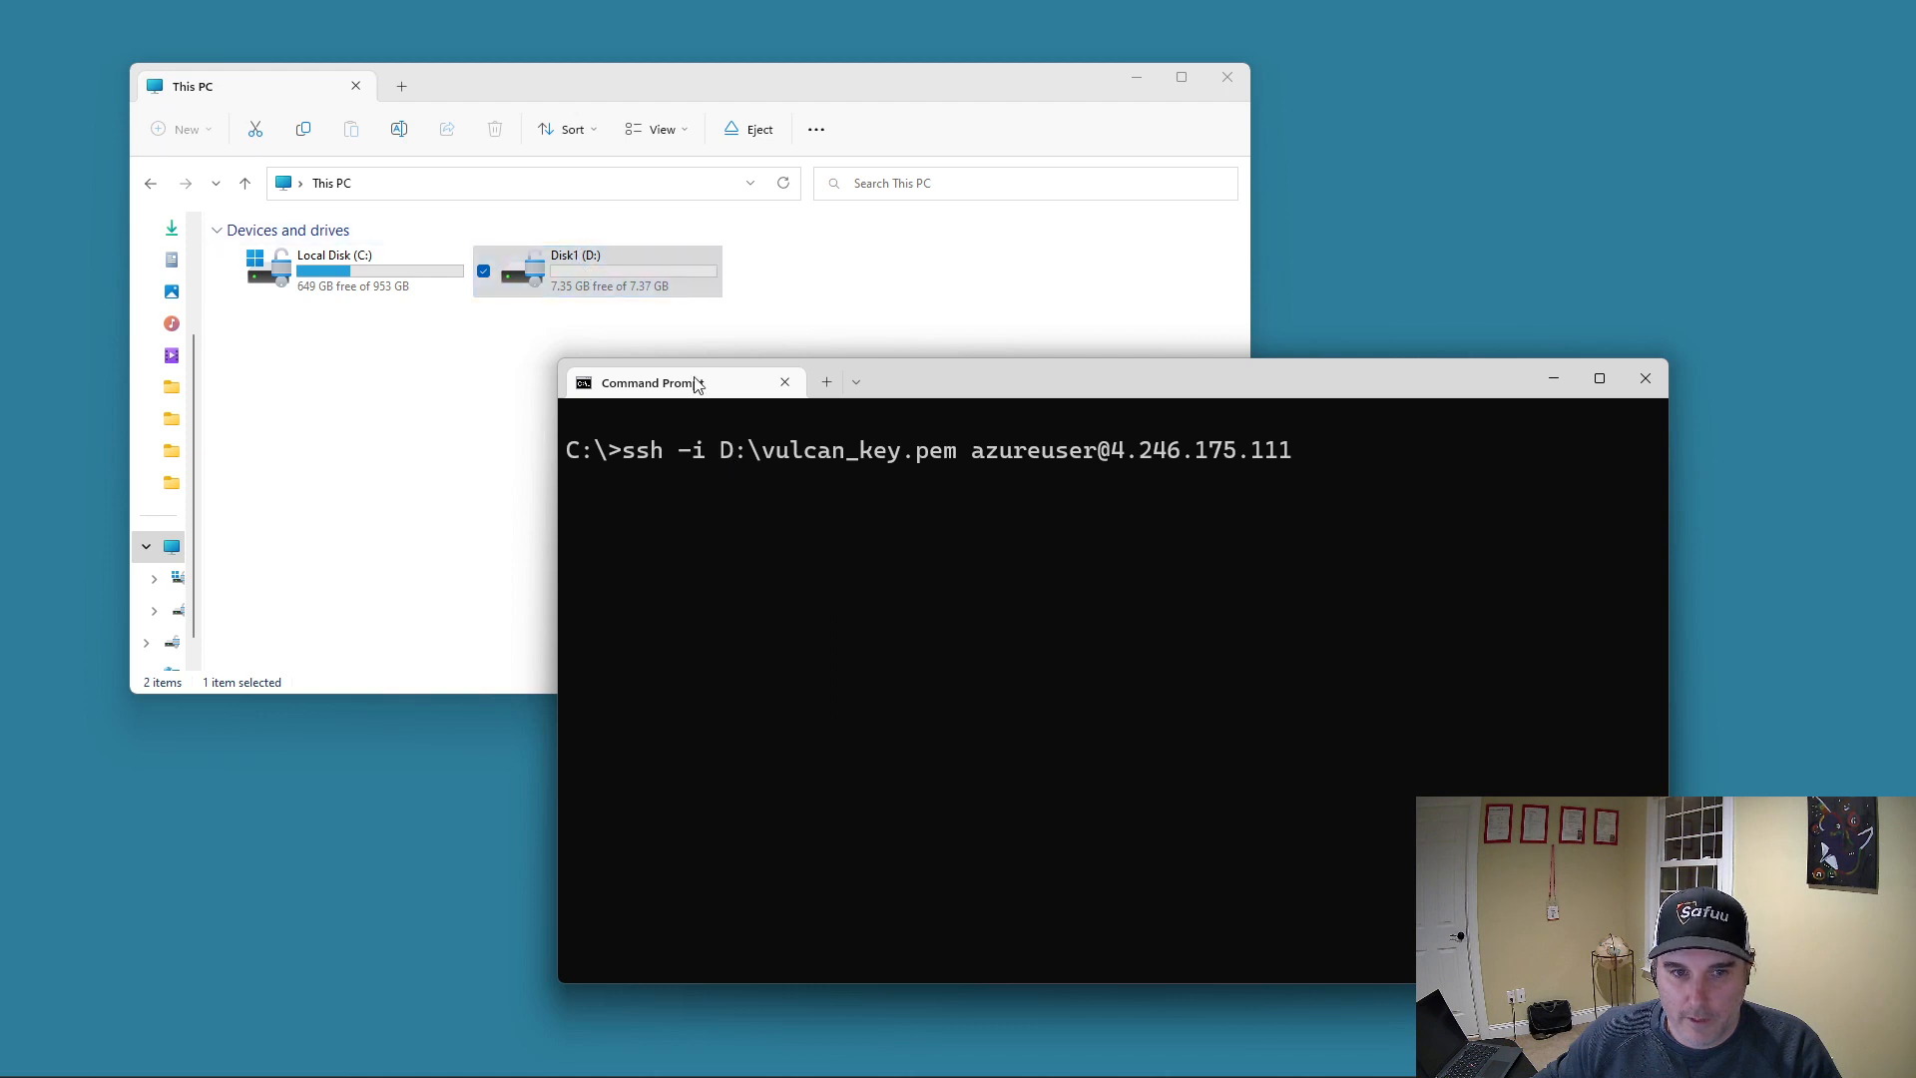
pyautogui.moveTo(731, 454)
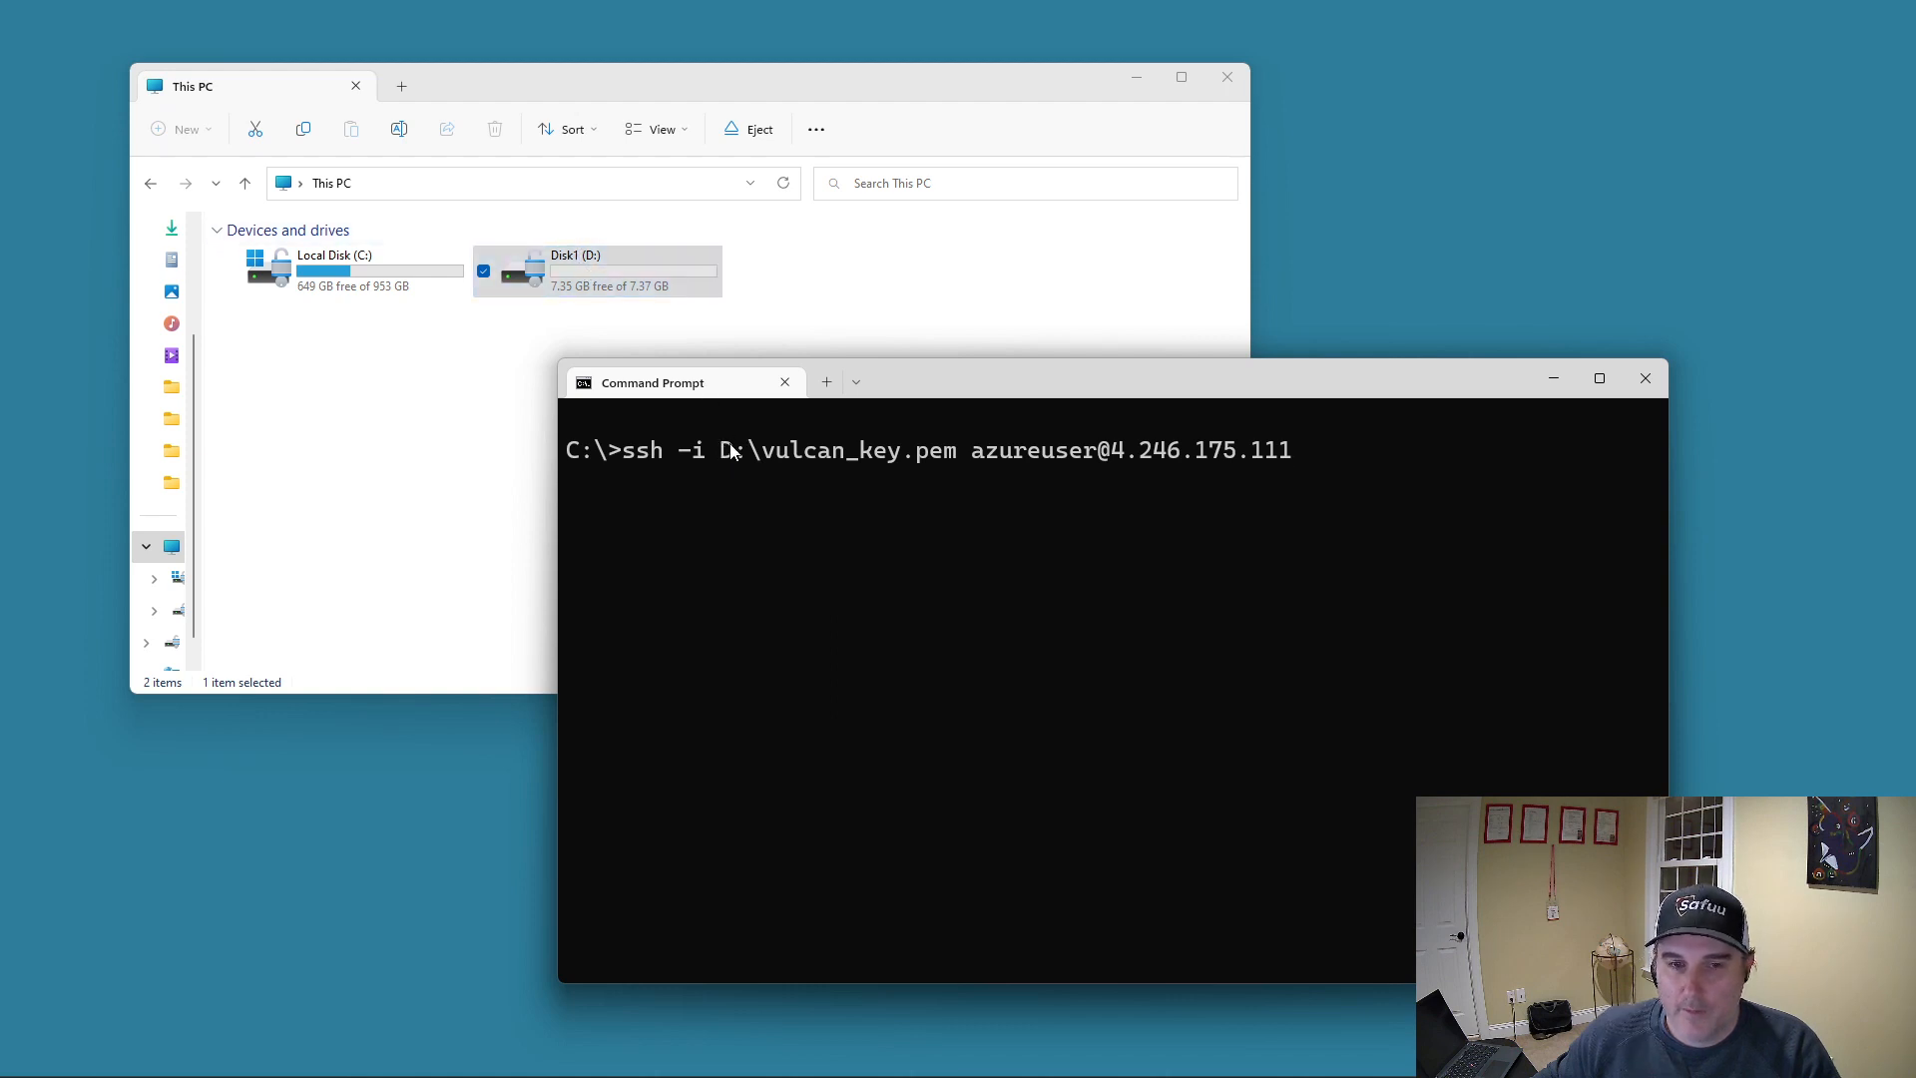
pyautogui.doubleClick(837, 449)
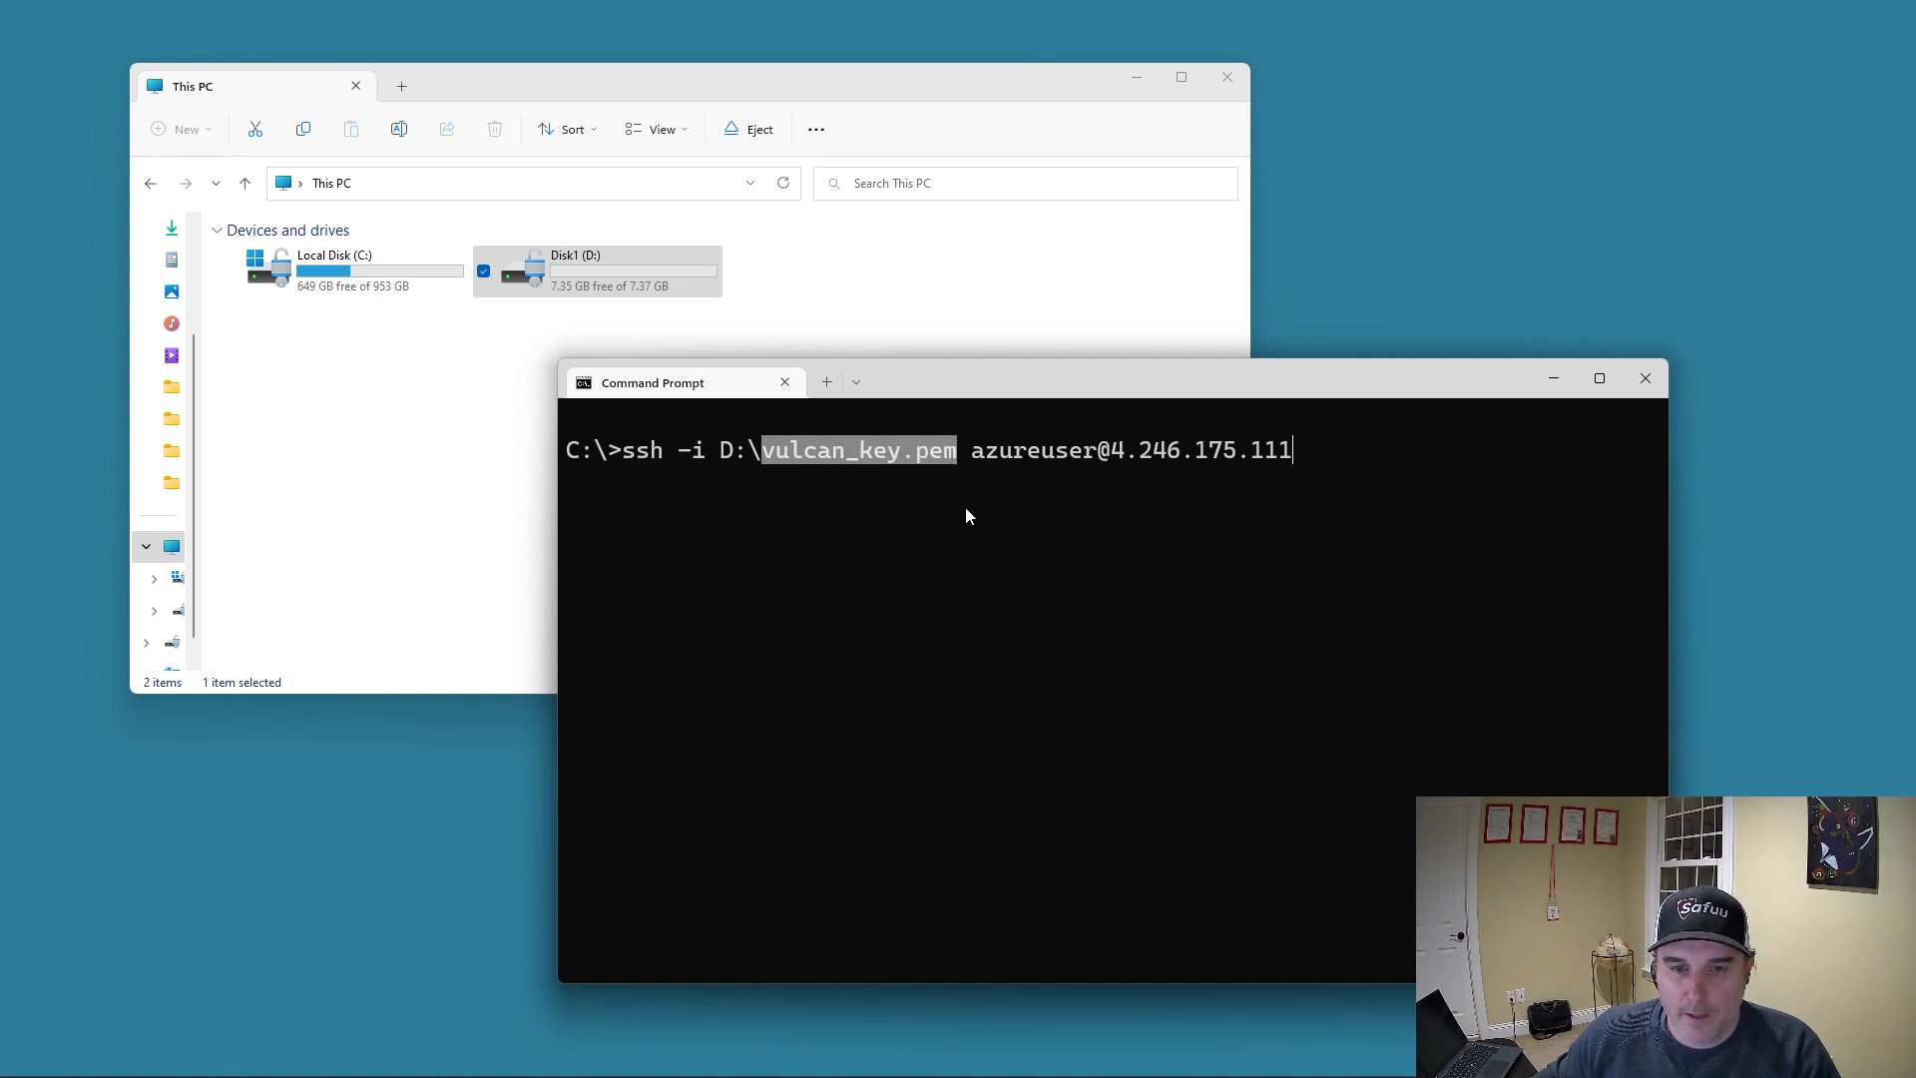
pyautogui.moveTo(966, 491)
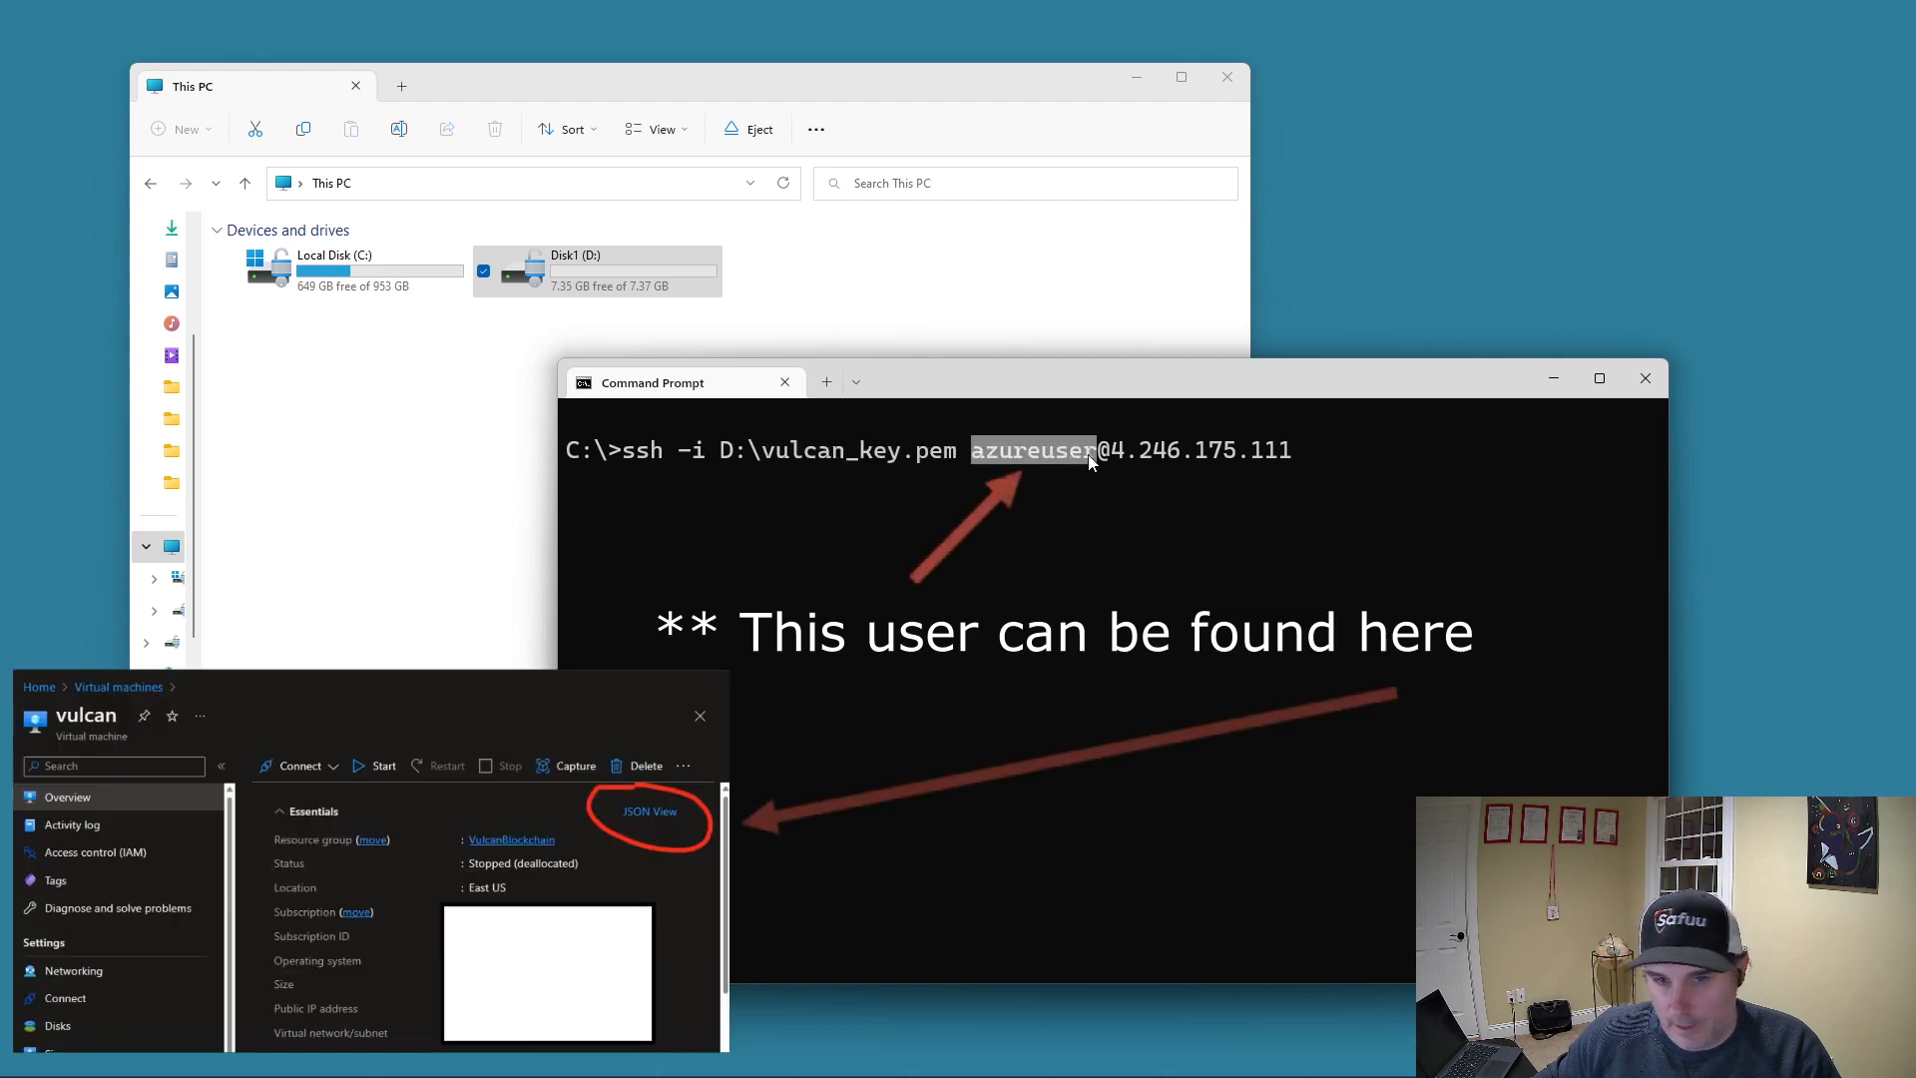
pyautogui.click(651, 813)
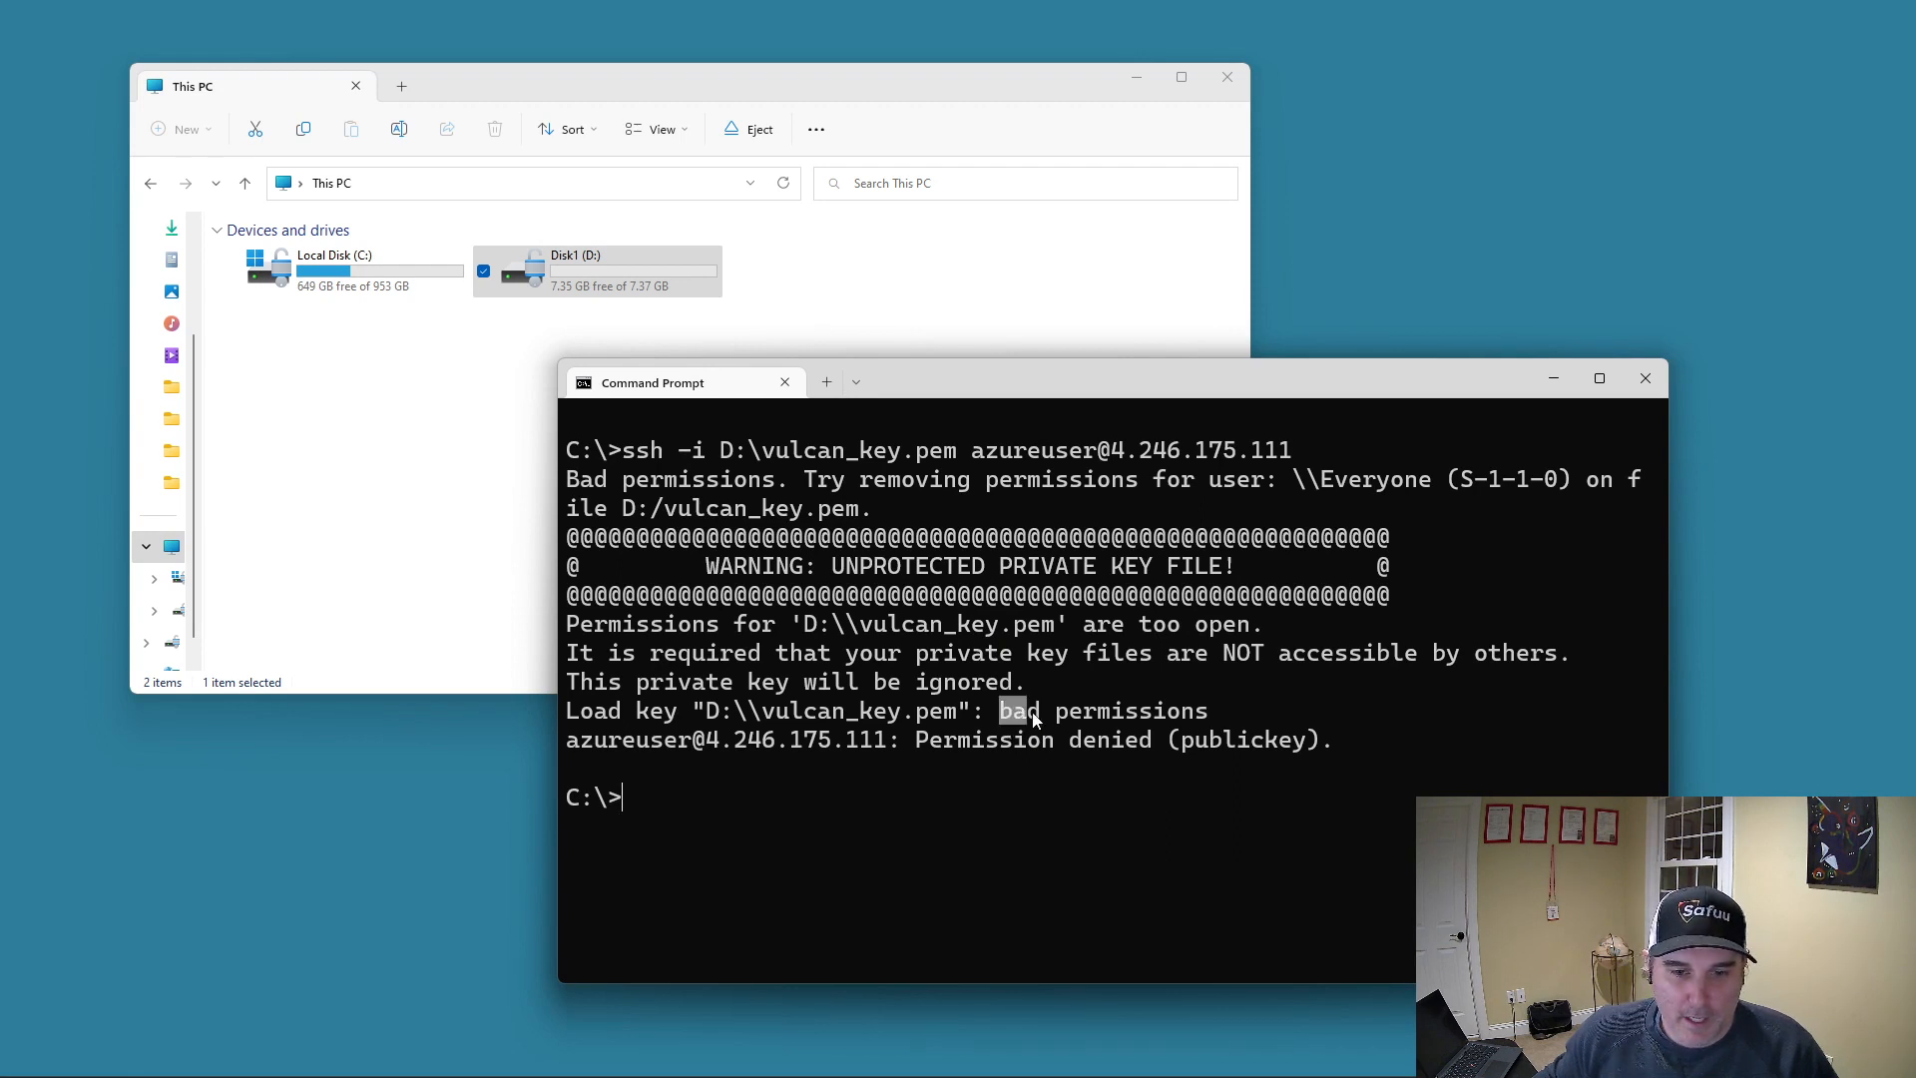
pyautogui.moveTo(1018, 710); pyautogui.dragTo(1204, 711)
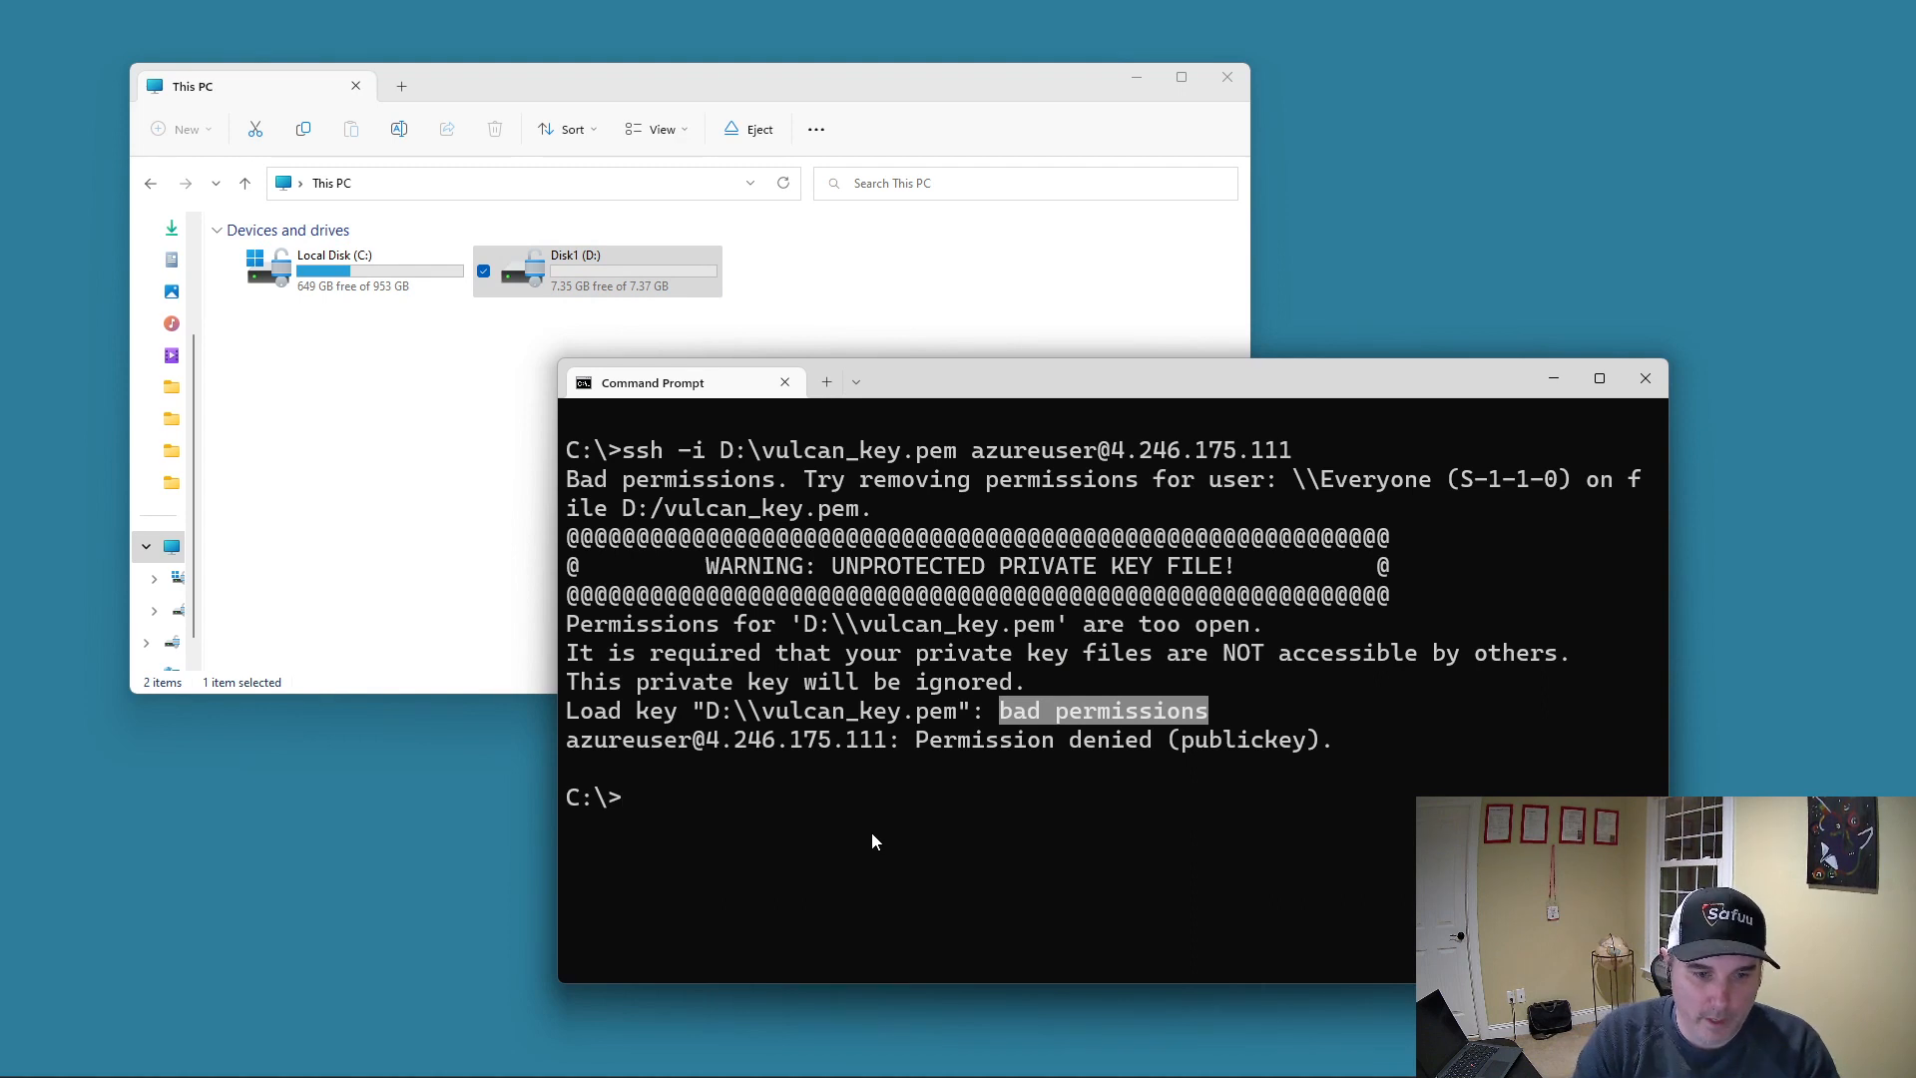
pyautogui.write('cla')
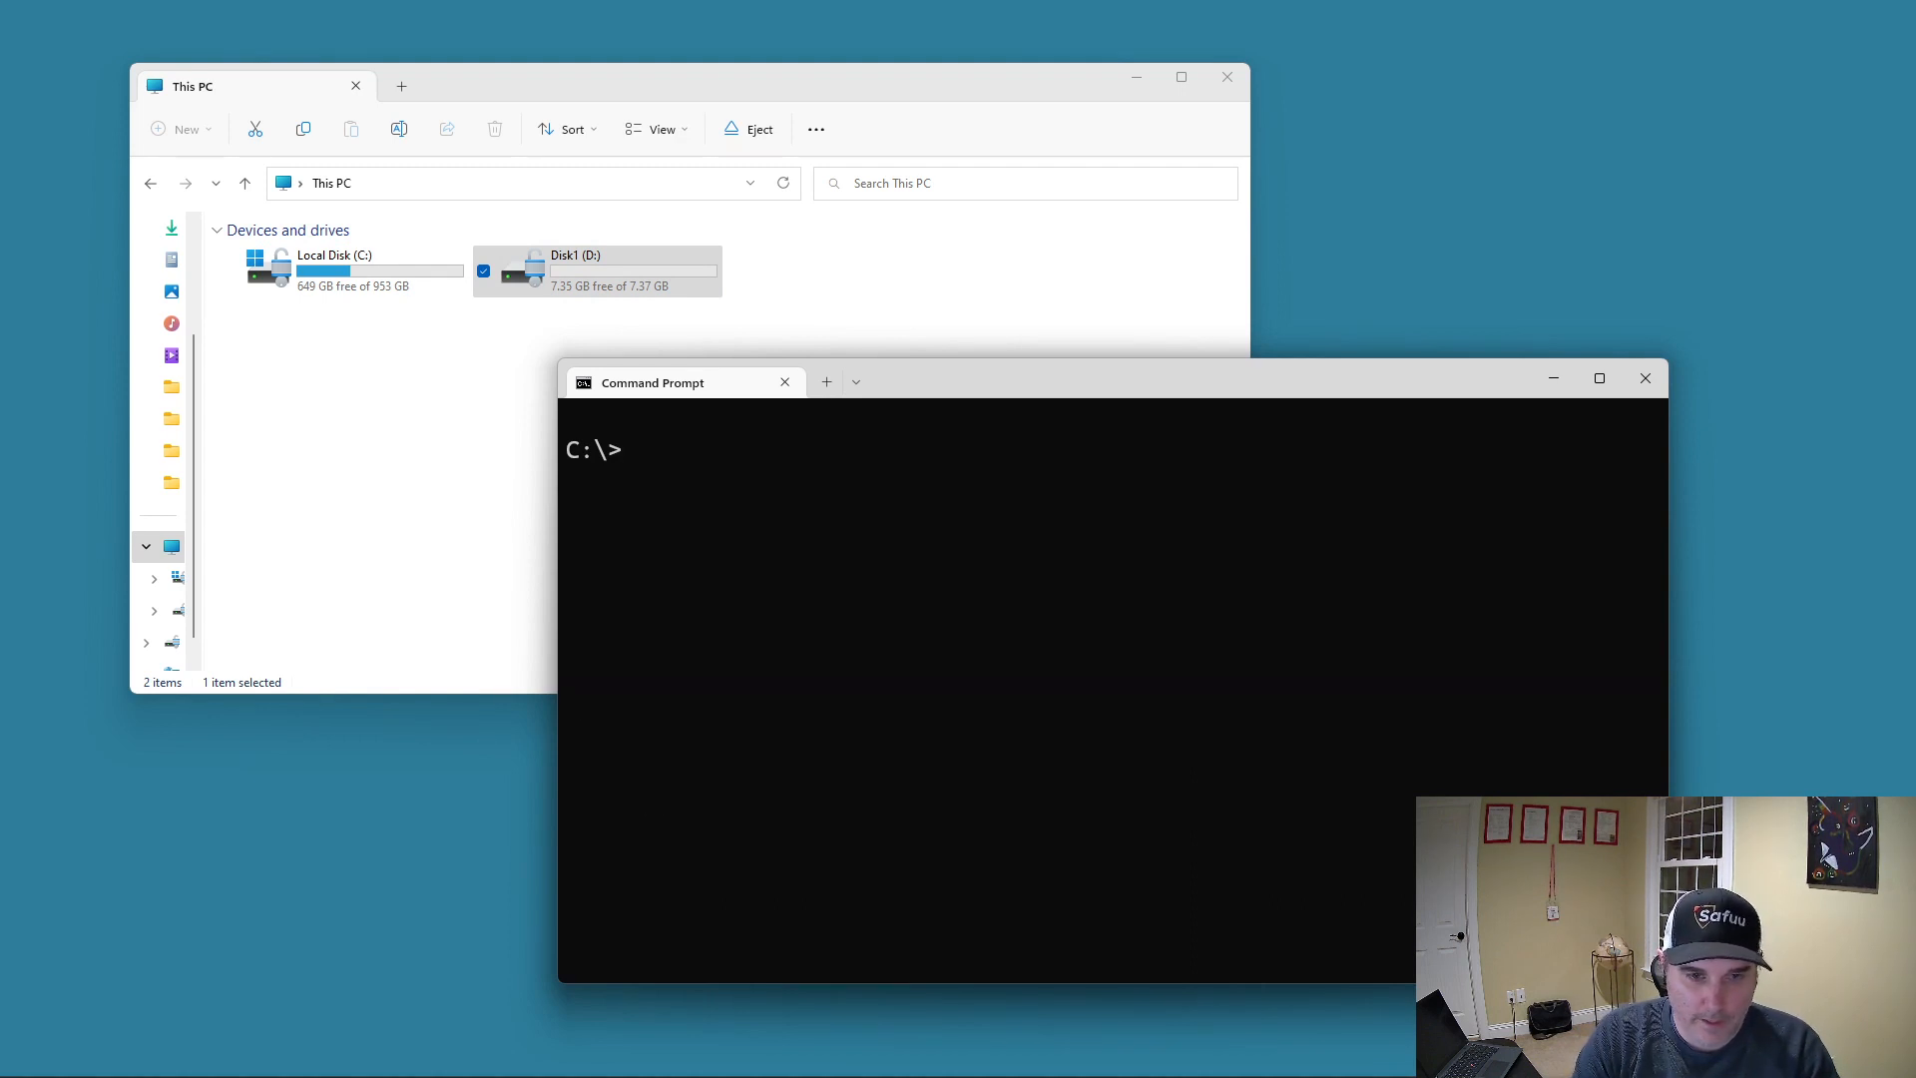
# Return to File Explorer, enter Disk1 (D:) and select vulcan_key.pem.
pyautogui.click(892, 86)
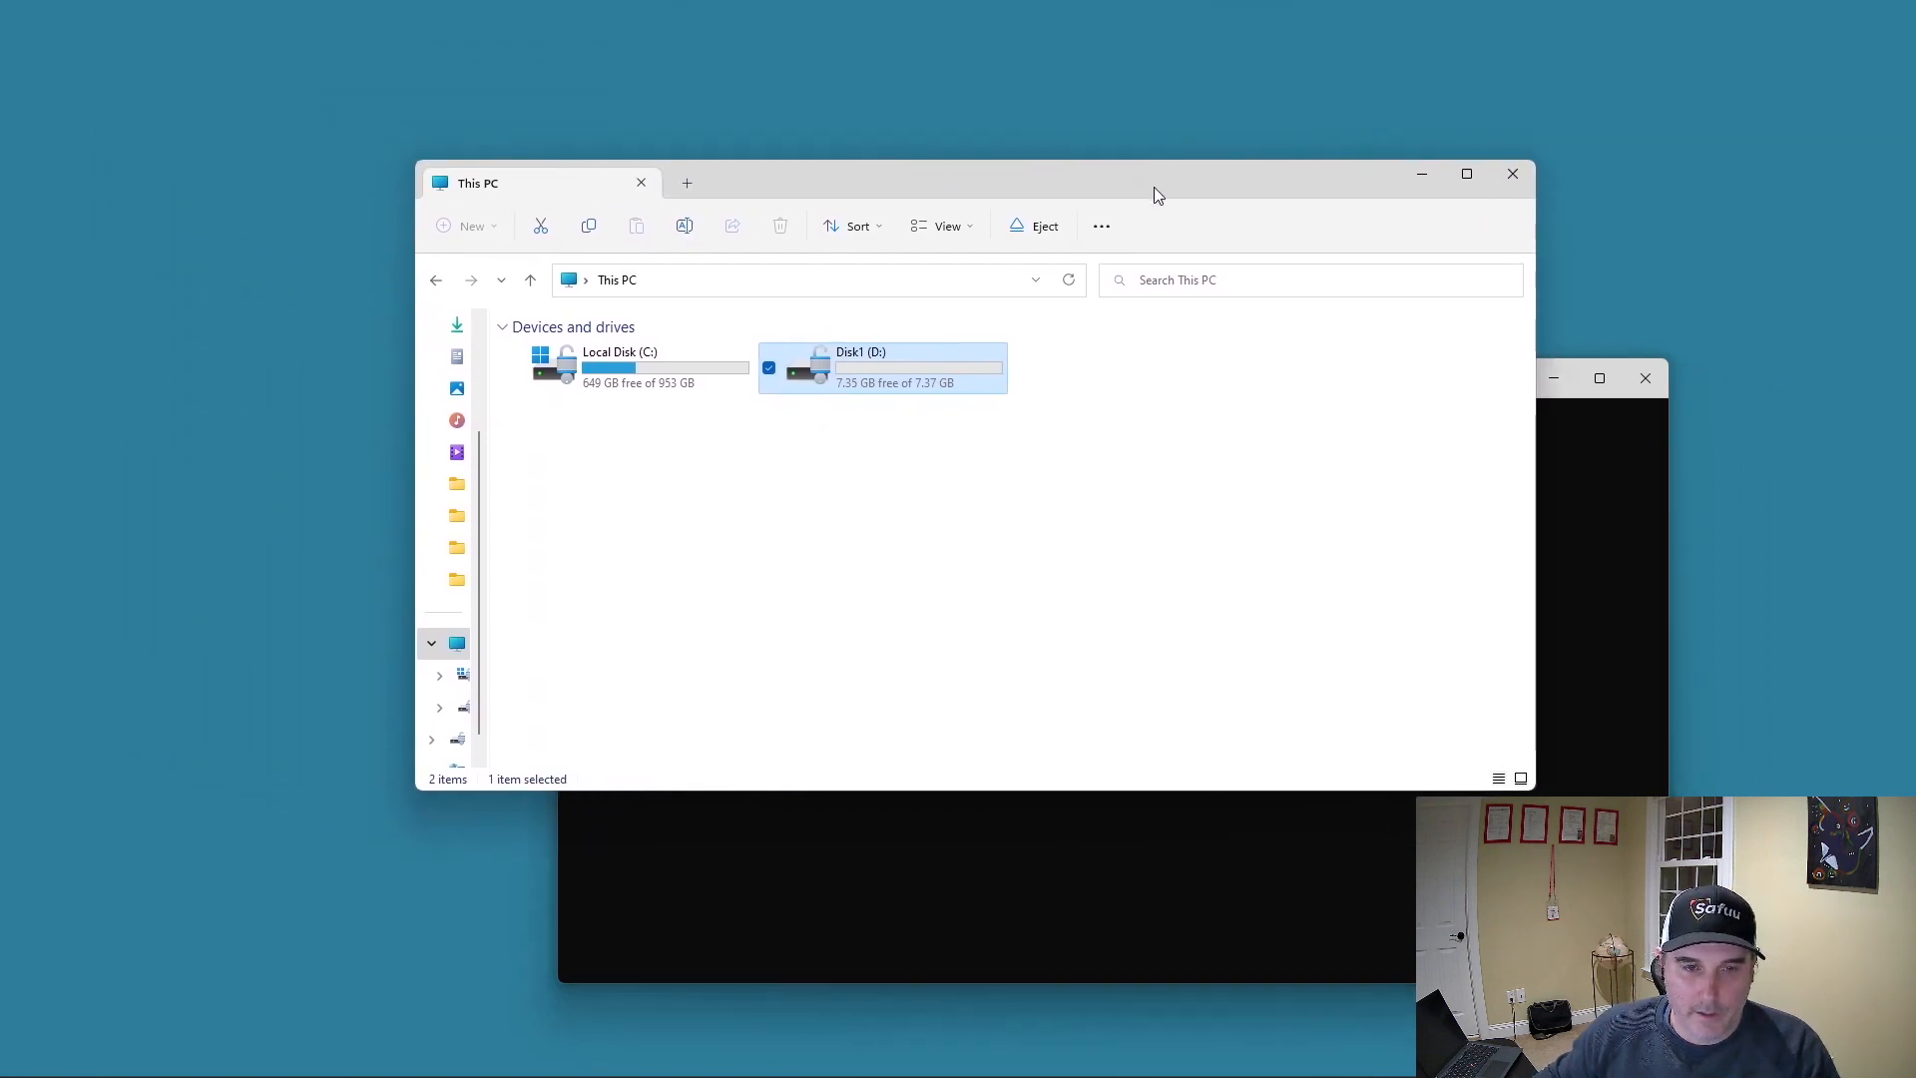
pyautogui.moveTo(890, 369)
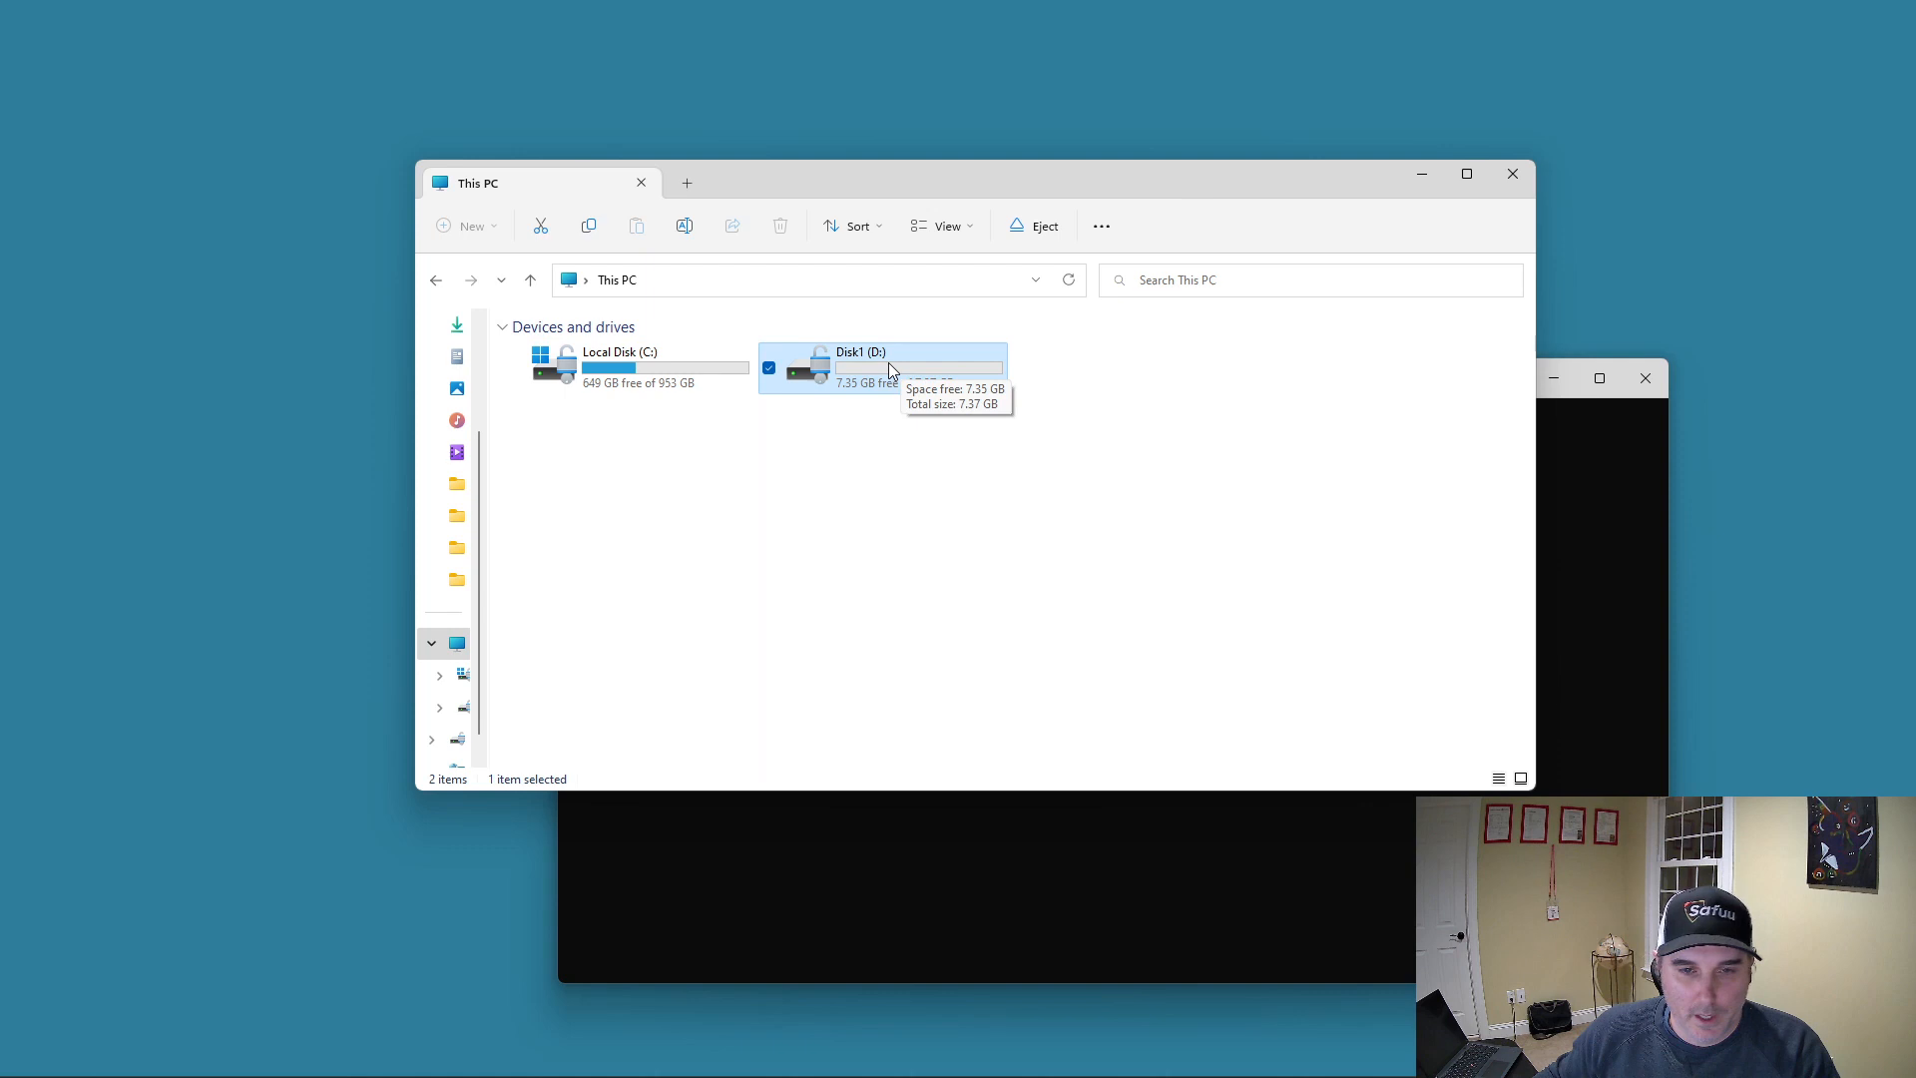
pyautogui.doubleClick(858, 368)
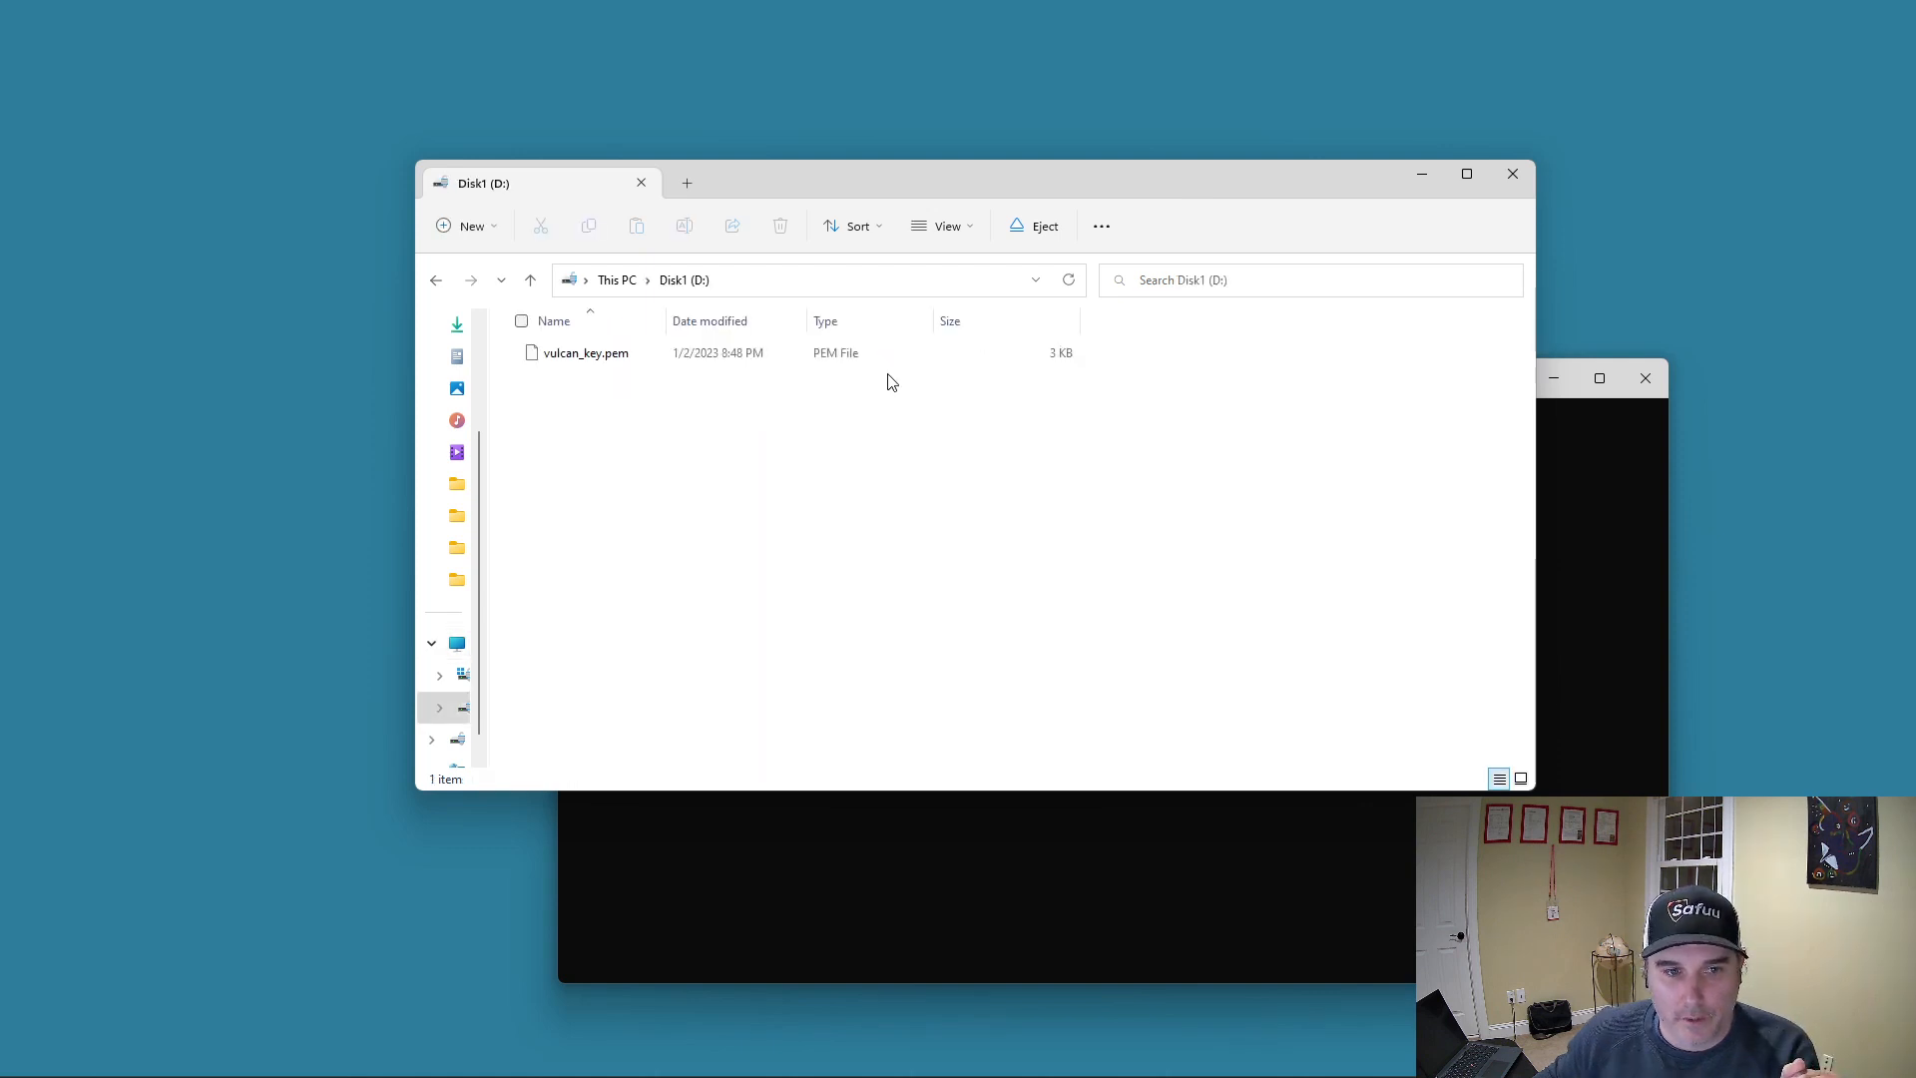
pyautogui.click(585, 351)
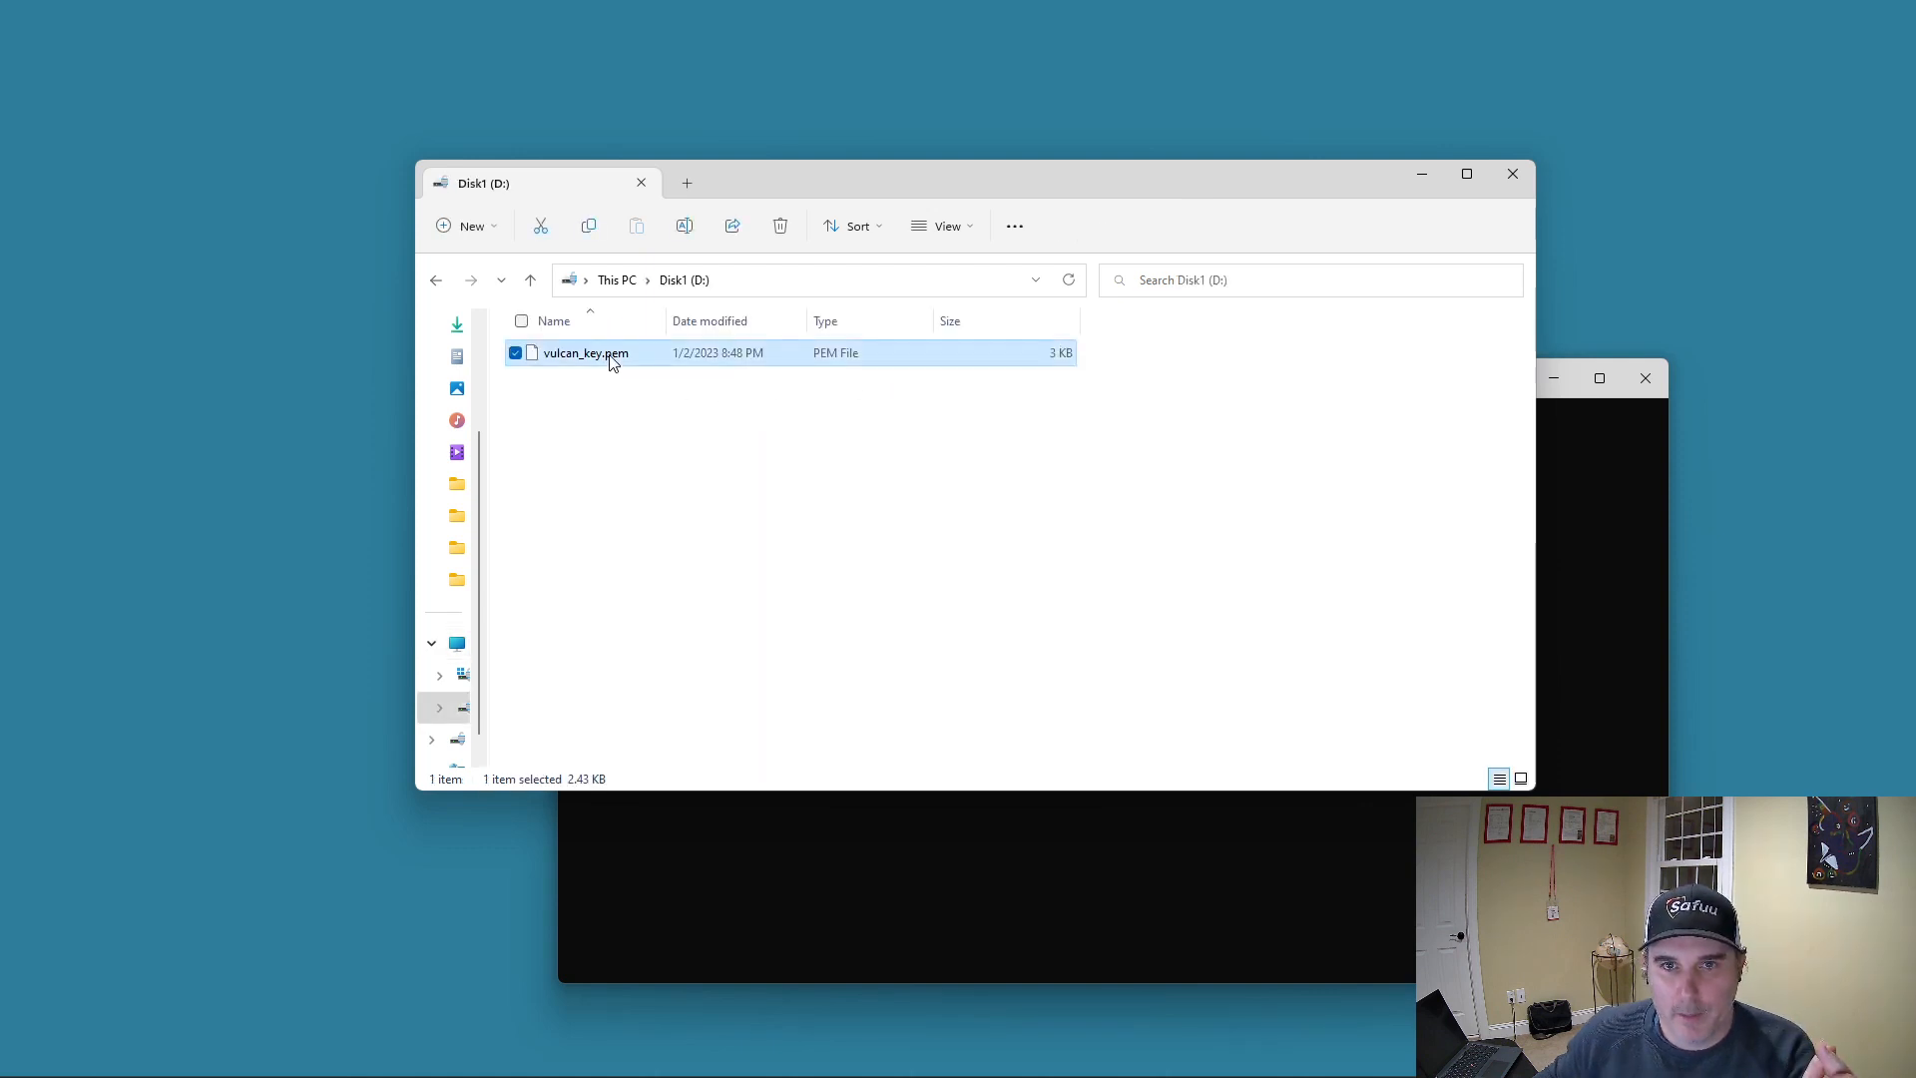
# Show Properties for vulcan_key.pem via Show more options.
pyautogui.rightClick(584, 353)
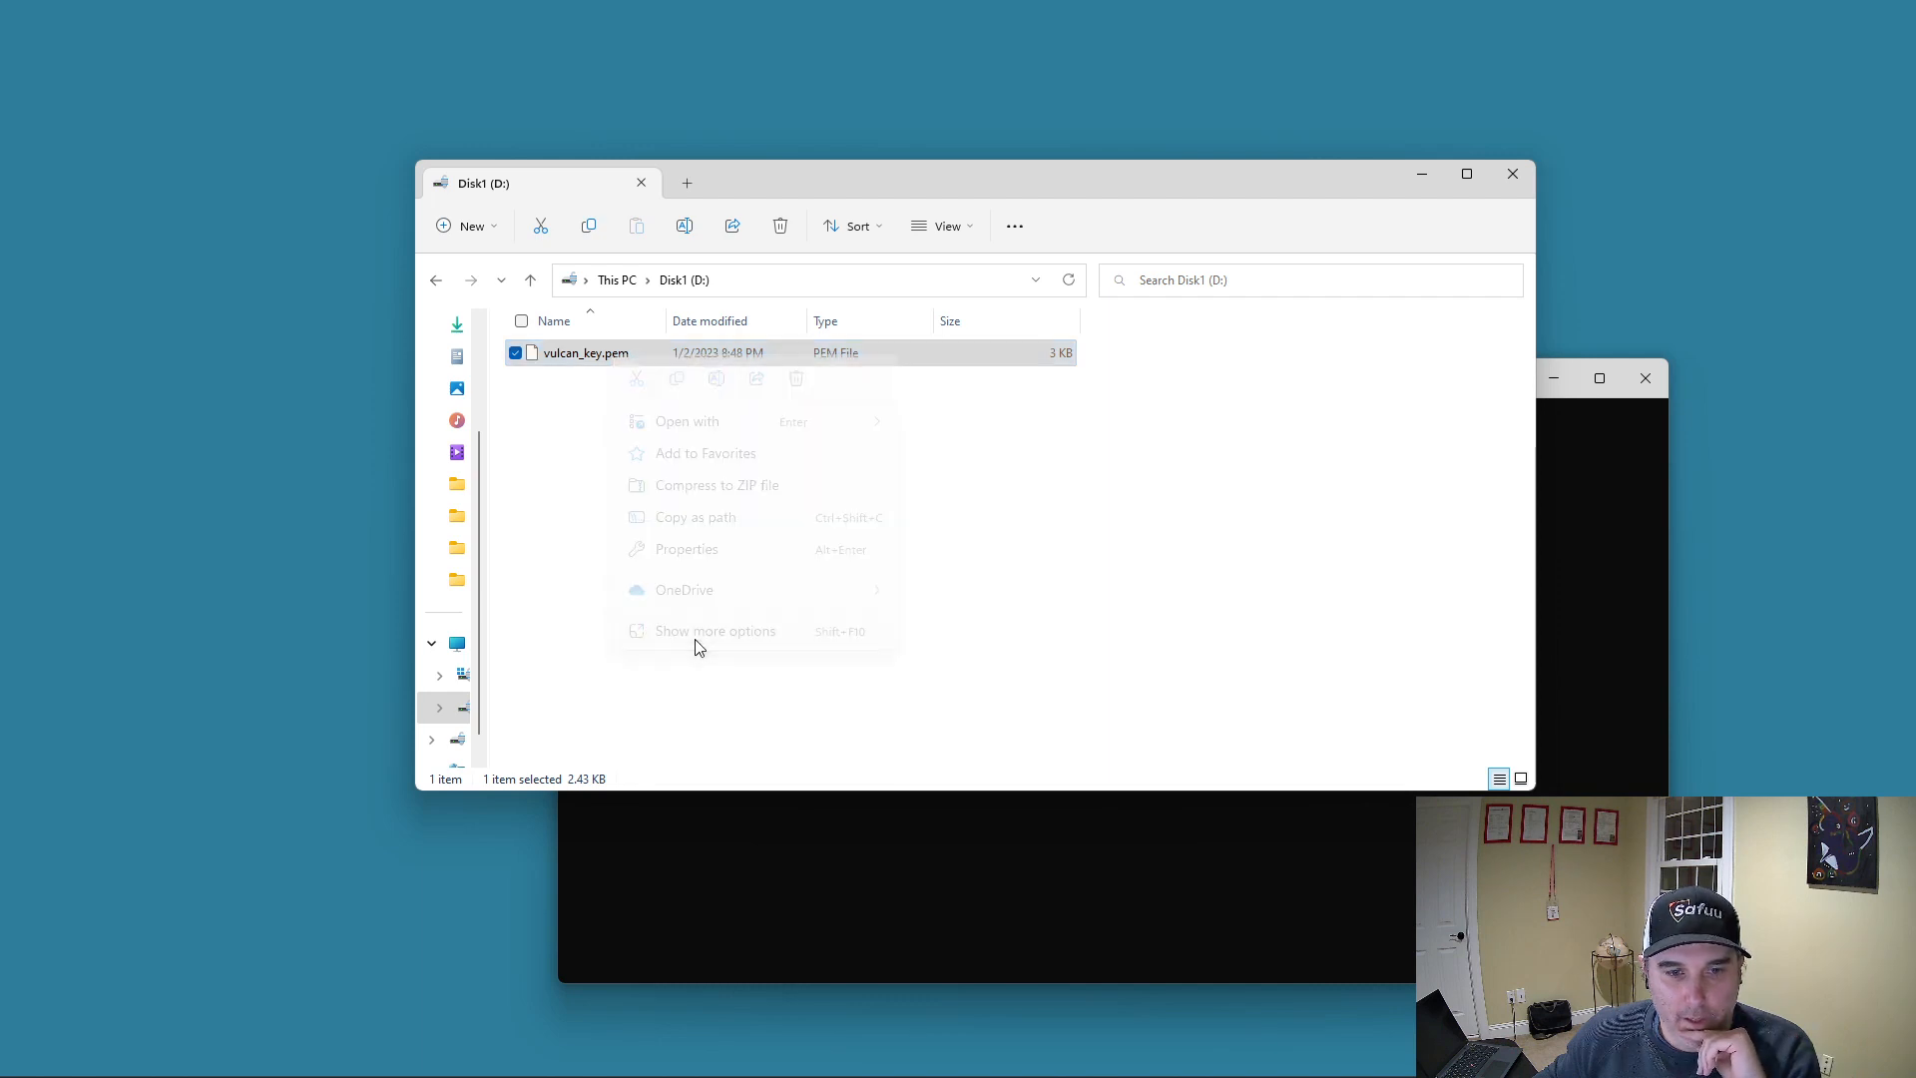
pyautogui.click(714, 630)
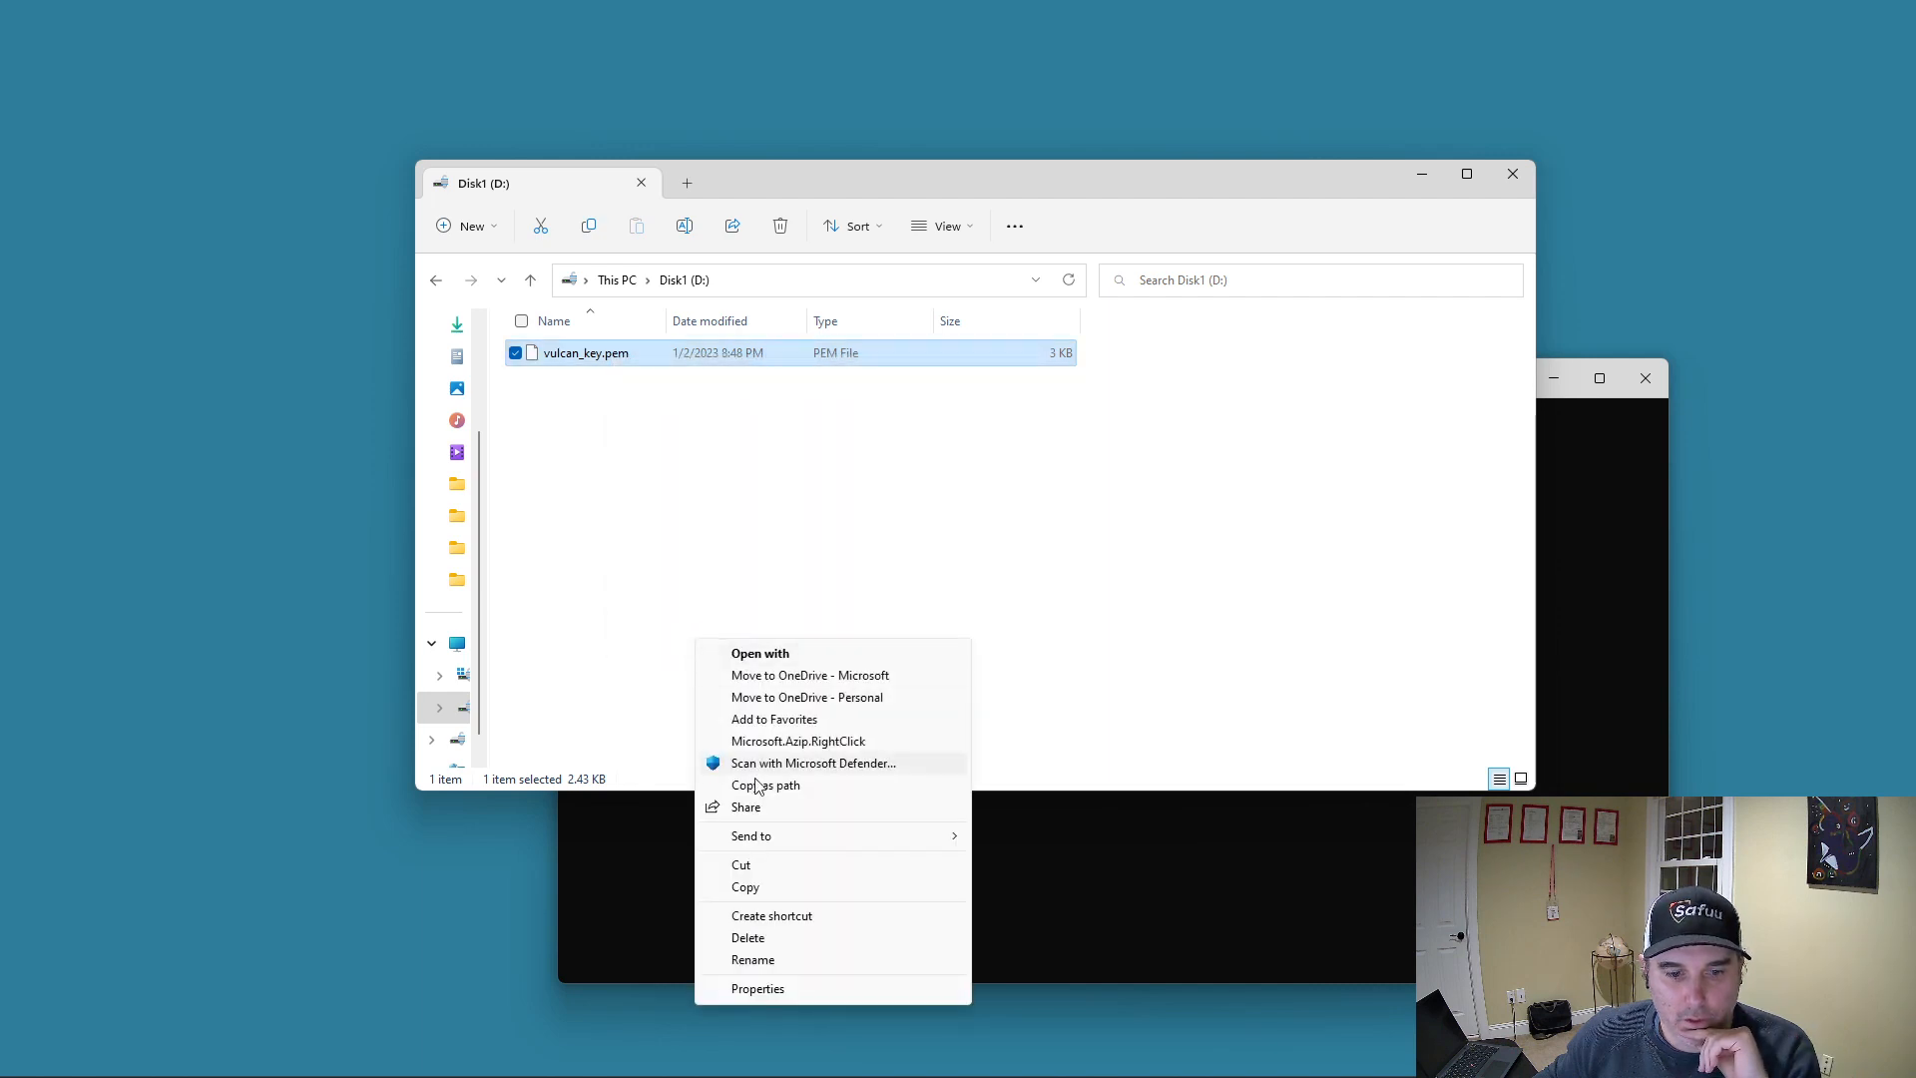
pyautogui.click(759, 988)
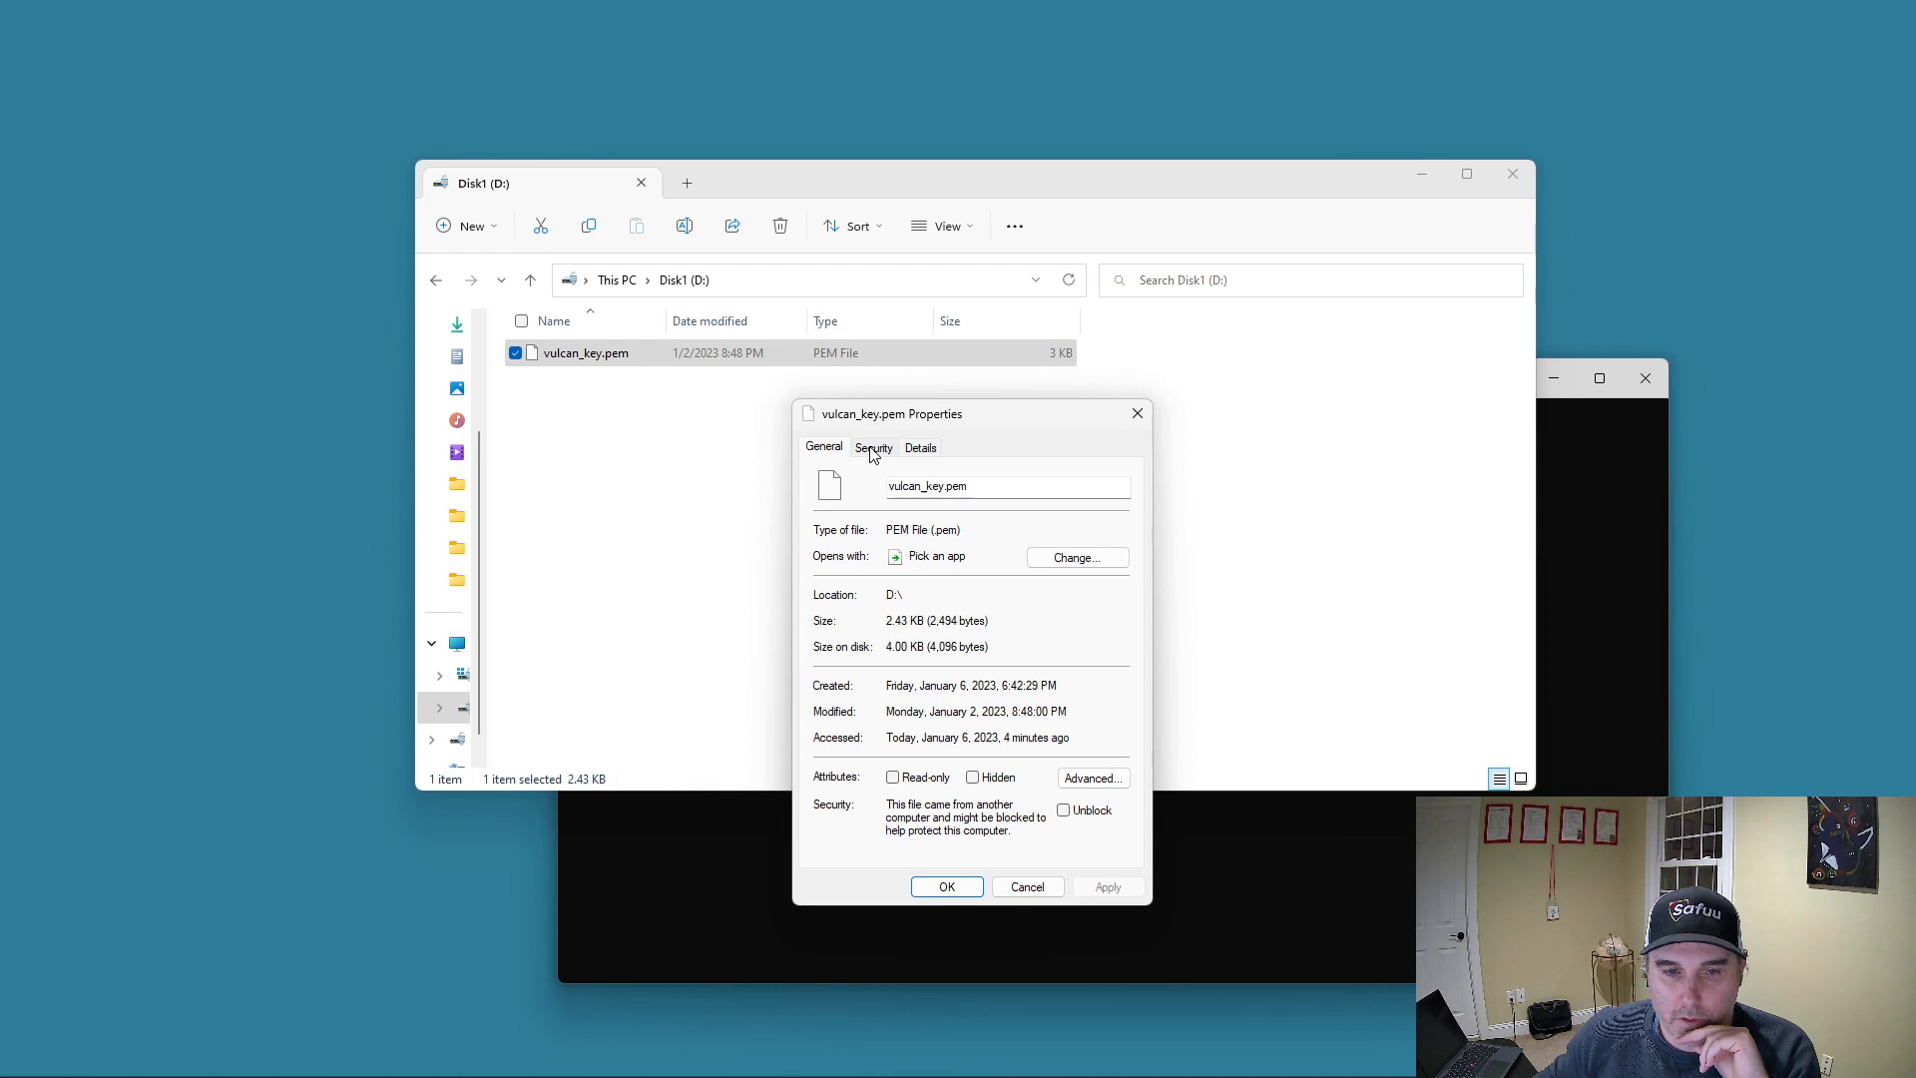
# In the Security permissions, add account 'nathanbu' and check that the name resolves.
pyautogui.click(872, 445)
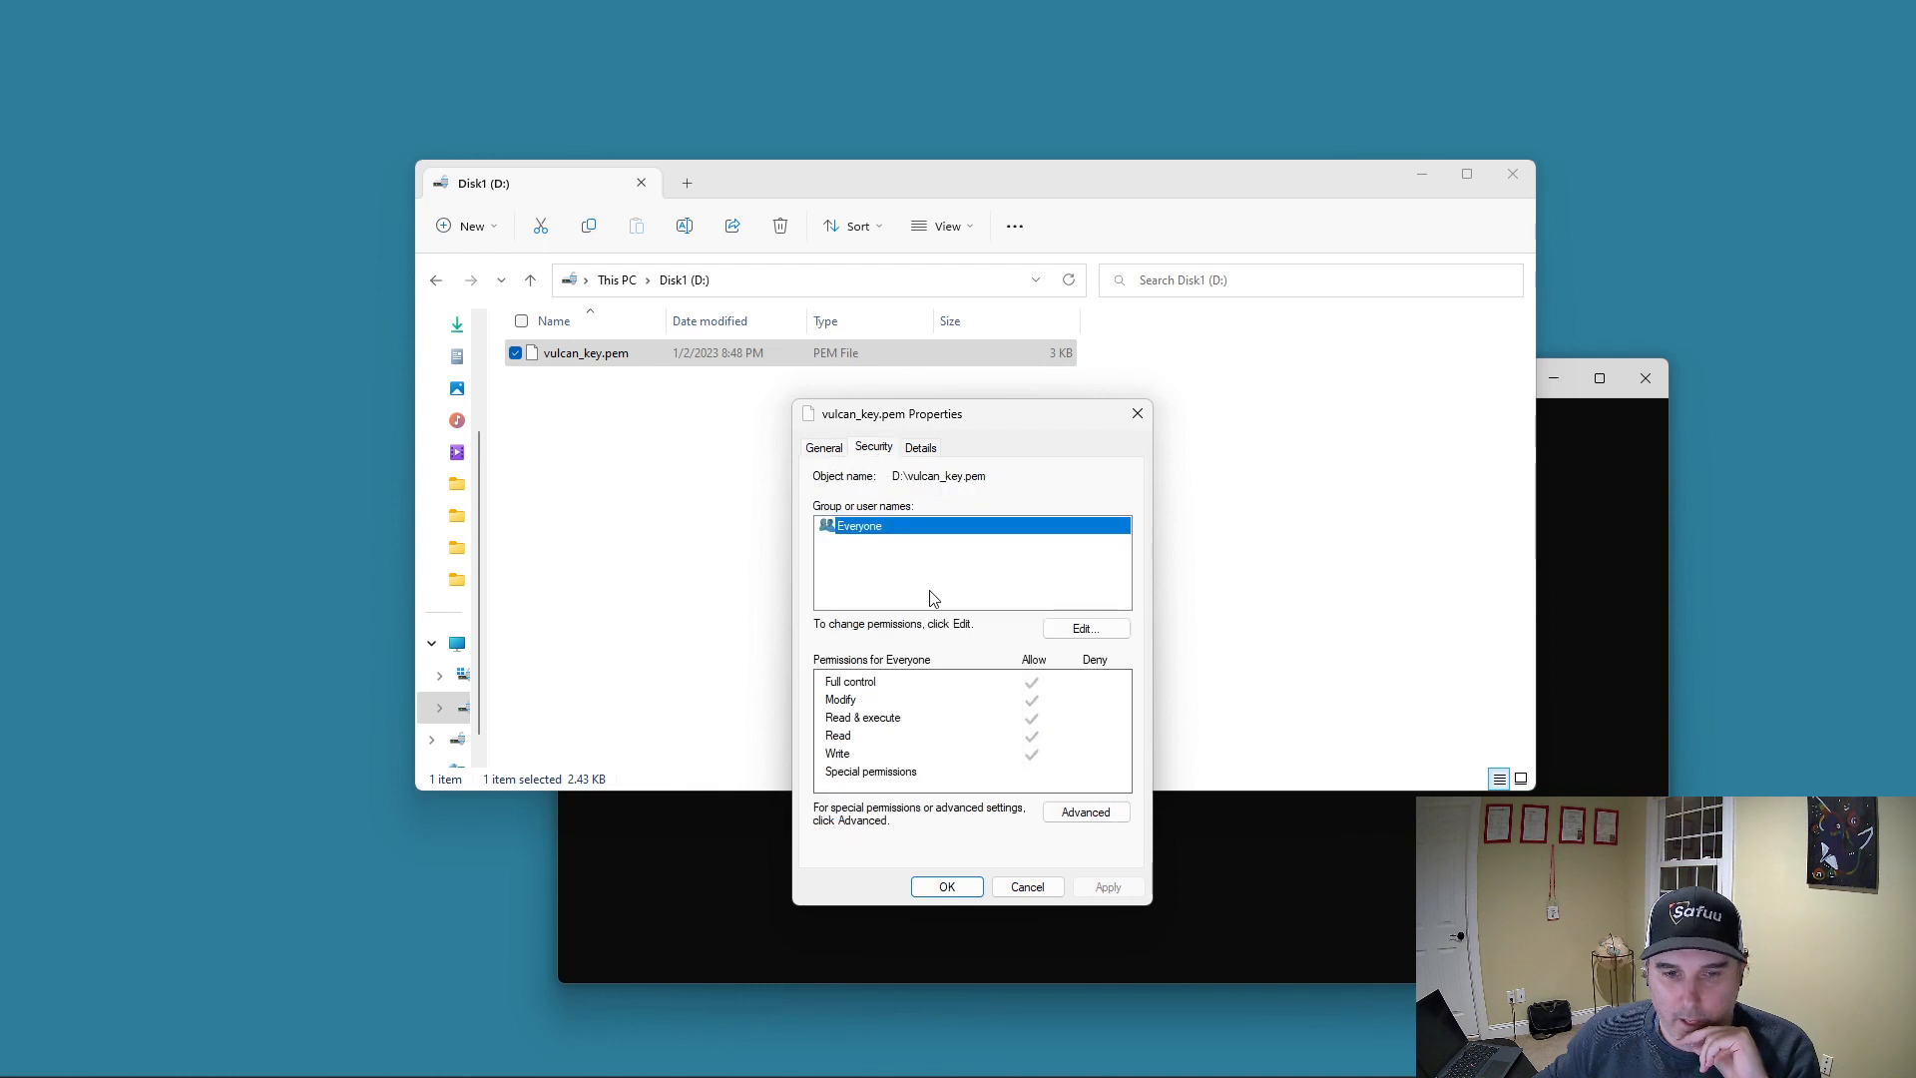
pyautogui.click(1081, 626)
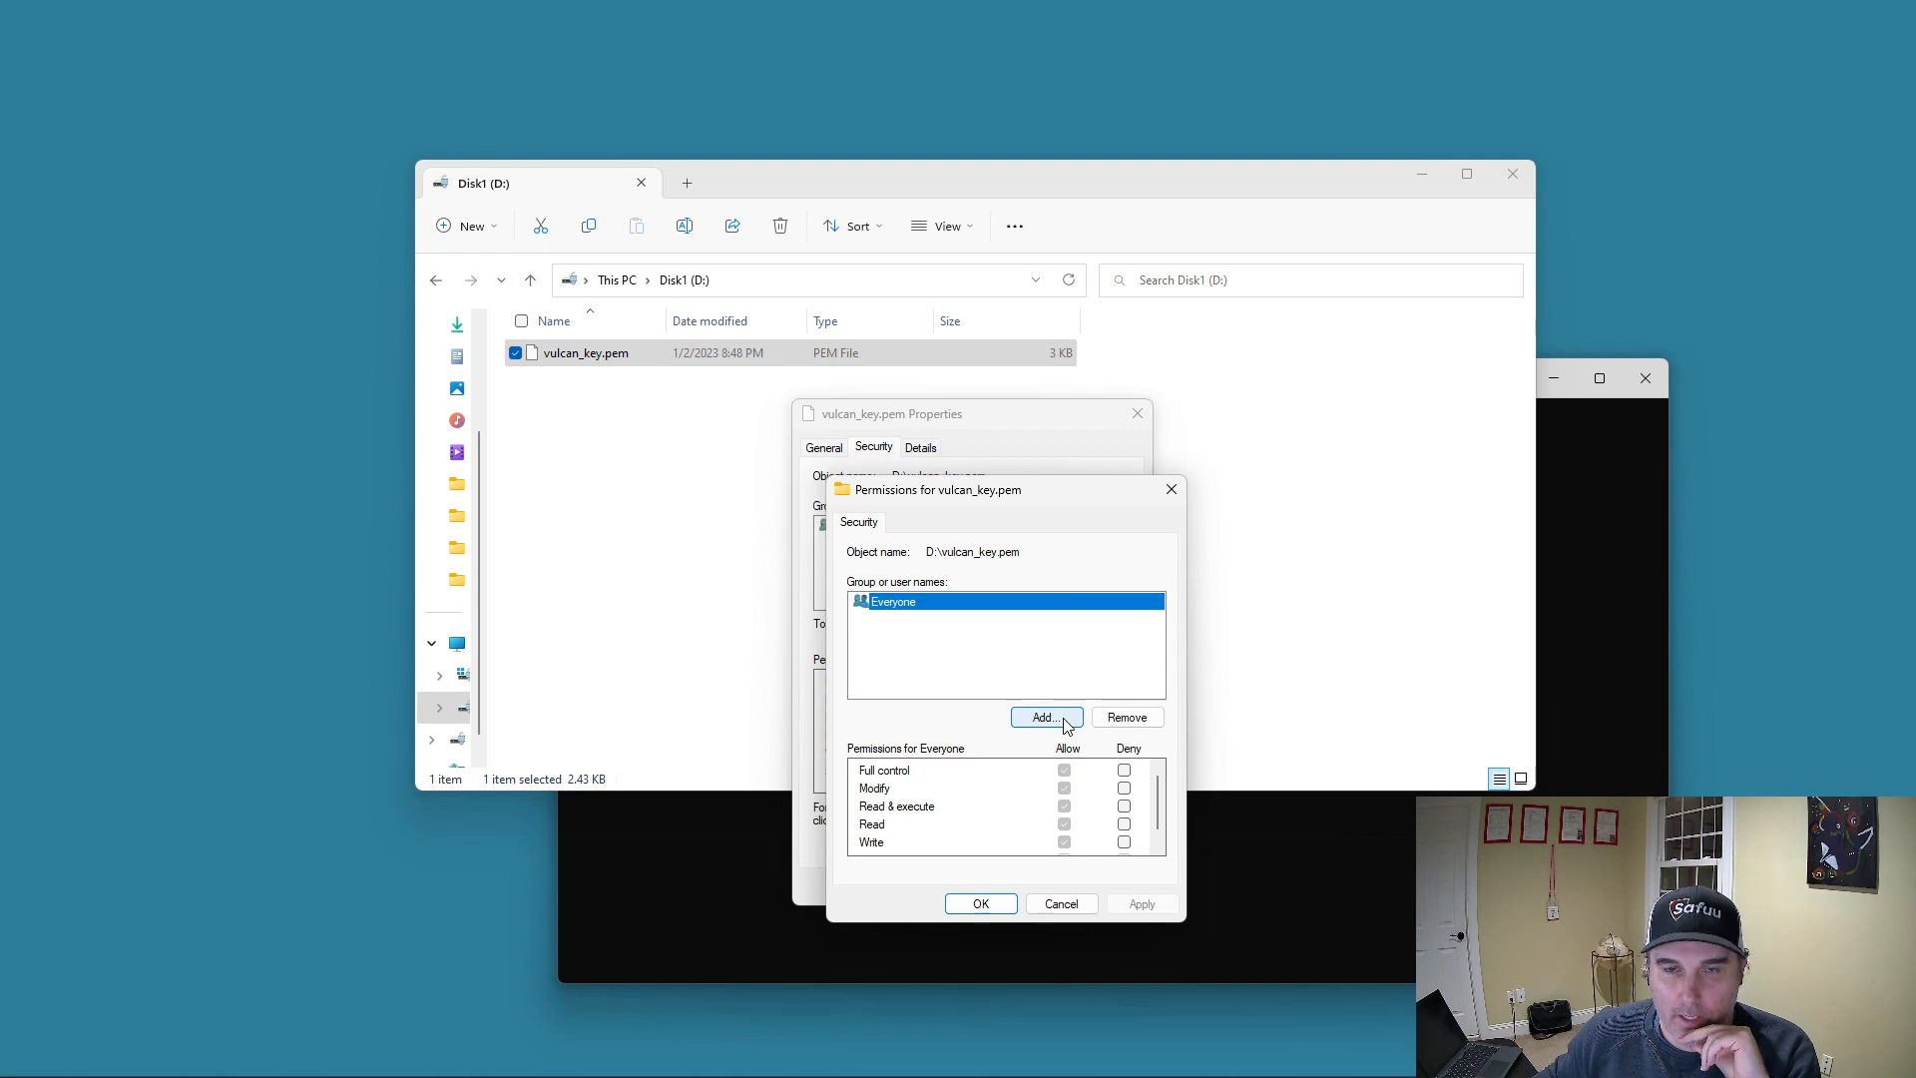
pyautogui.click(1040, 717)
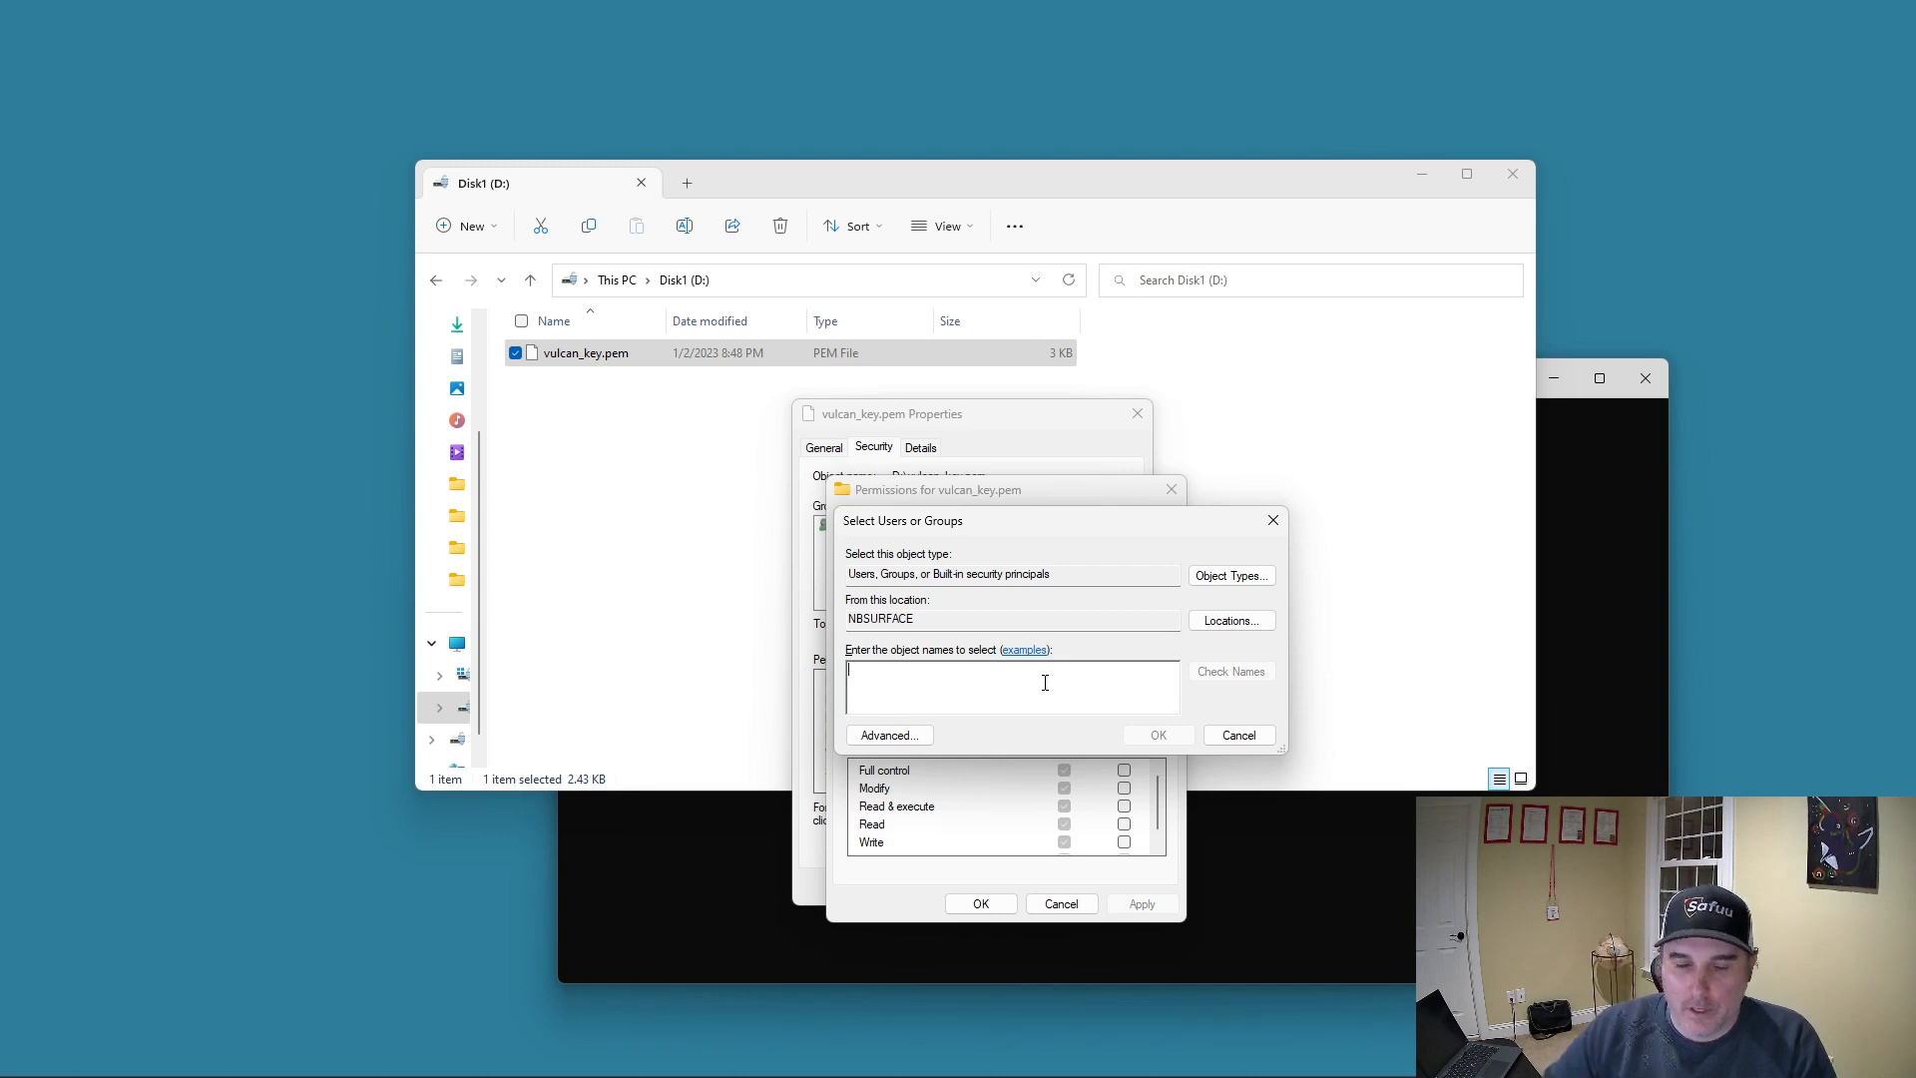
pyautogui.moveTo(1317, 869)
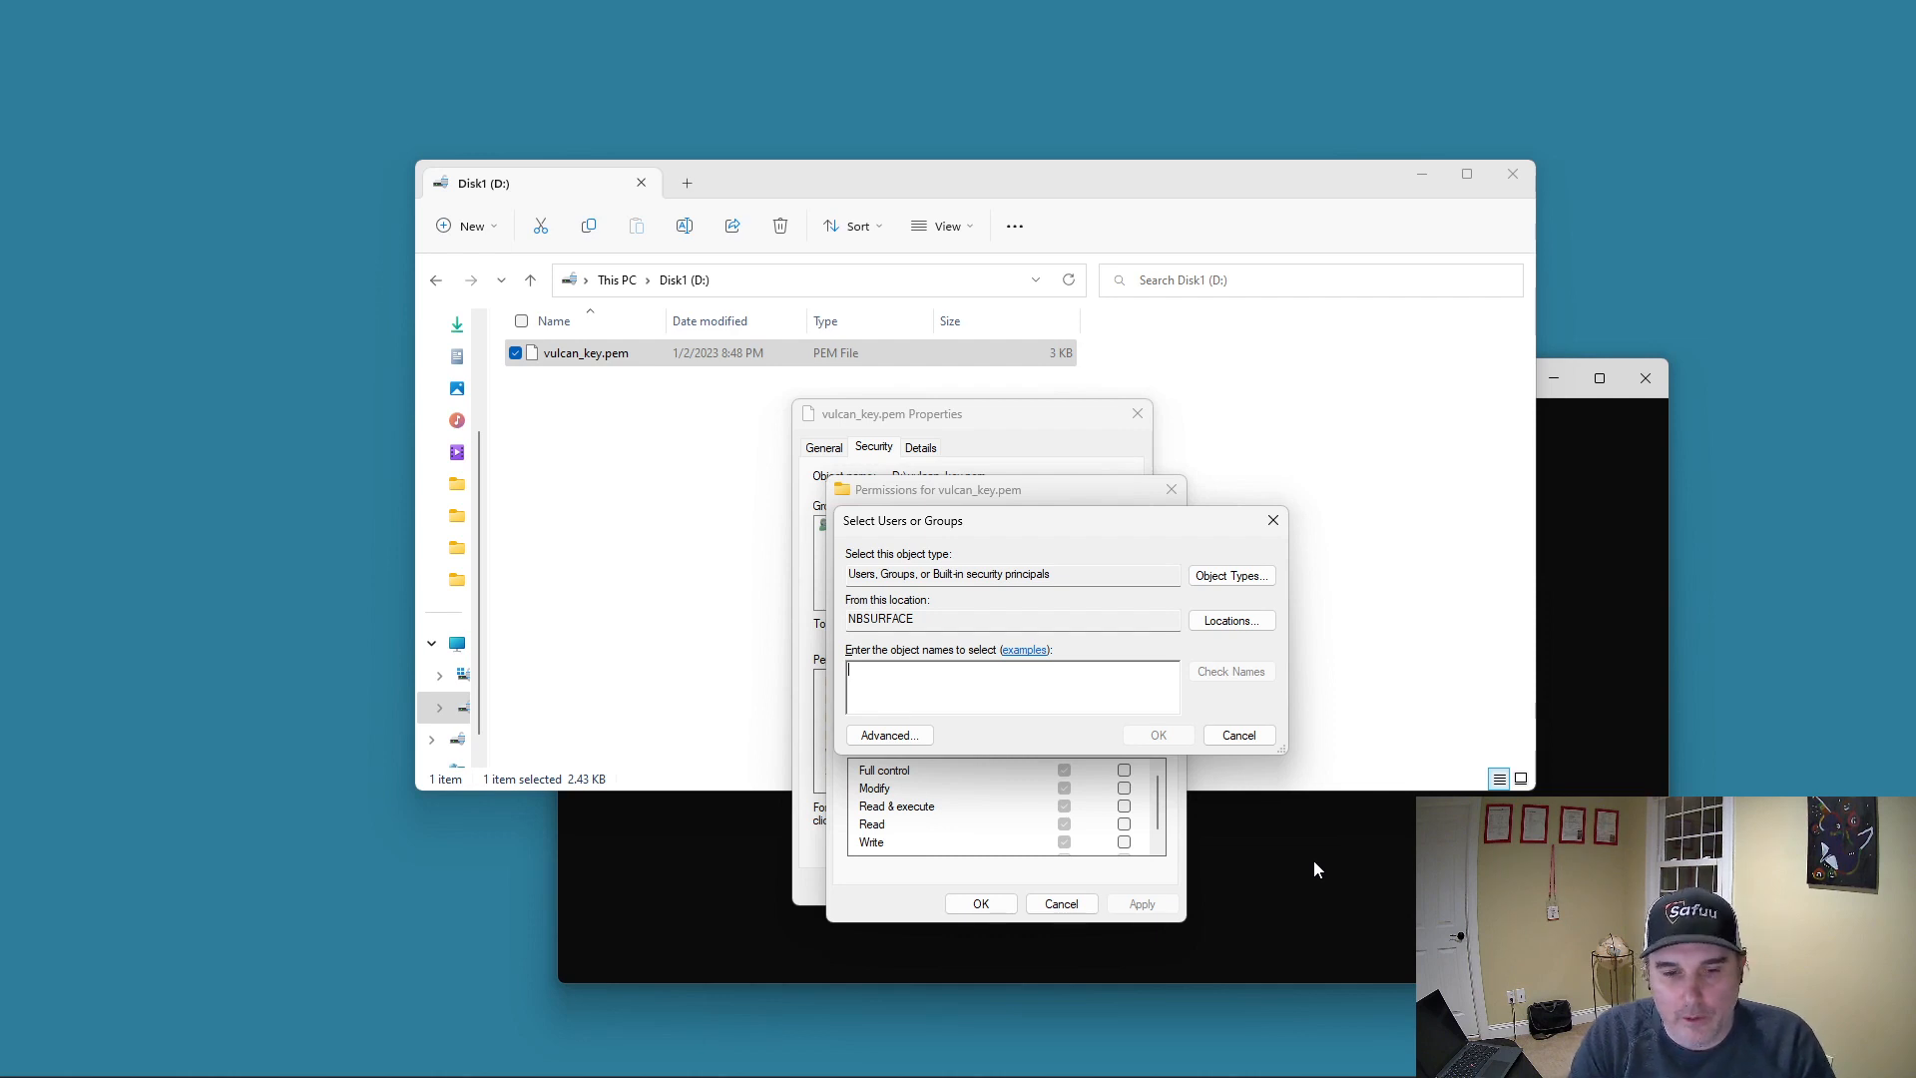
pyautogui.write('nathanbu')
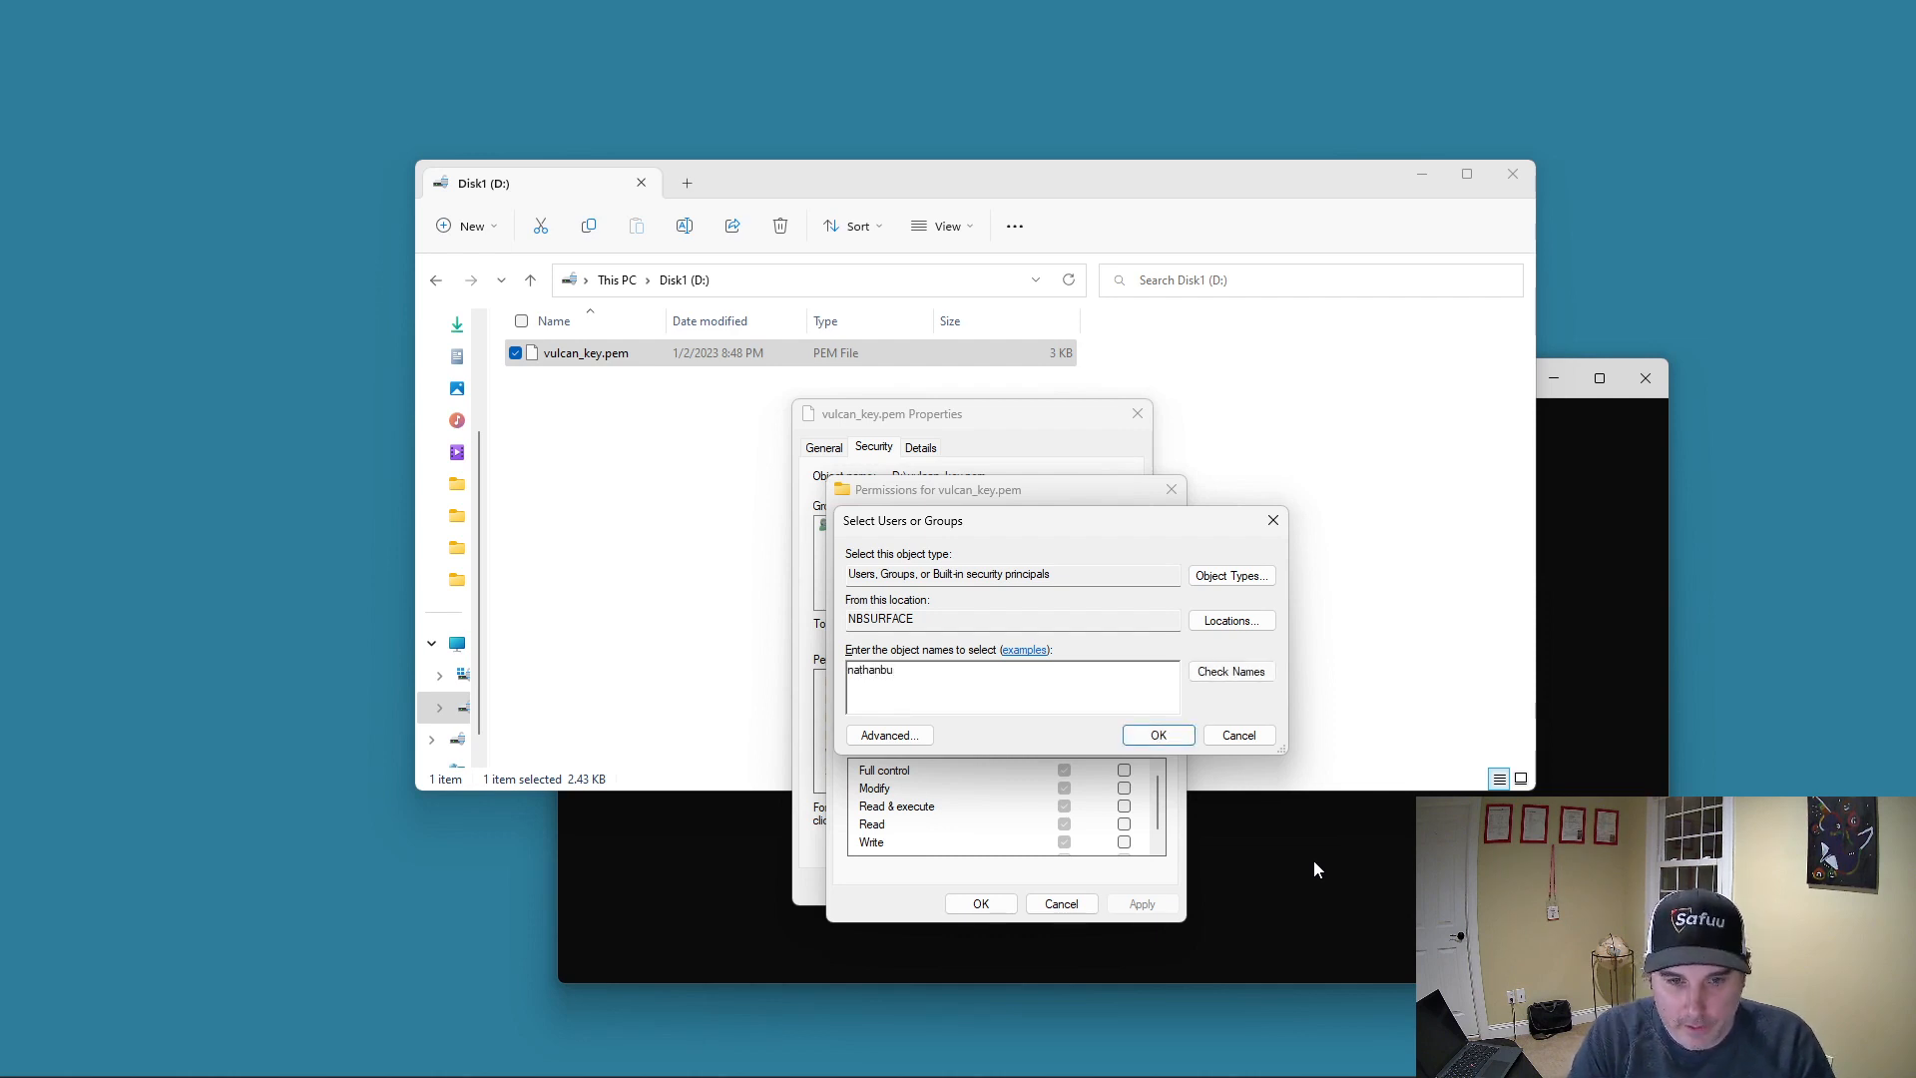
pyautogui.click(1232, 670)
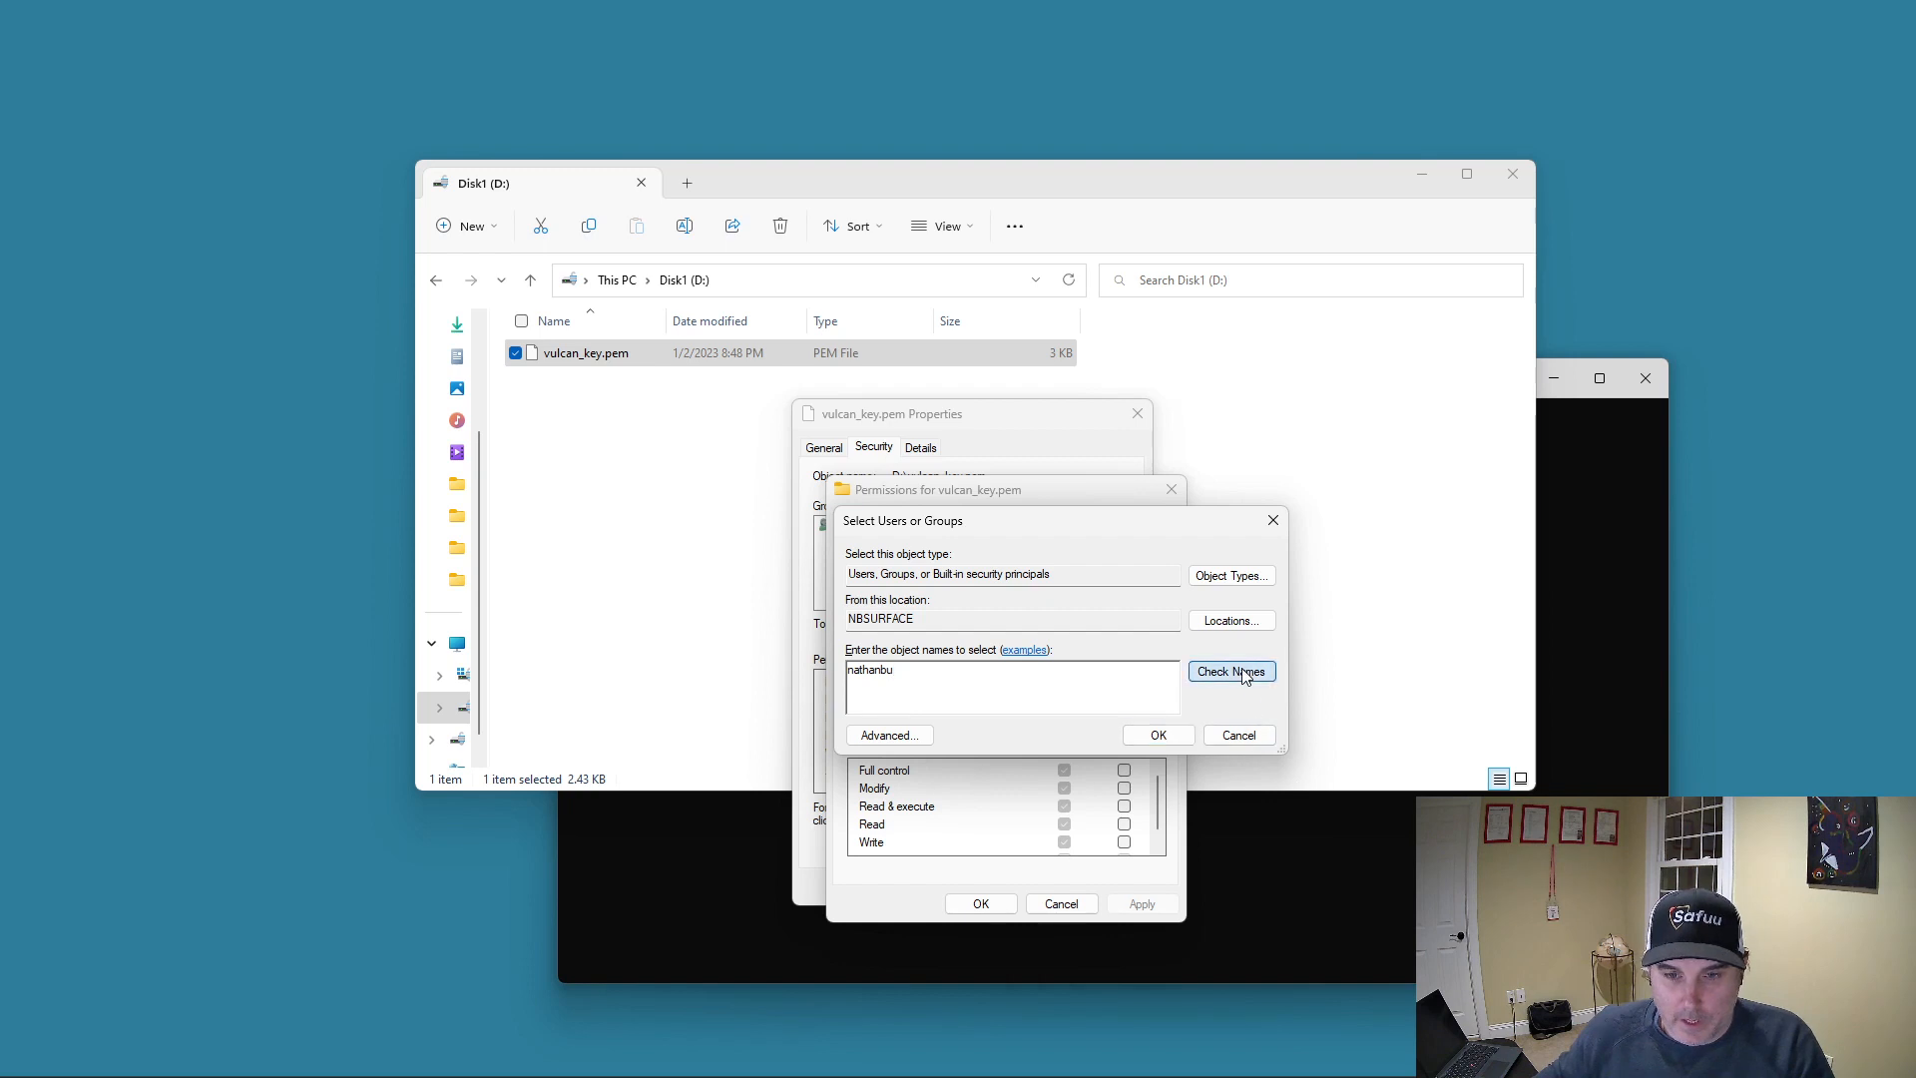
pyautogui.click(1231, 671)
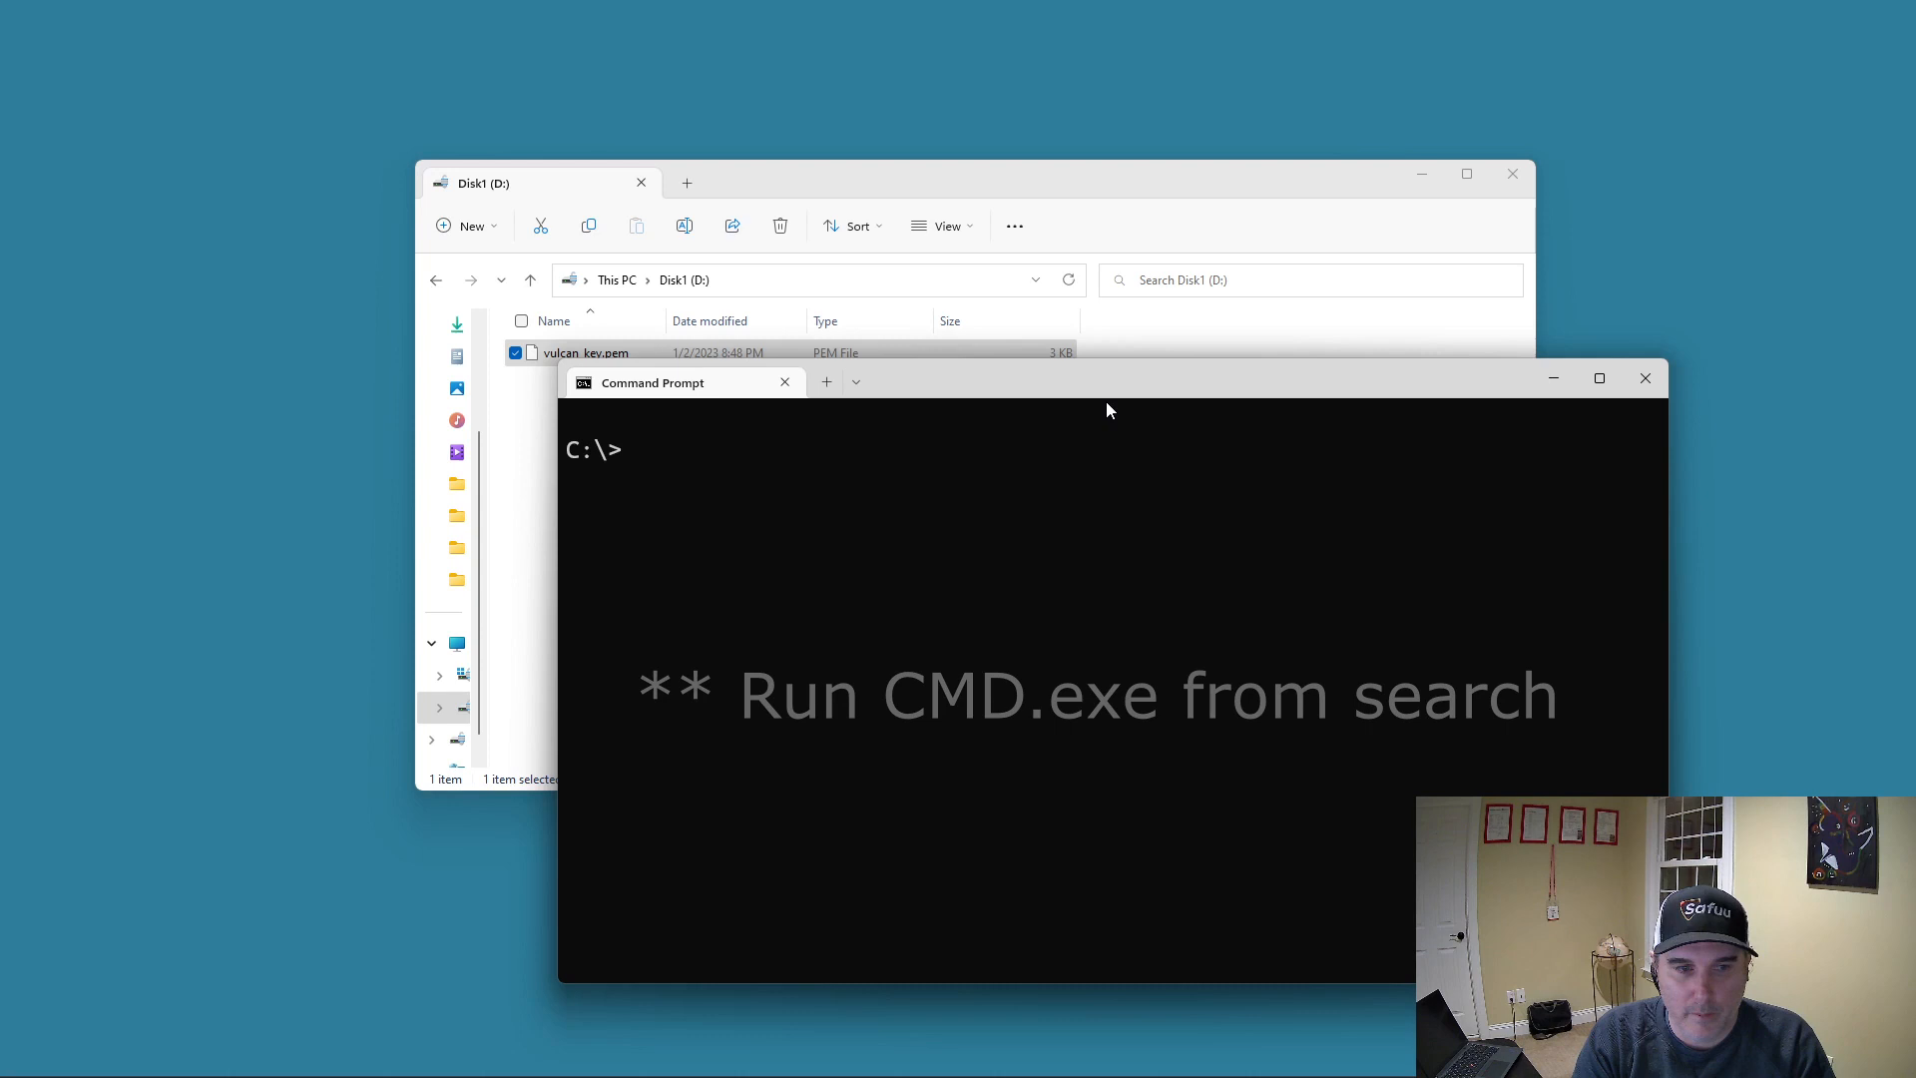
pyautogui.write('whoami')
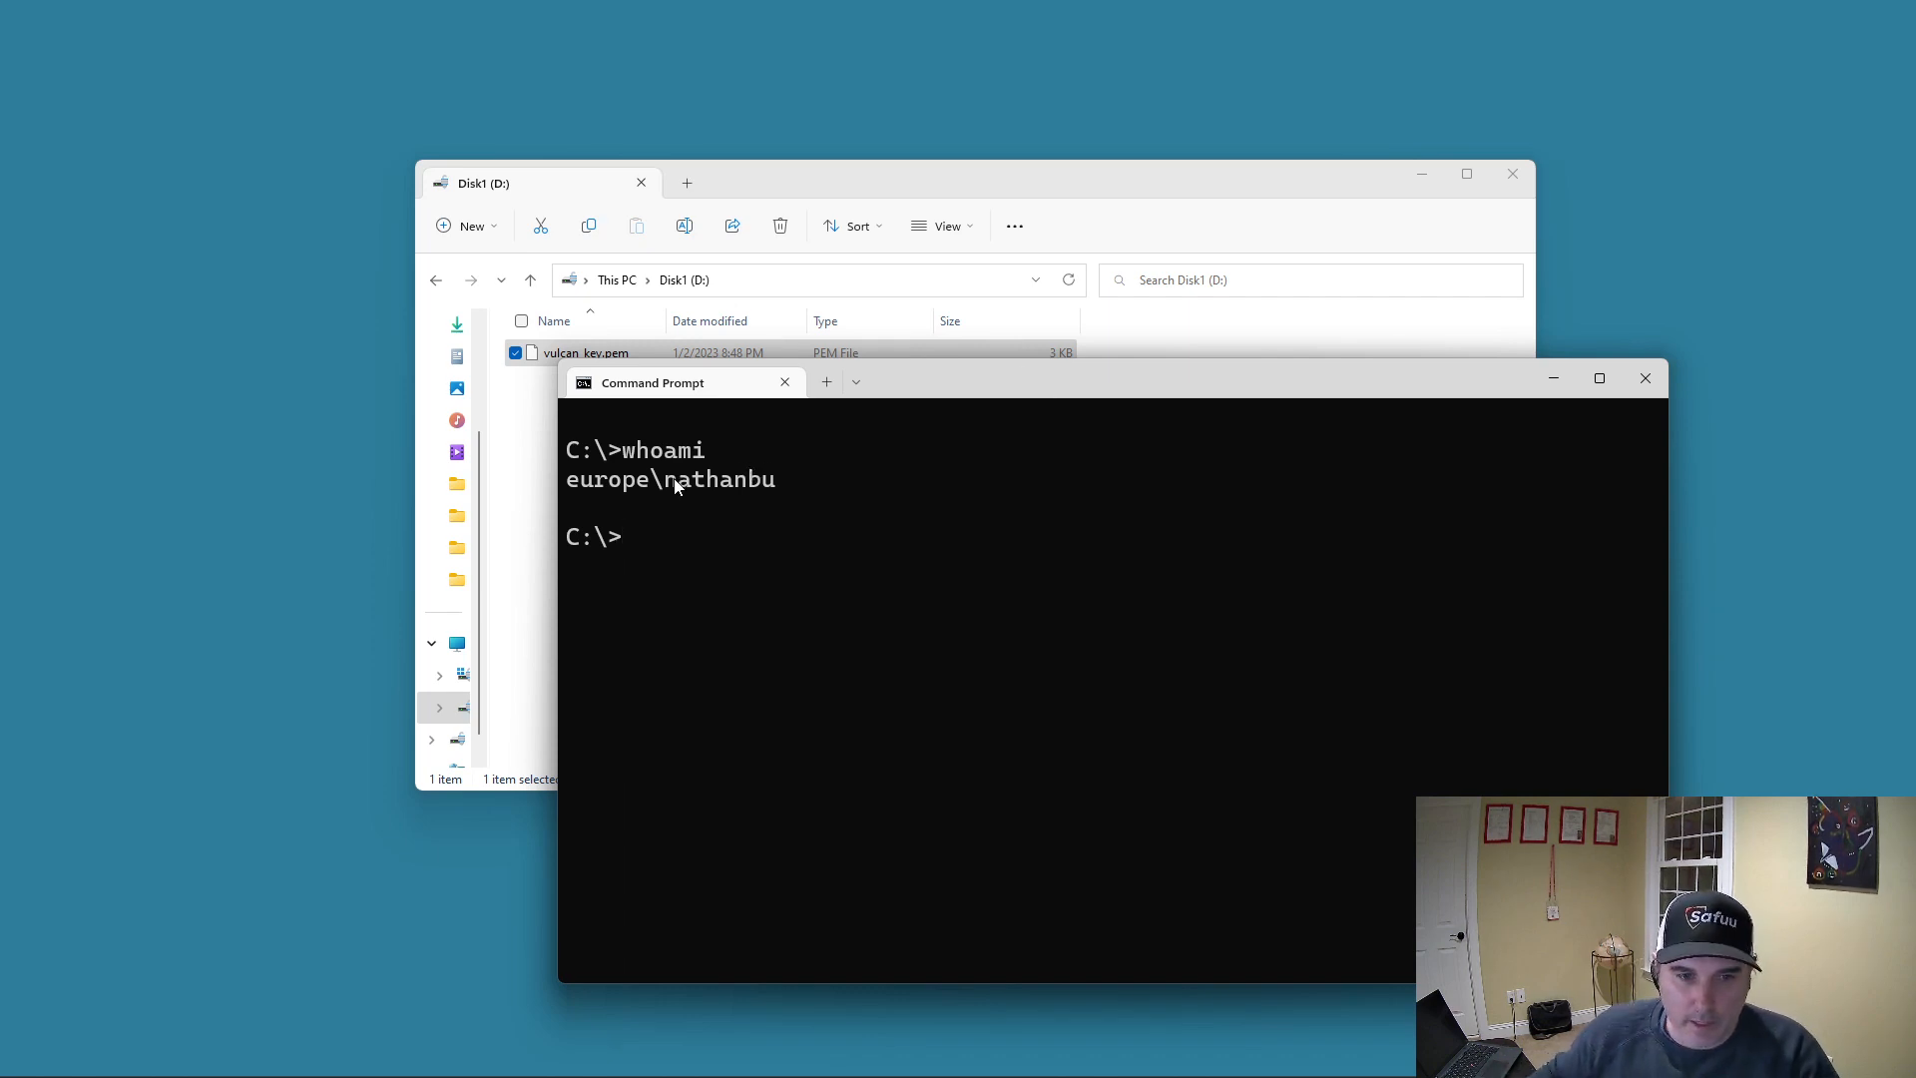
pyautogui.doubleClick(718, 477)
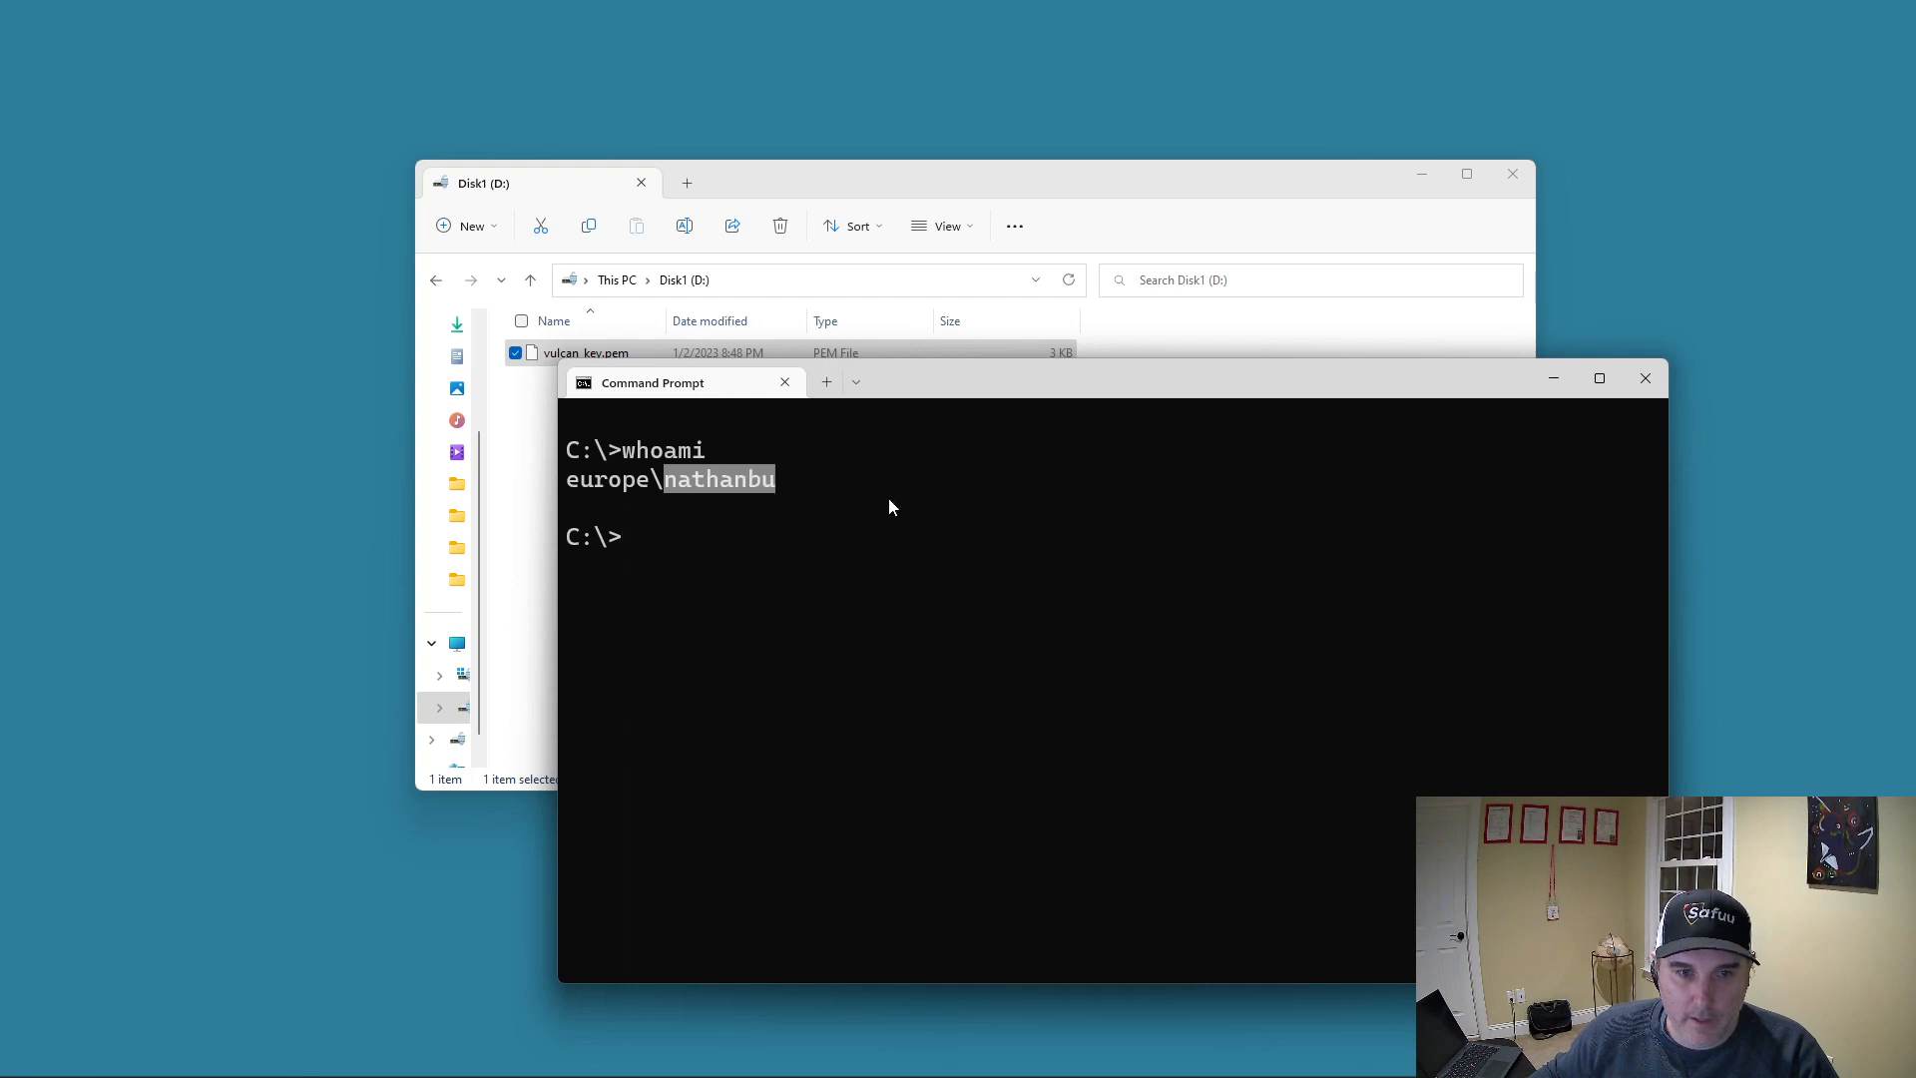
pyautogui.write('c')
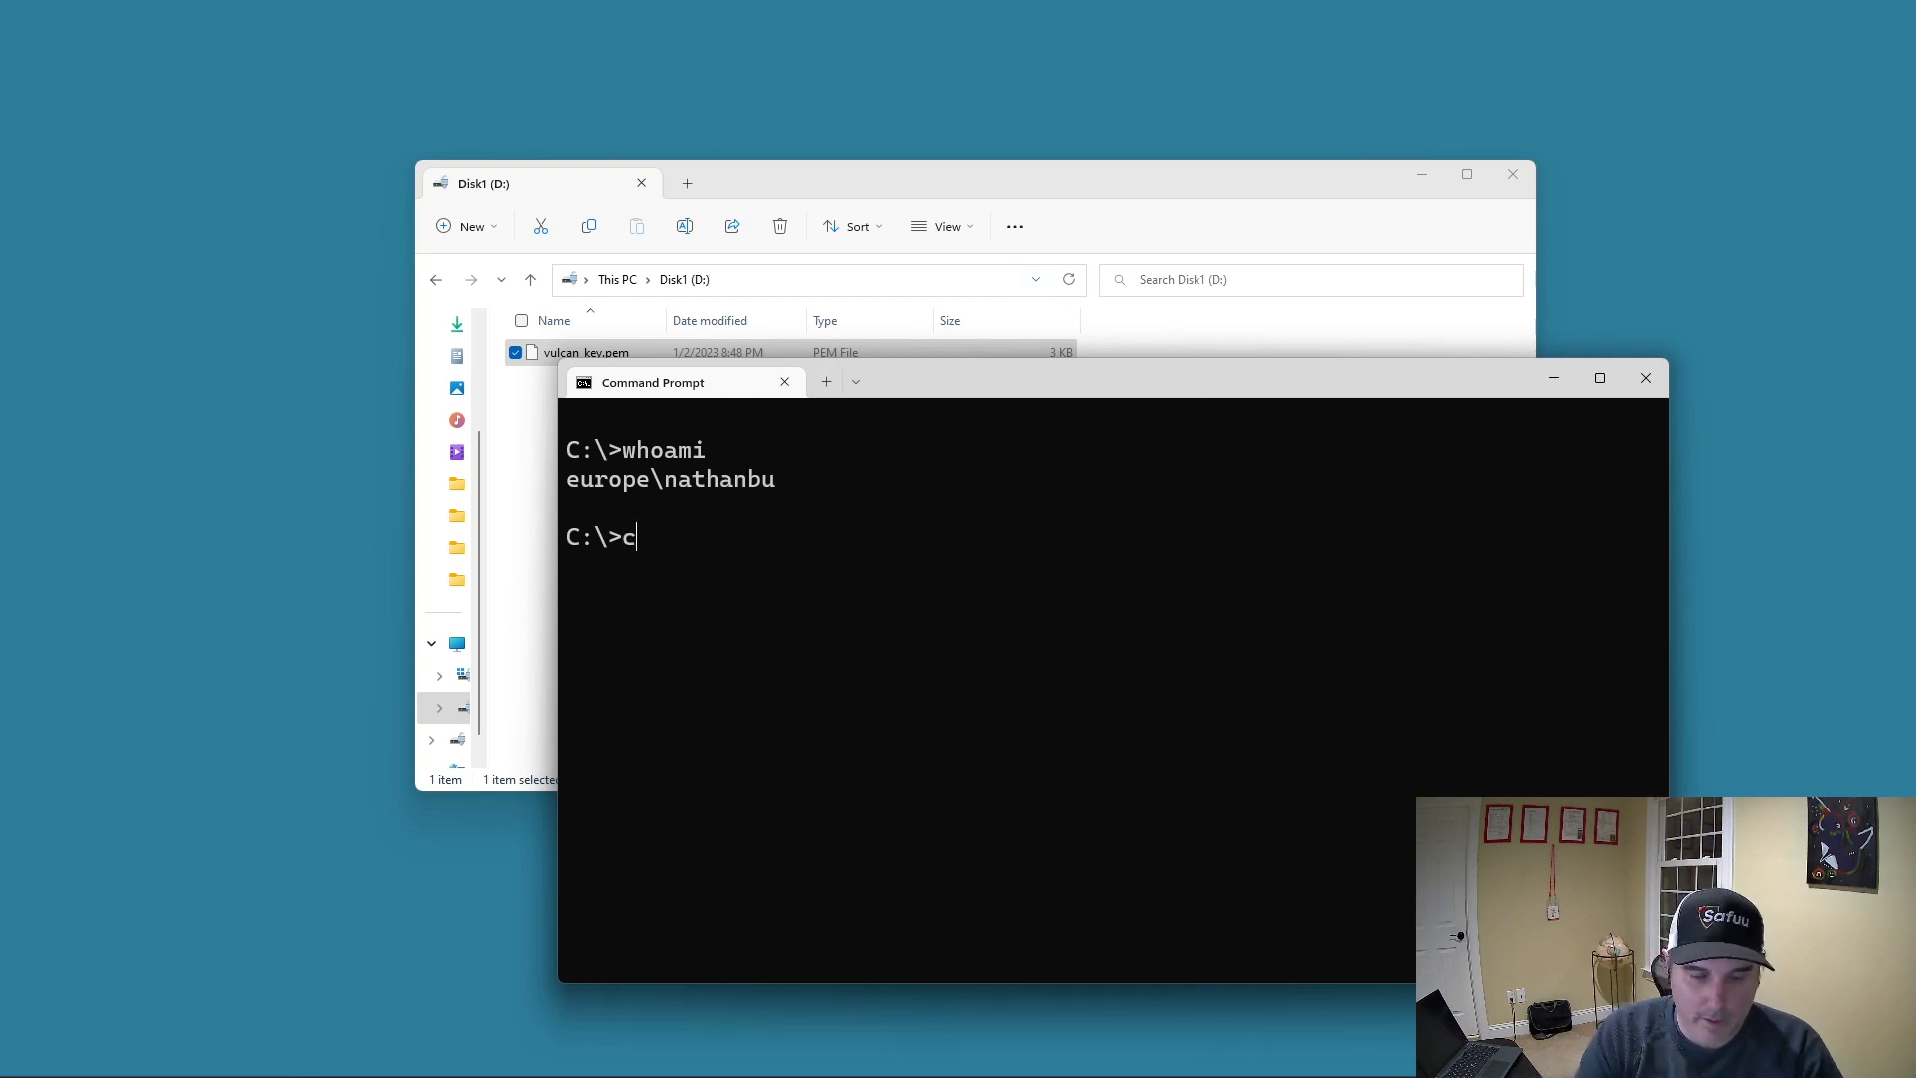
pyautogui.press('Enter')
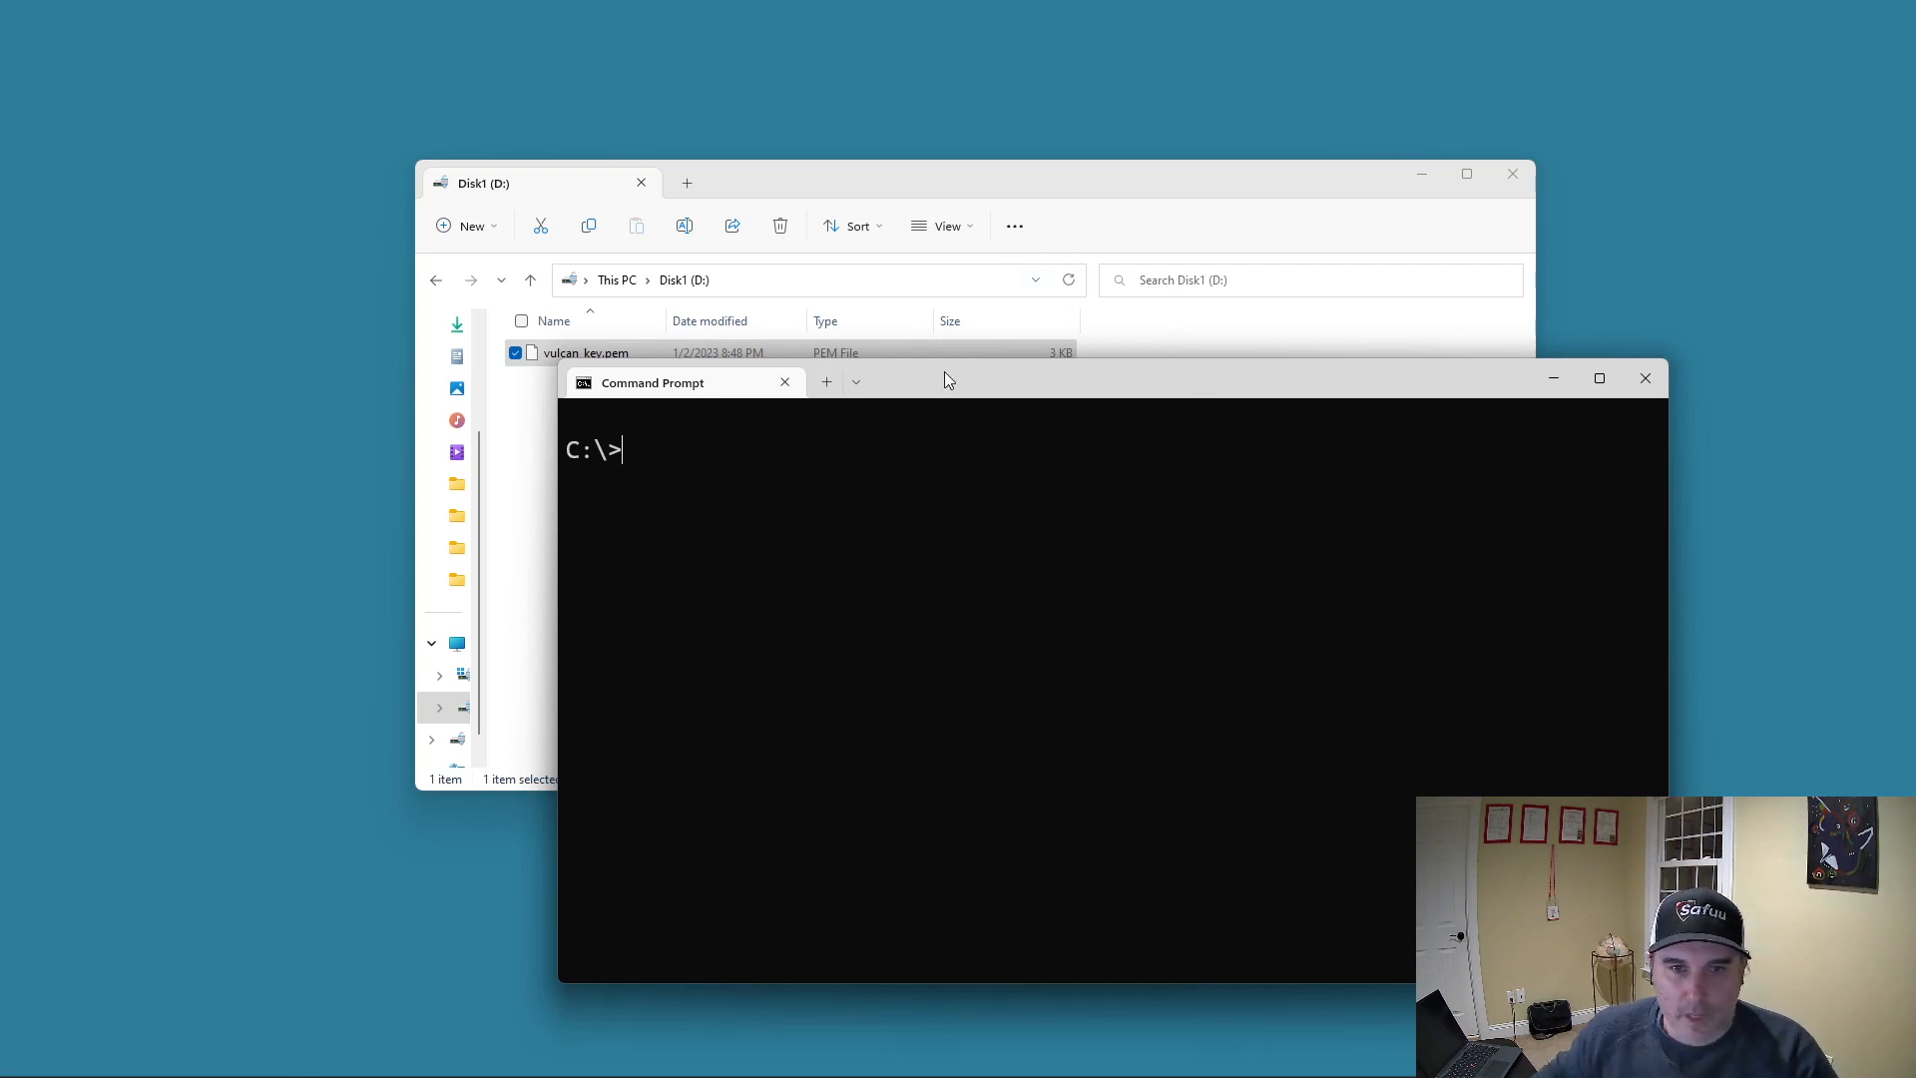
pyautogui.moveTo(946, 380); pyautogui.dragTo(1499, 415)
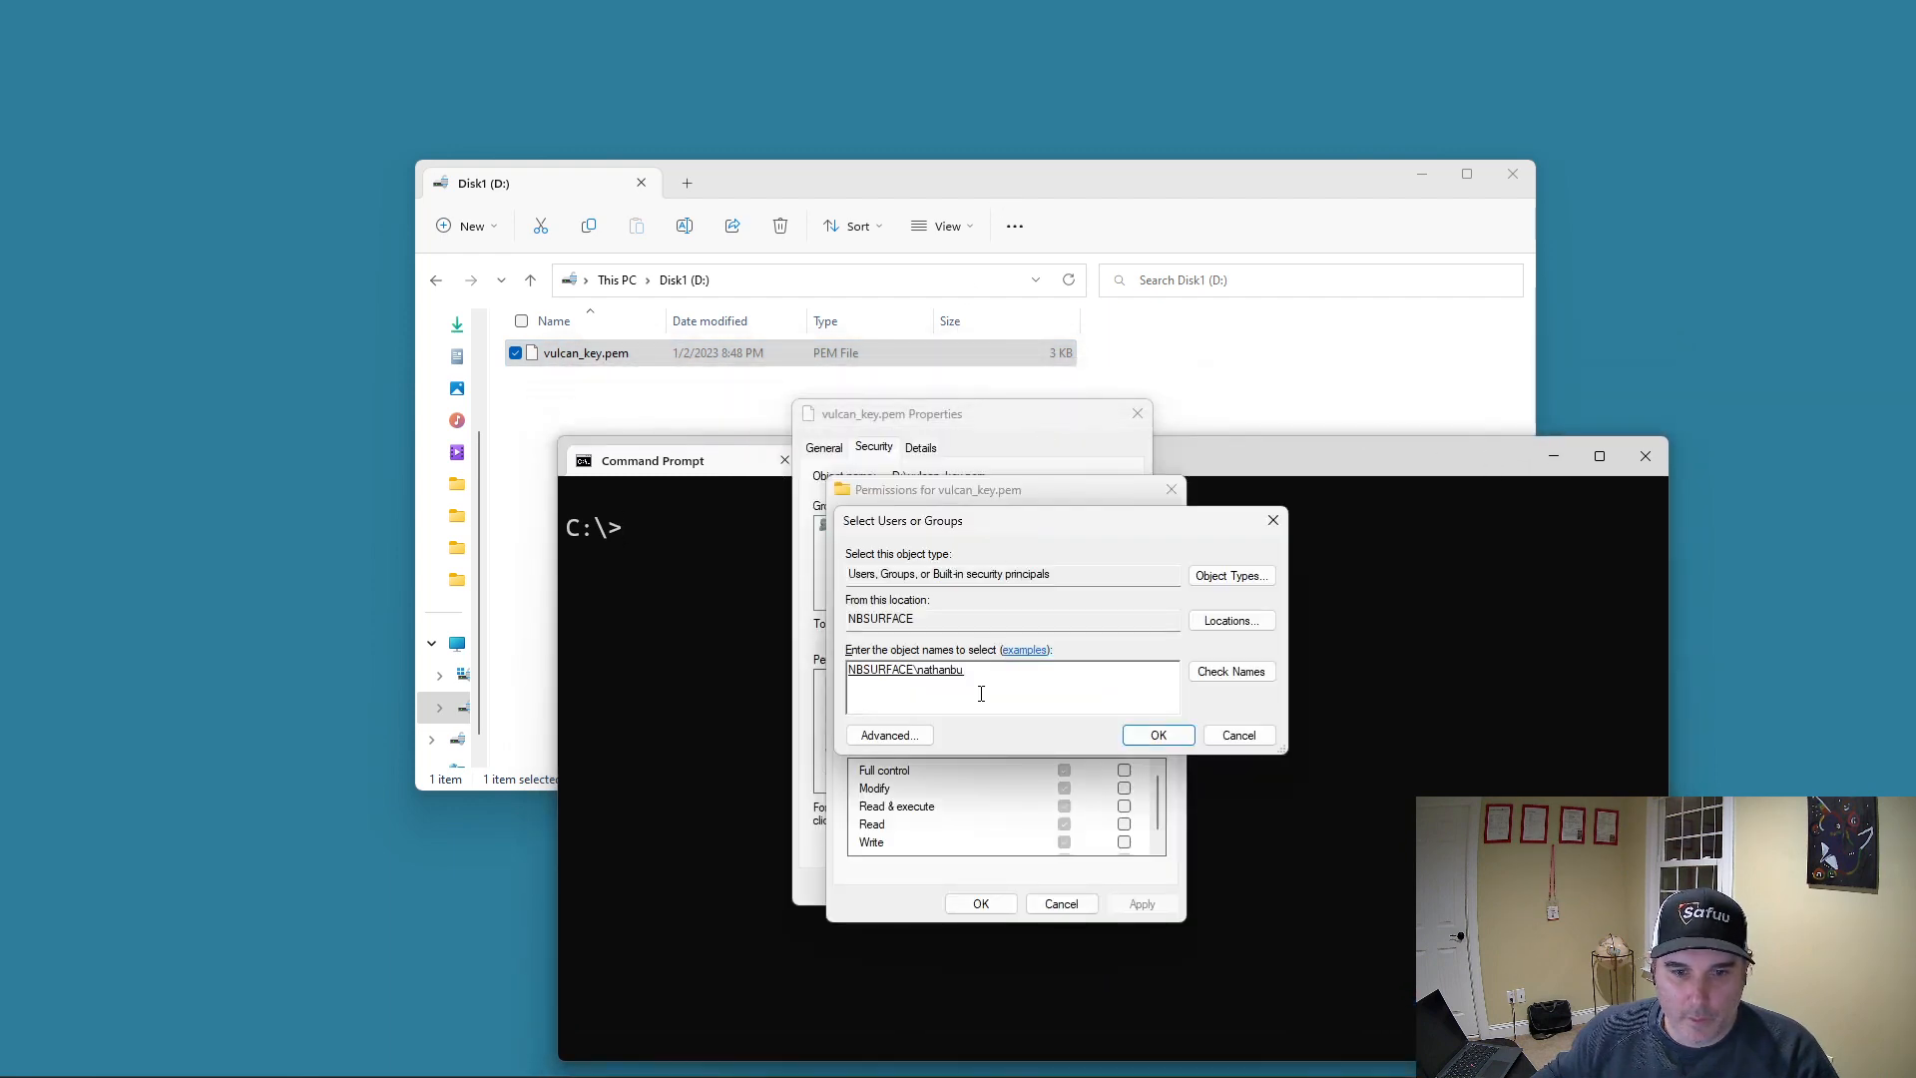
# Confirm the added account and grant it Read only, clearing Read & execute.
pyautogui.click(1156, 735)
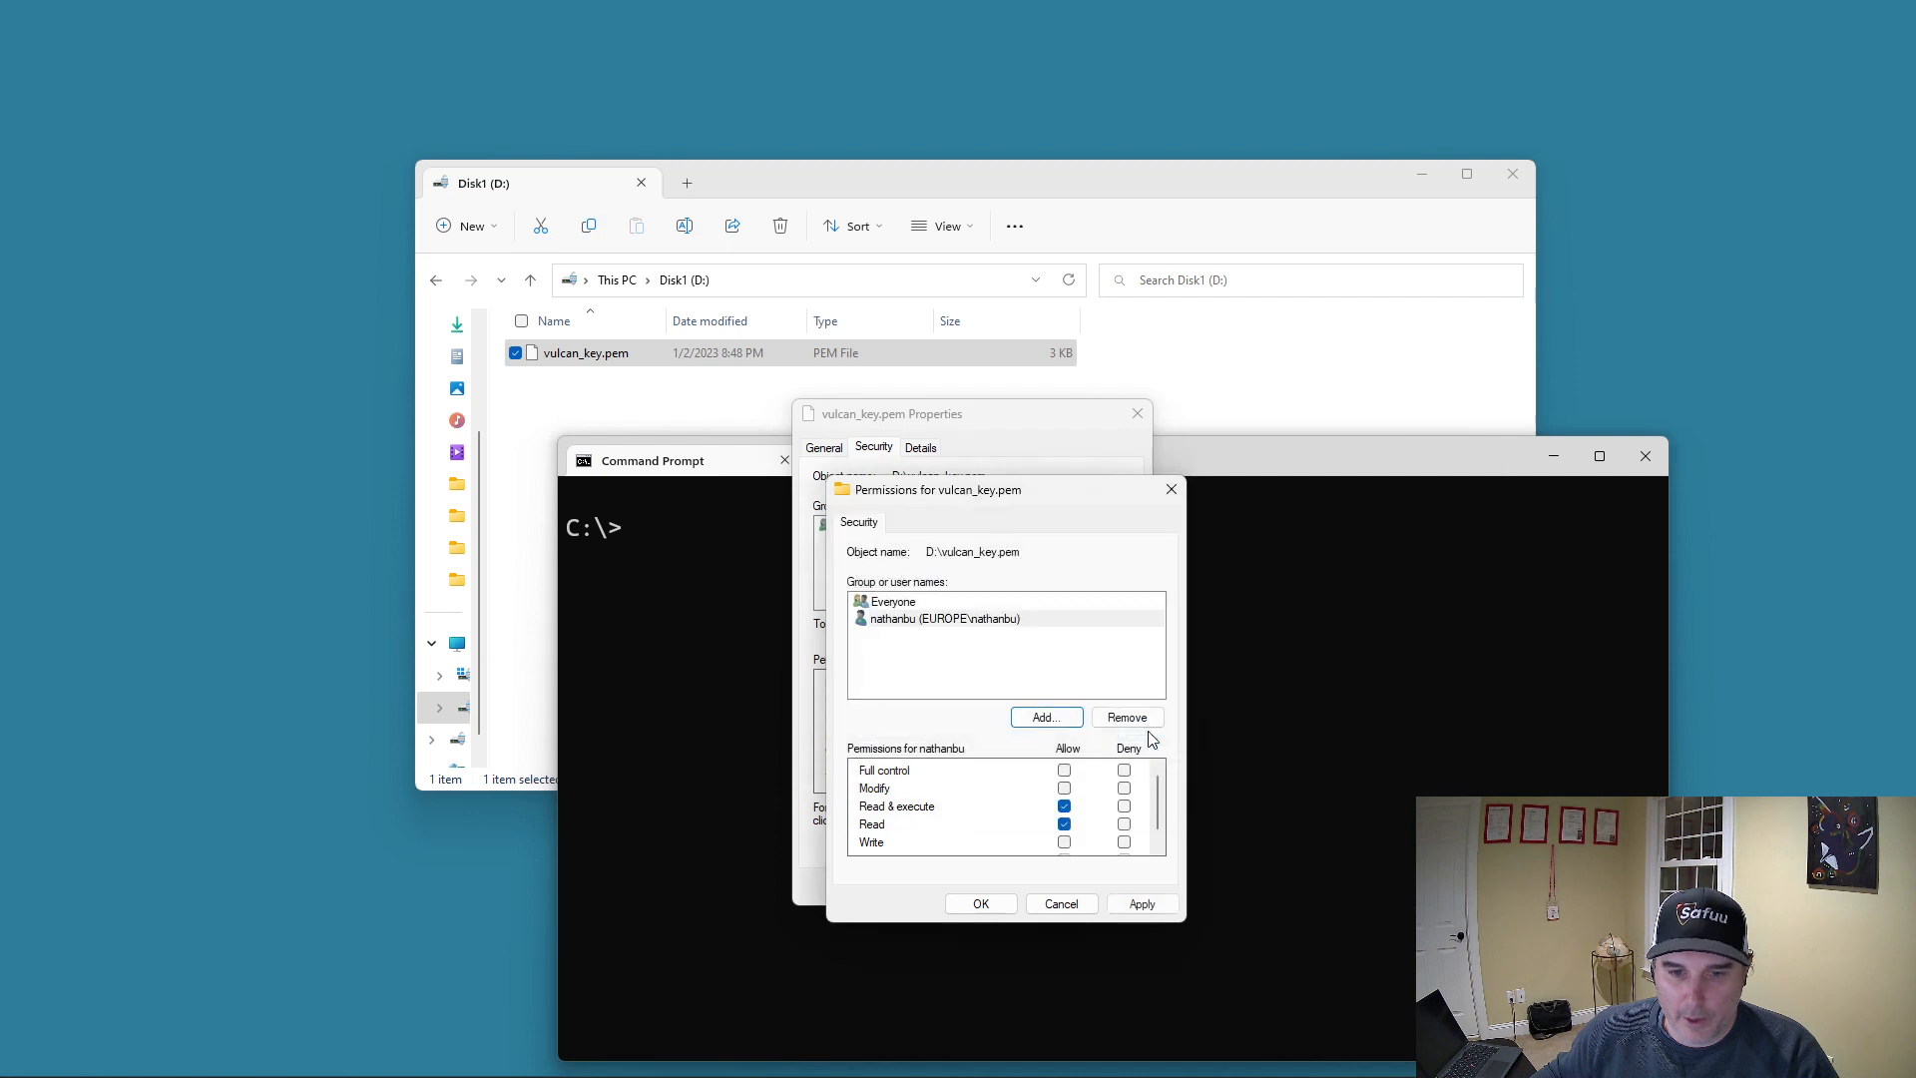
pyautogui.click(944, 617)
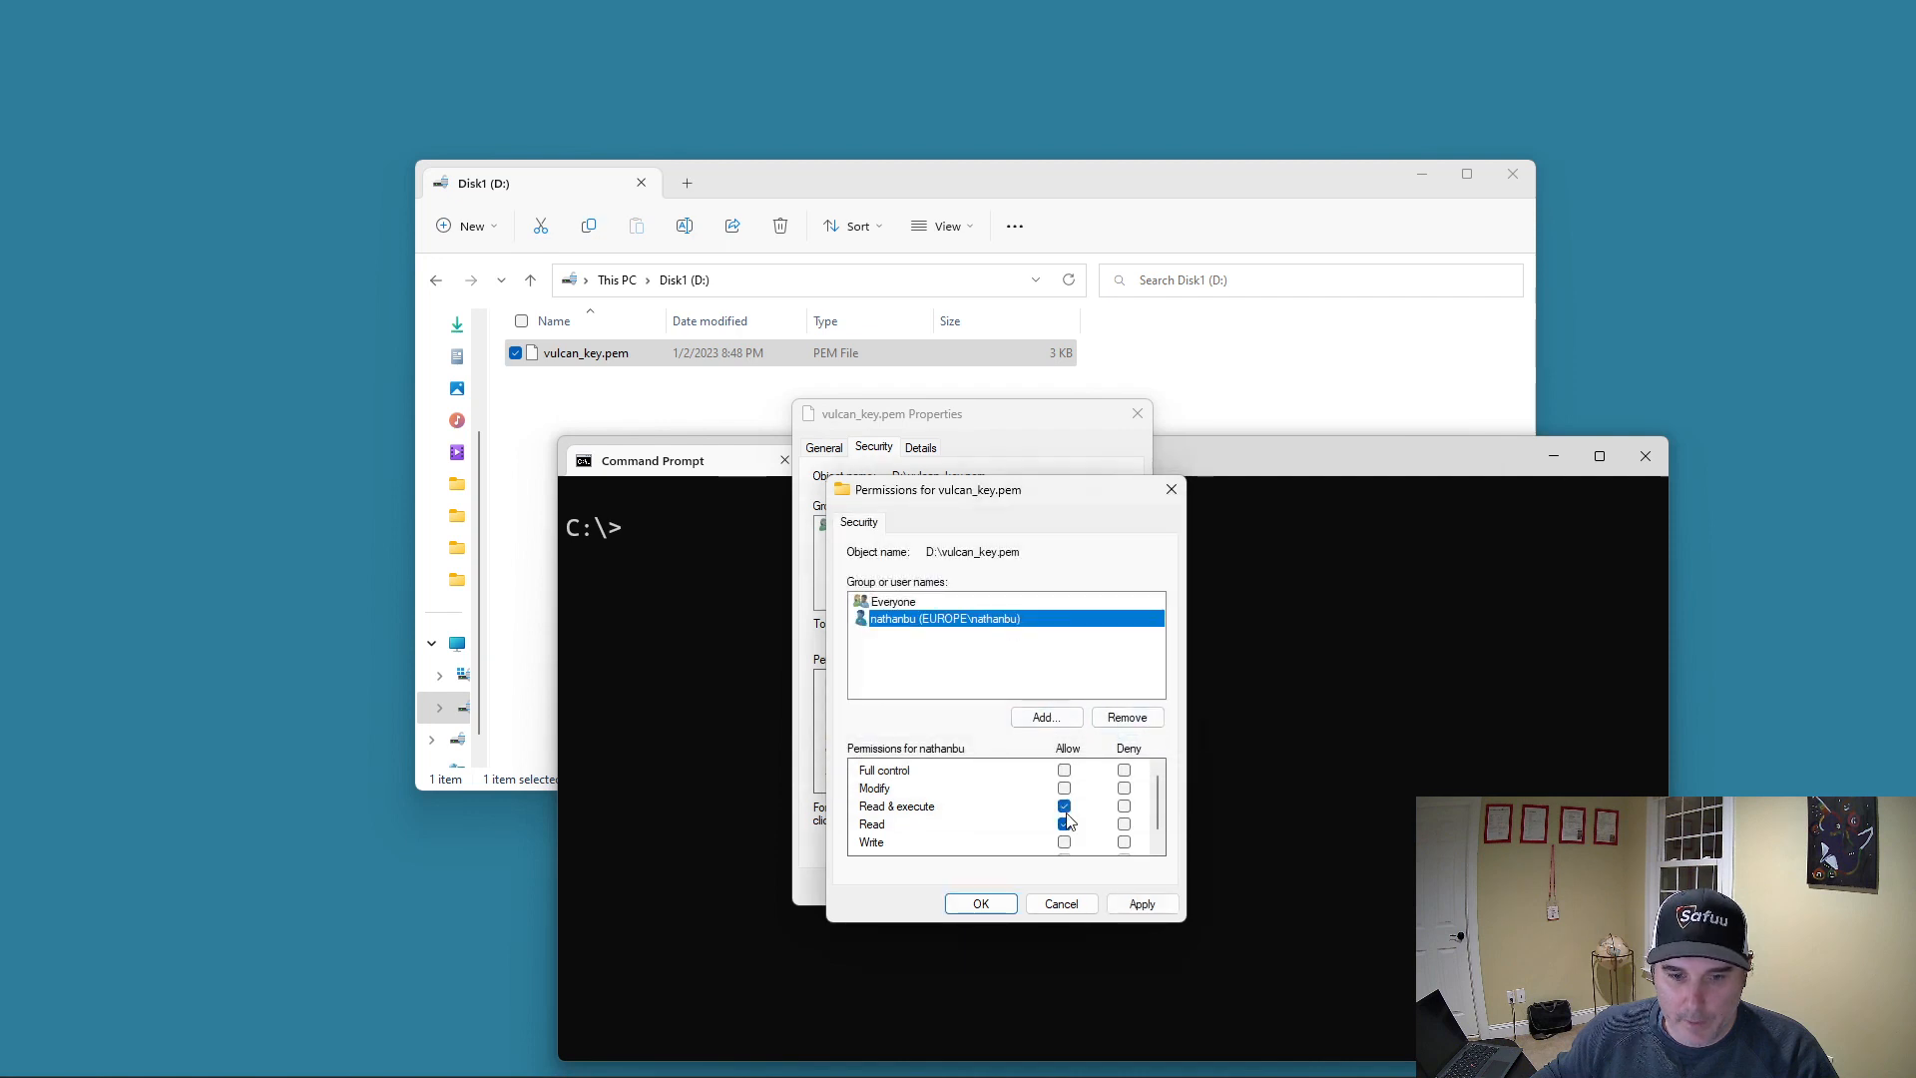
pyautogui.click(1063, 804)
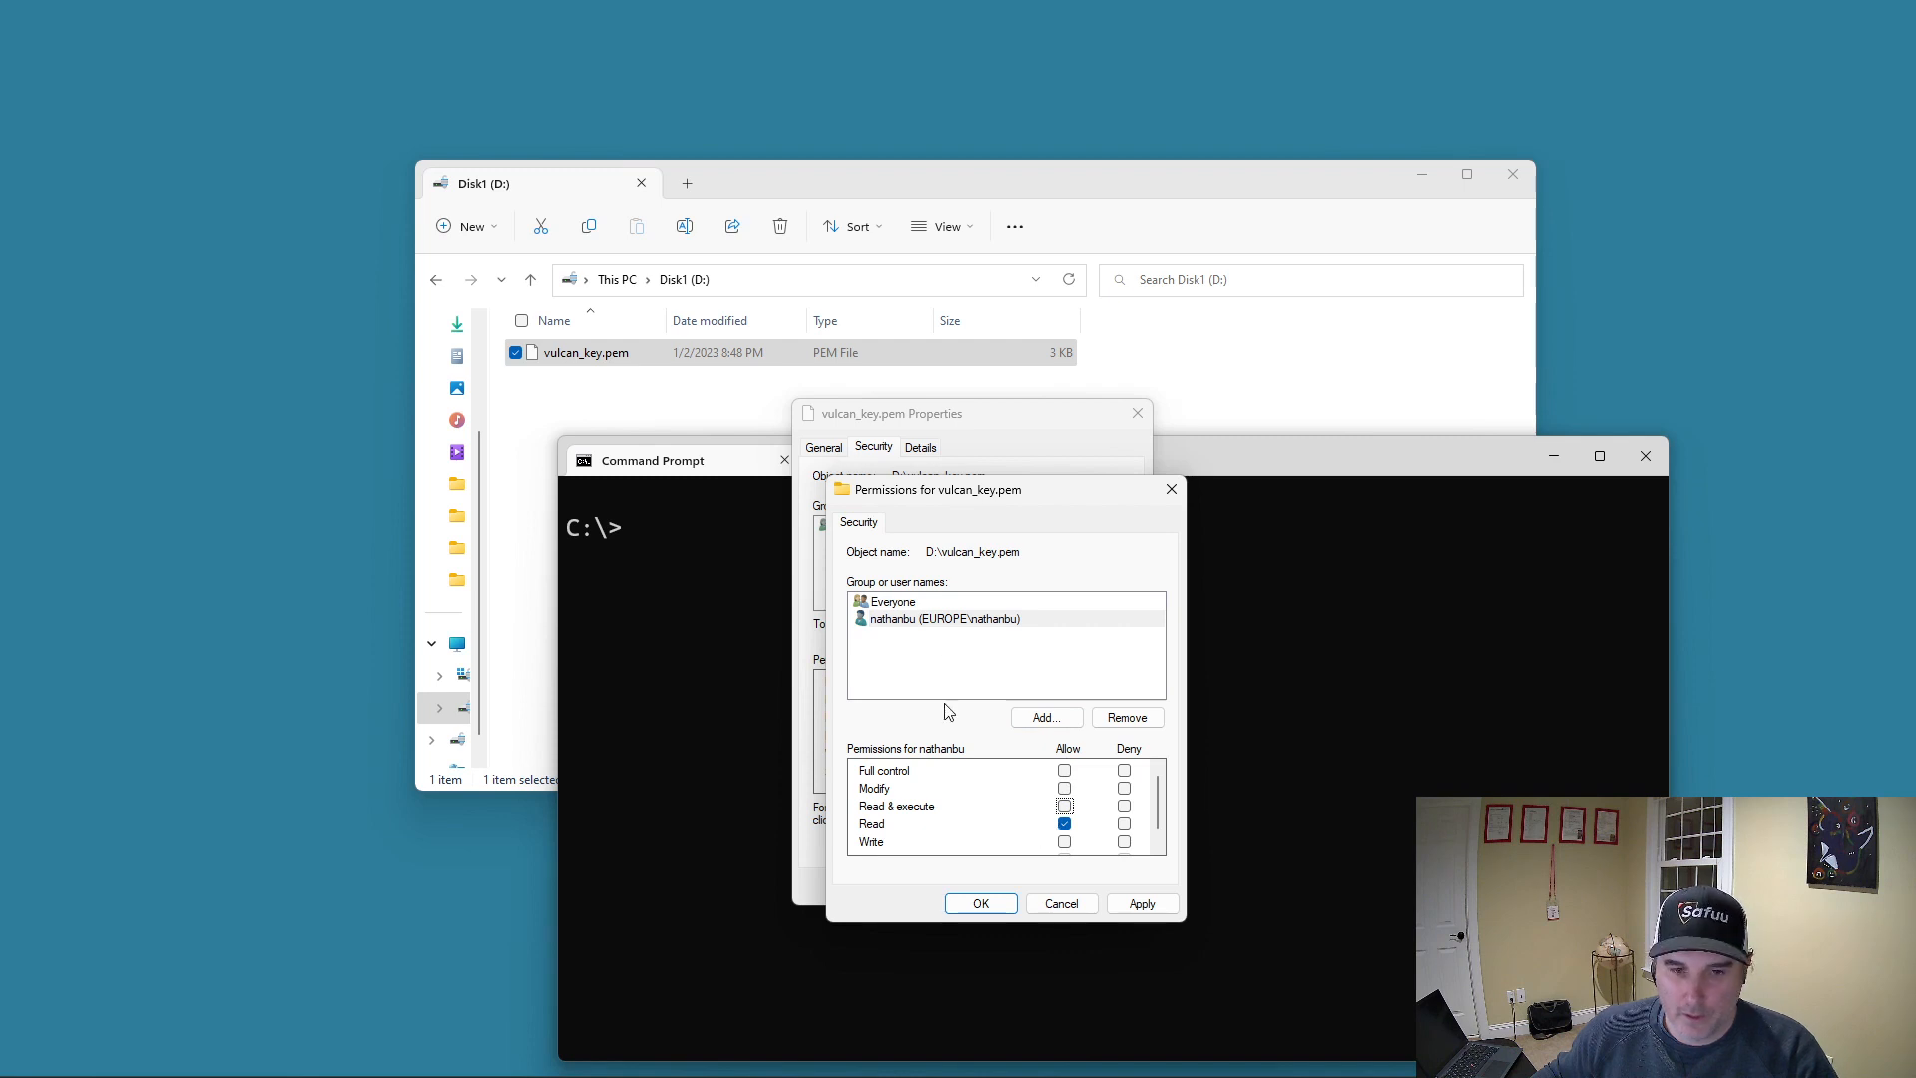
pyautogui.click(944, 619)
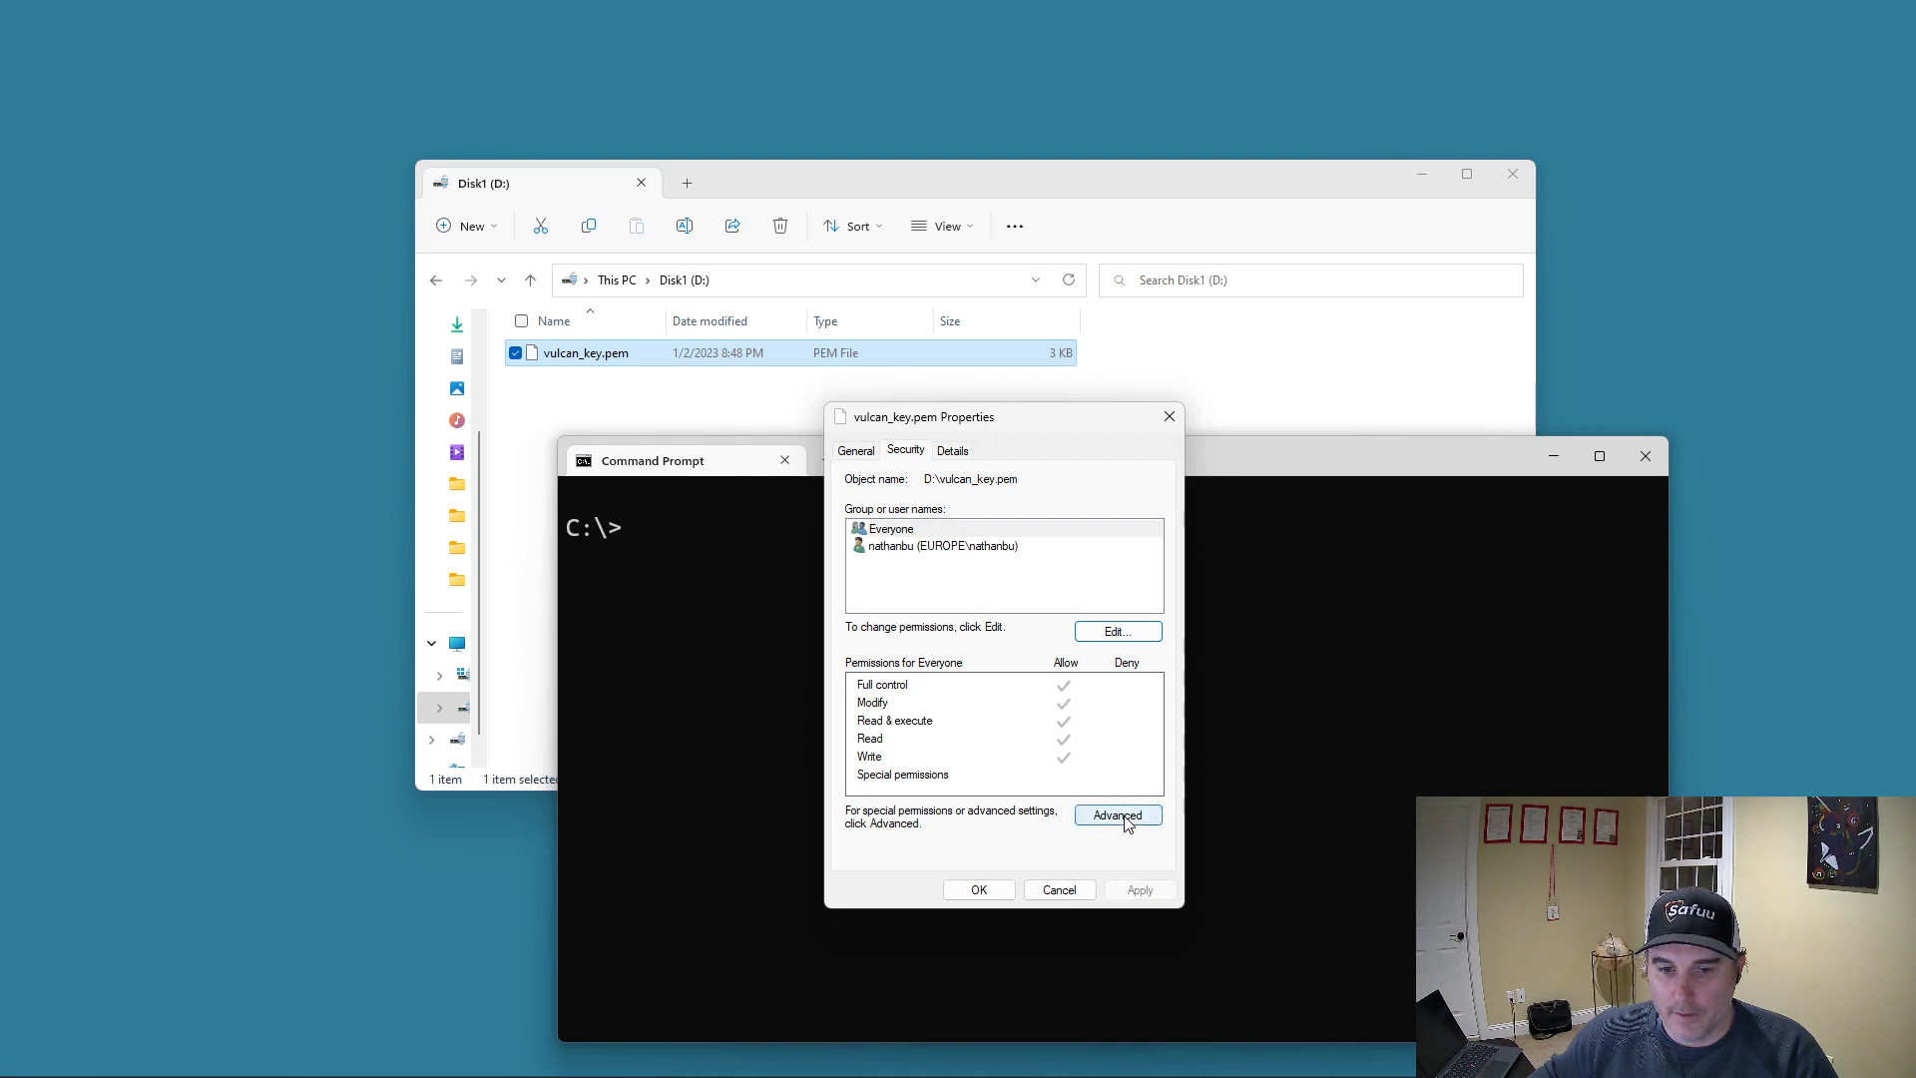
# Disable inheritance, remove inherited entries so only the user's read access remains, and apply.
pyautogui.click(1116, 814)
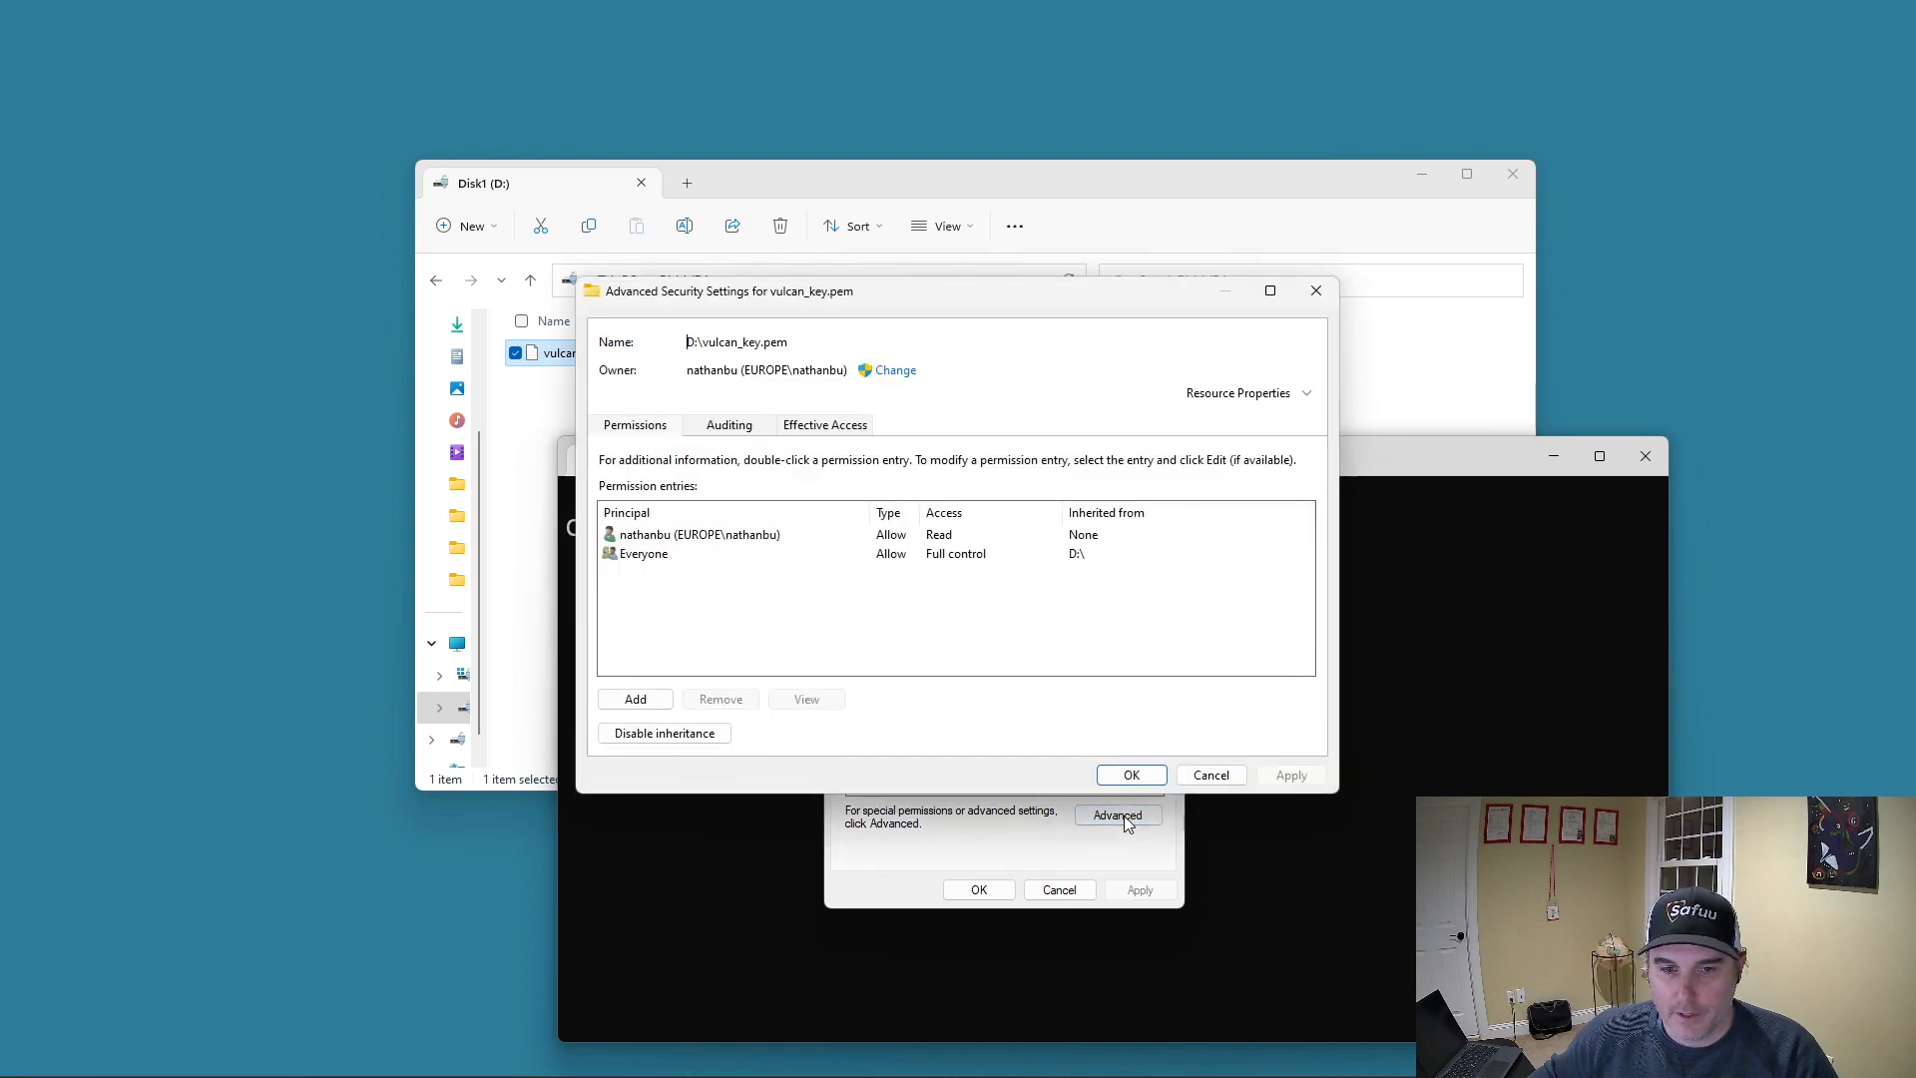
pyautogui.moveTo(705, 547)
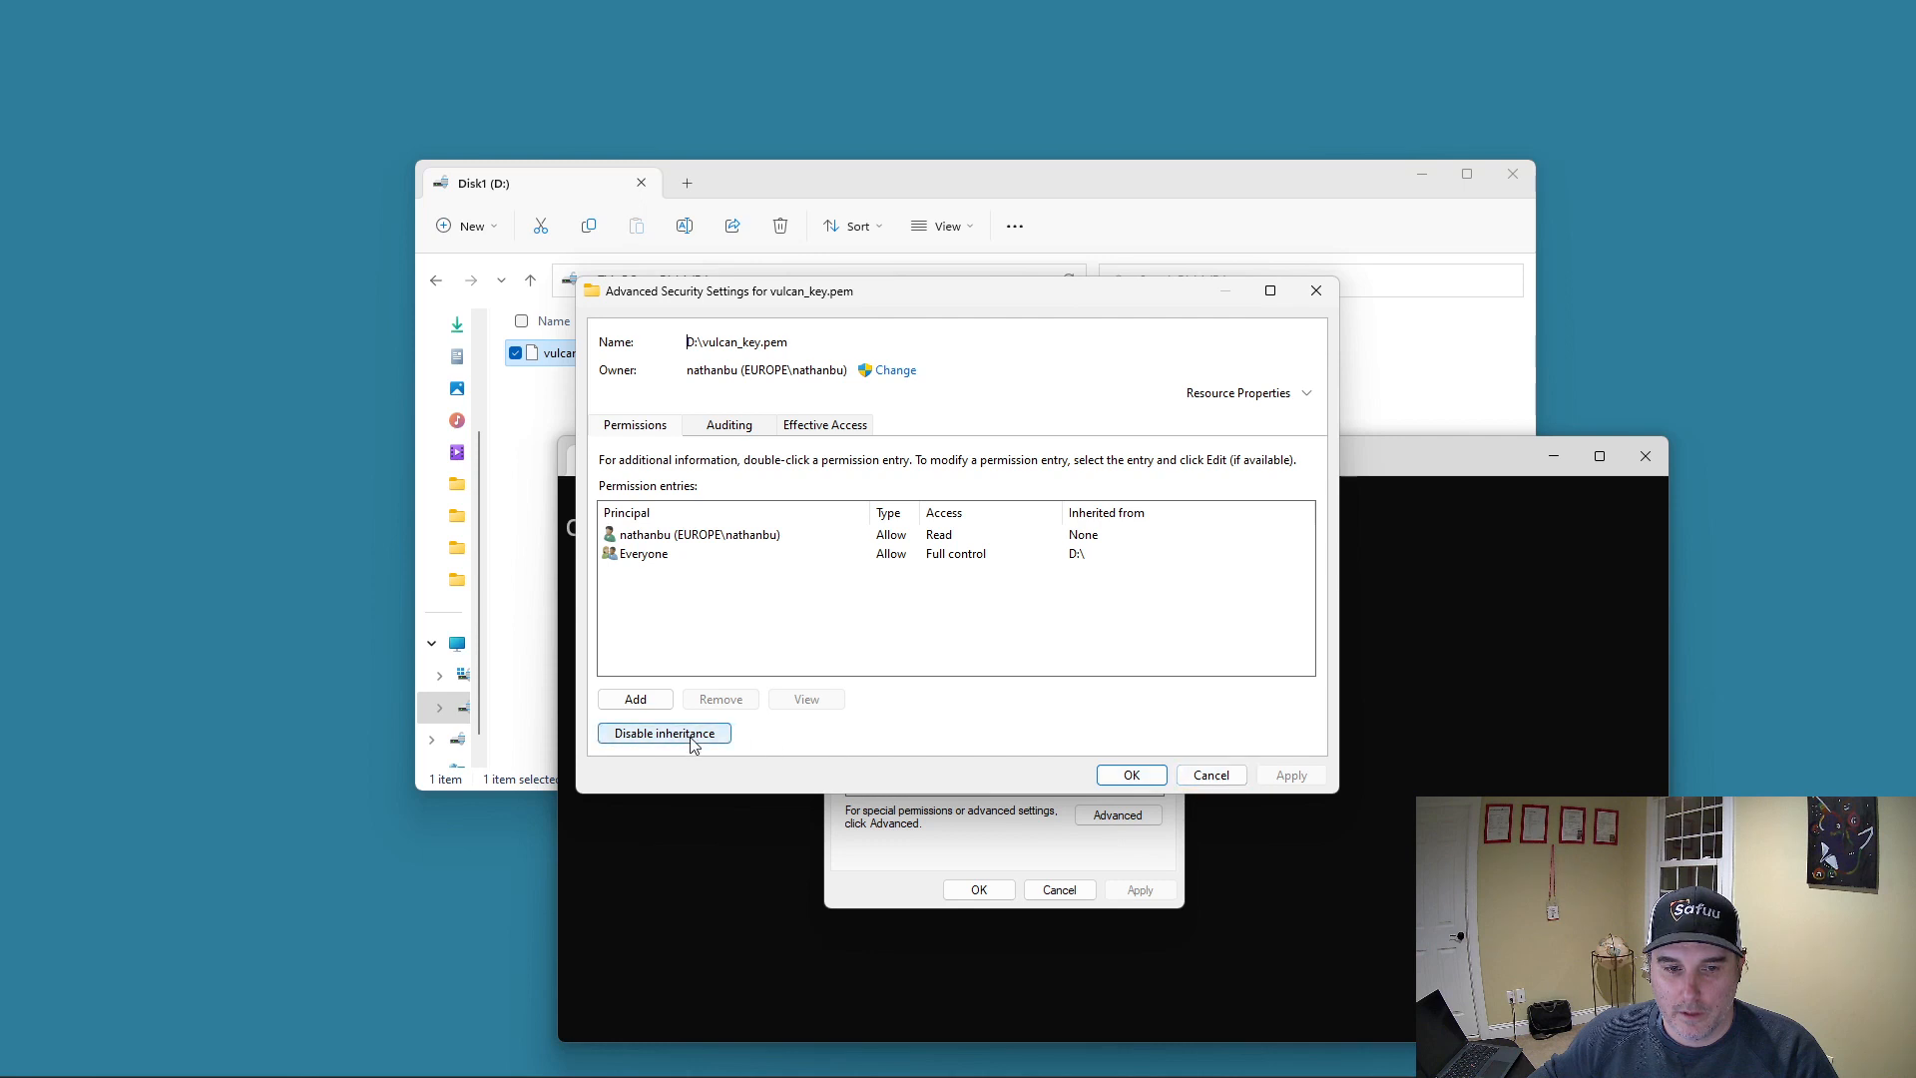
pyautogui.moveTo(685, 732)
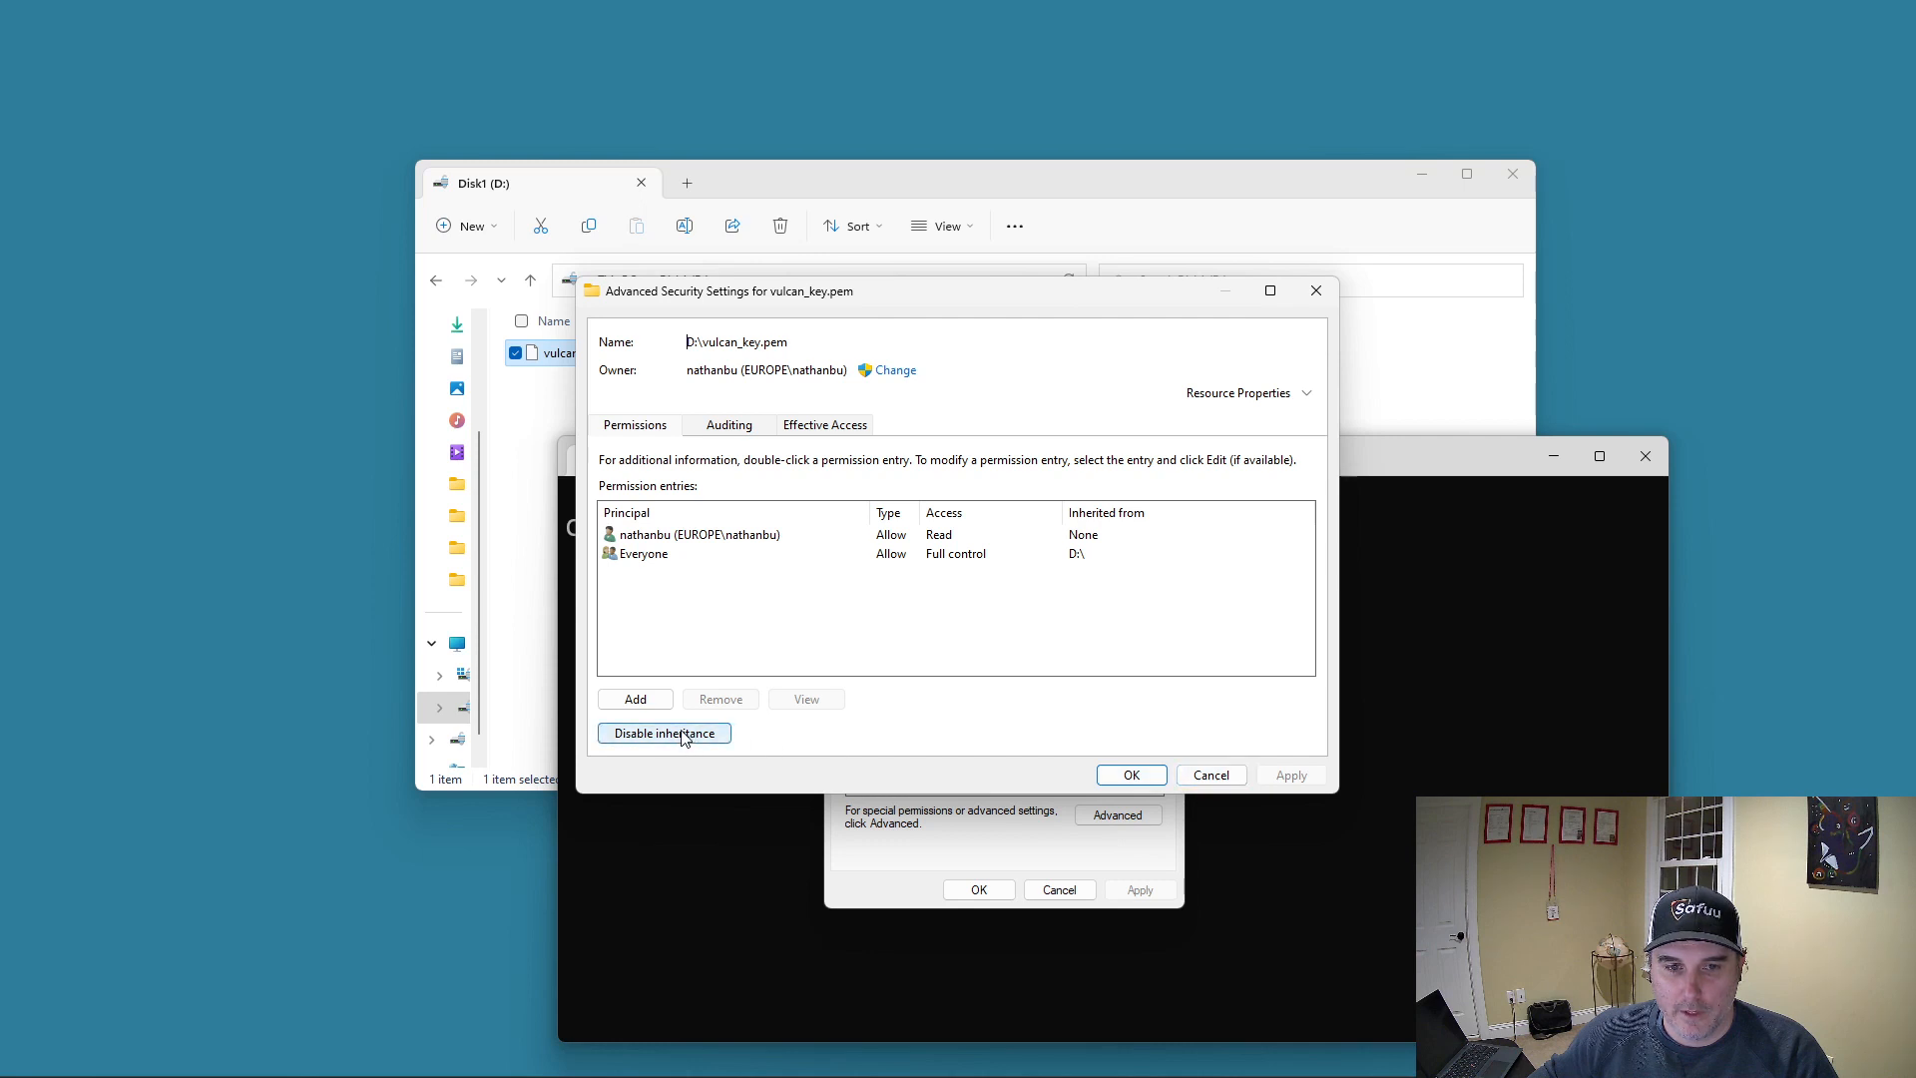
pyautogui.click(663, 733)
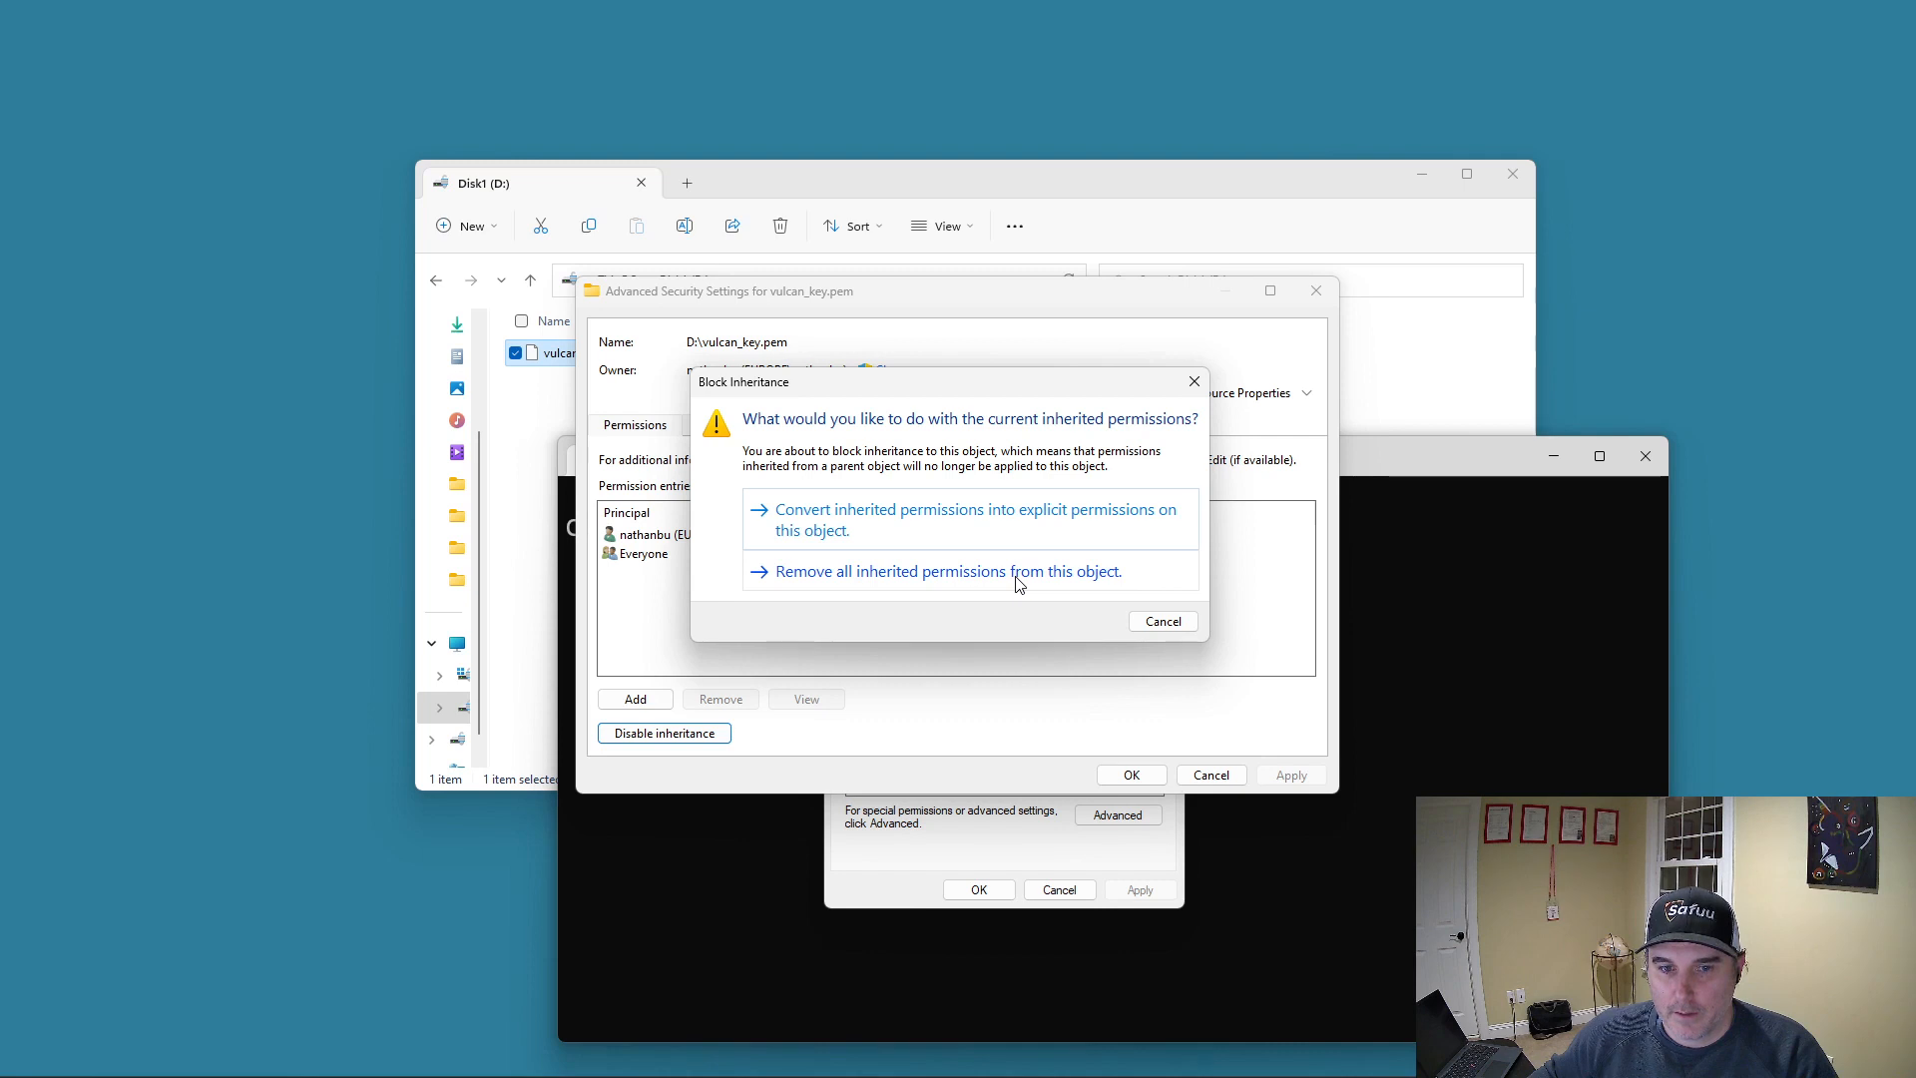
pyautogui.click(940, 571)
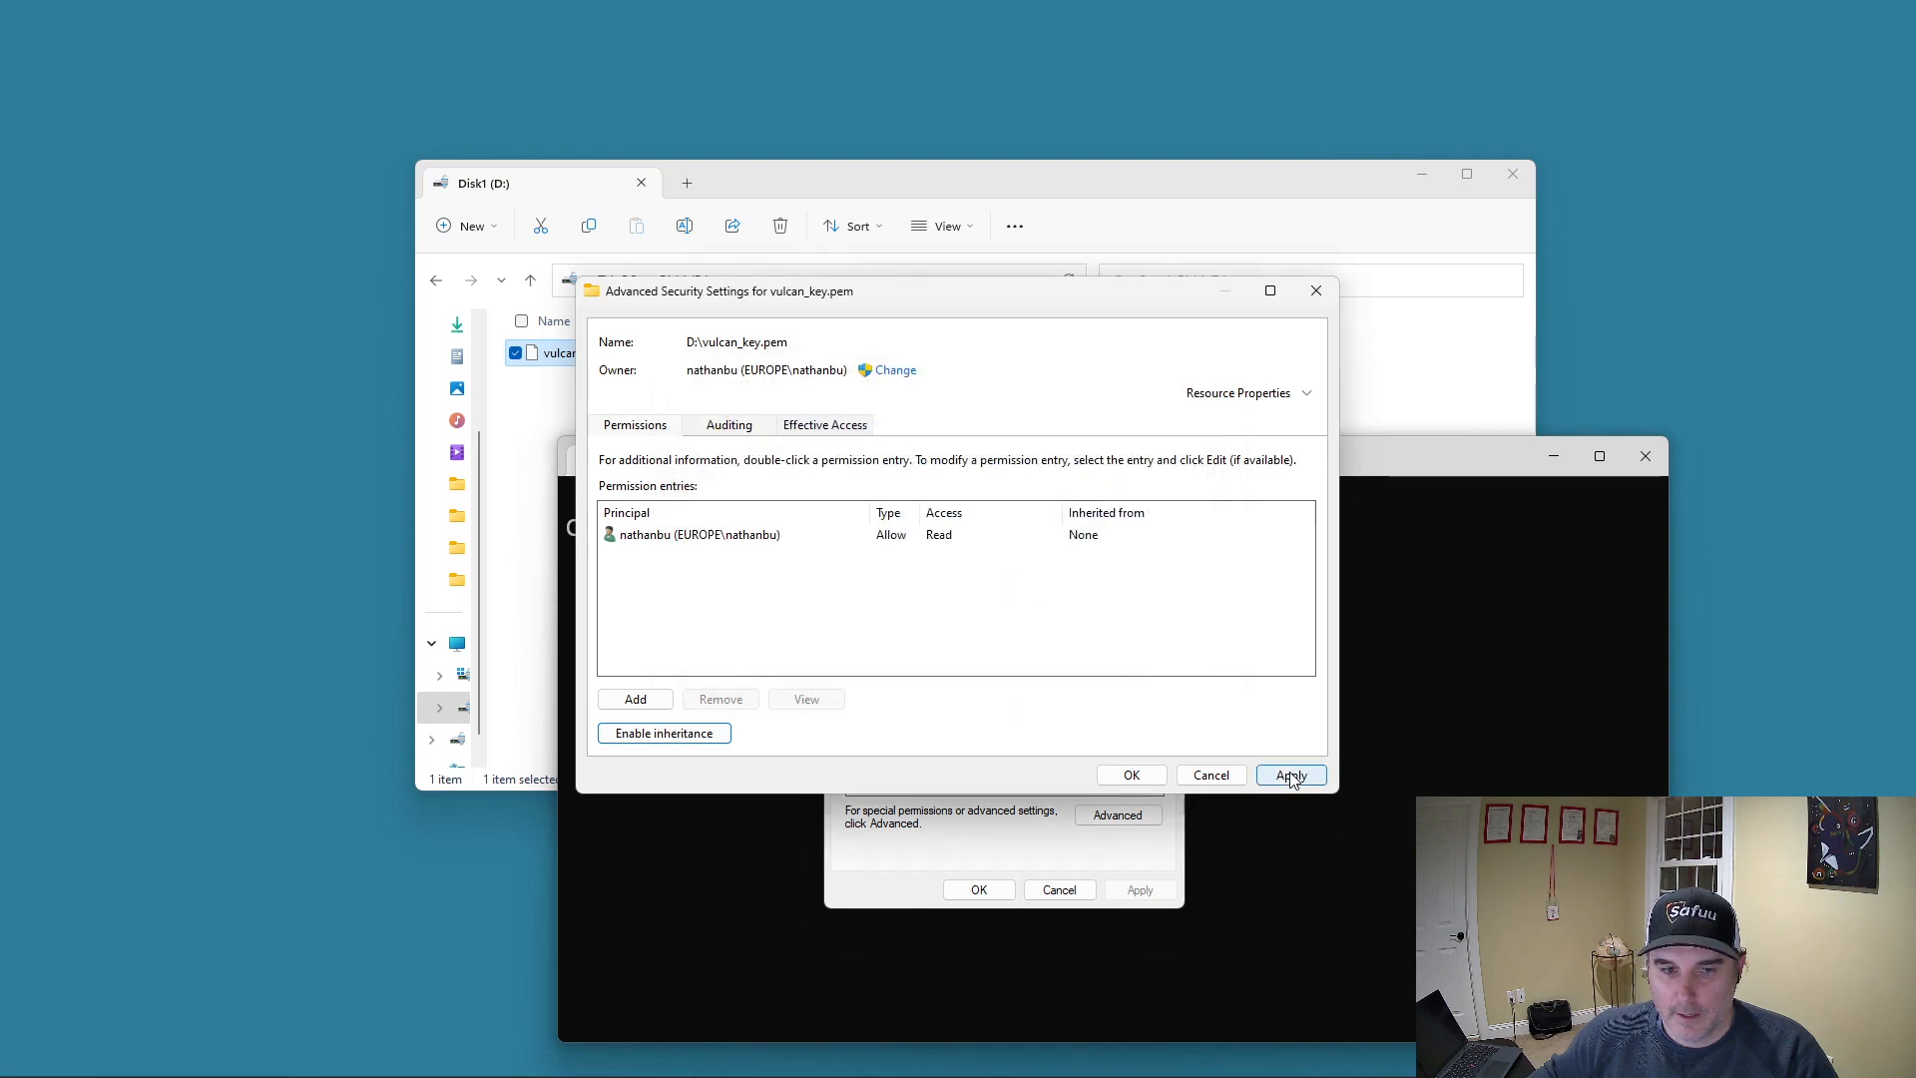
pyautogui.click(1291, 775)
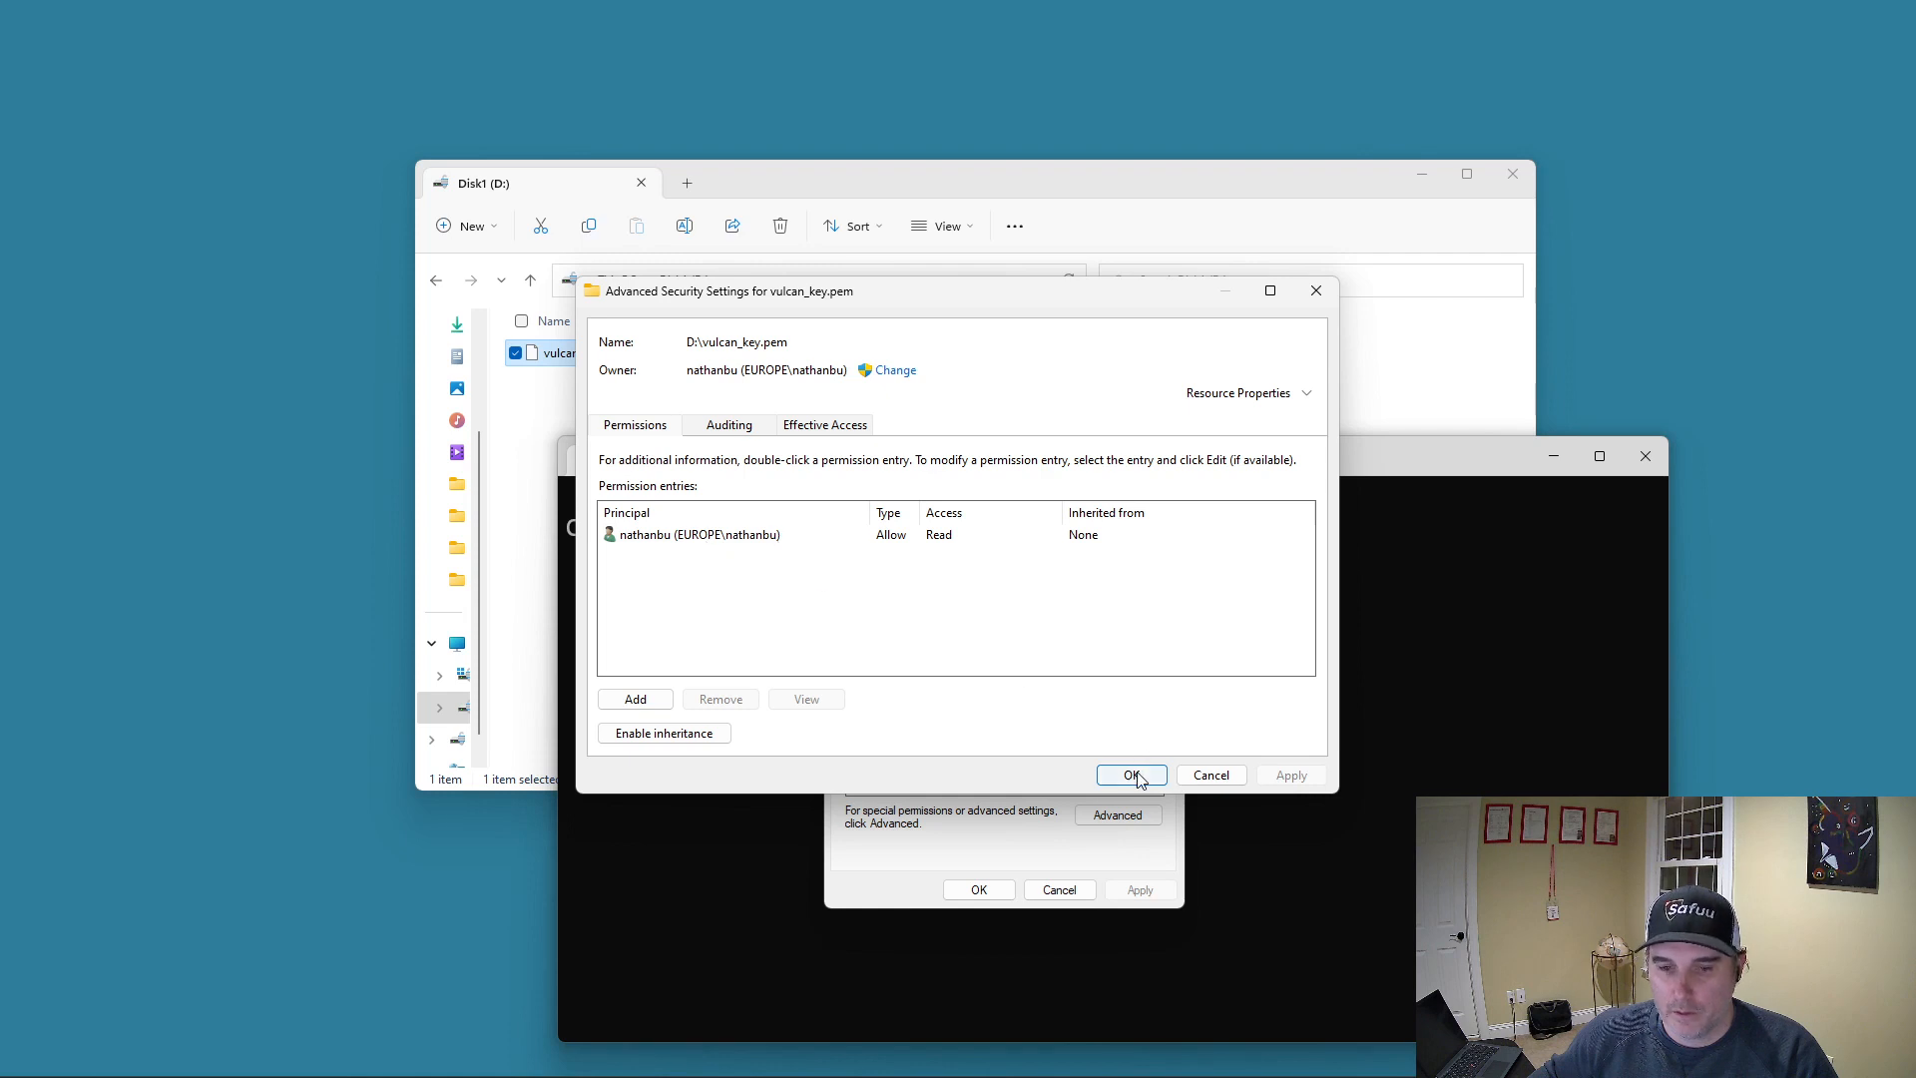
pyautogui.click(1124, 774)
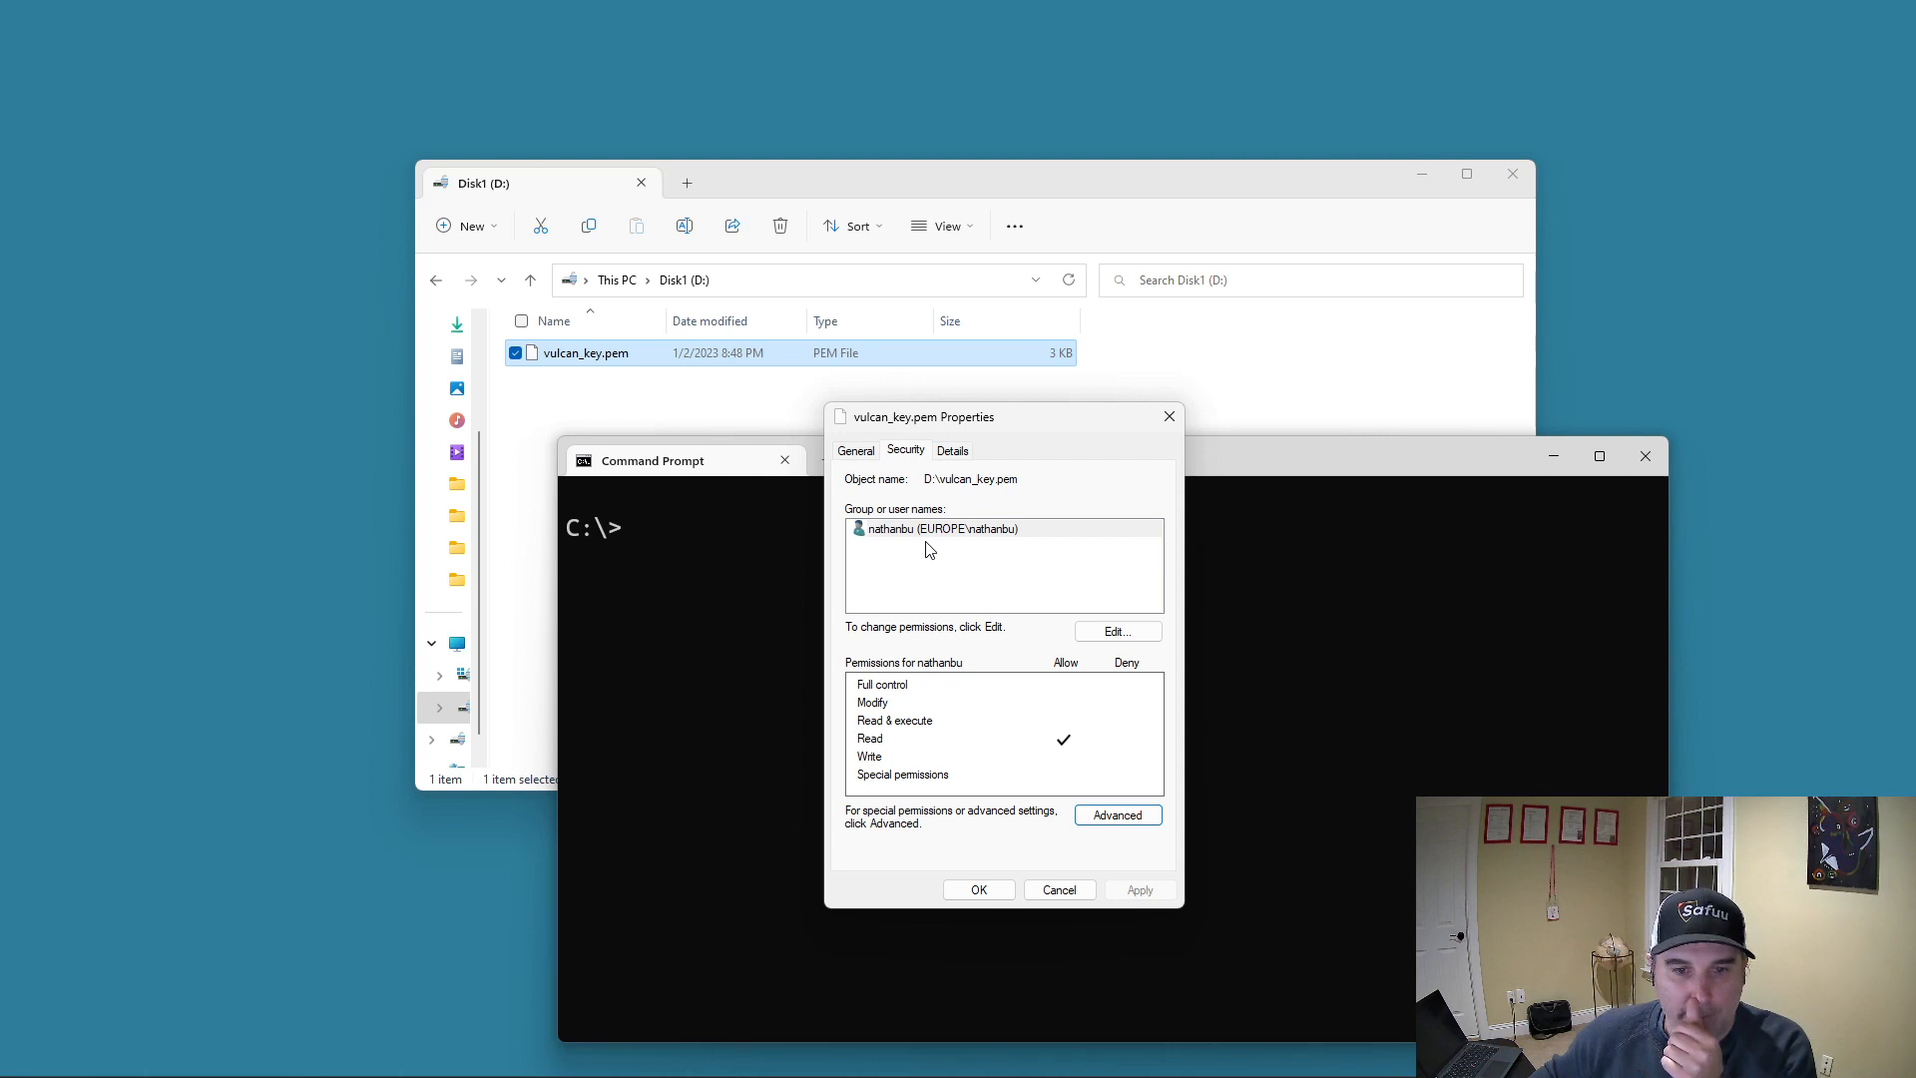
pyautogui.moveTo(910, 541)
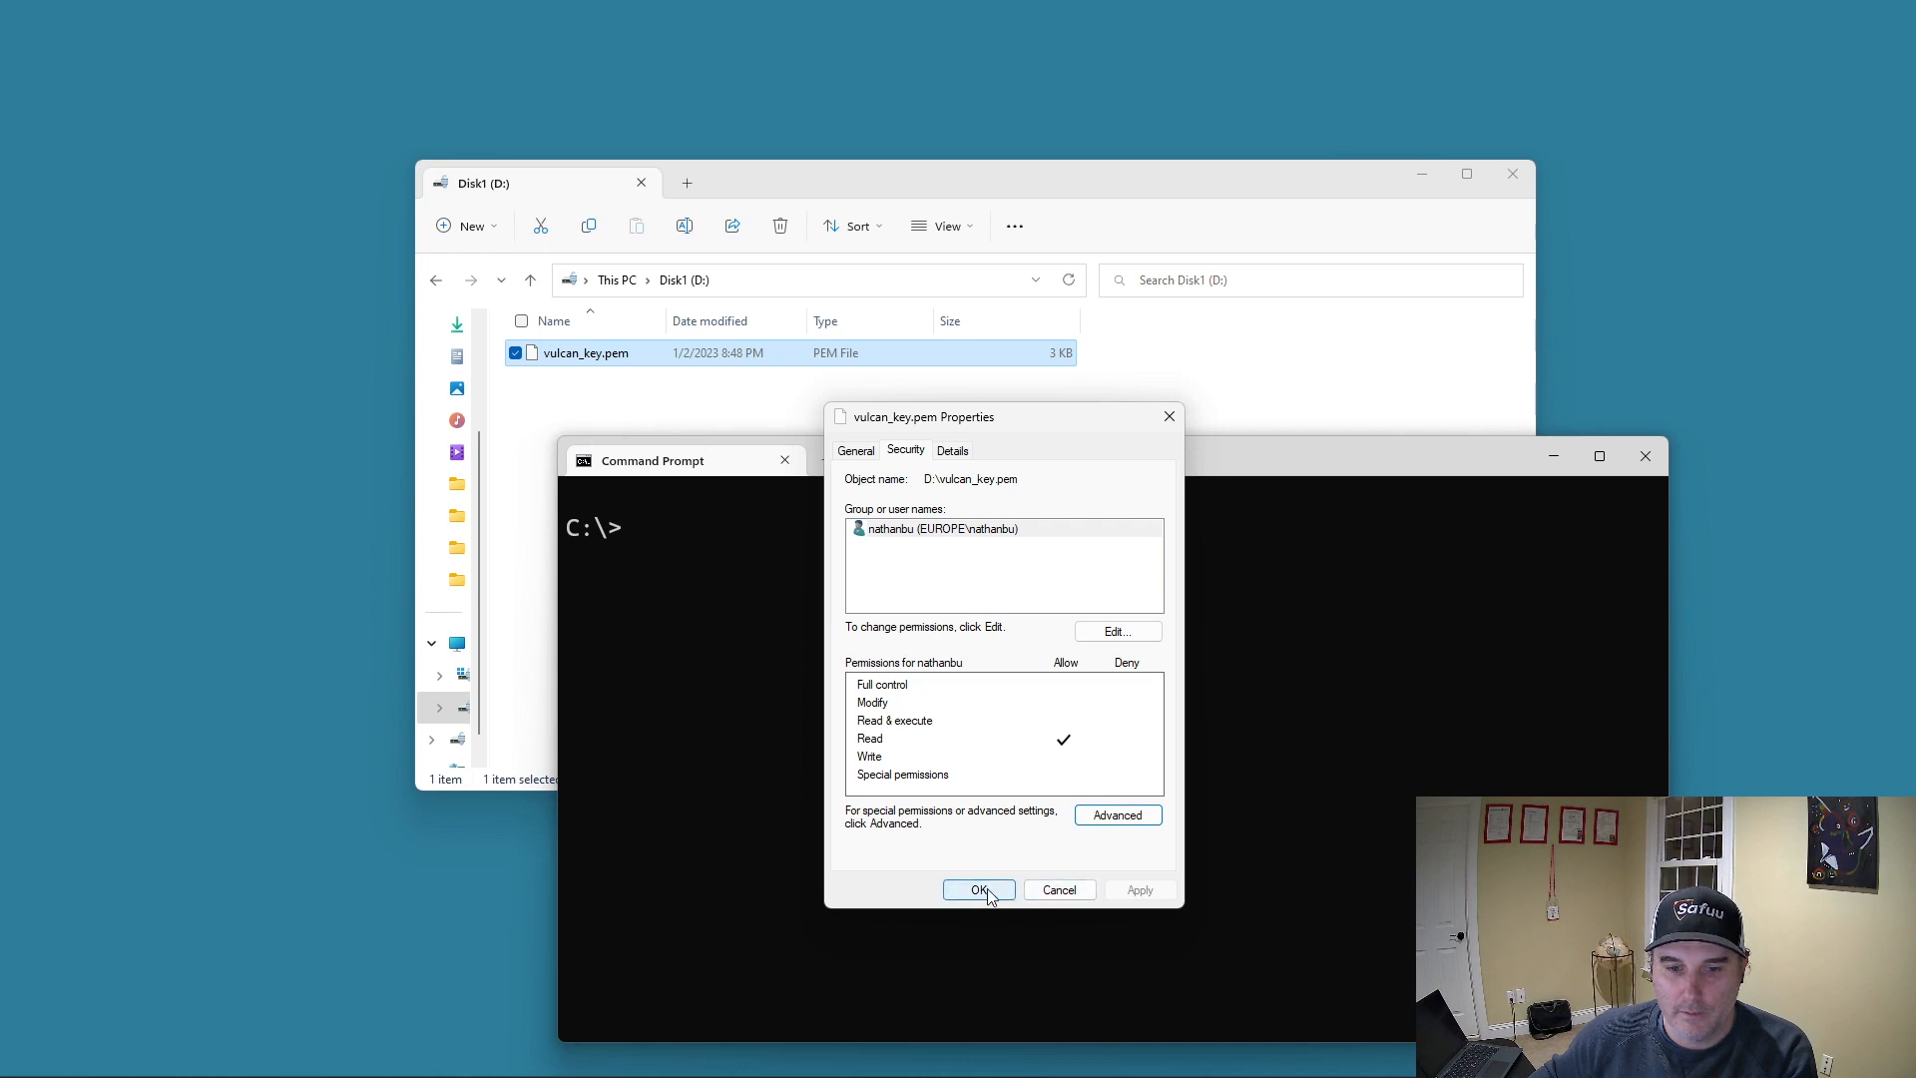
pyautogui.click(978, 891)
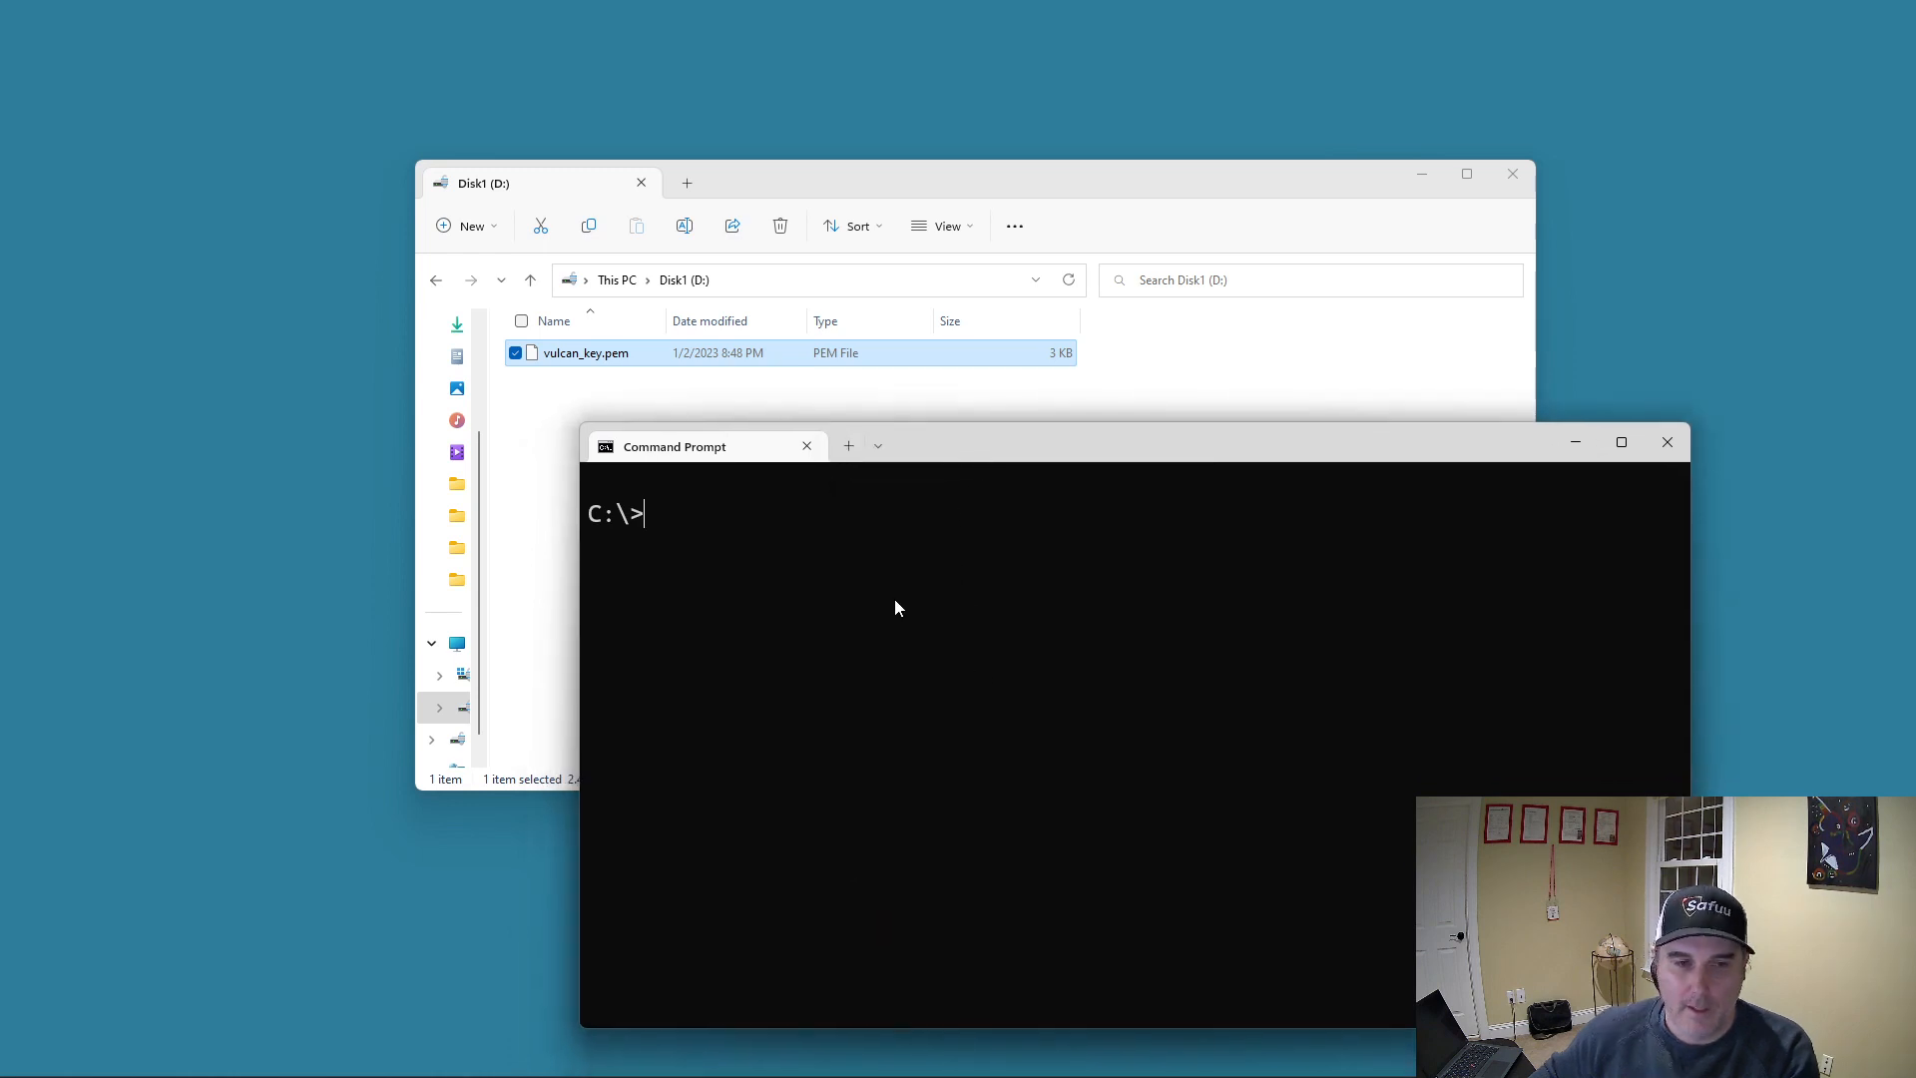
pyautogui.write('ssh -i D:\\vulcan_key.pem azureuser@4.246.175.111')
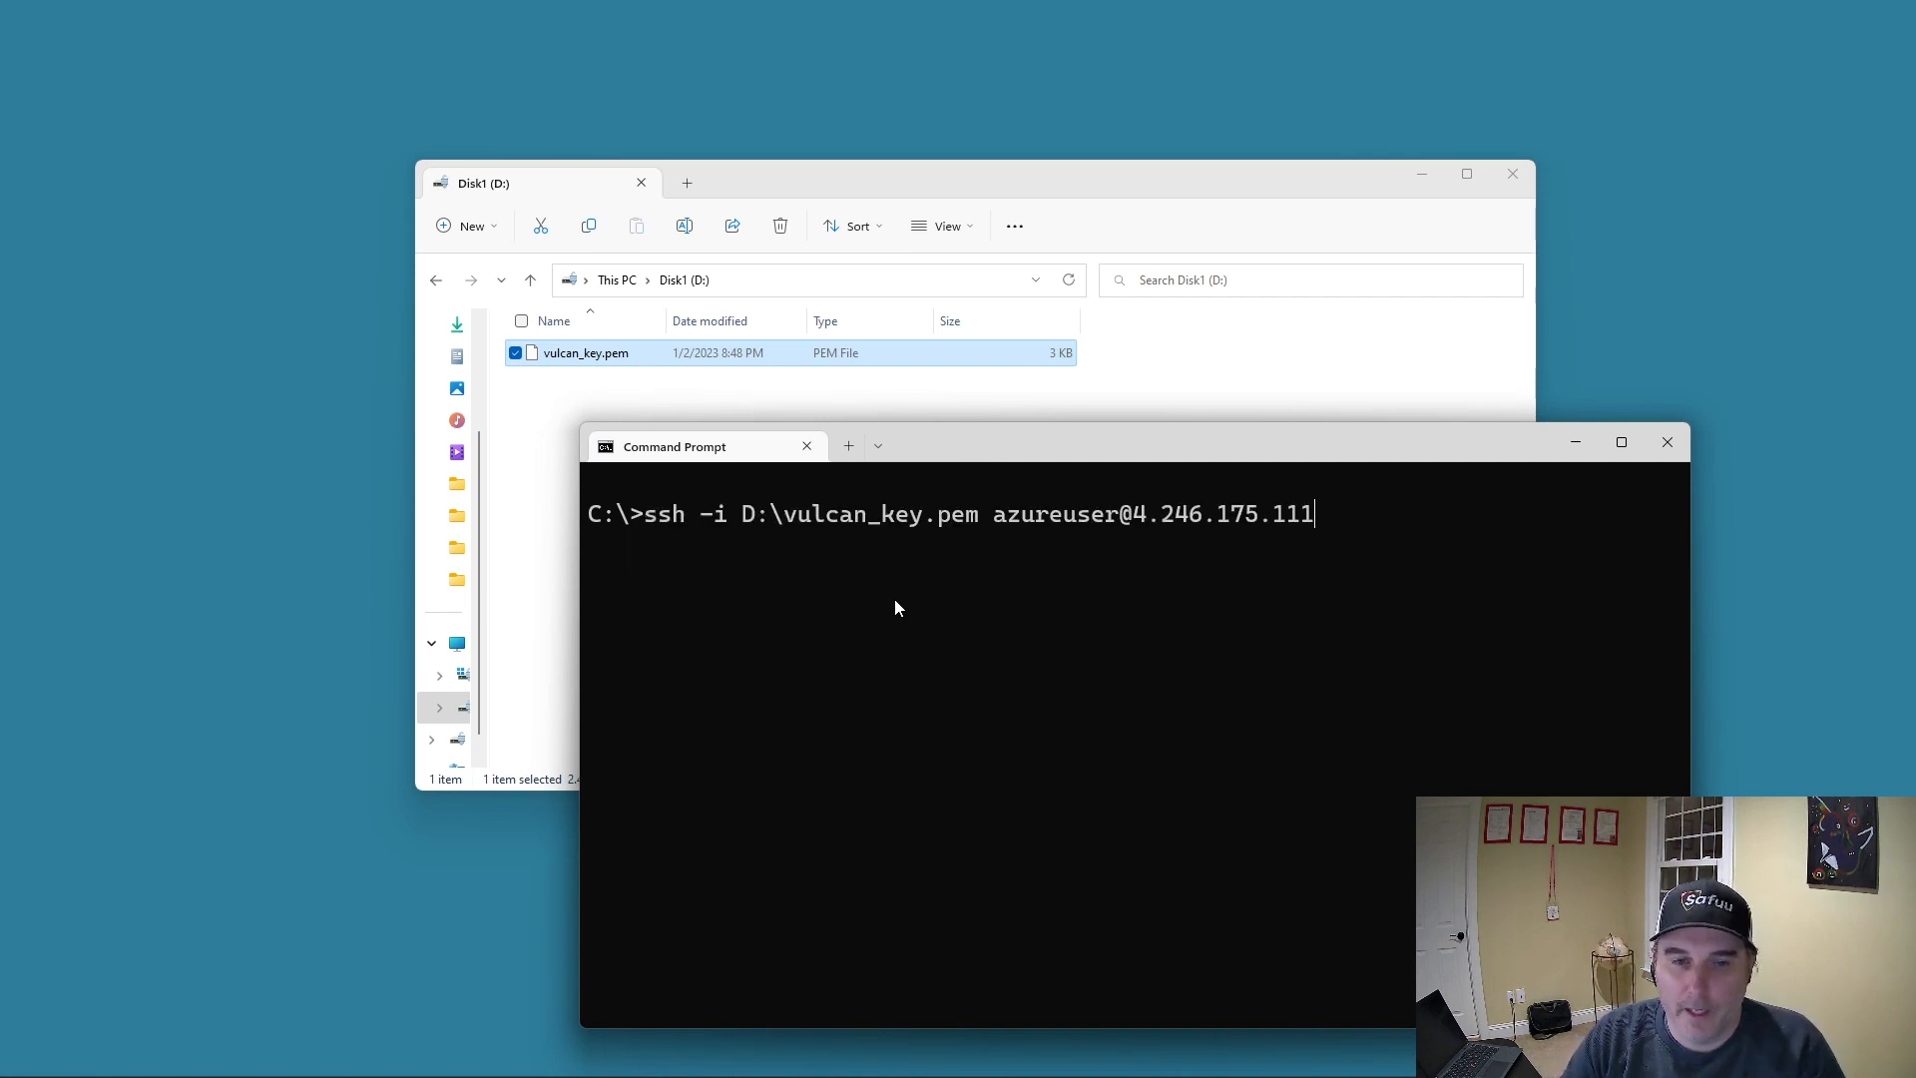
pyautogui.moveTo(754, 525)
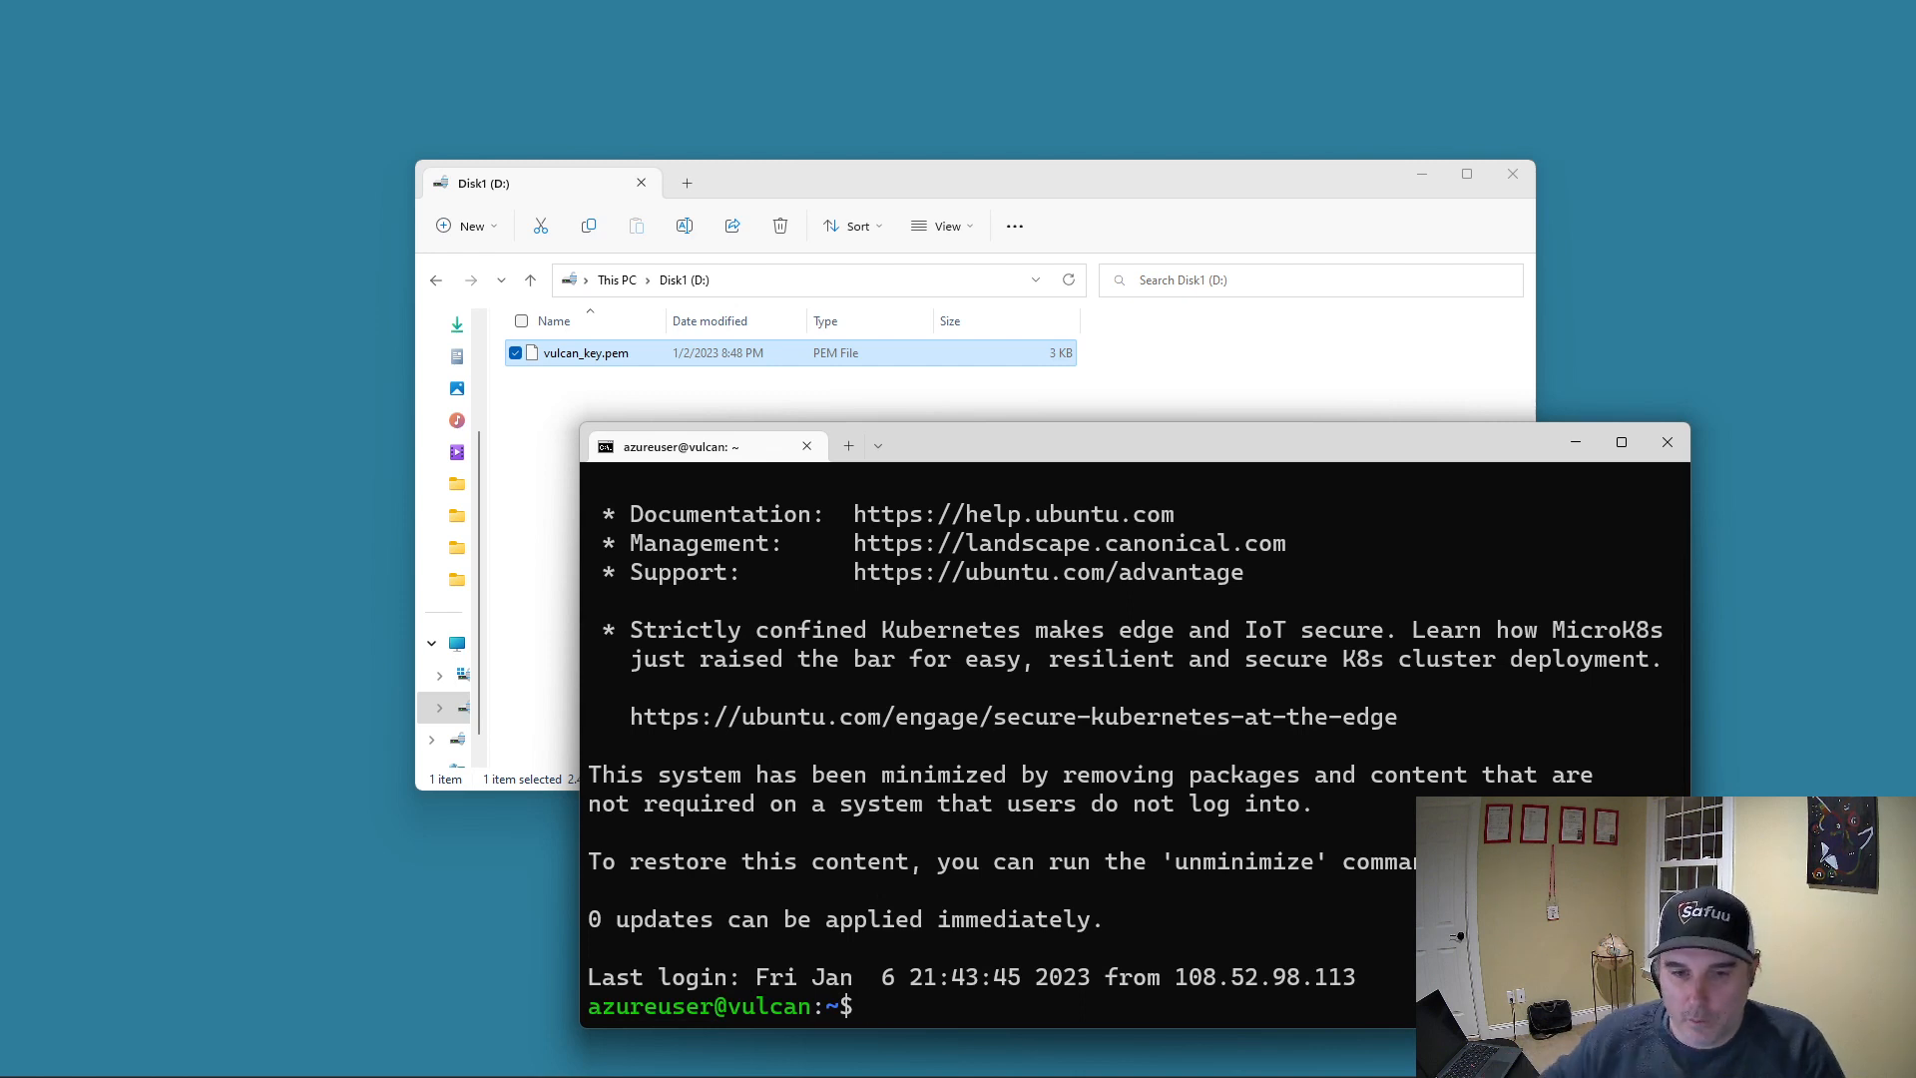
pyautogui.moveTo(1014, 599)
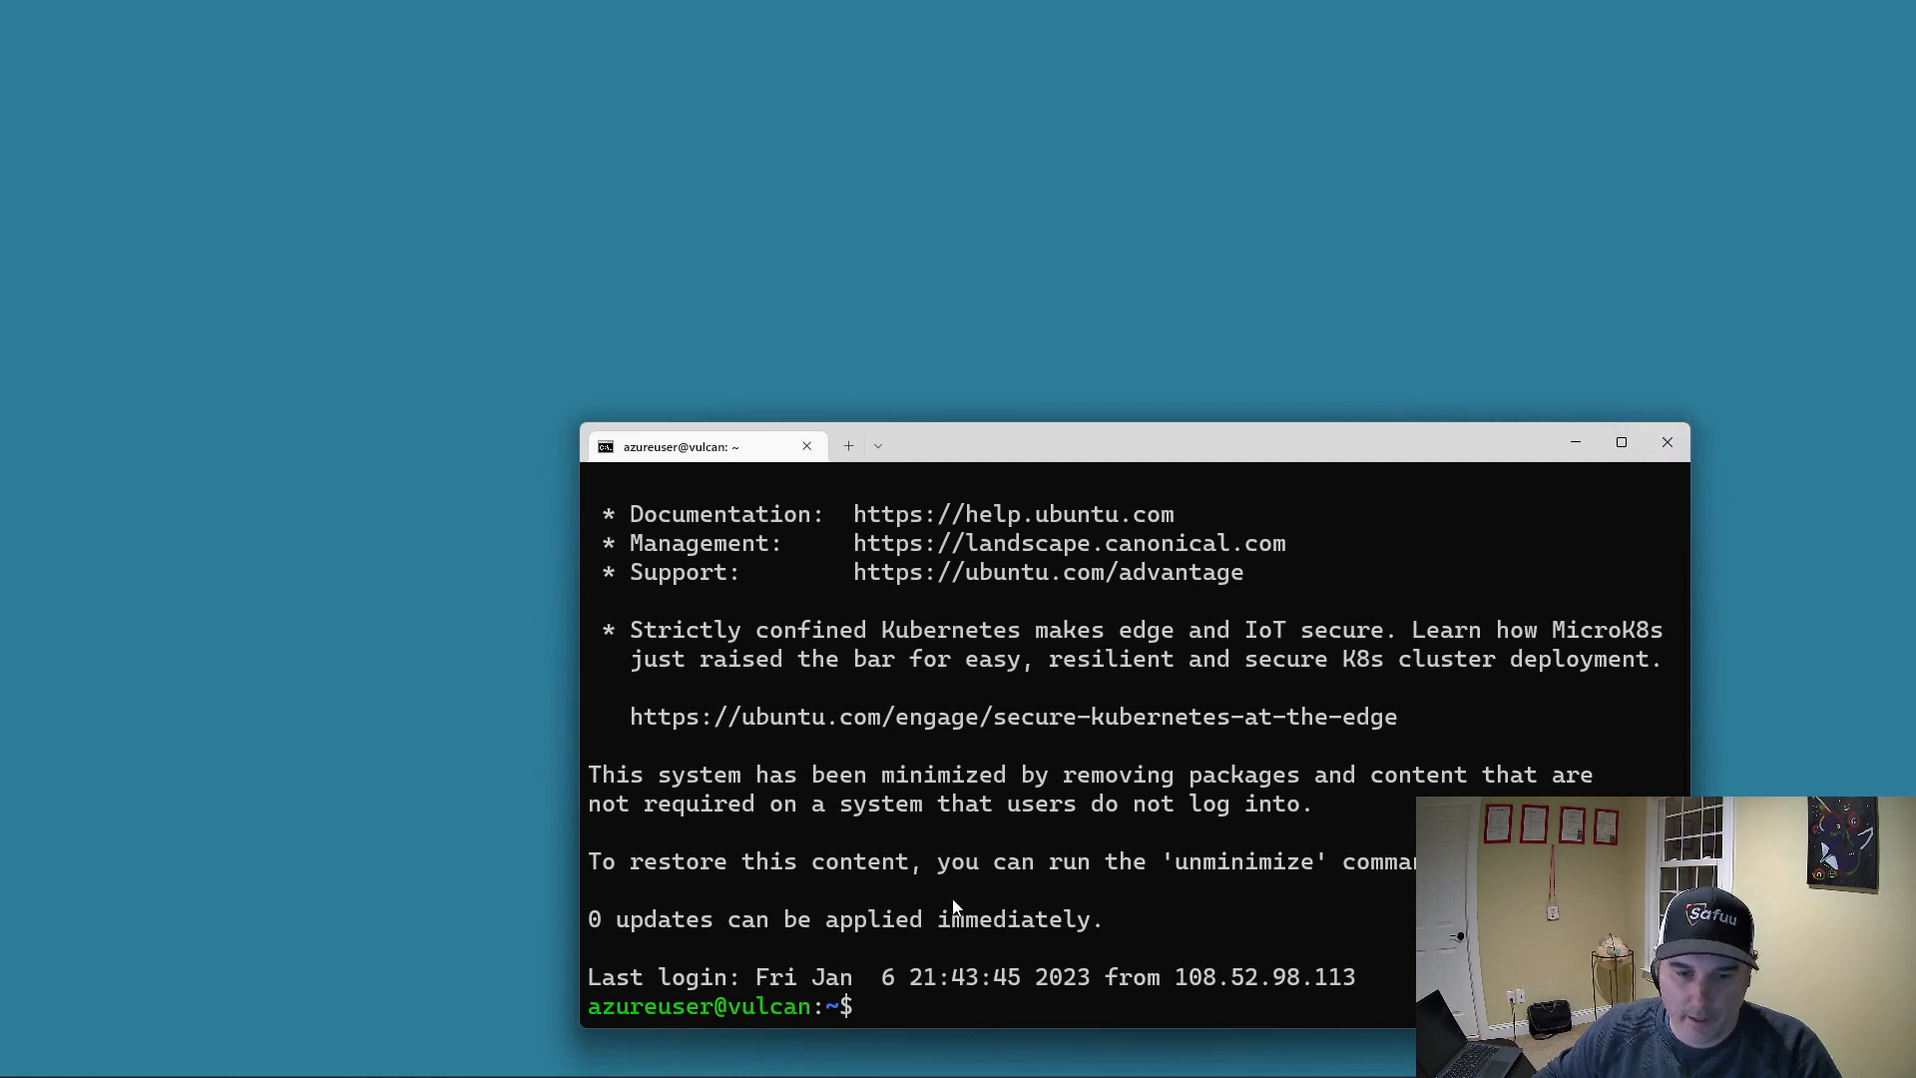
# Exit the session, retry ssh while D: is locked, and enter the BitLocker password for drive D.
pyautogui.write('exit')
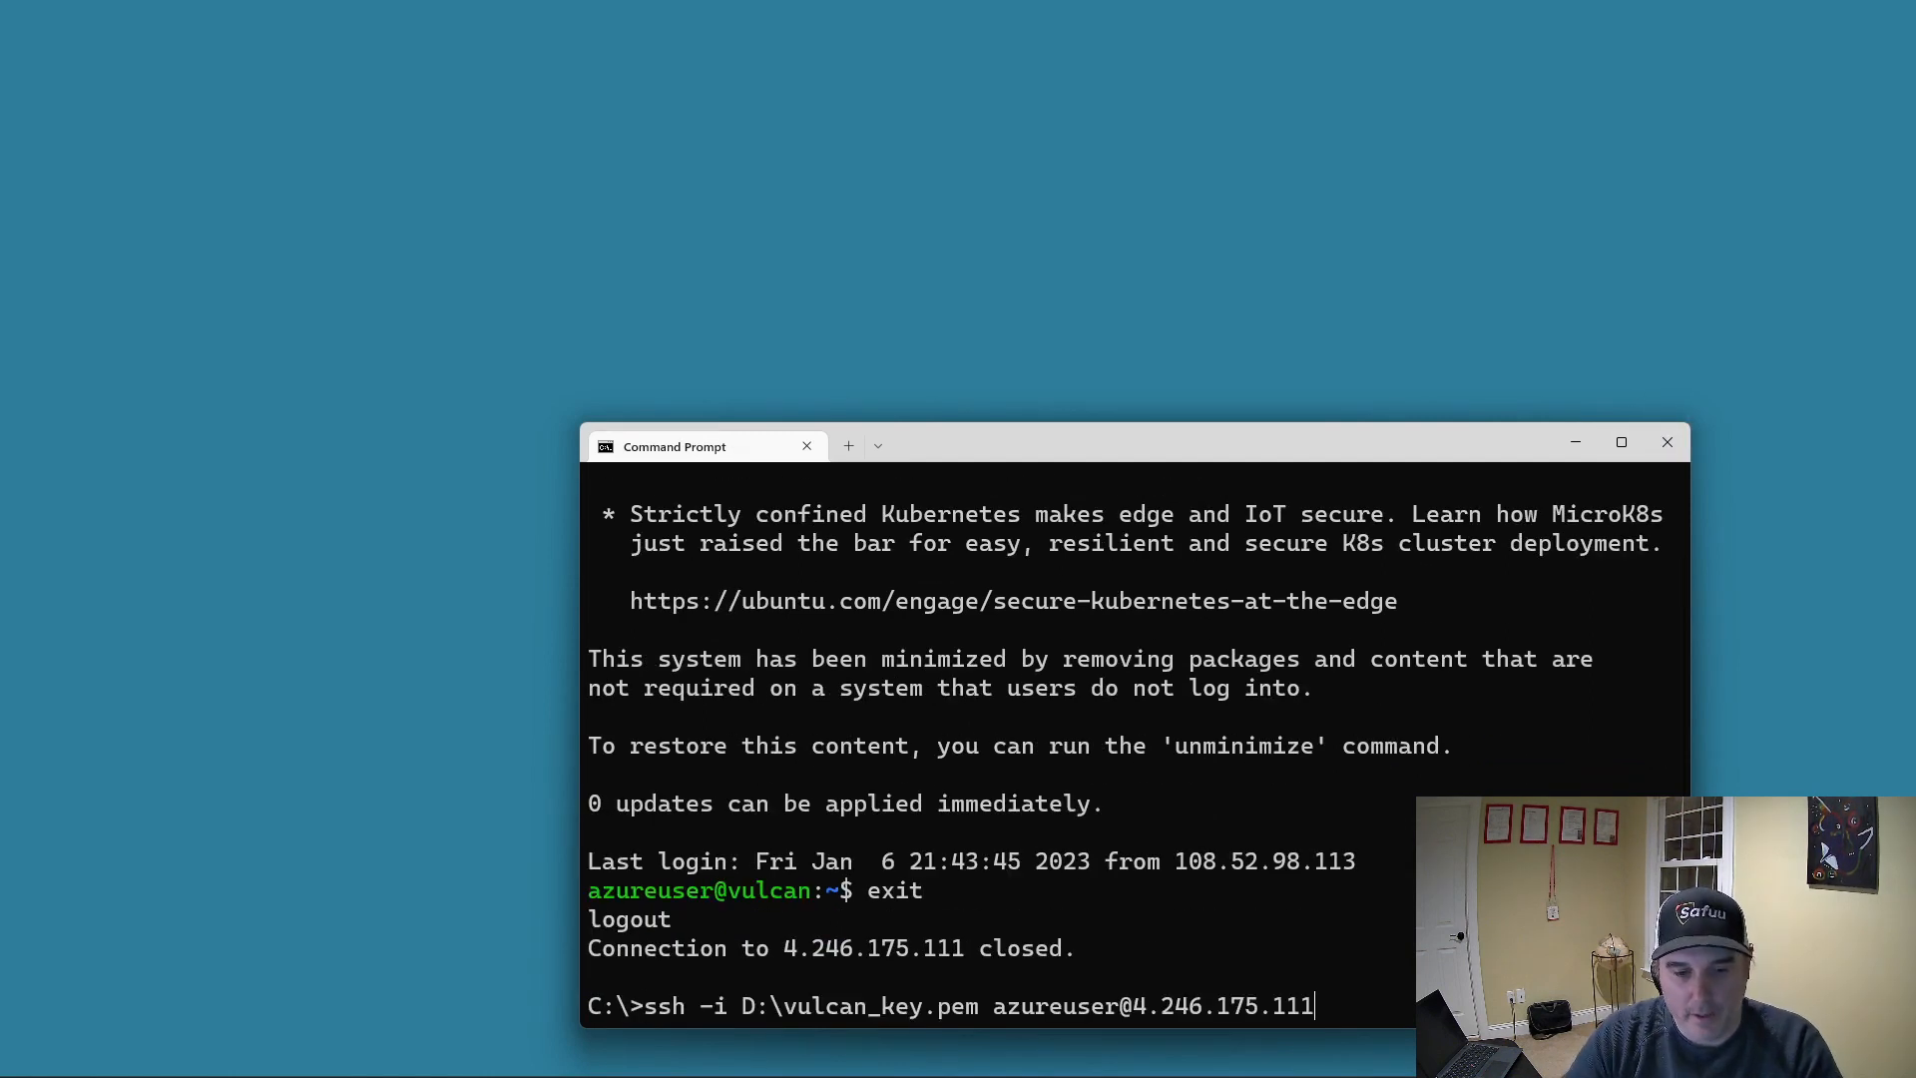
pyautogui.press('enter')
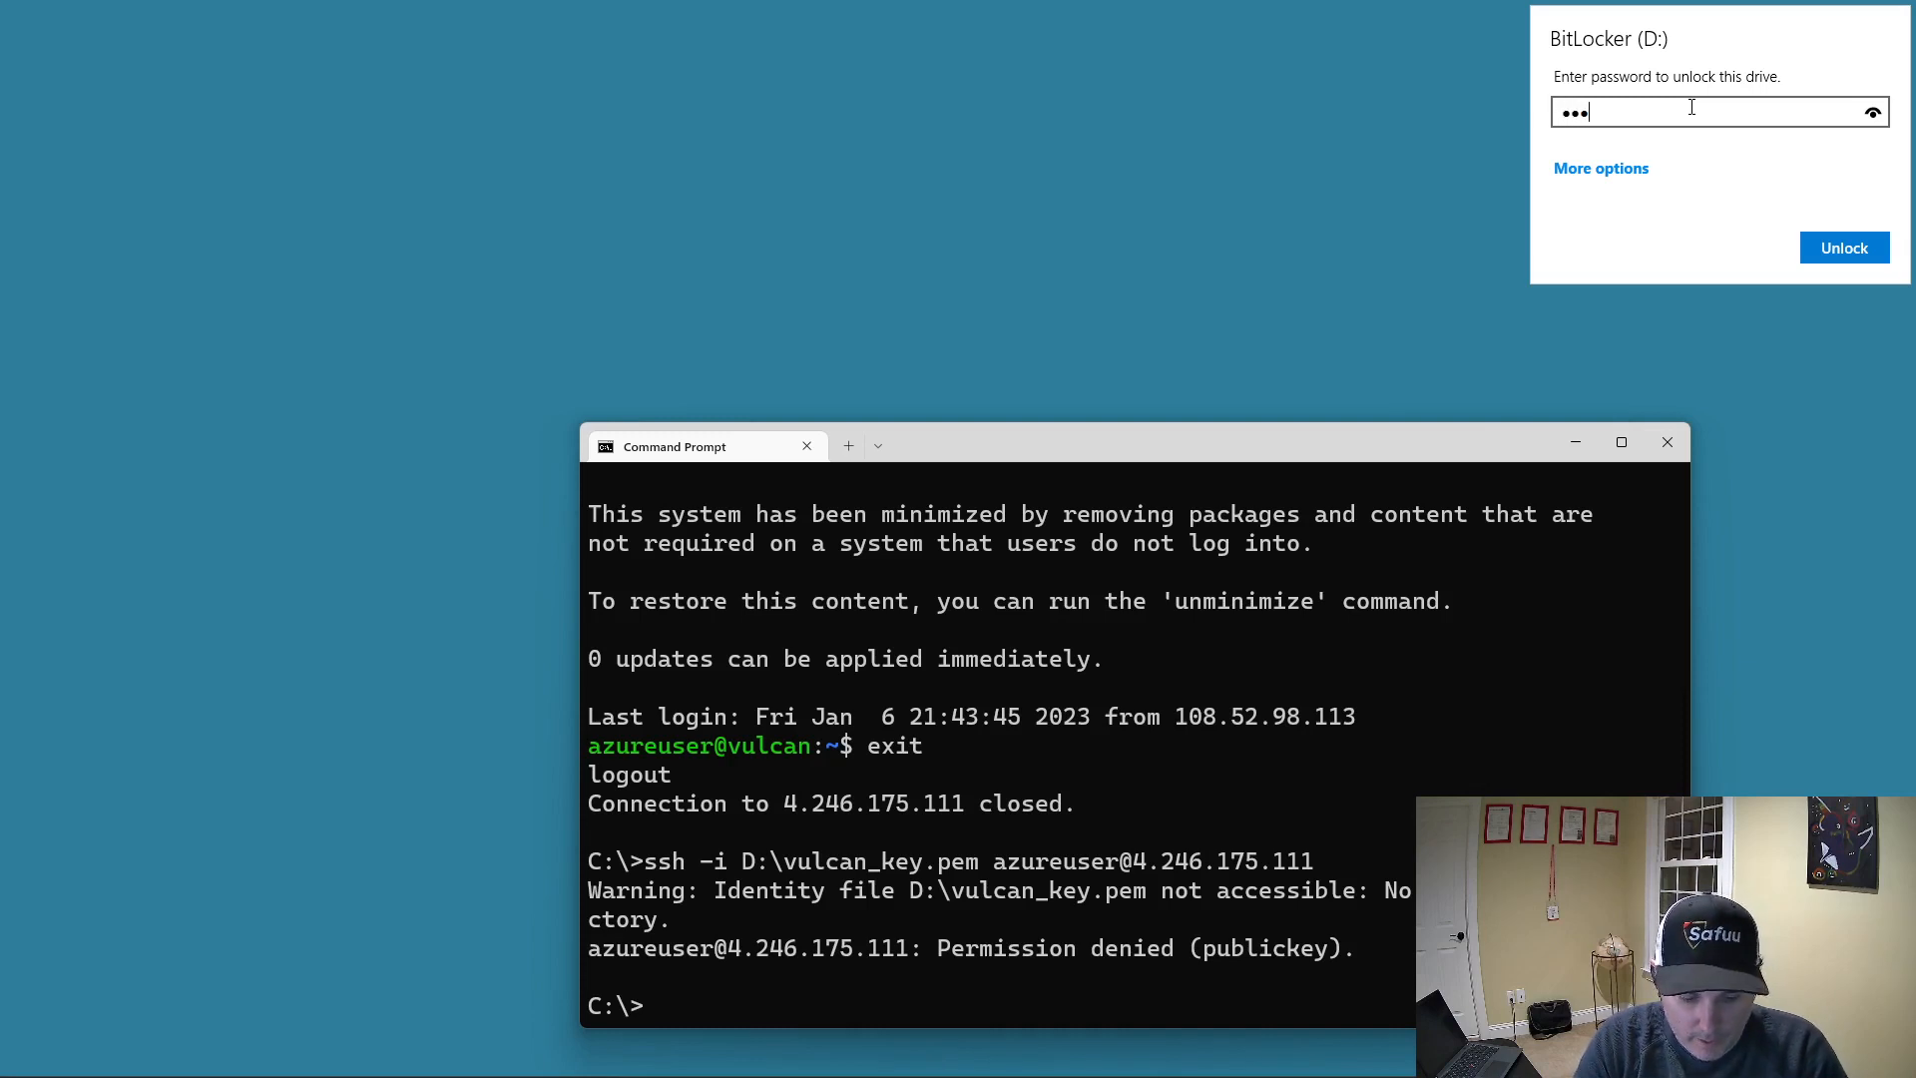
pyautogui.write('password')
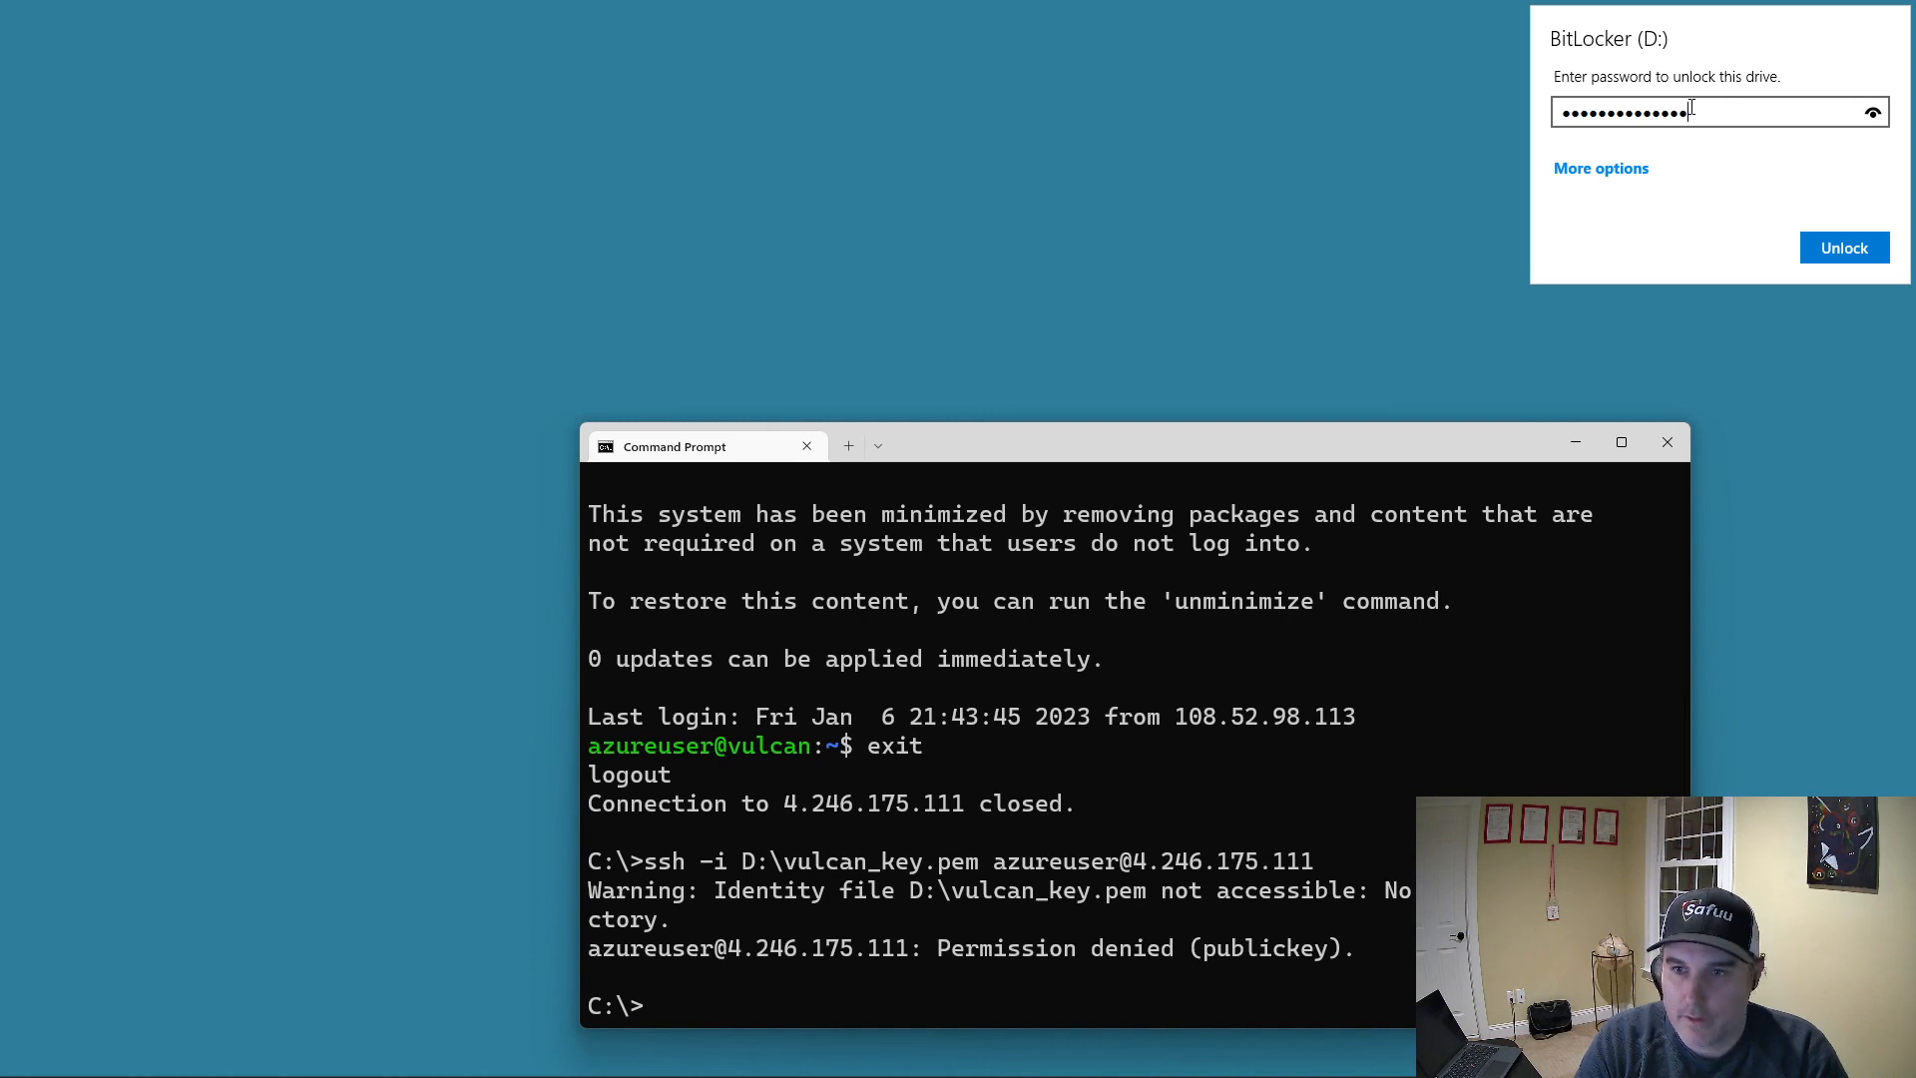
pyautogui.click(1842, 248)
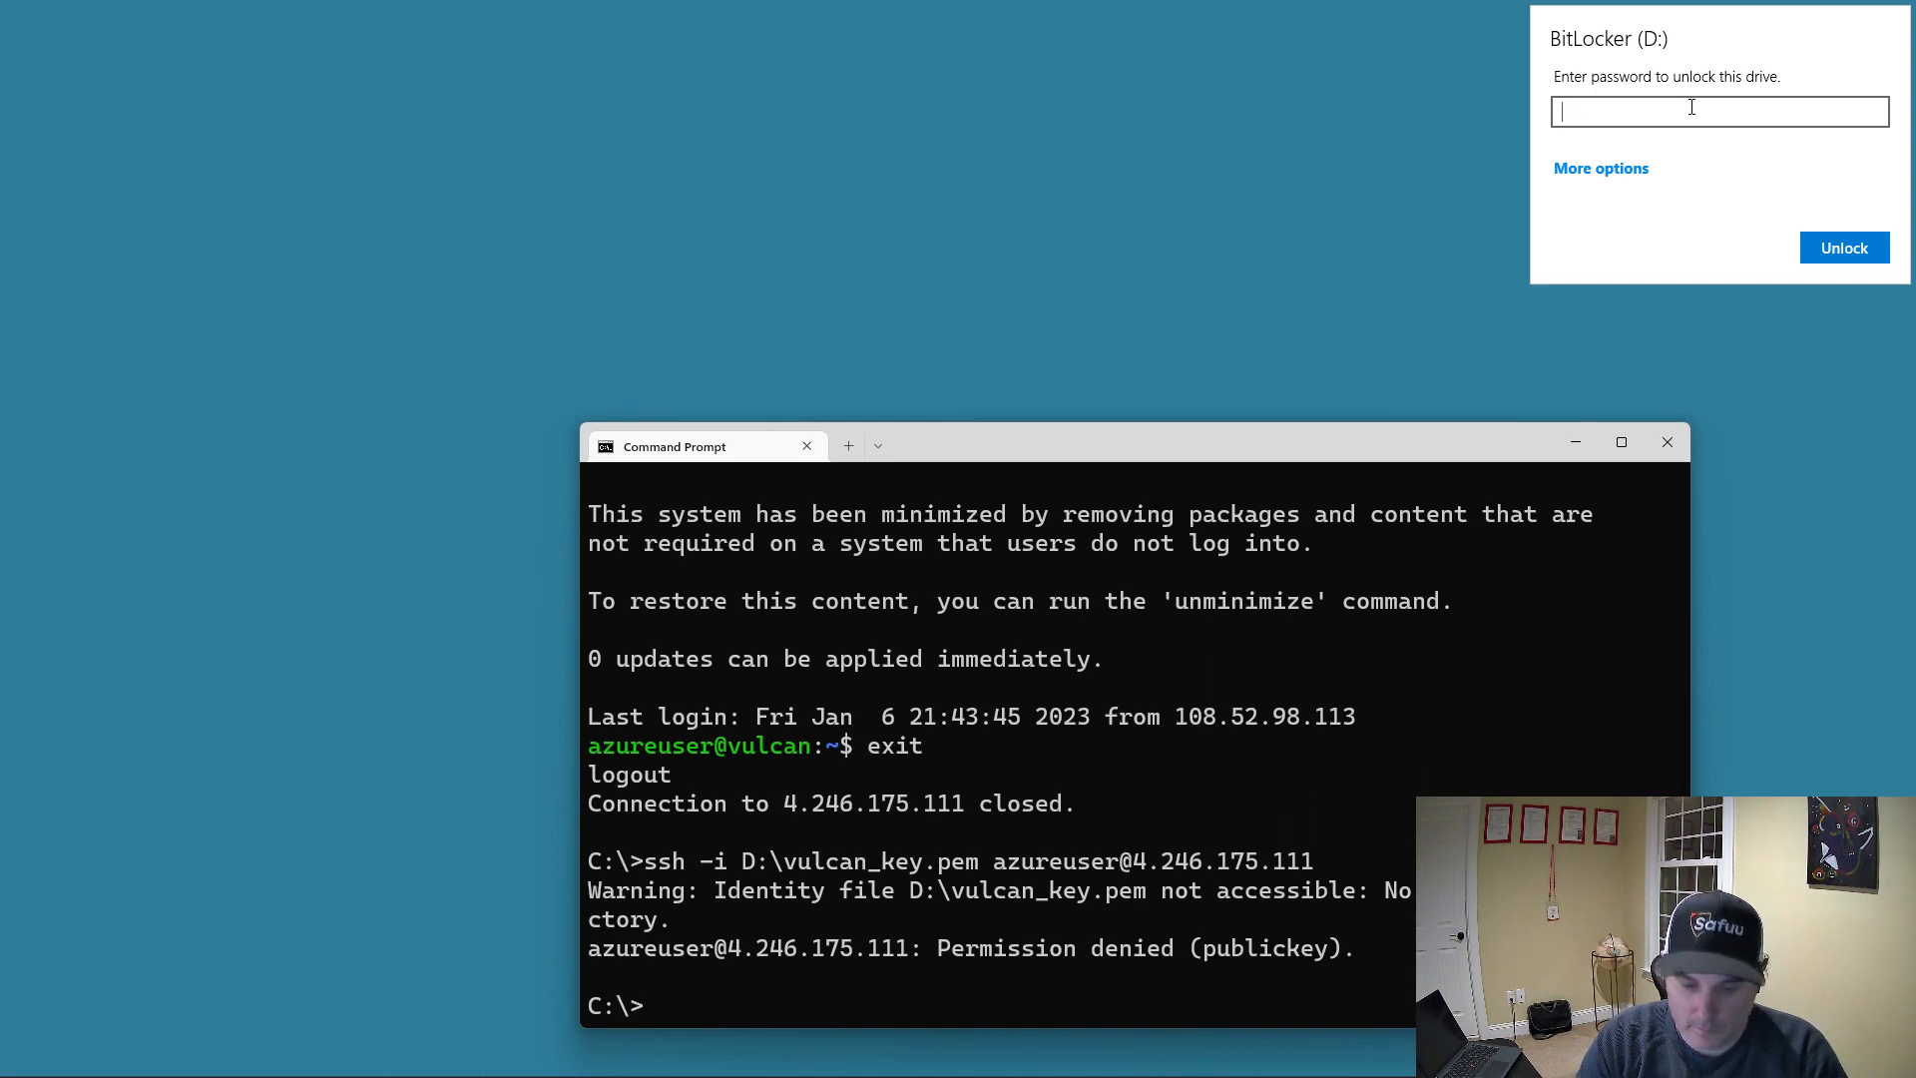
pyautogui.write('password')
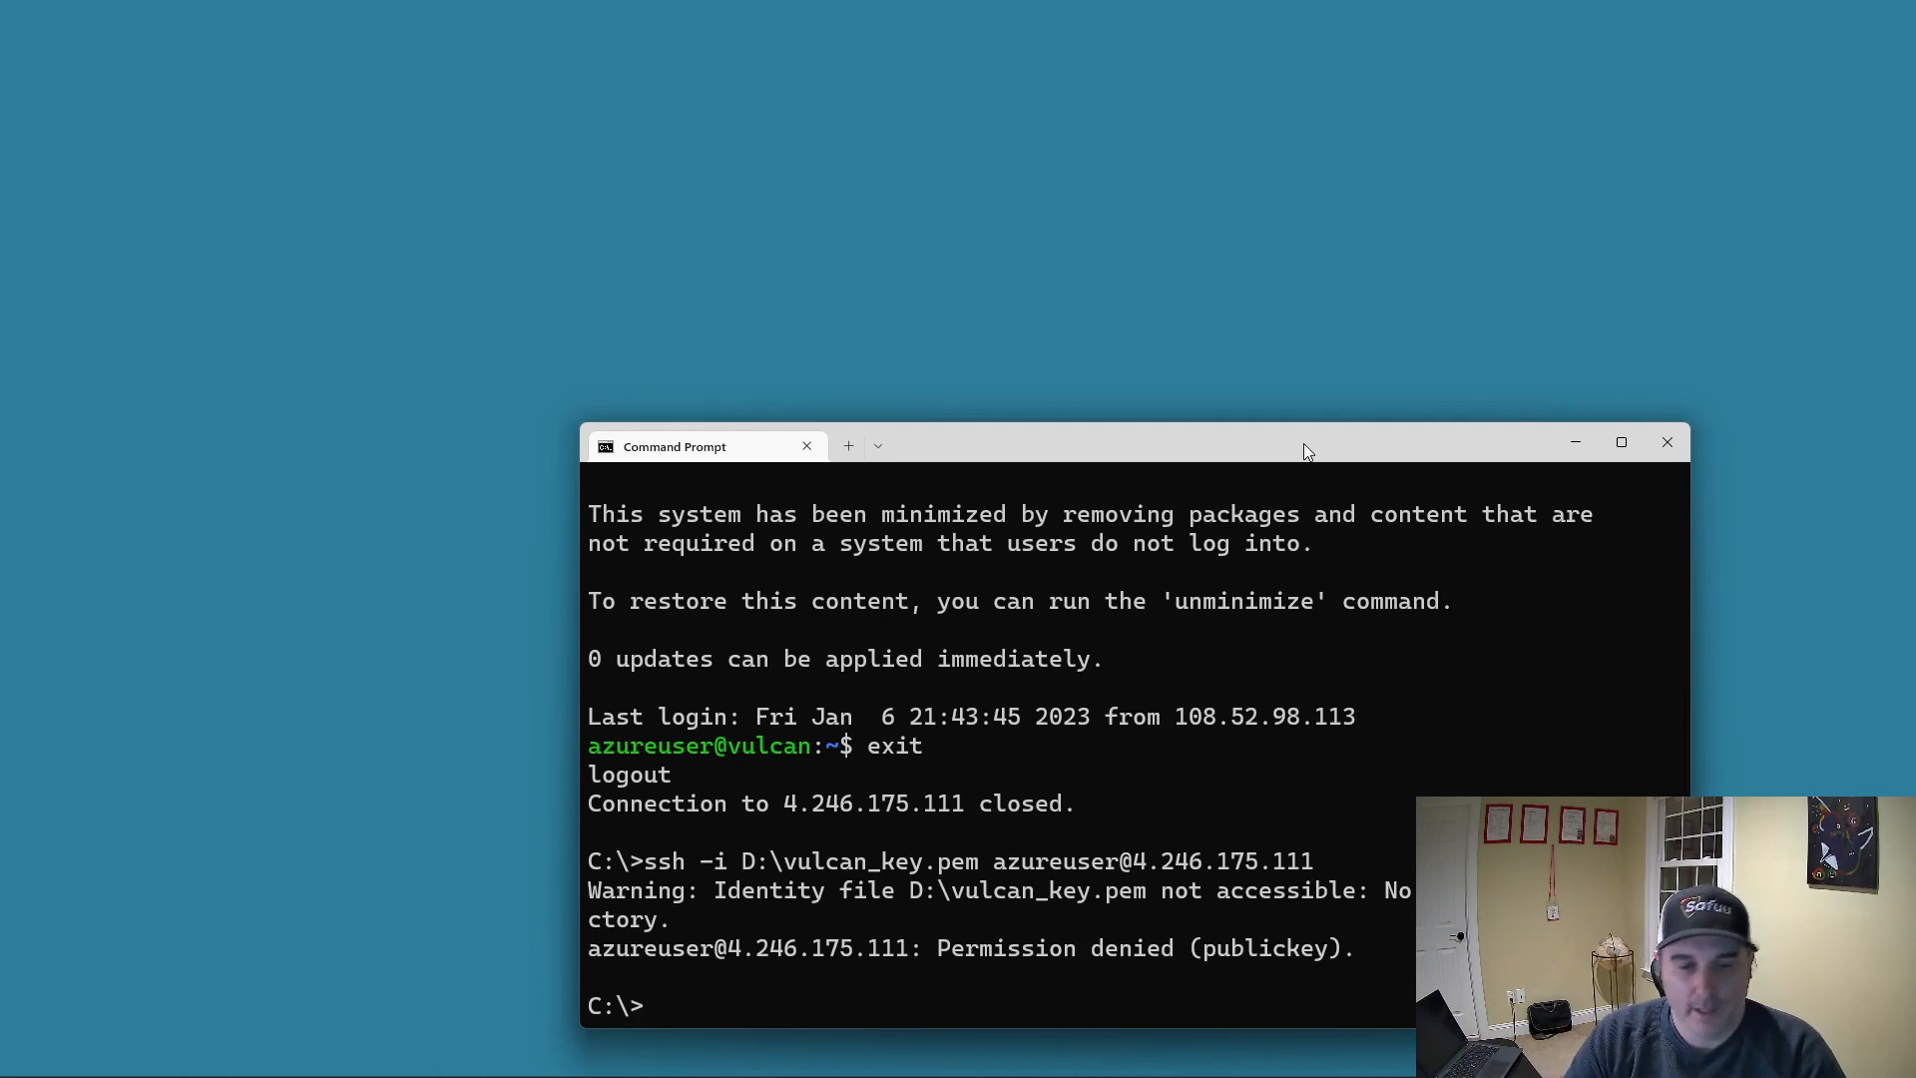
# Rerun the ssh command to log in as azureuser and clear the terminal screen.
pyautogui.write('ssh -i D:\\vulcan_key.pem azureuser@4.246.175.111')
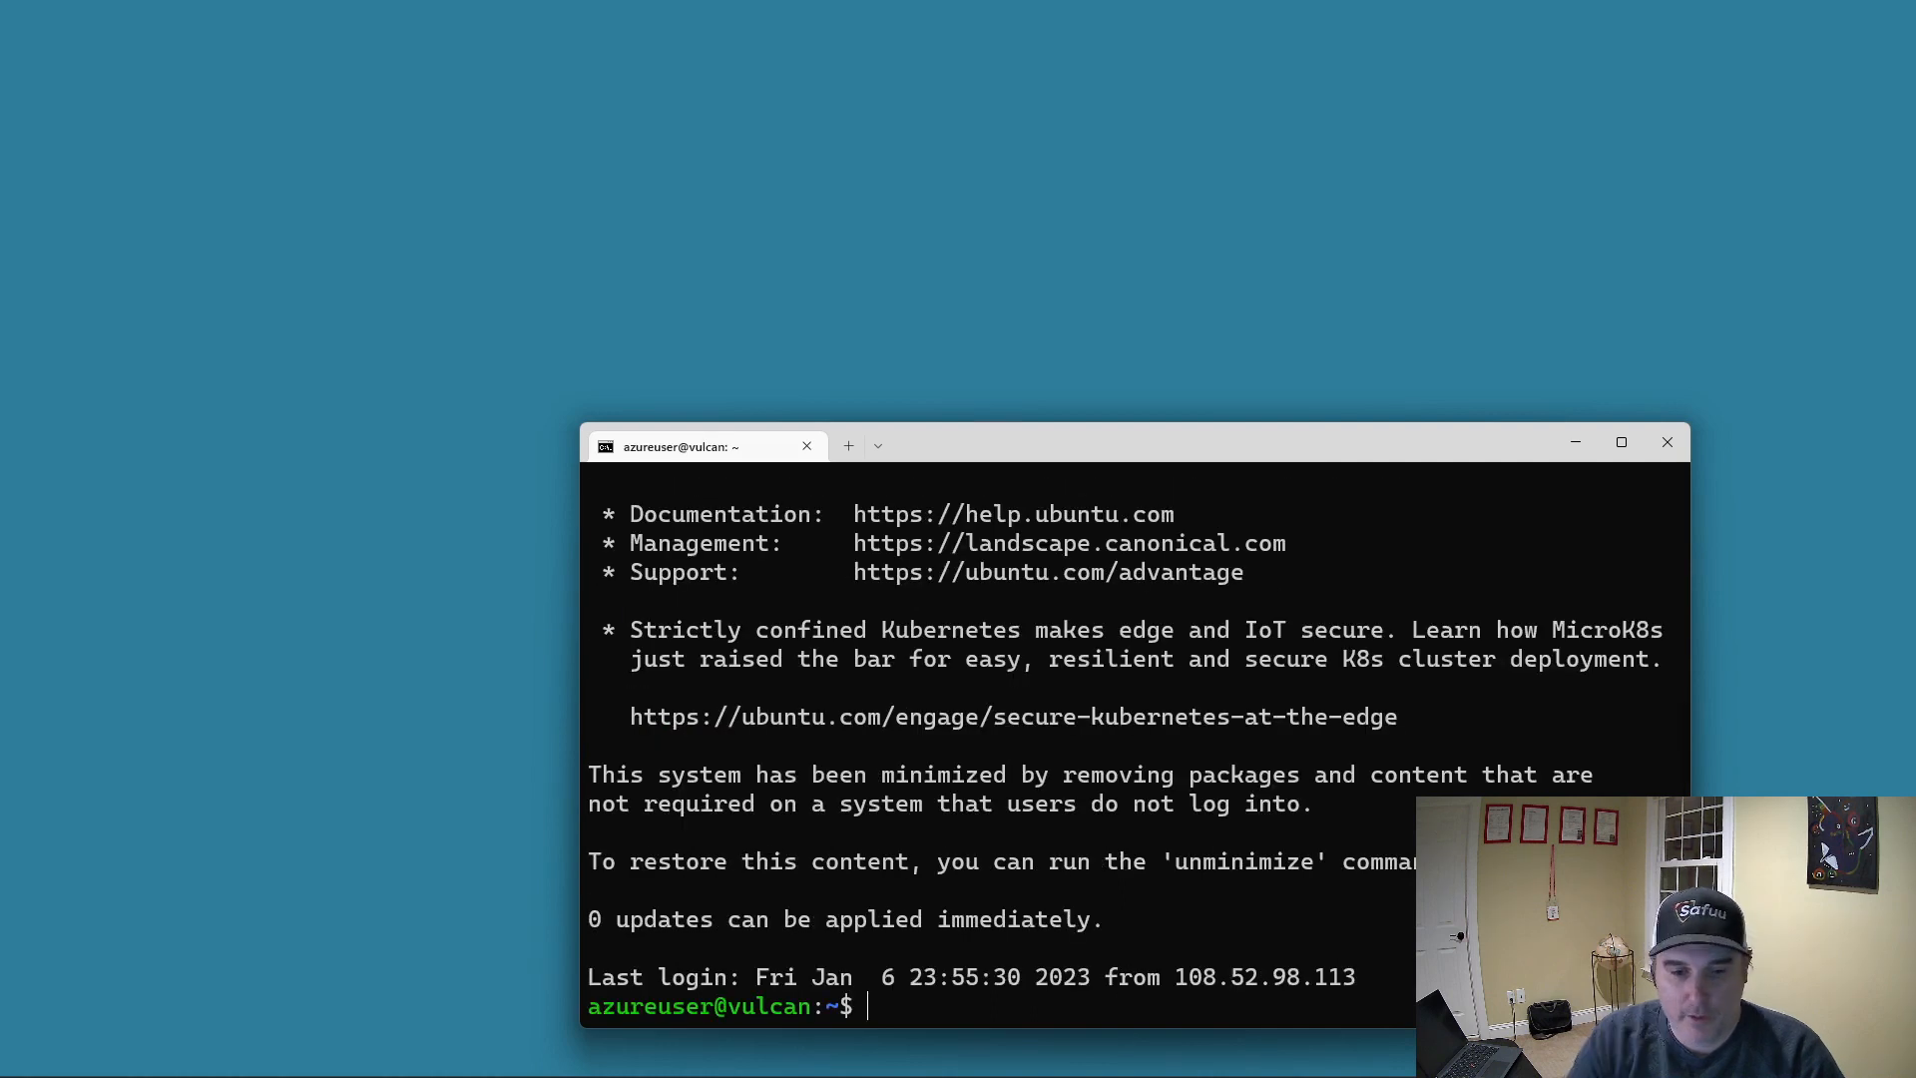
pyautogui.write('cl')
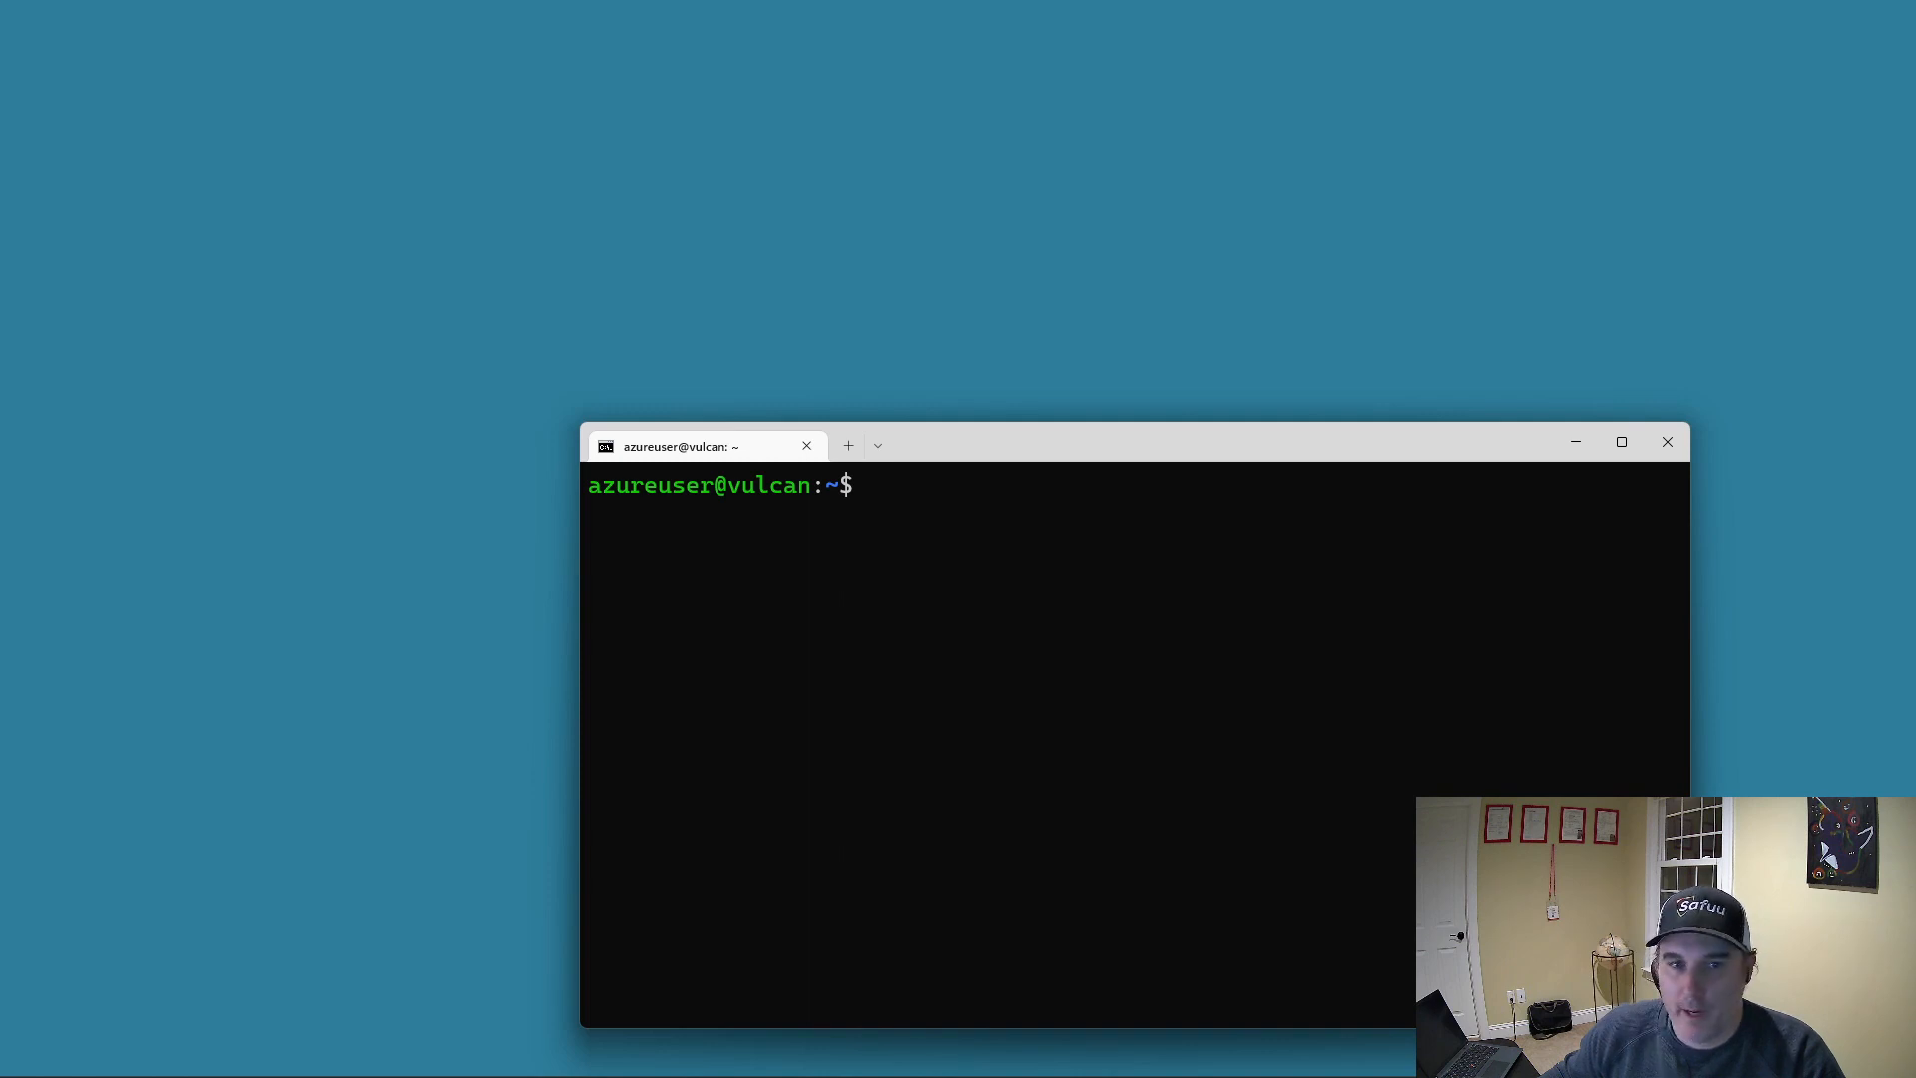
pyautogui.moveTo(1667, 443)
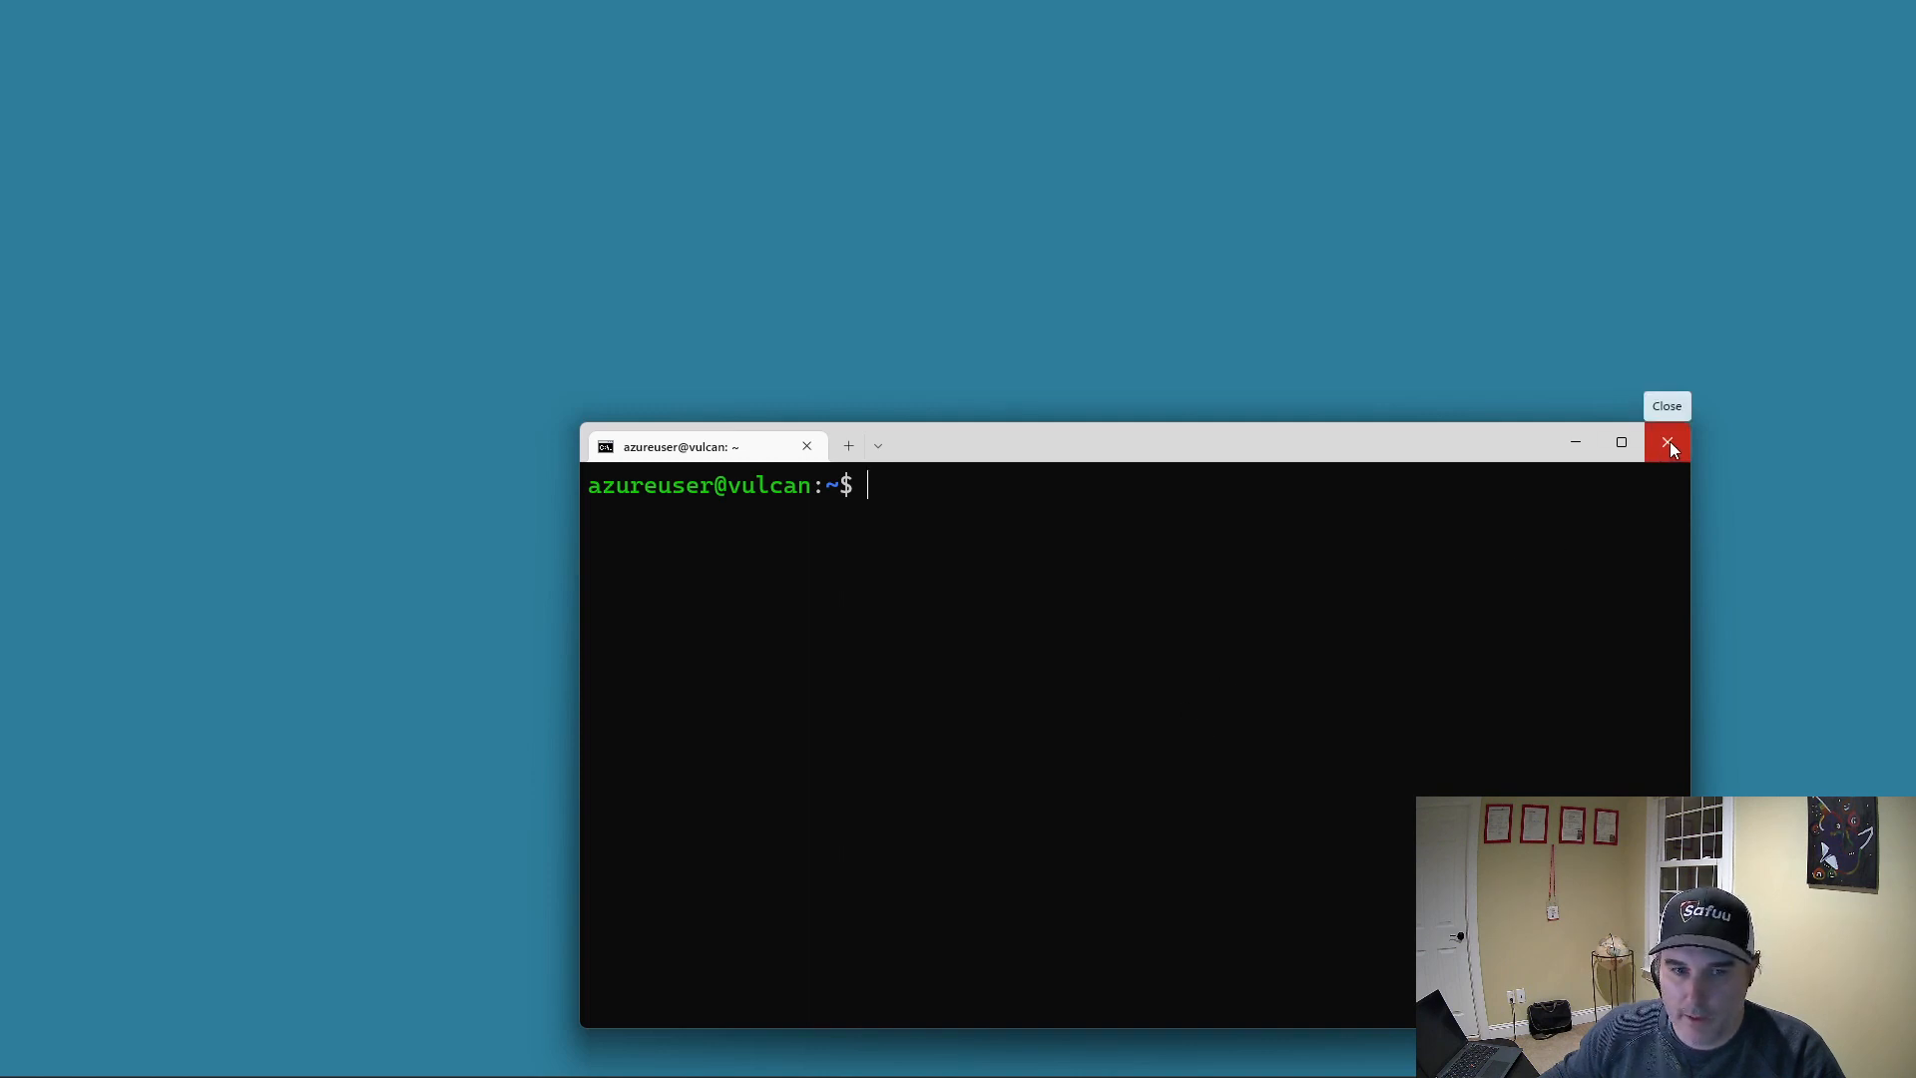
pyautogui.click(1668, 443)
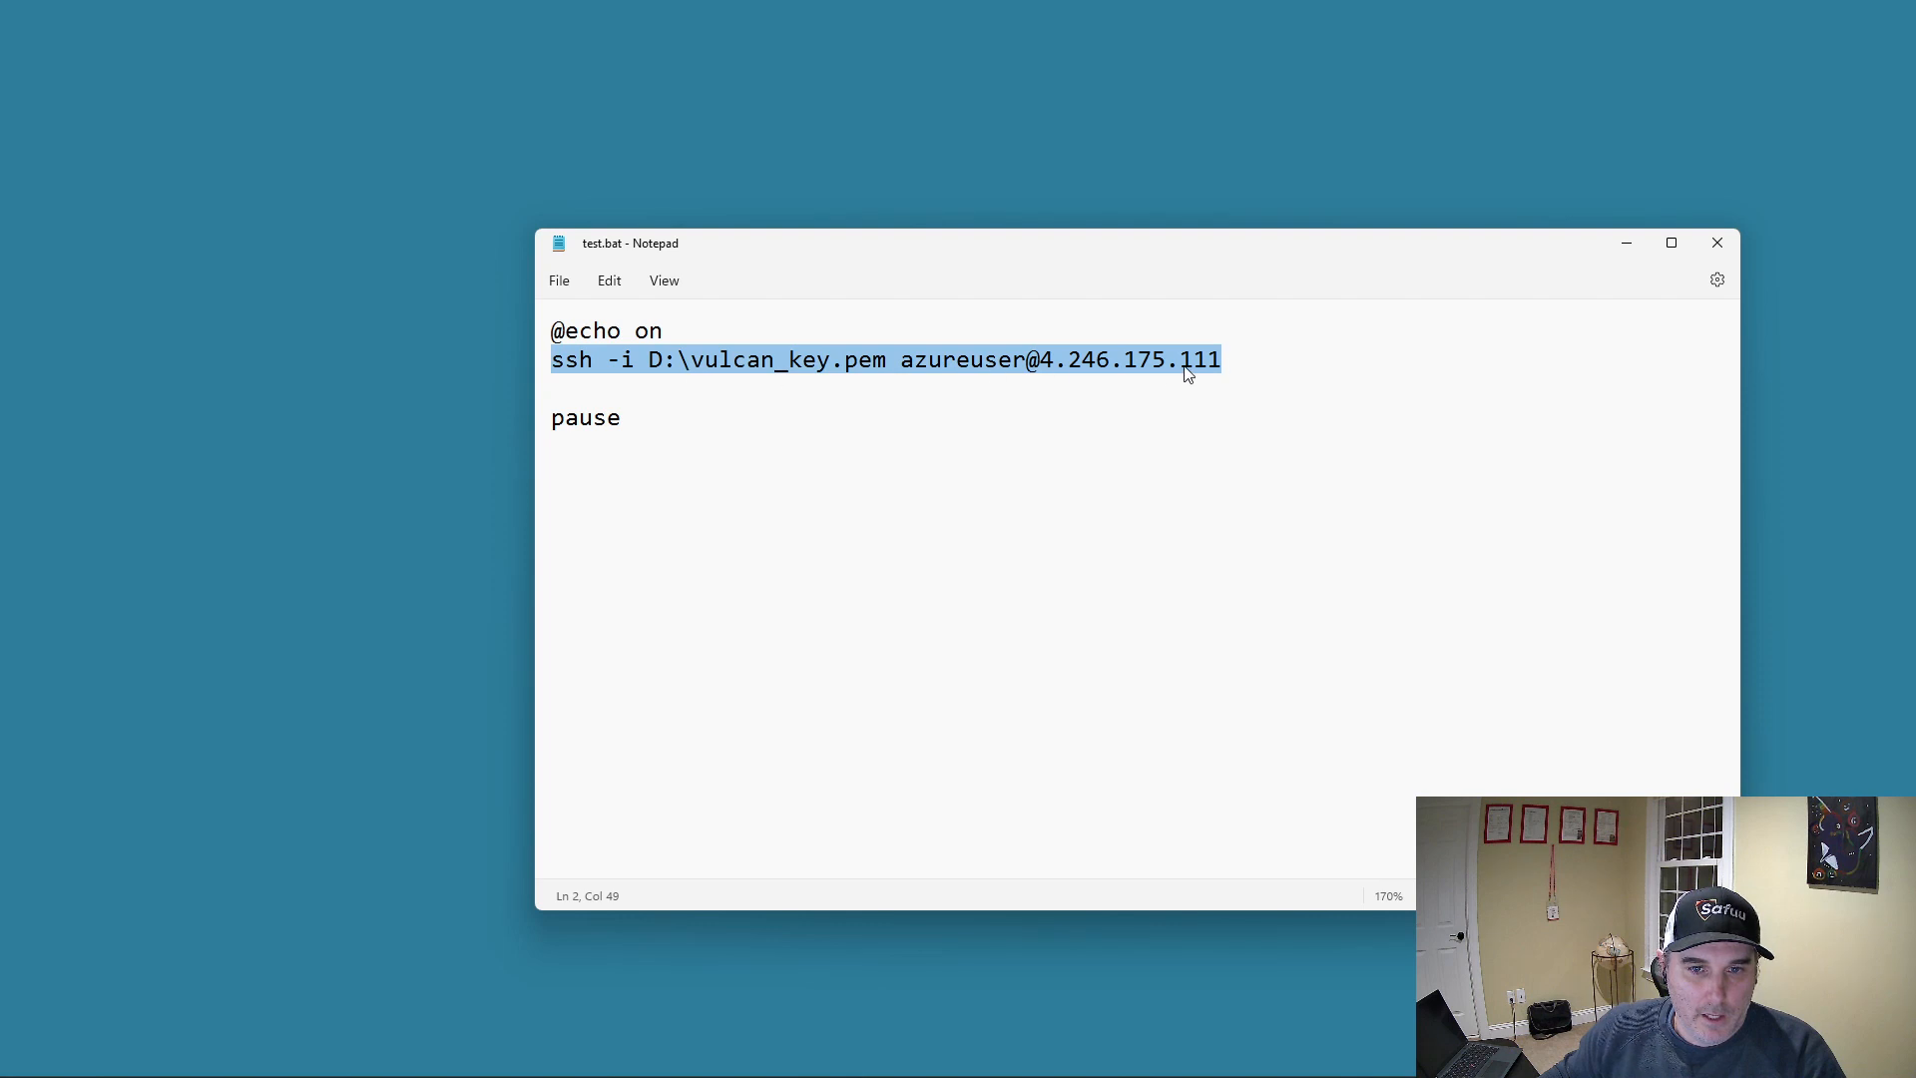
pyautogui.moveTo(687, 374)
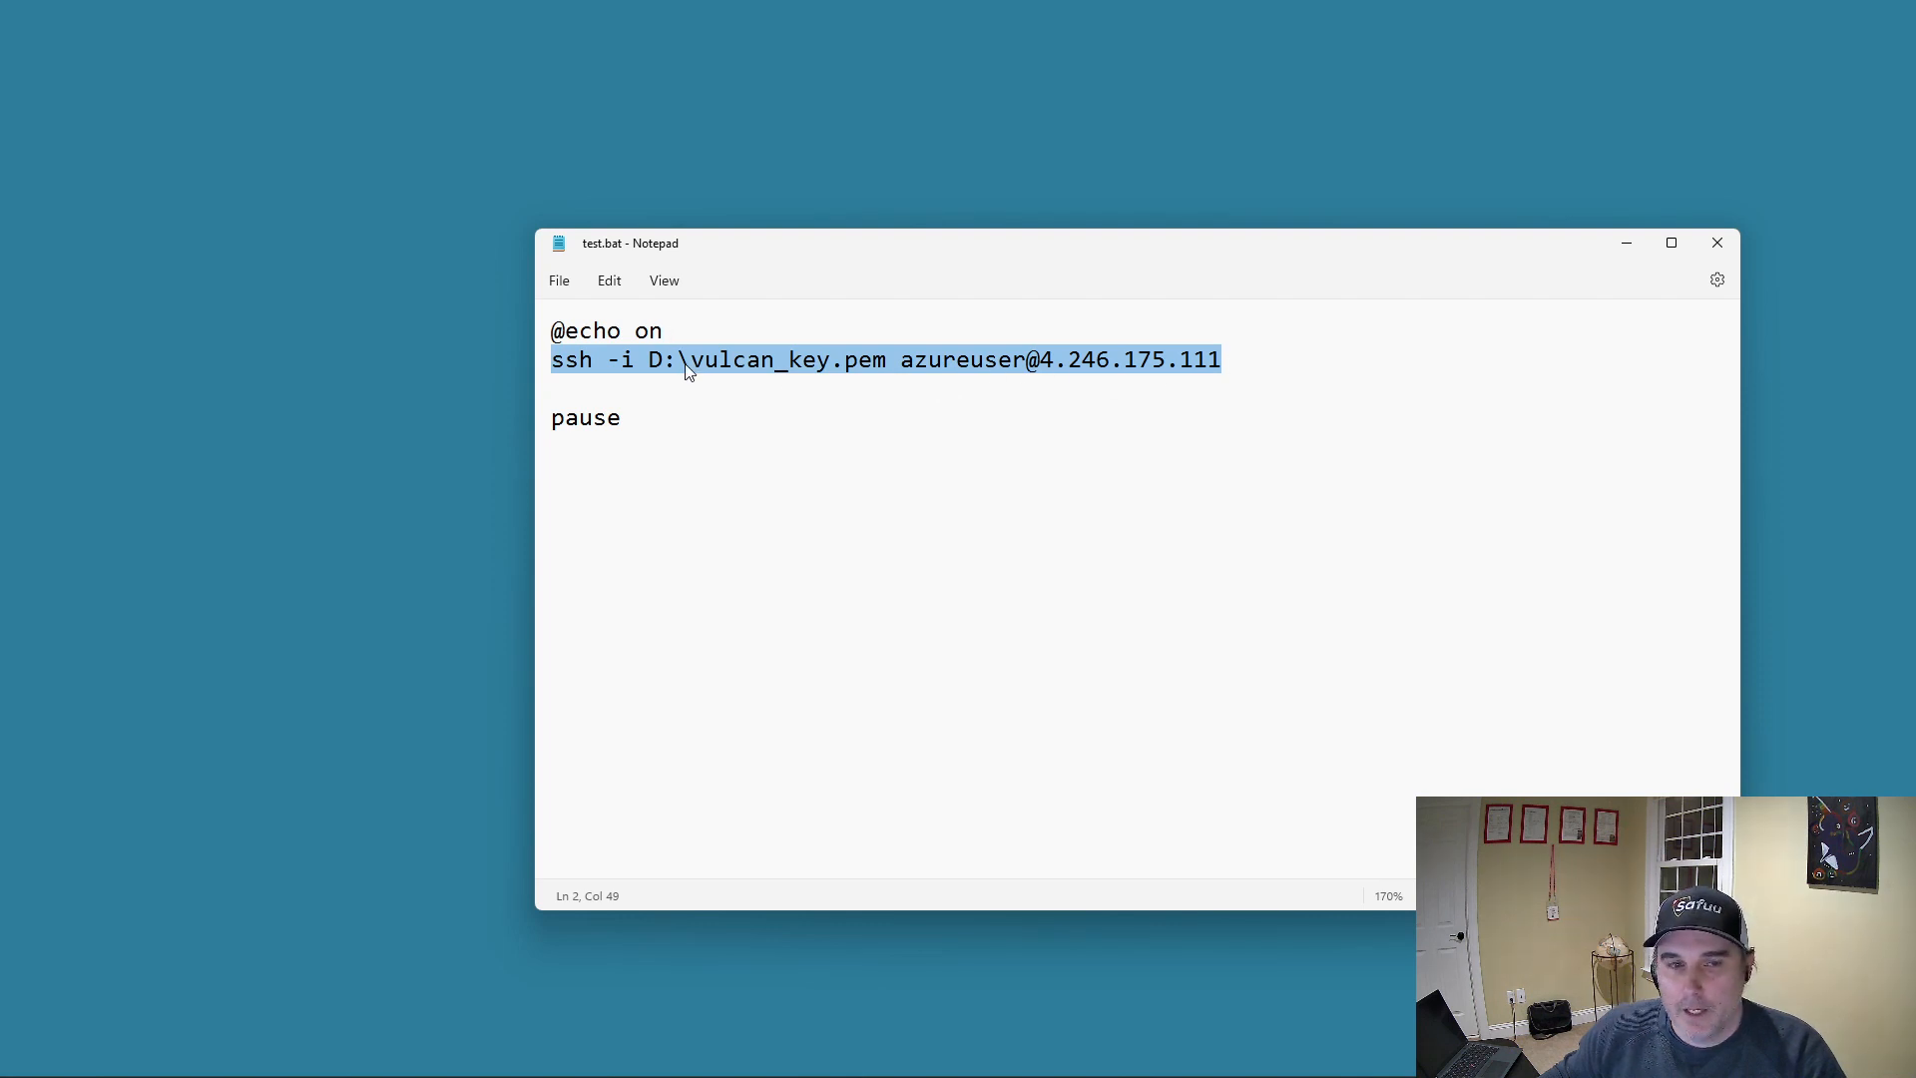
pyautogui.click(623, 417)
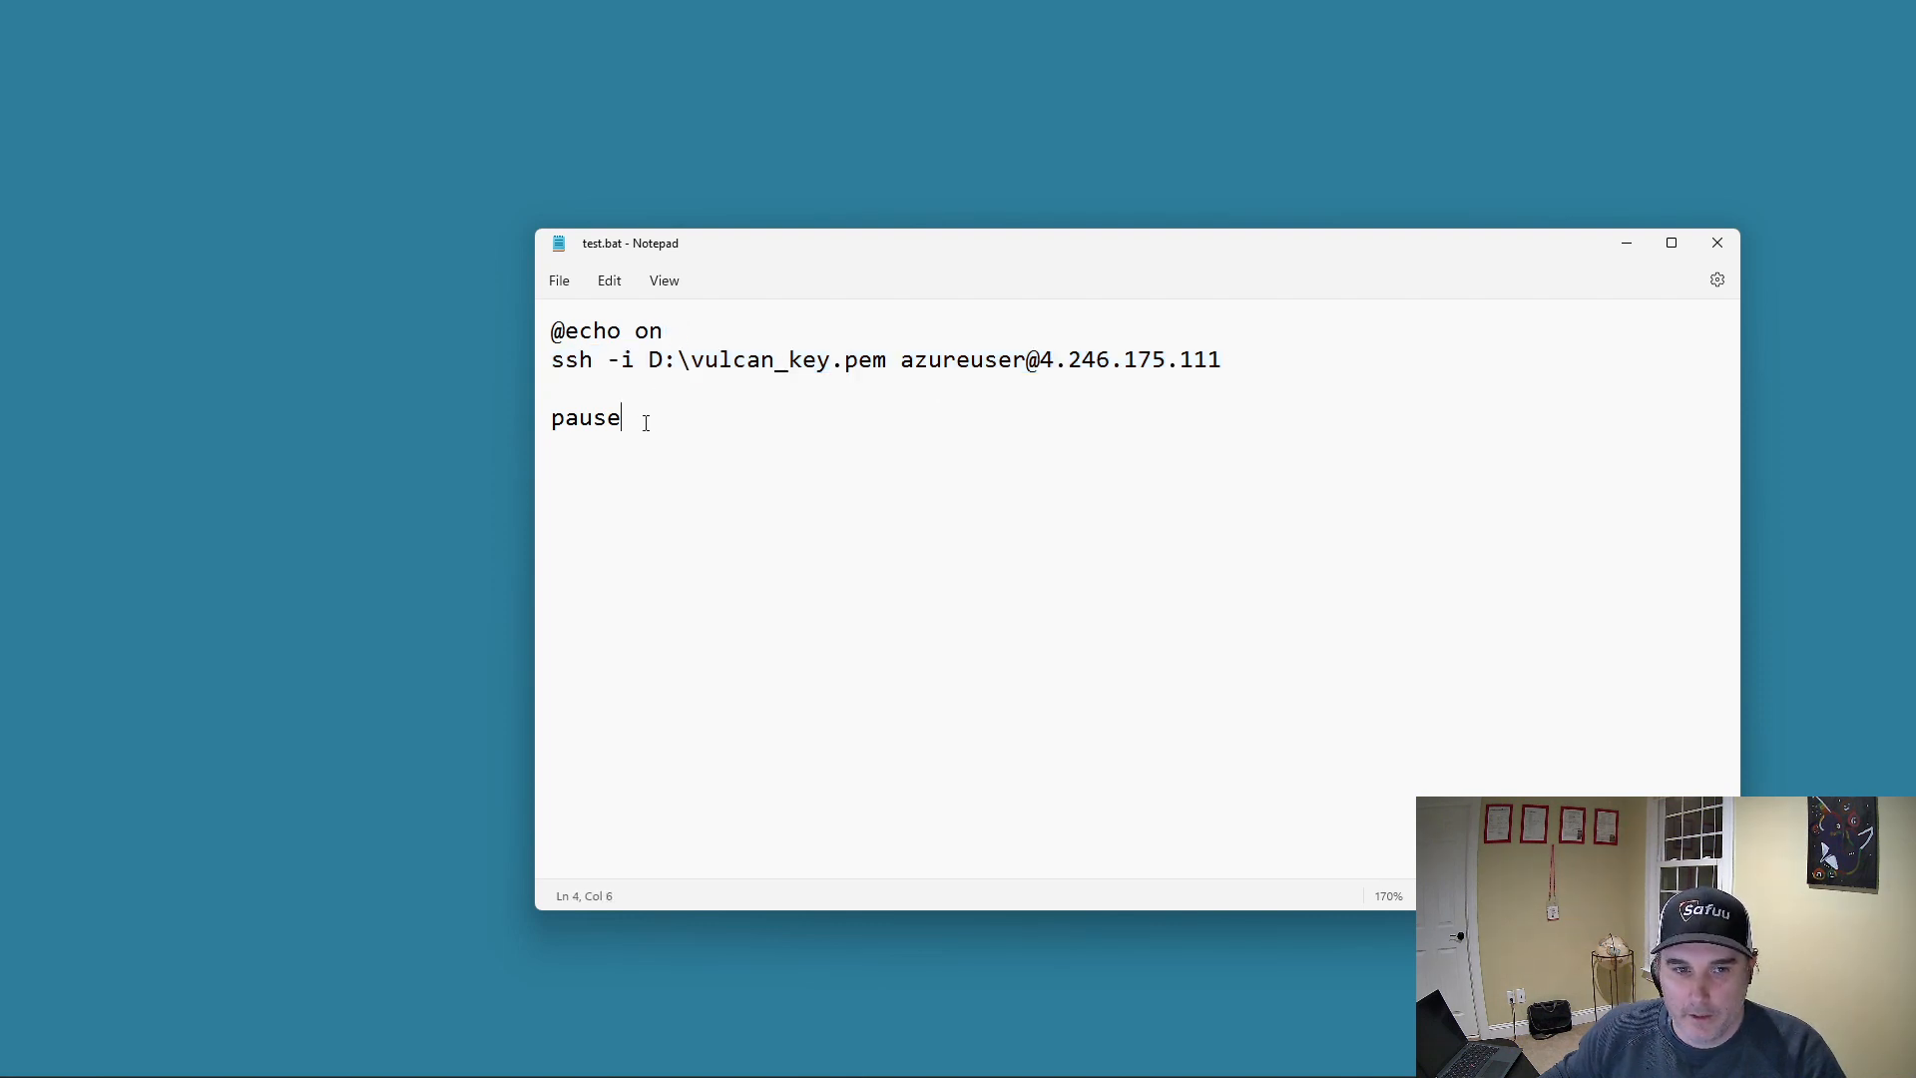
pyautogui.press('Backspace')
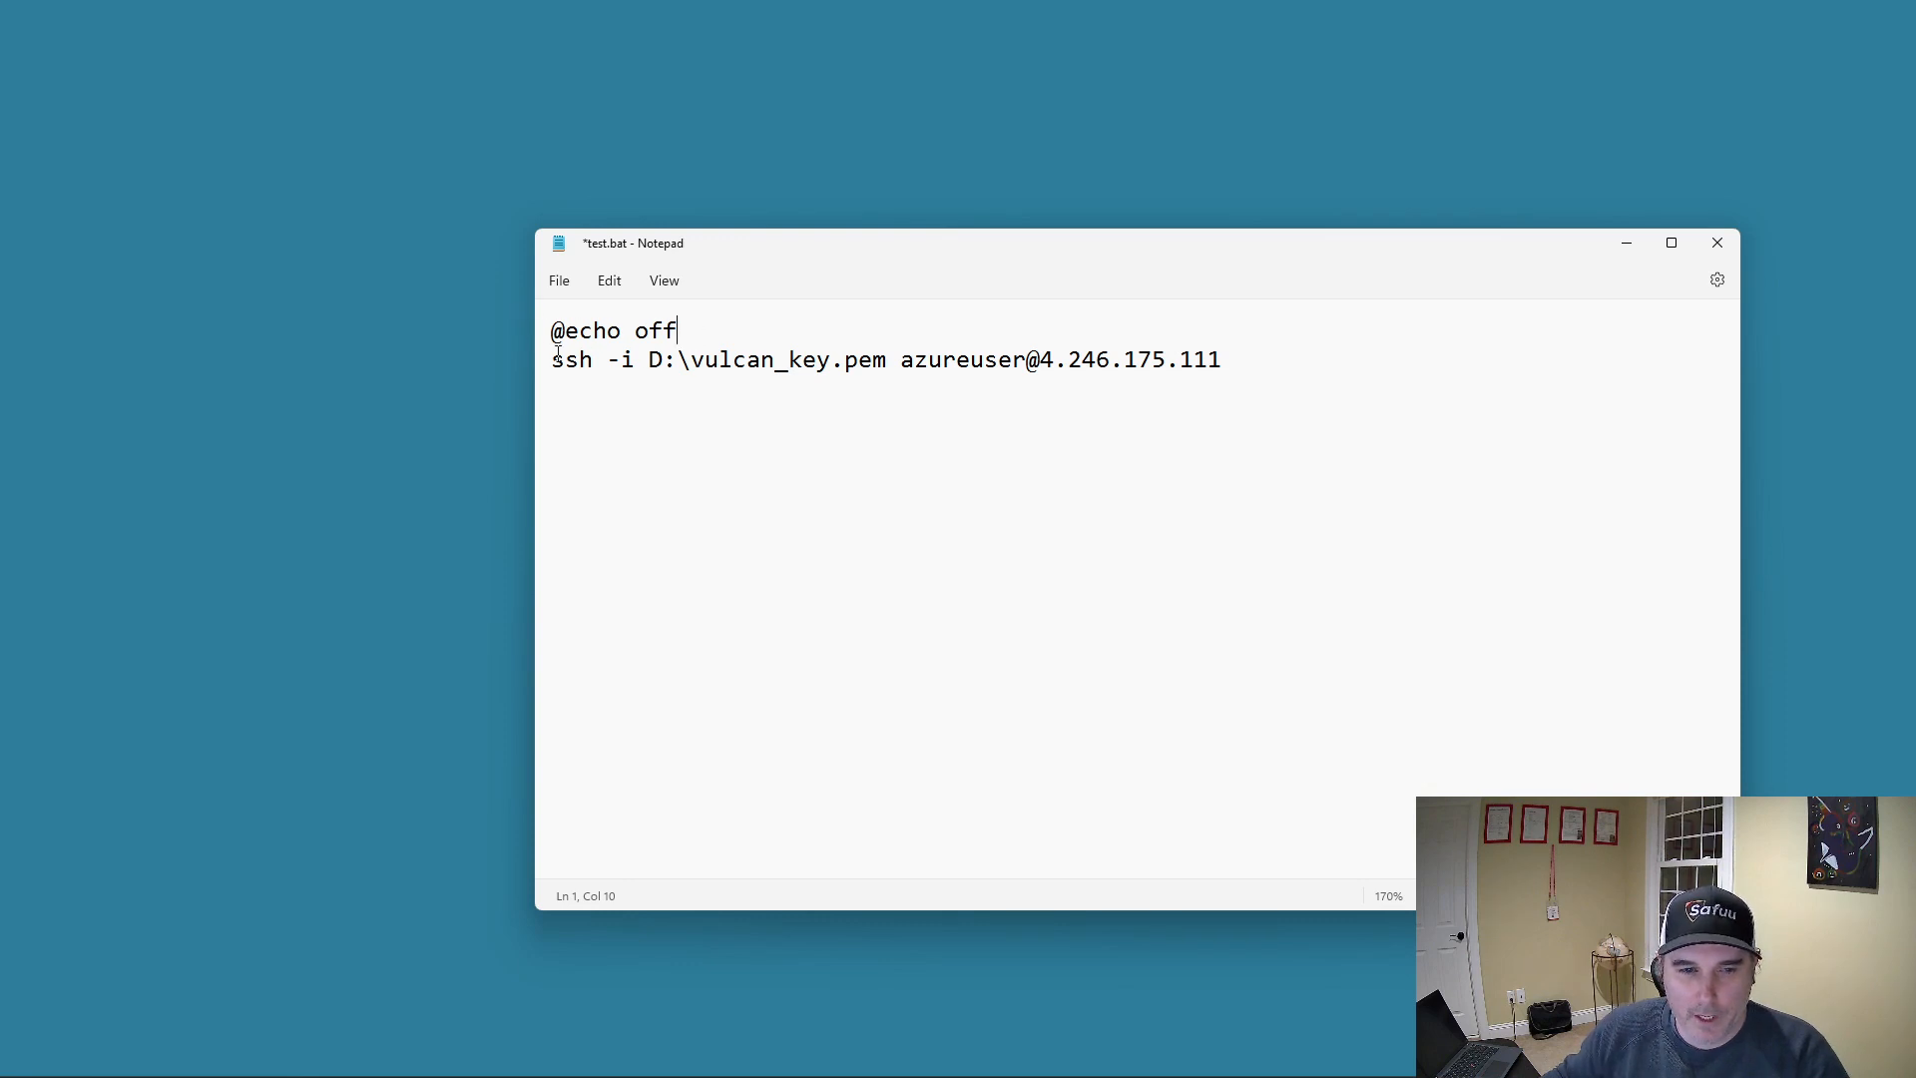
pyautogui.tripleClick(856, 359)
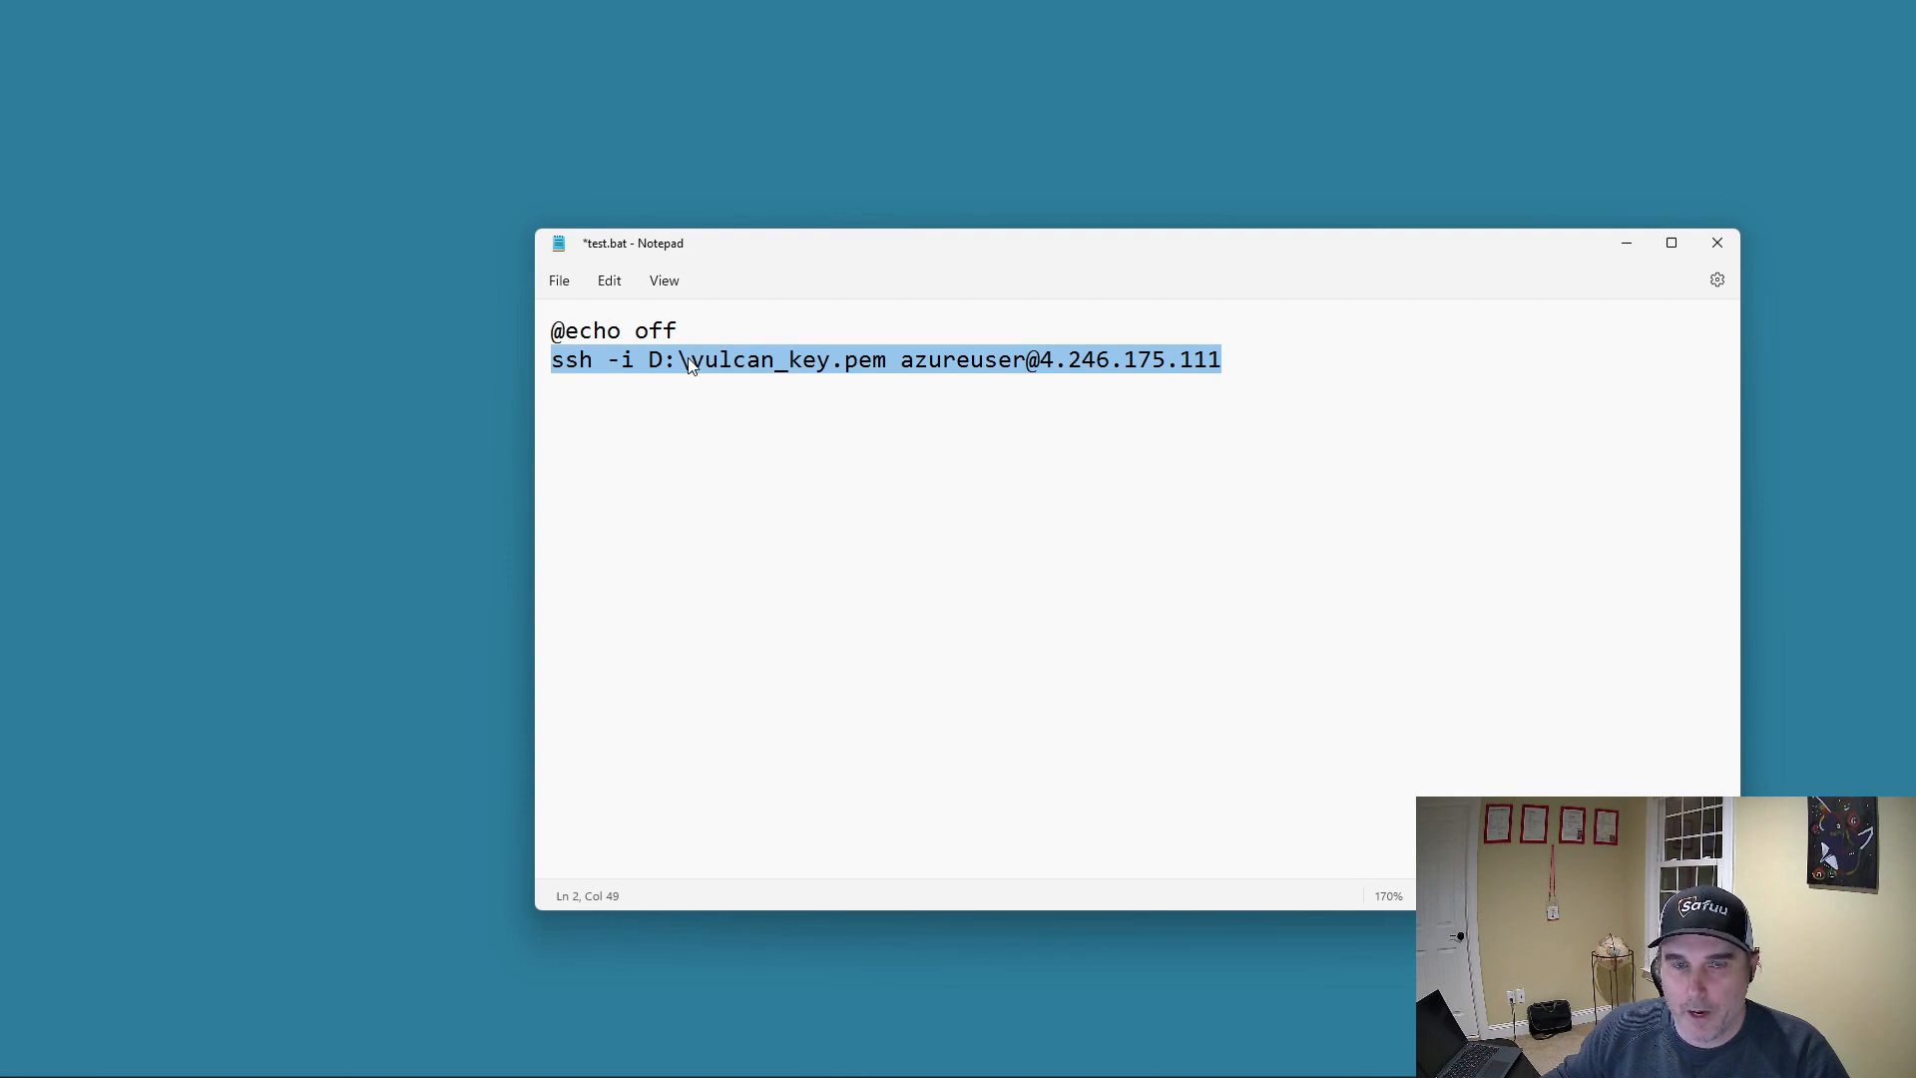
pyautogui.click(559, 279)
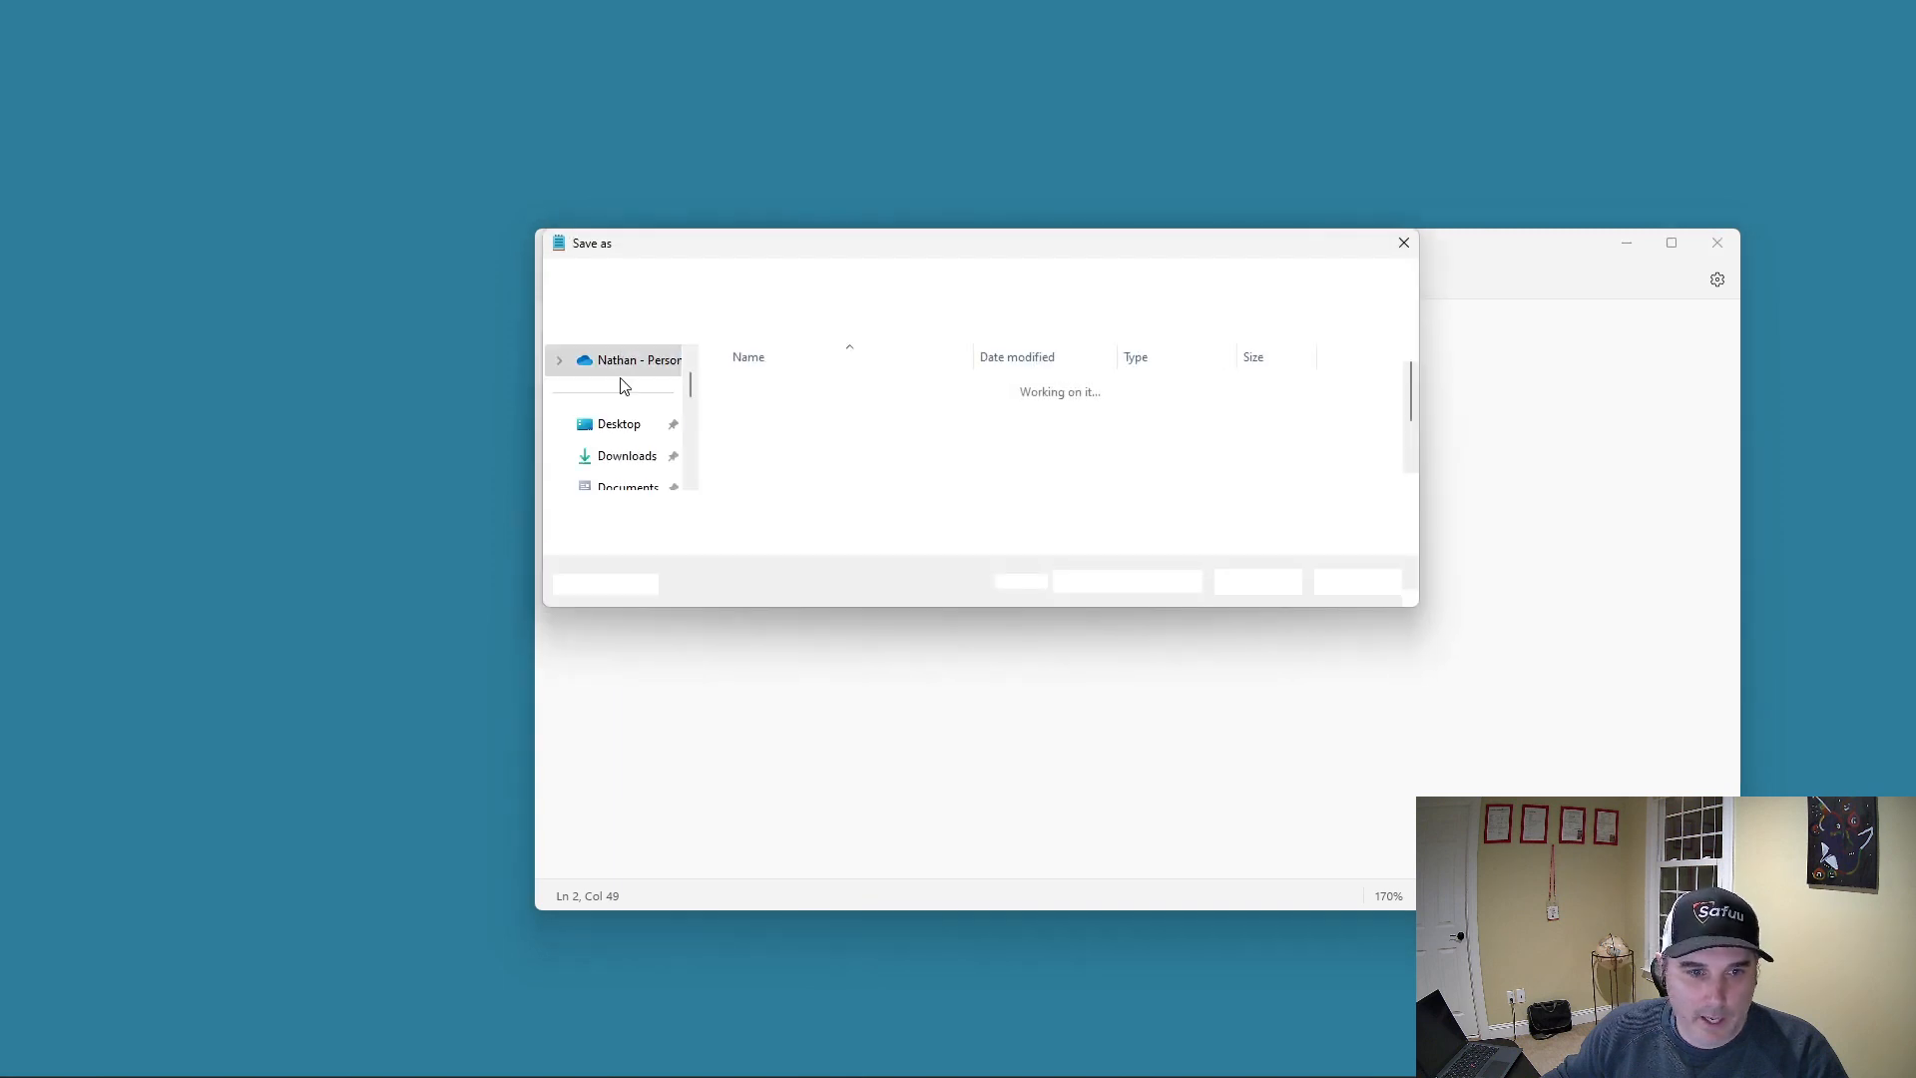
# Save the script to the Desktop as Node.bat and close Notepad.
pyautogui.click(619, 423)
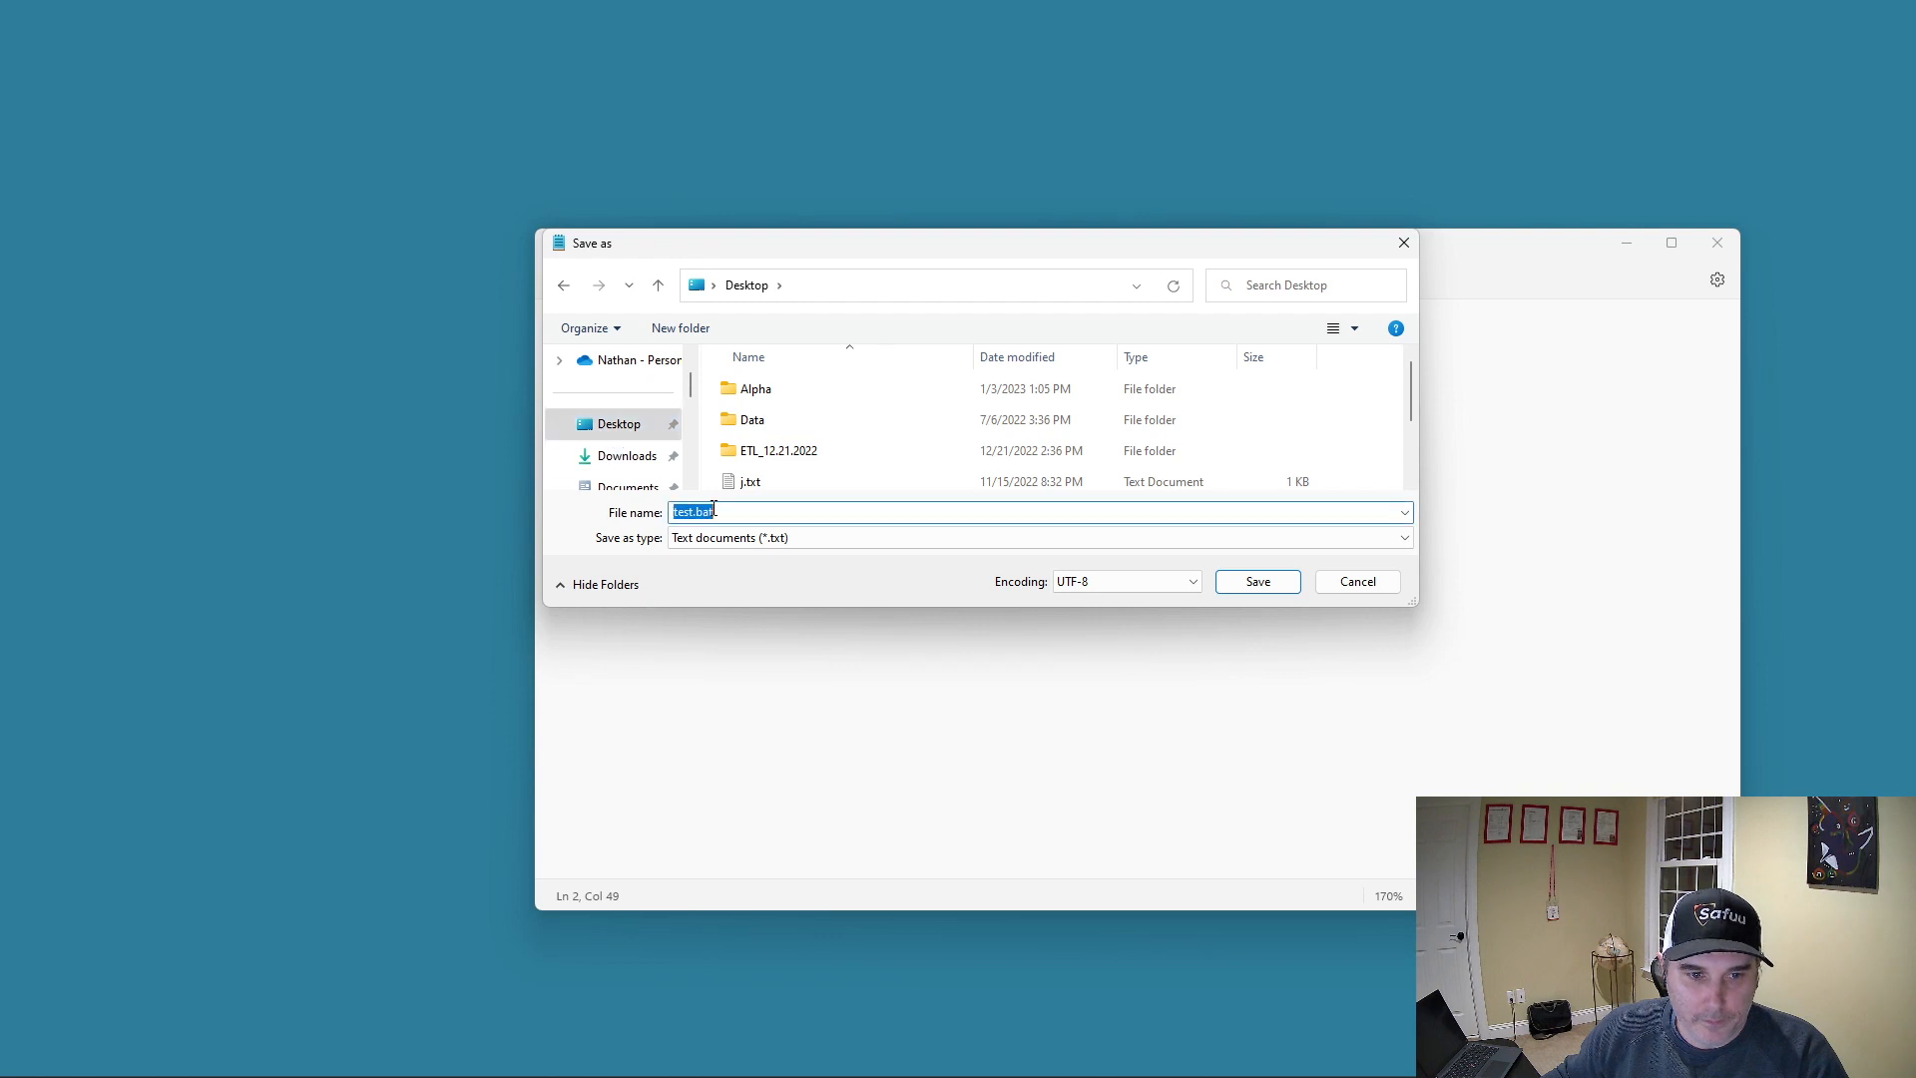
pyautogui.write('Node')
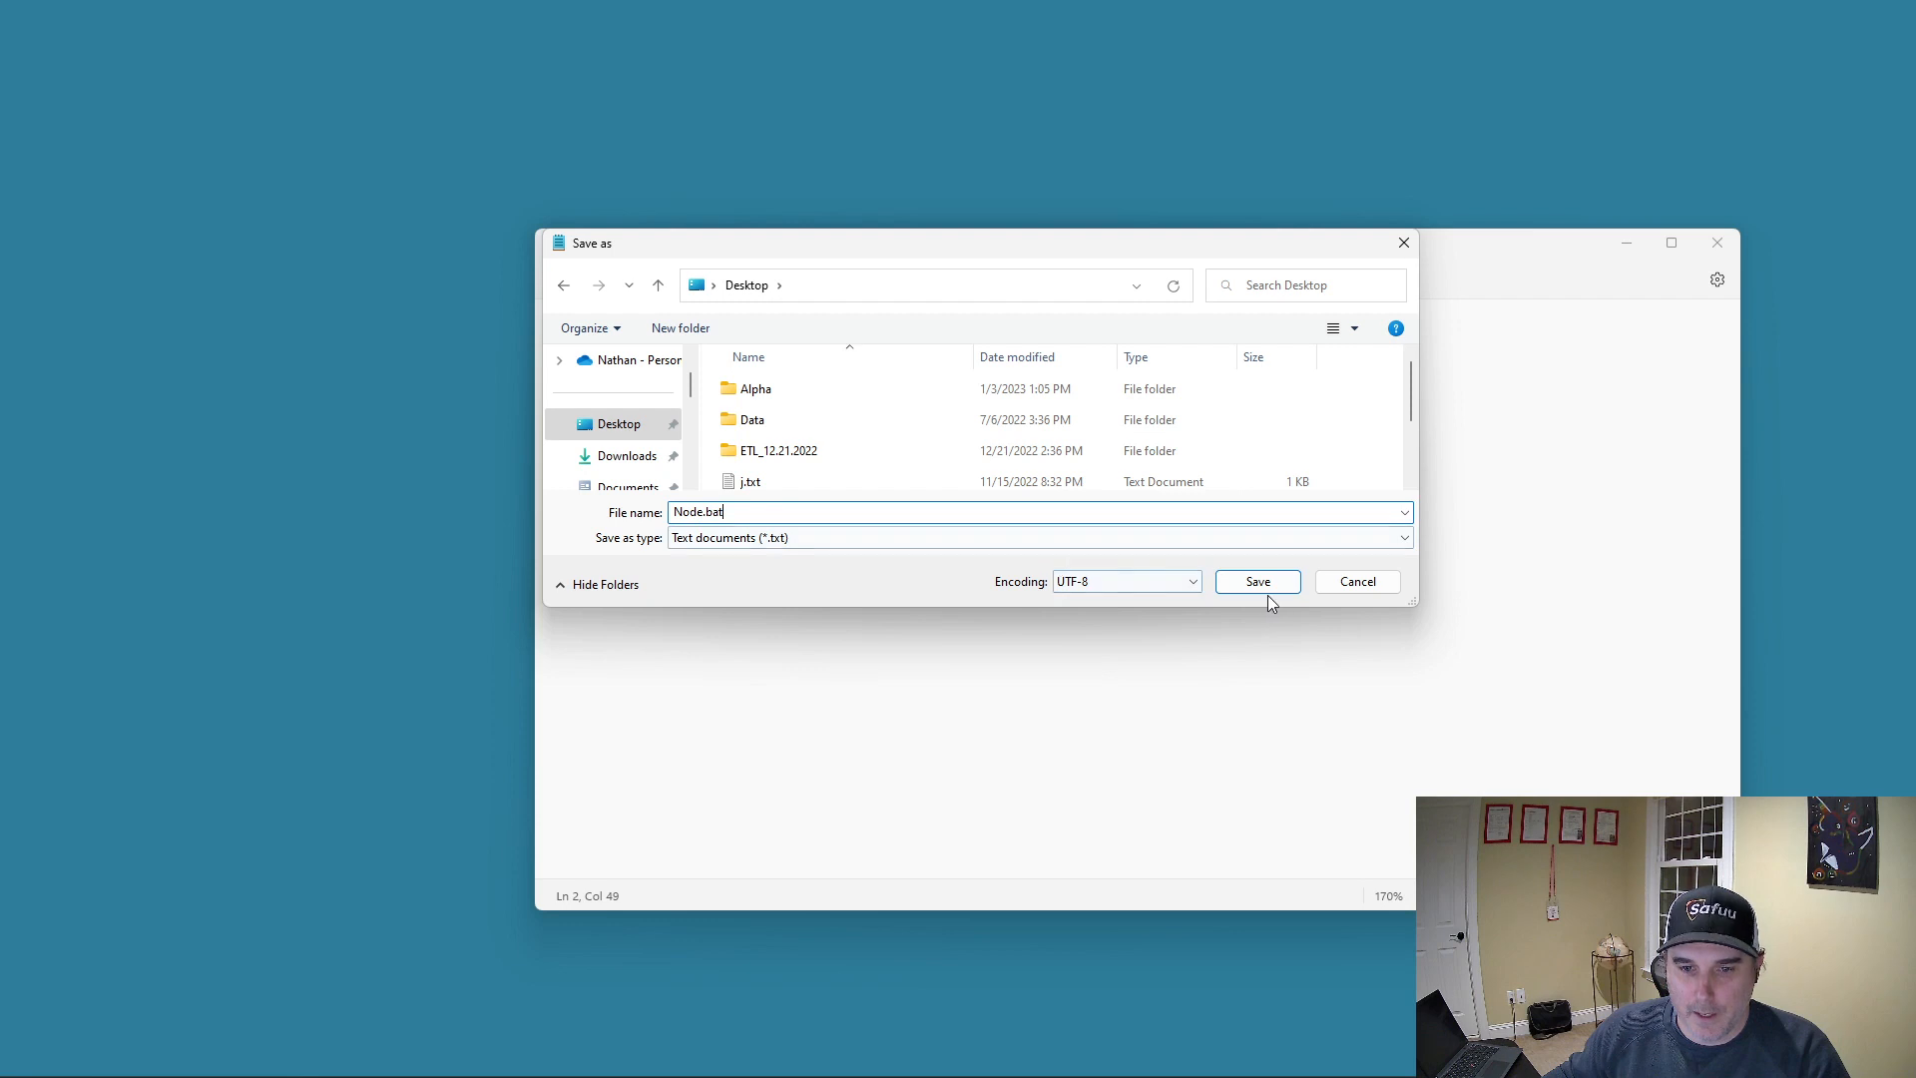
pyautogui.click(1255, 581)
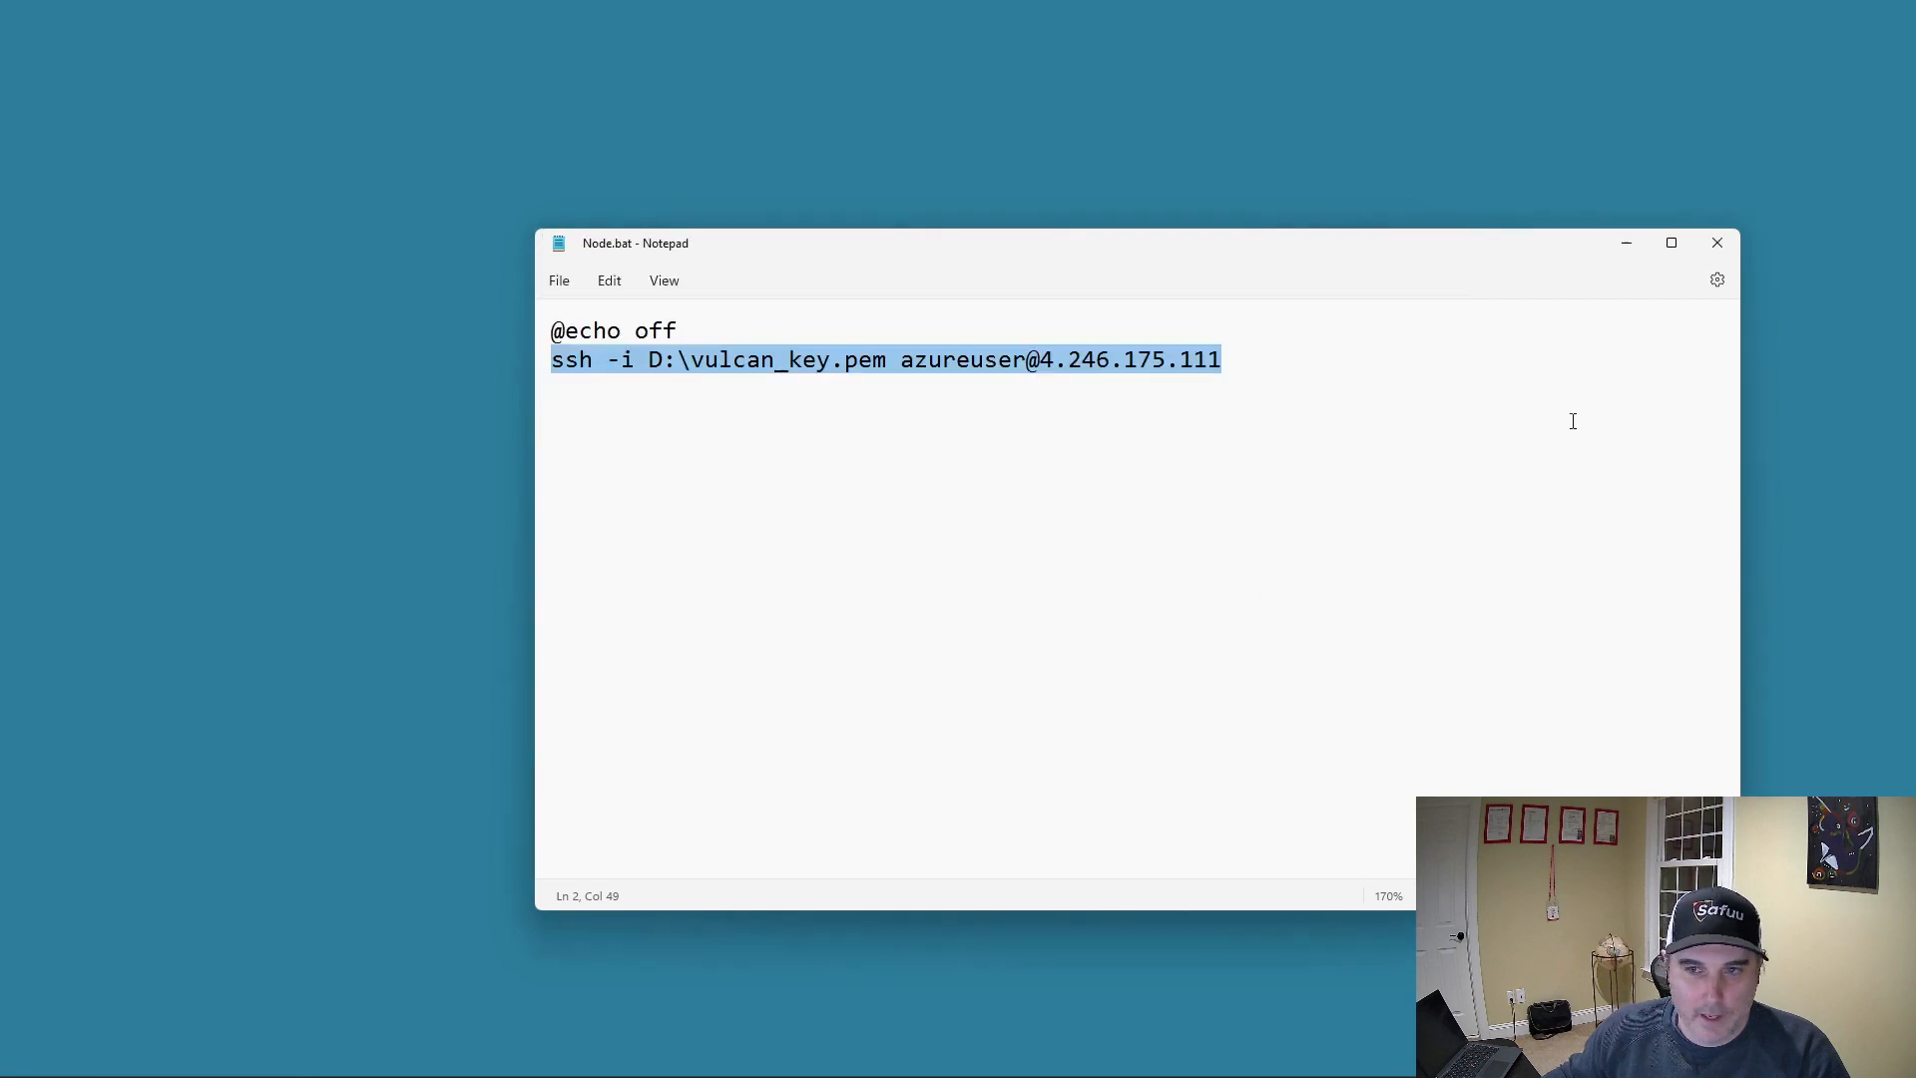
pyautogui.click(1717, 242)
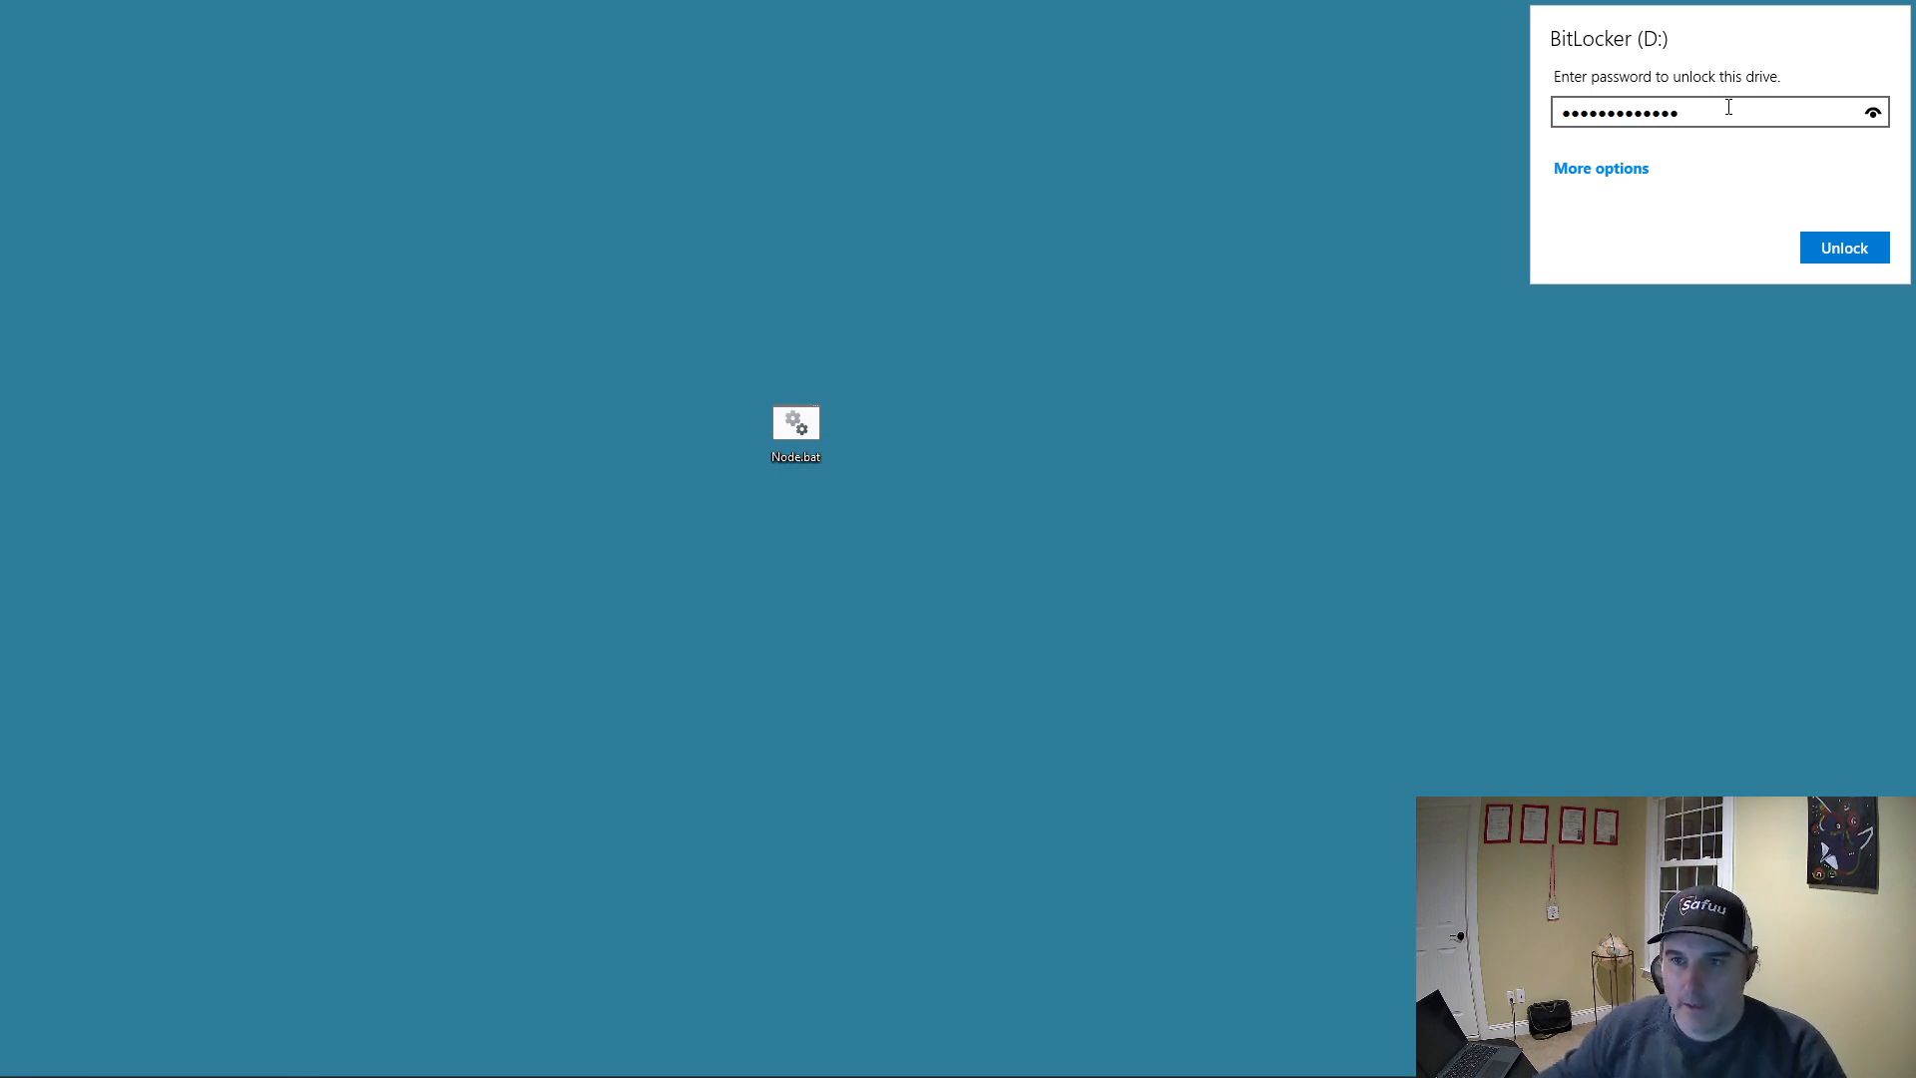
# Unlock BitLocker drive D and run Node.bat to open the SSH session.
pyautogui.click(1842, 247)
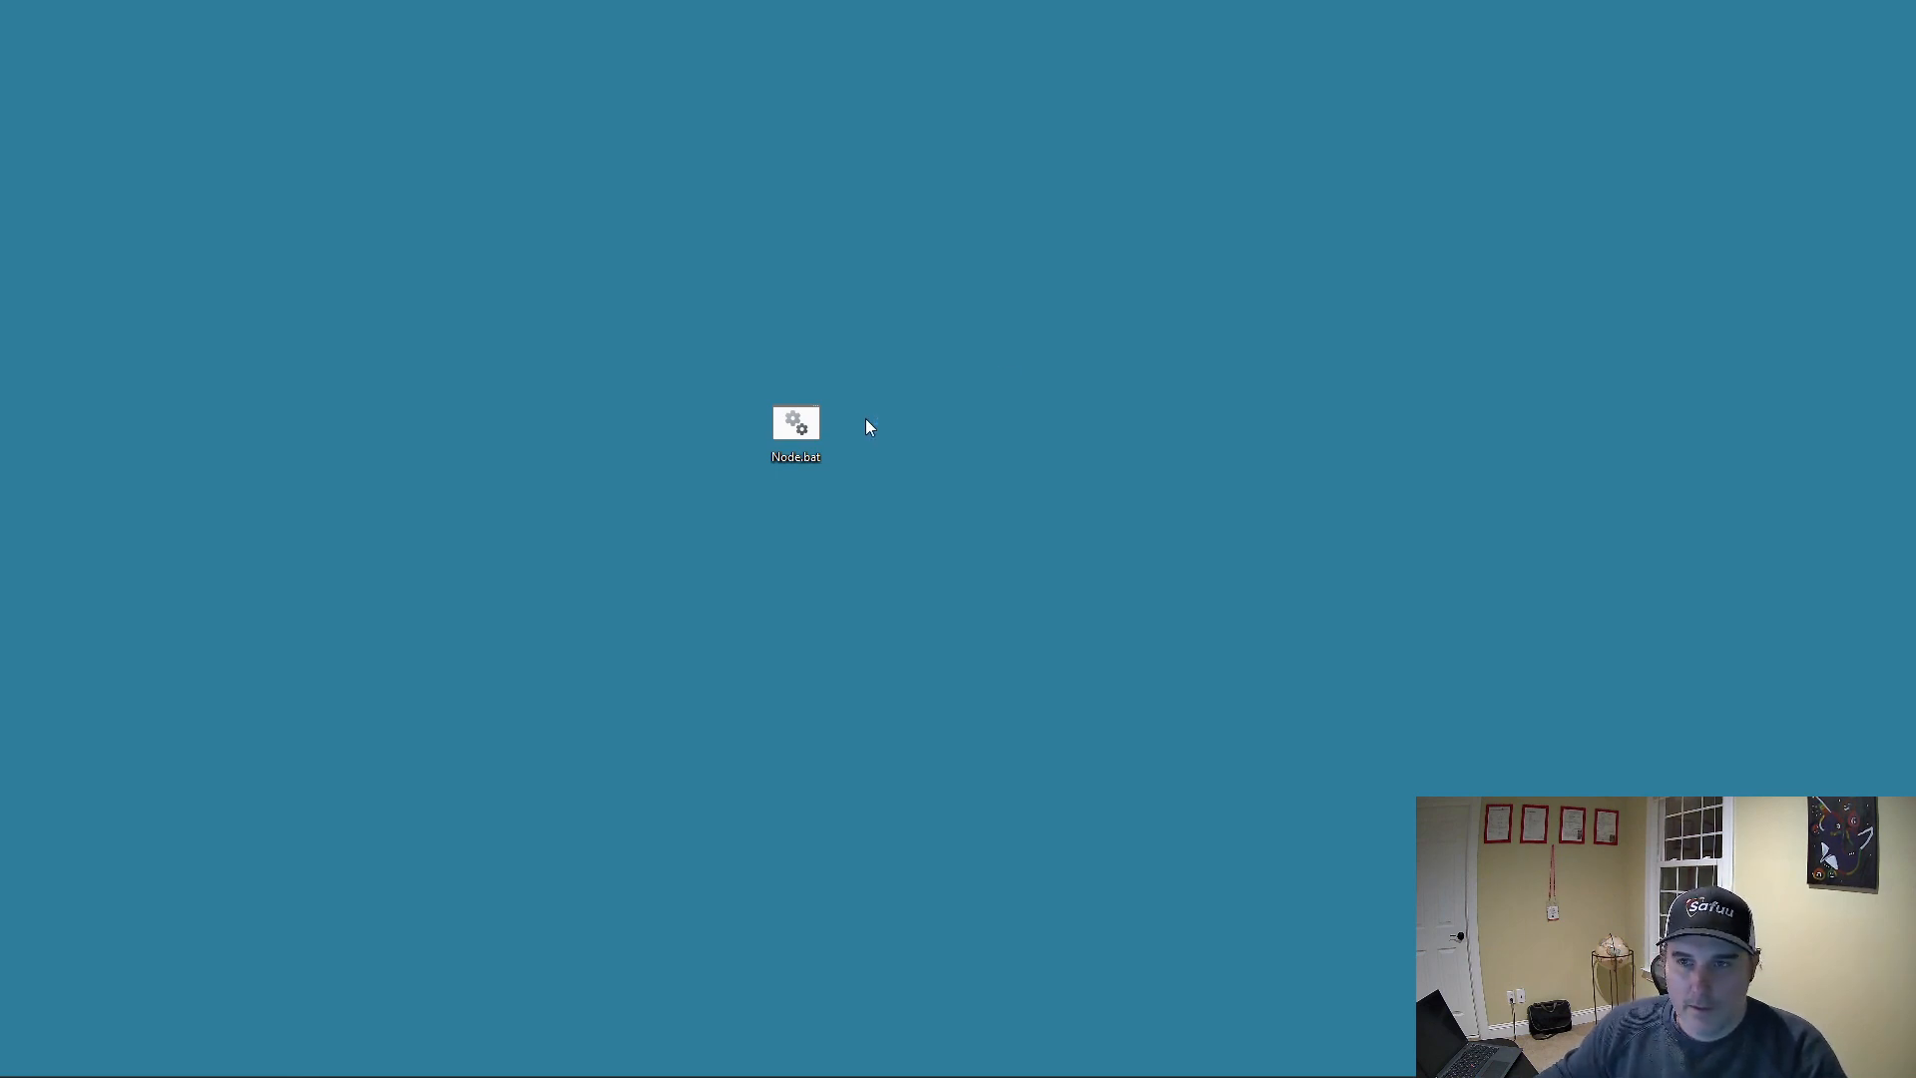
pyautogui.click(796, 431)
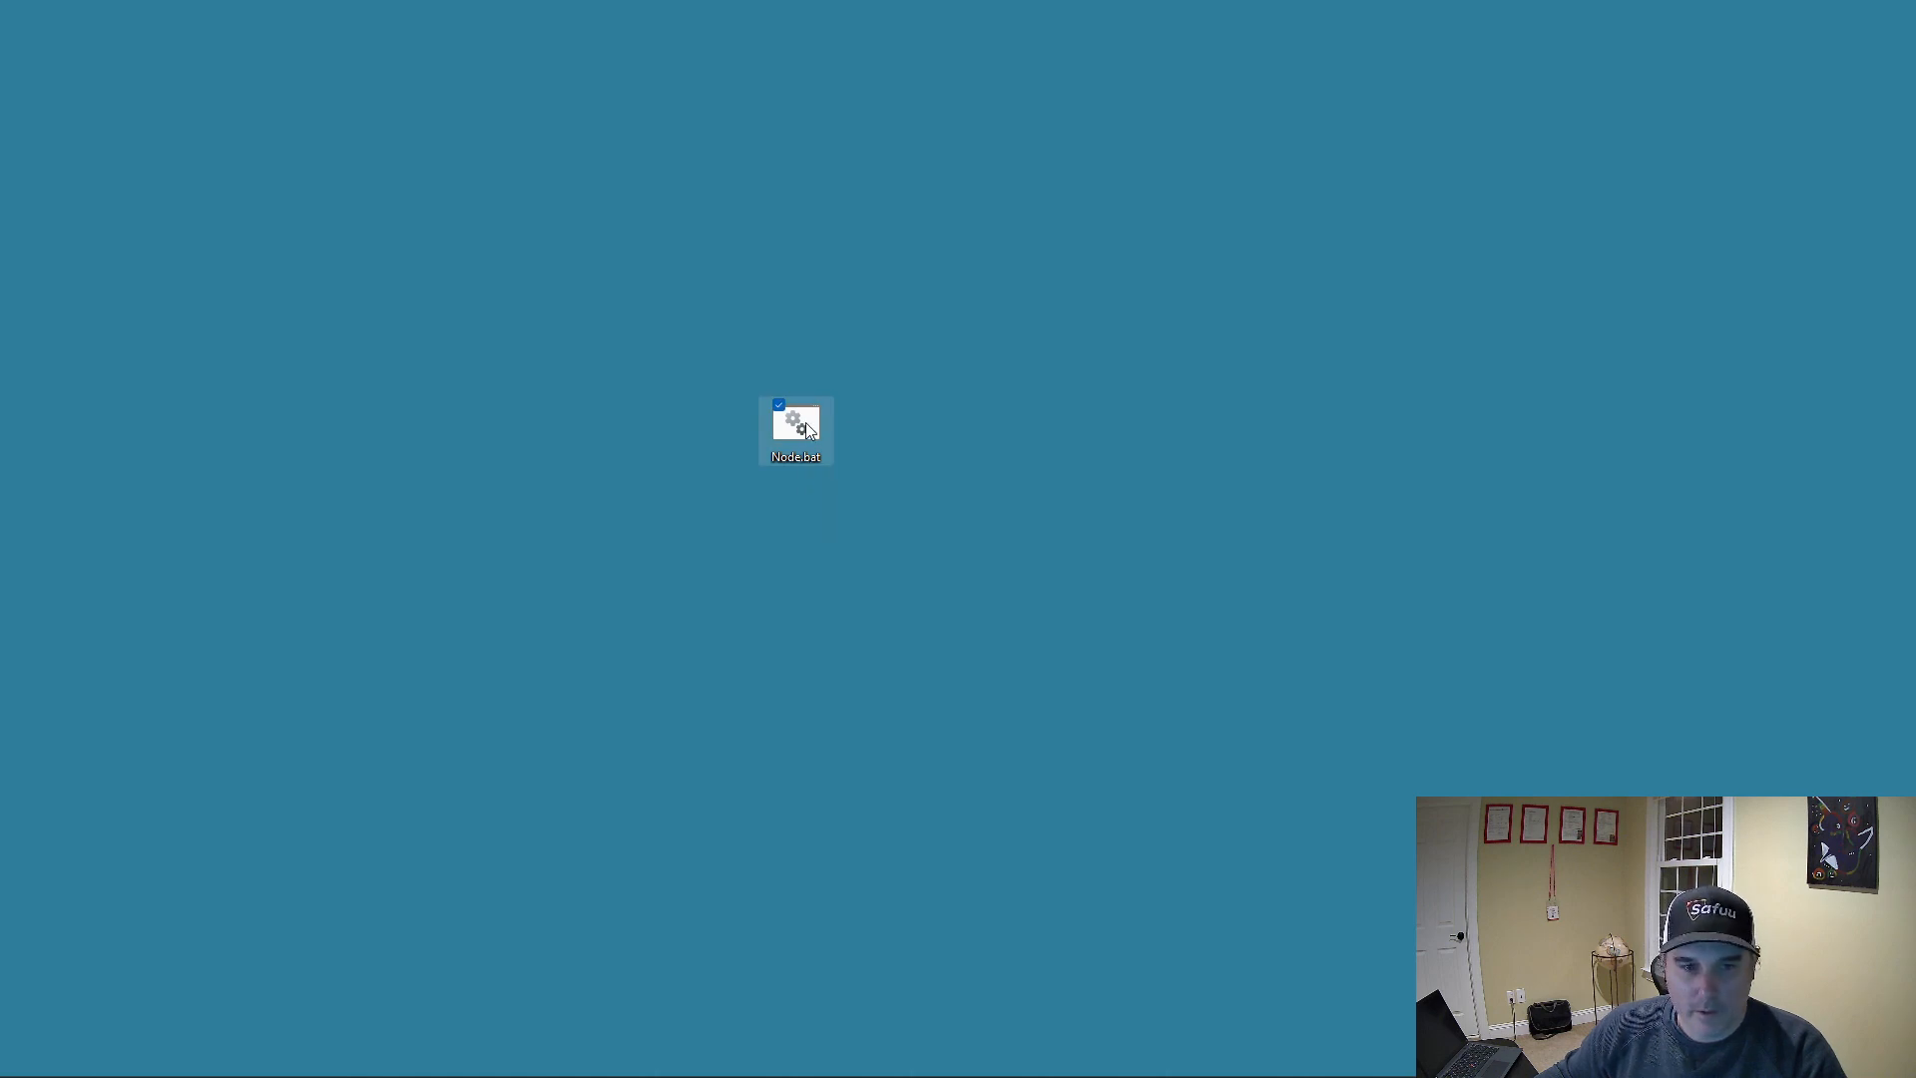
pyautogui.doubleClick(795, 431)
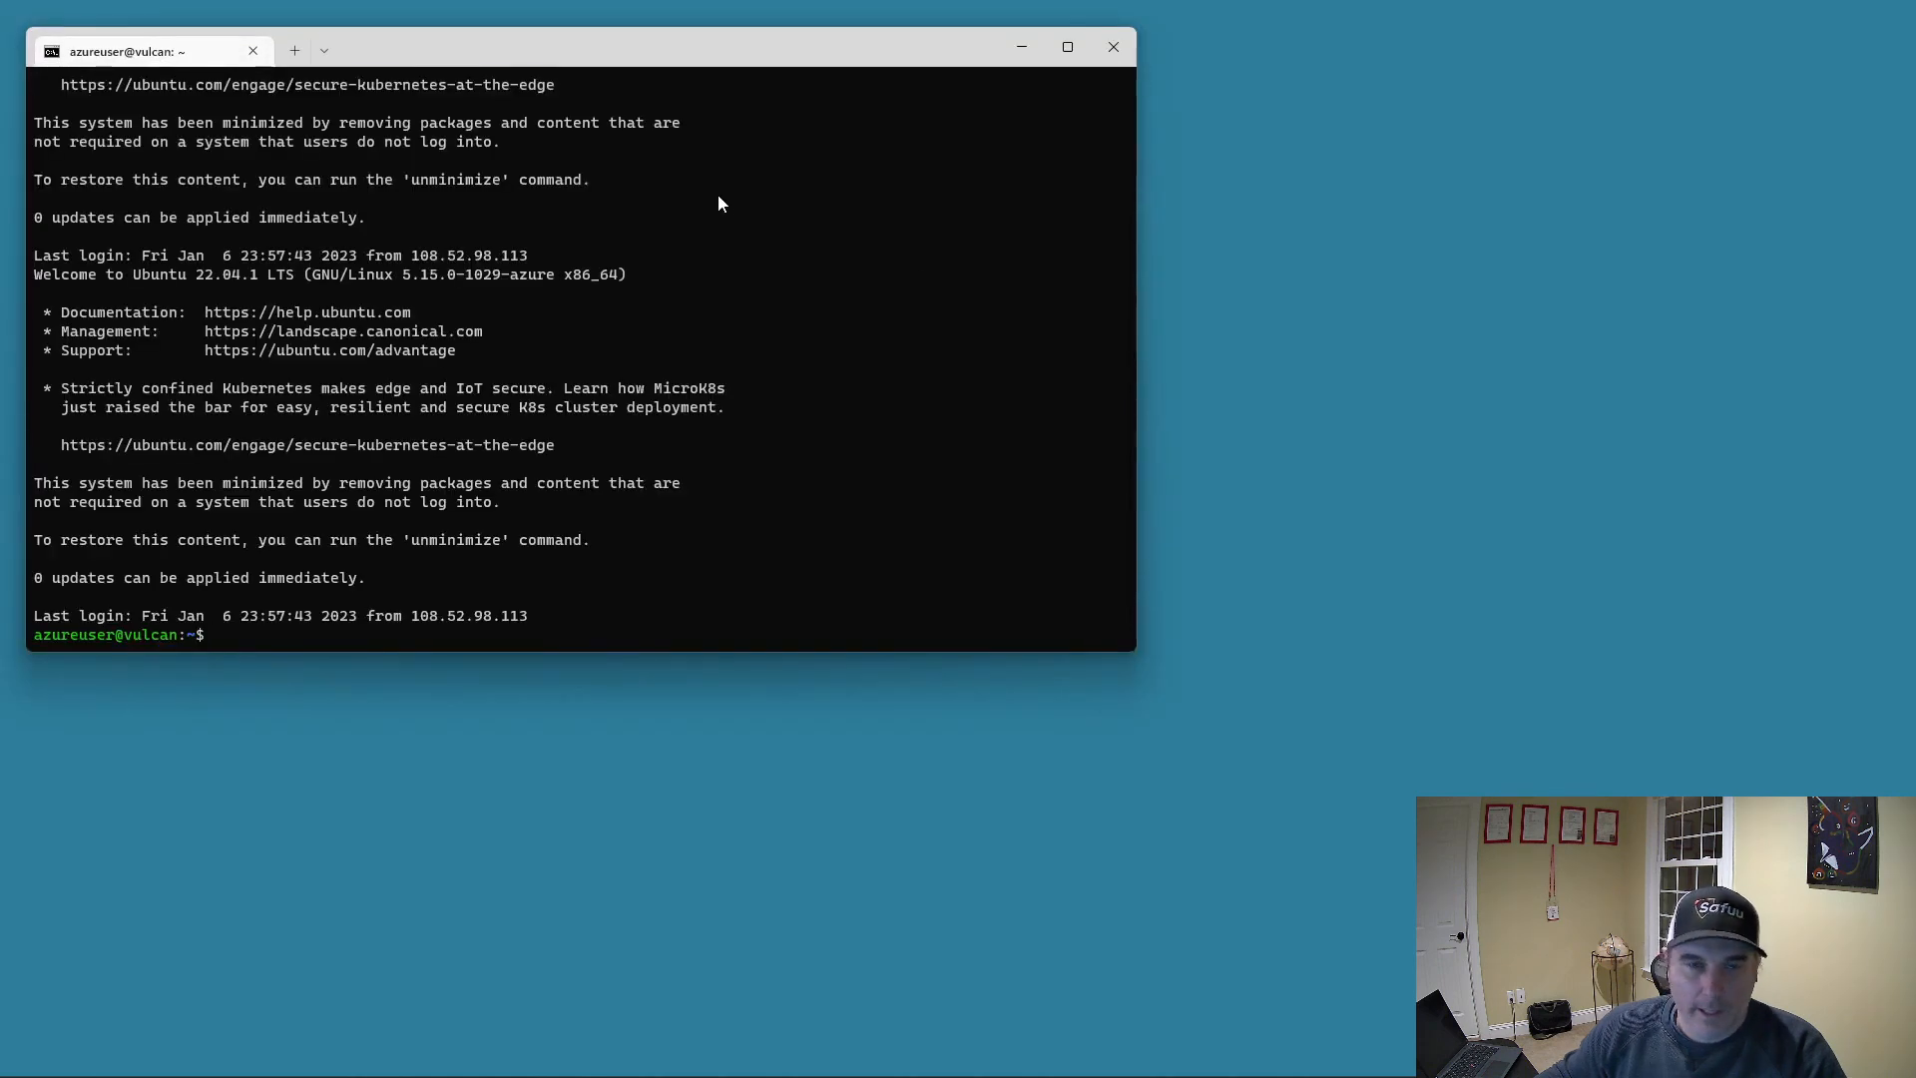